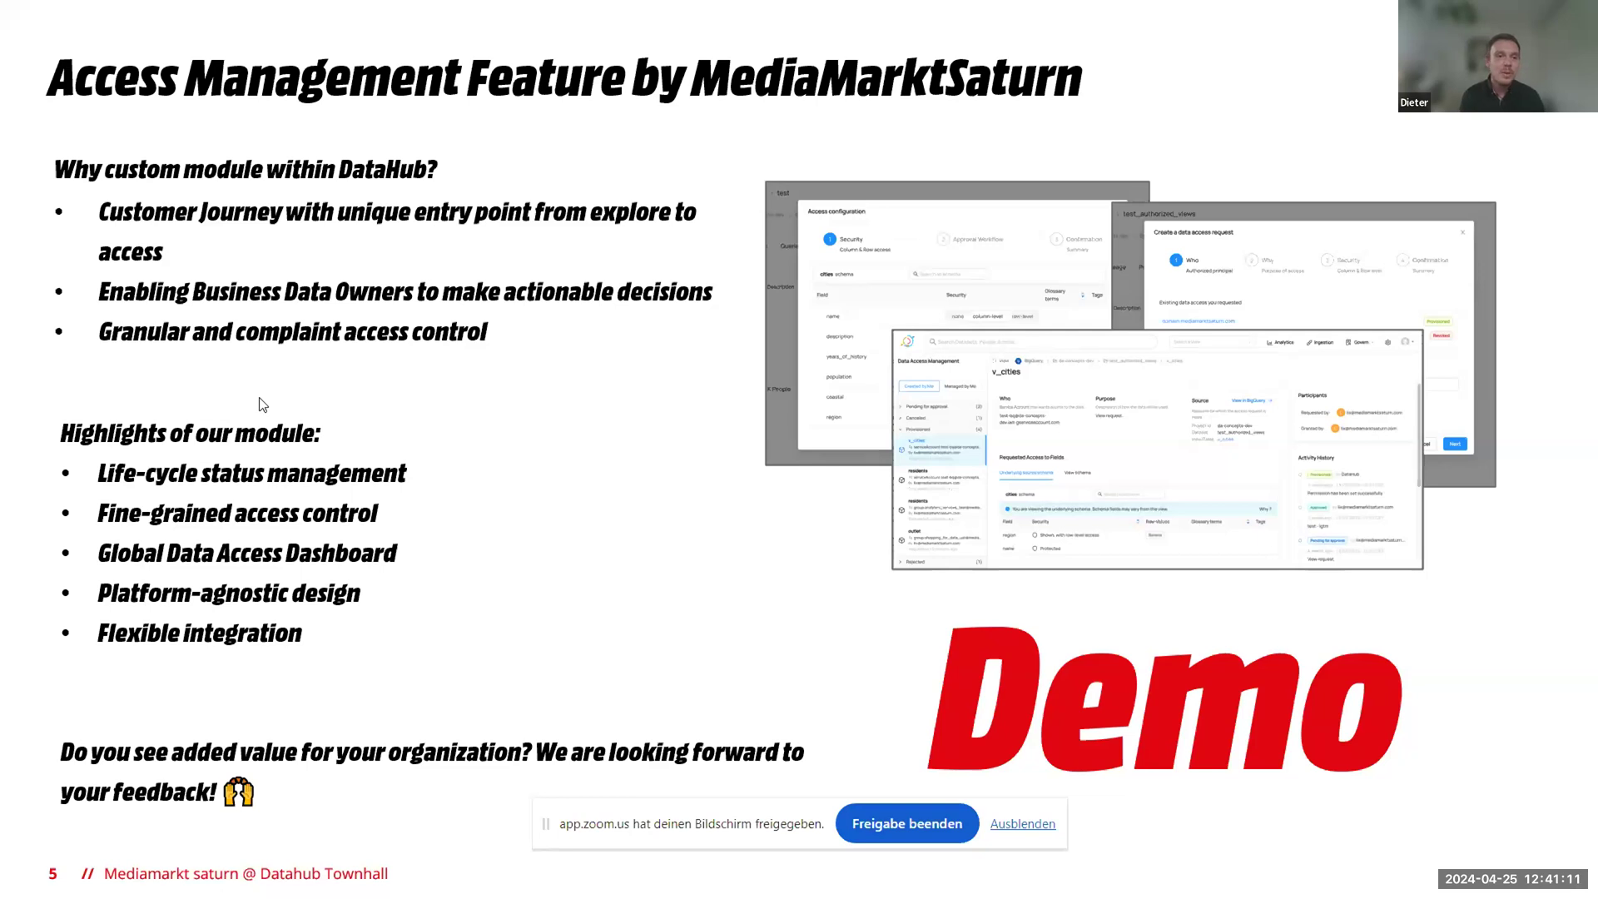
Exit the slideshow so the Zoom meeting gallery shows again.
left_click(905, 822)
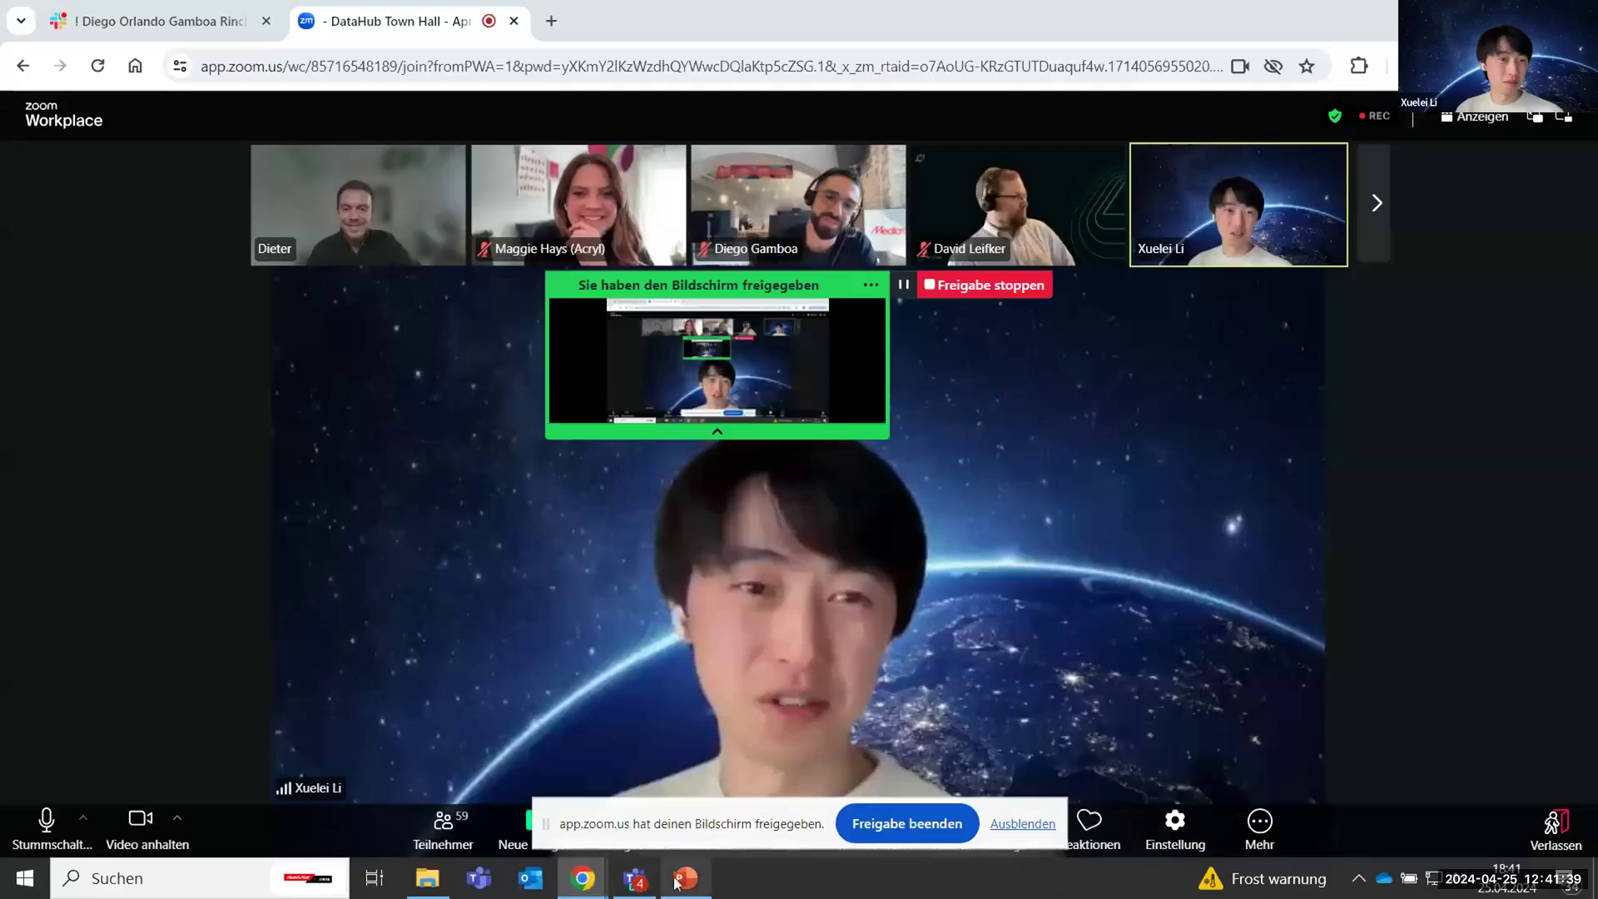
left_click(684, 877)
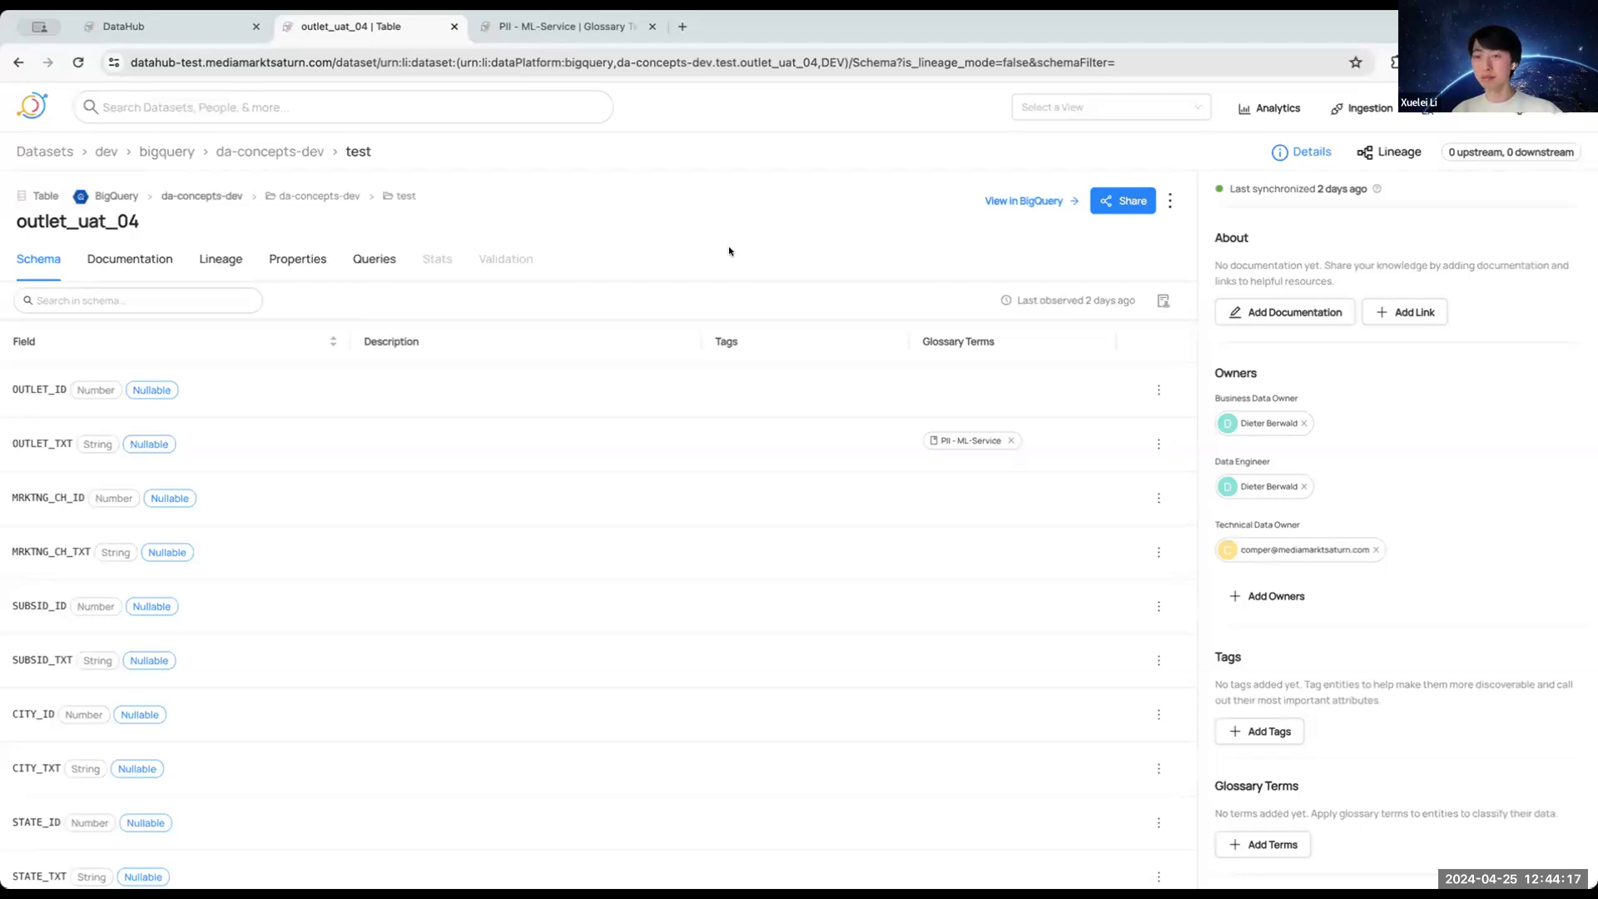
mouse_move(759, 389)
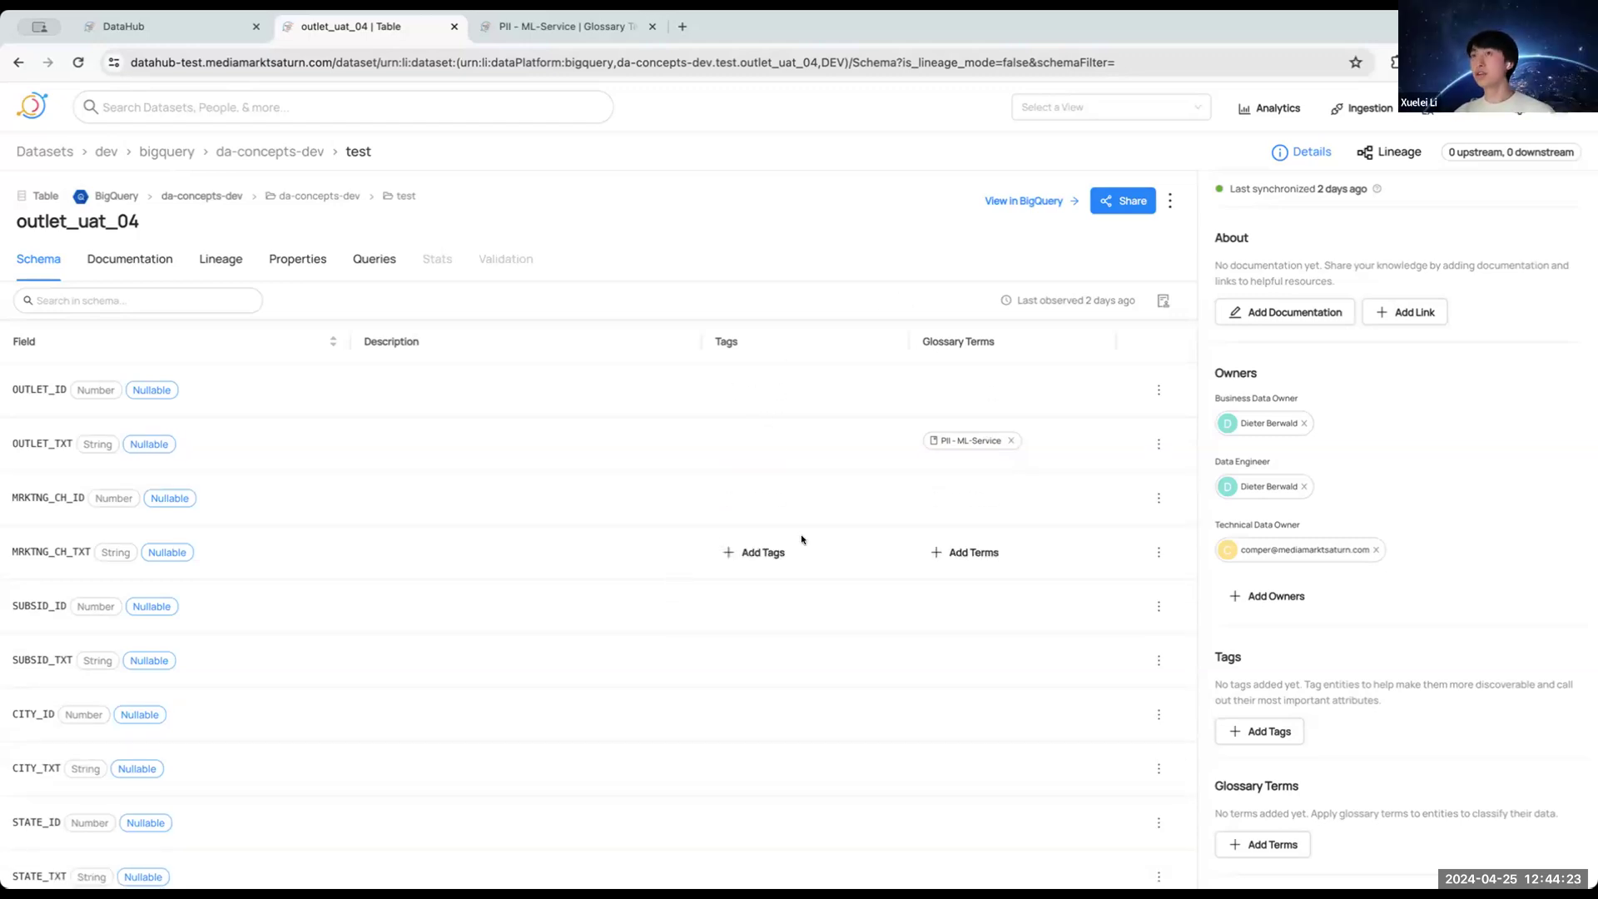
mouse_move(1045, 256)
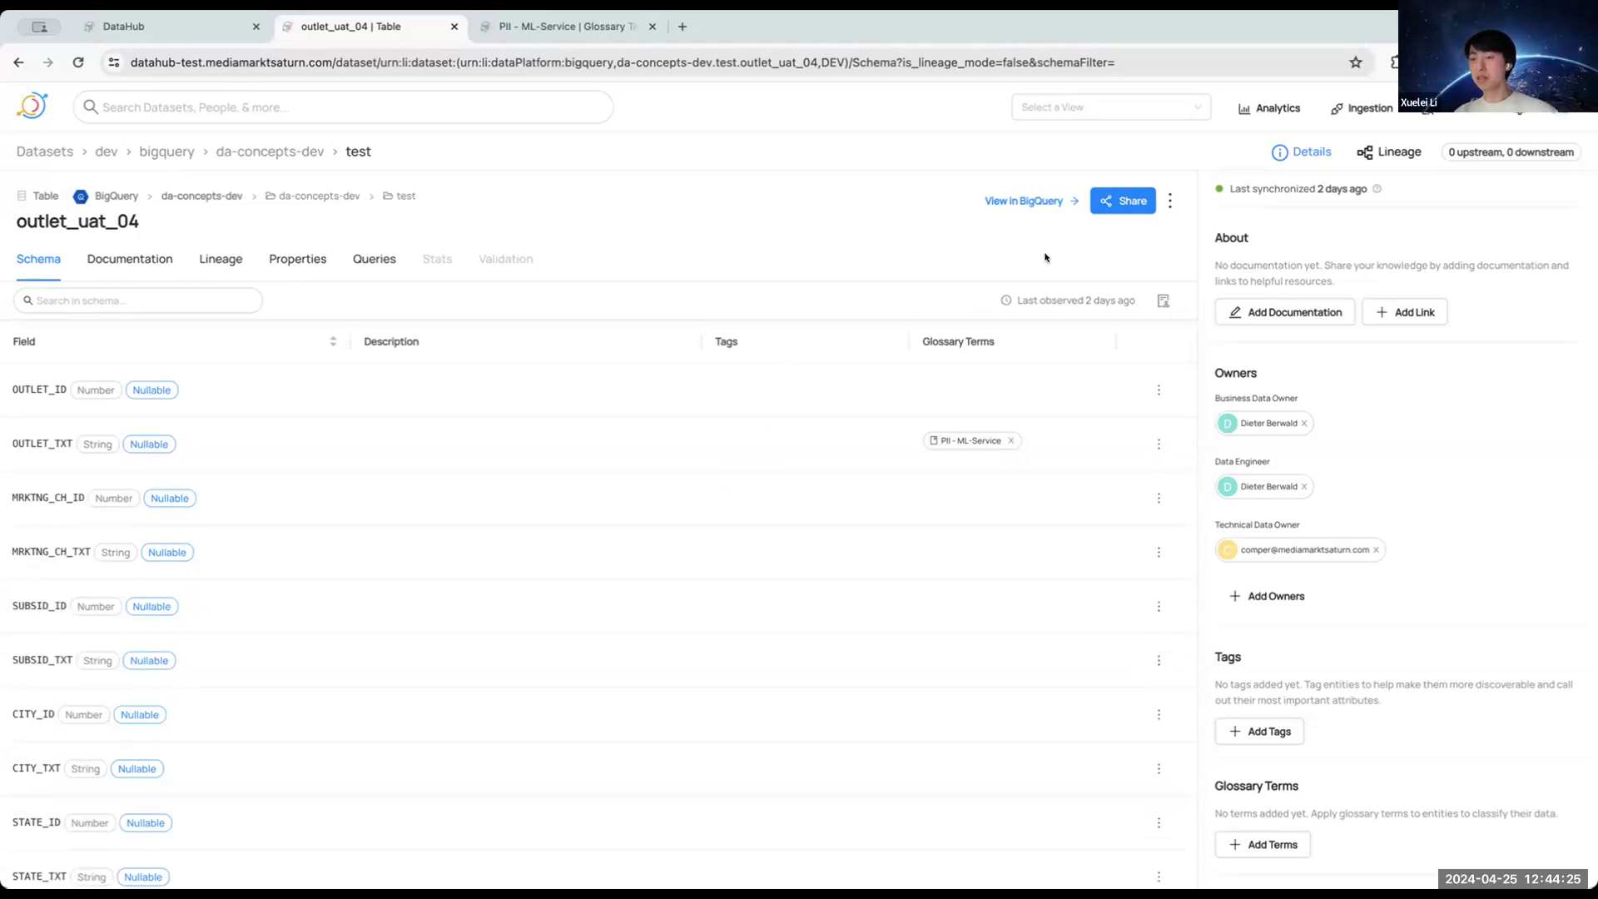
mouse_move(1070, 246)
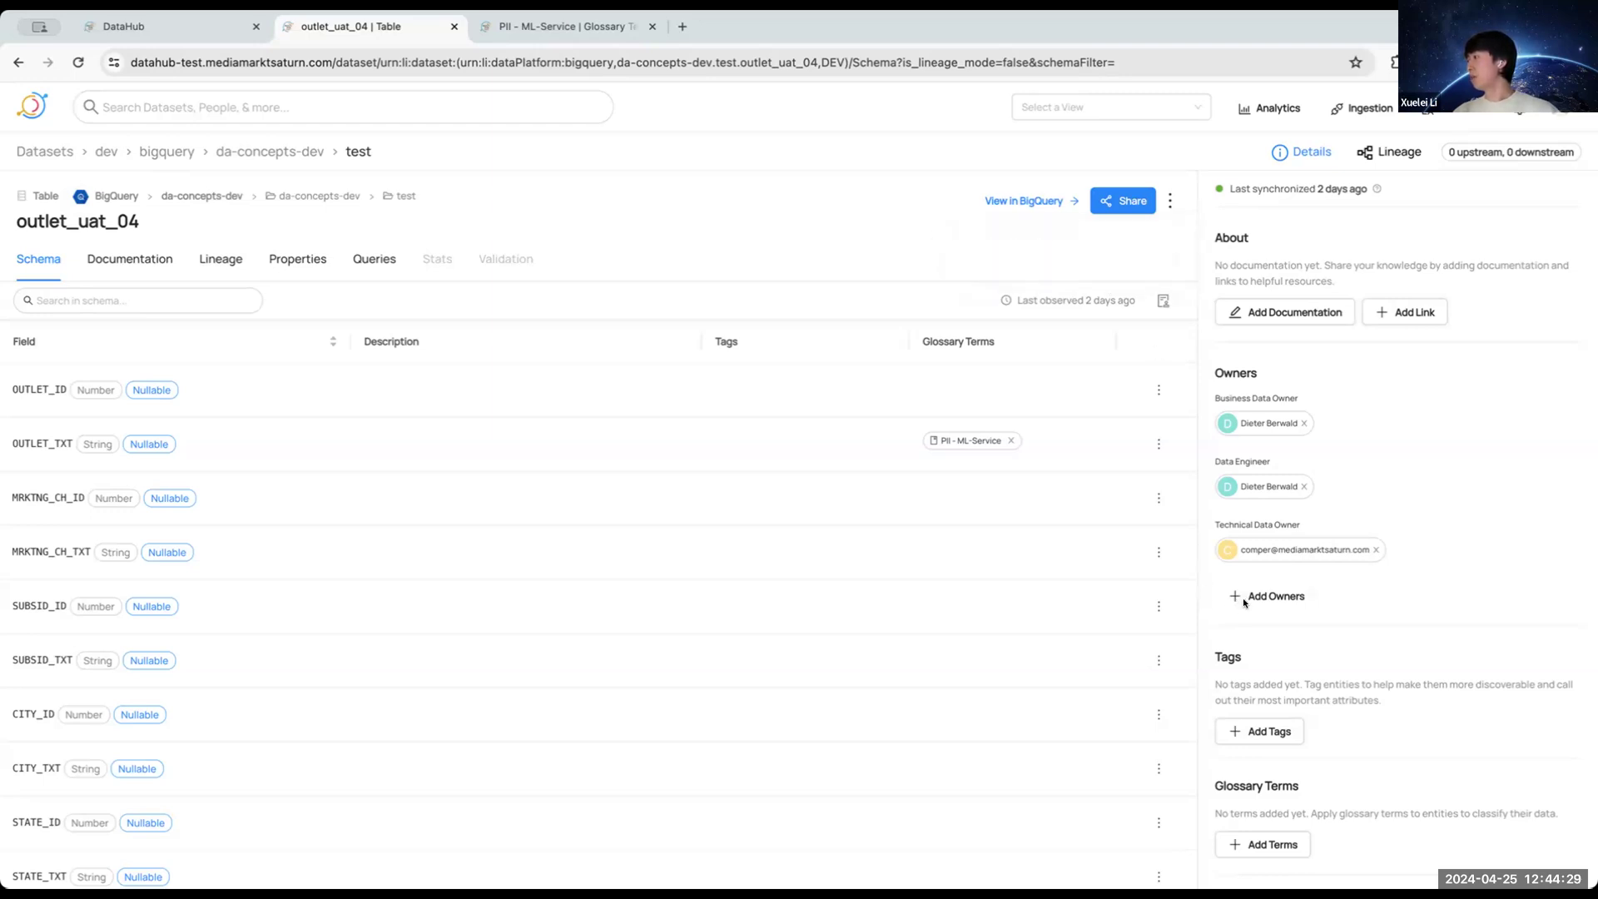
Add Xuelei as a Data Engineer owner, then bring up the Data Access menu.
left_click(1273, 596)
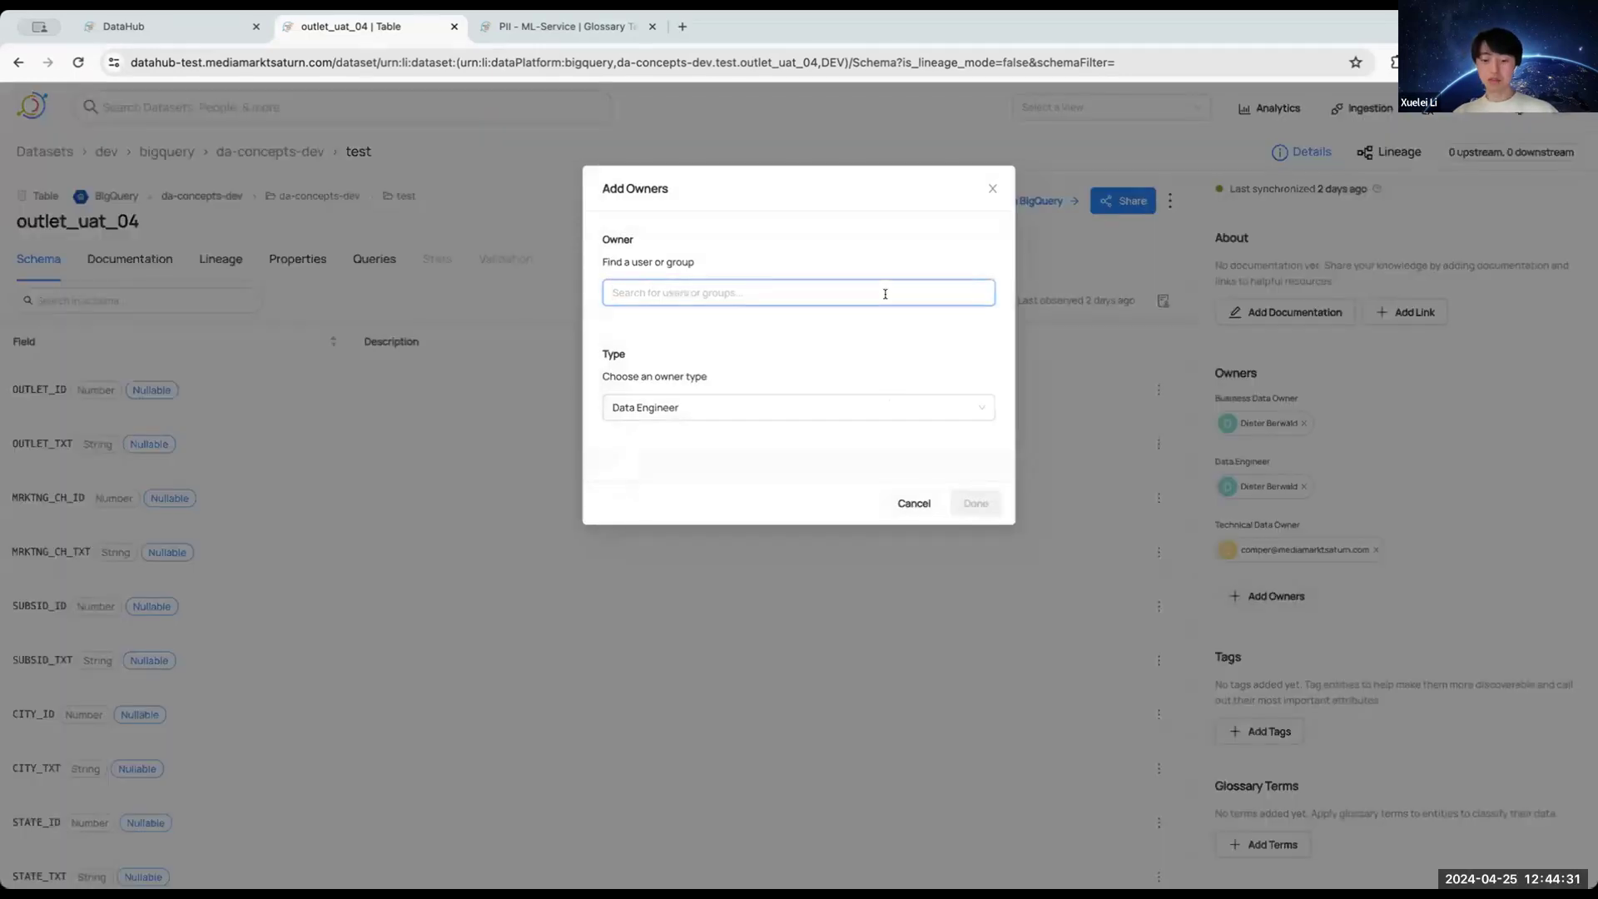
type("Xuelei")
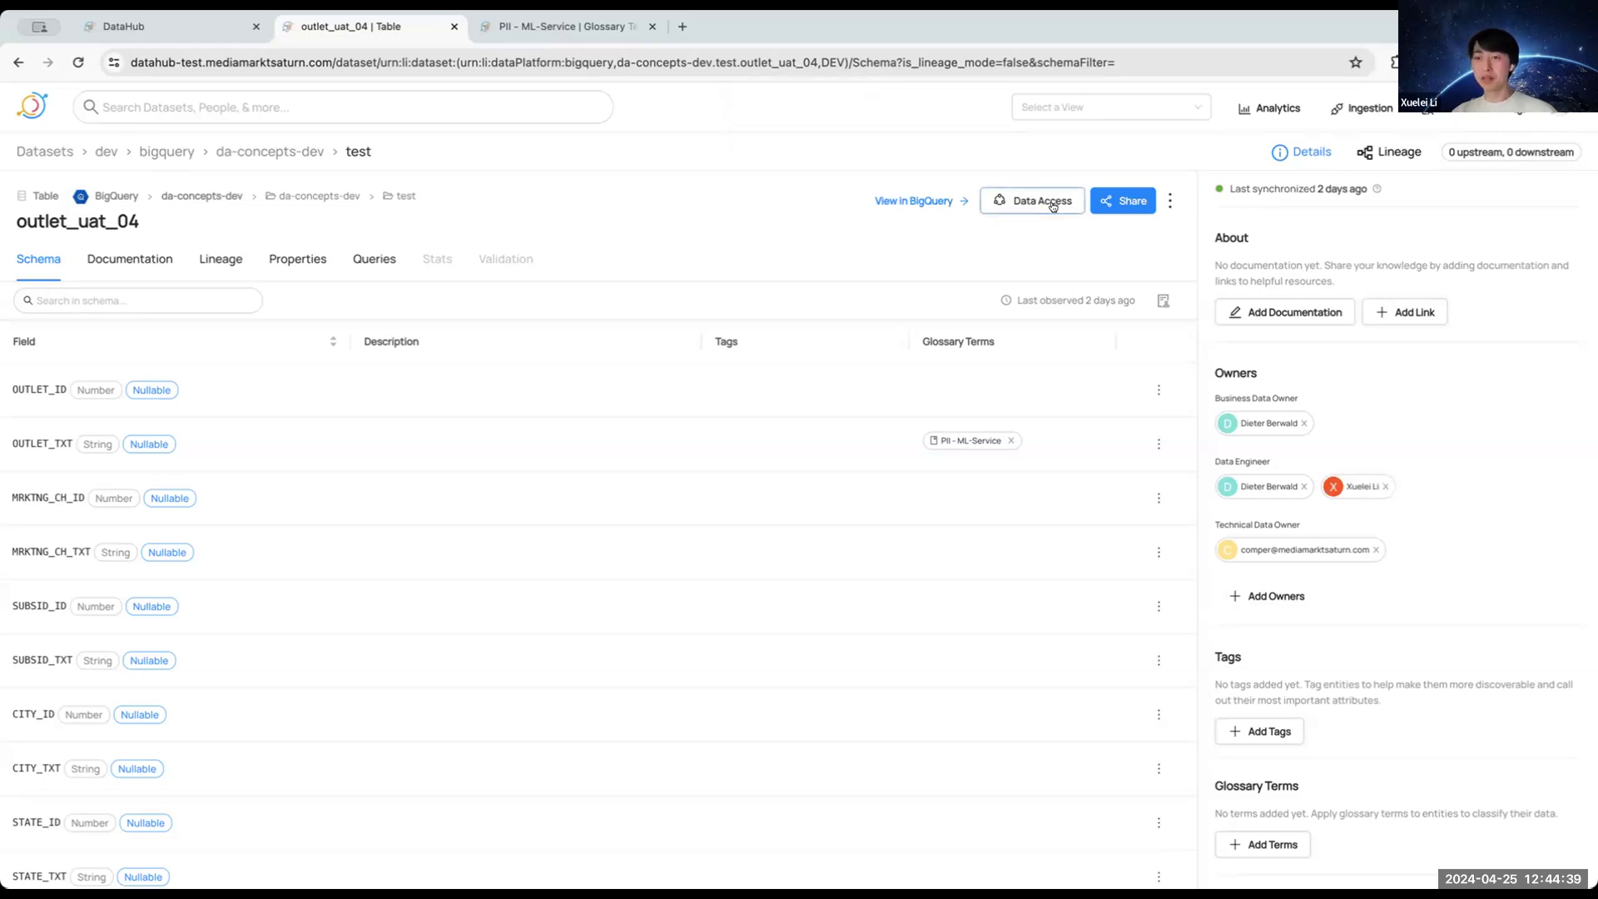
left_click(1031, 200)
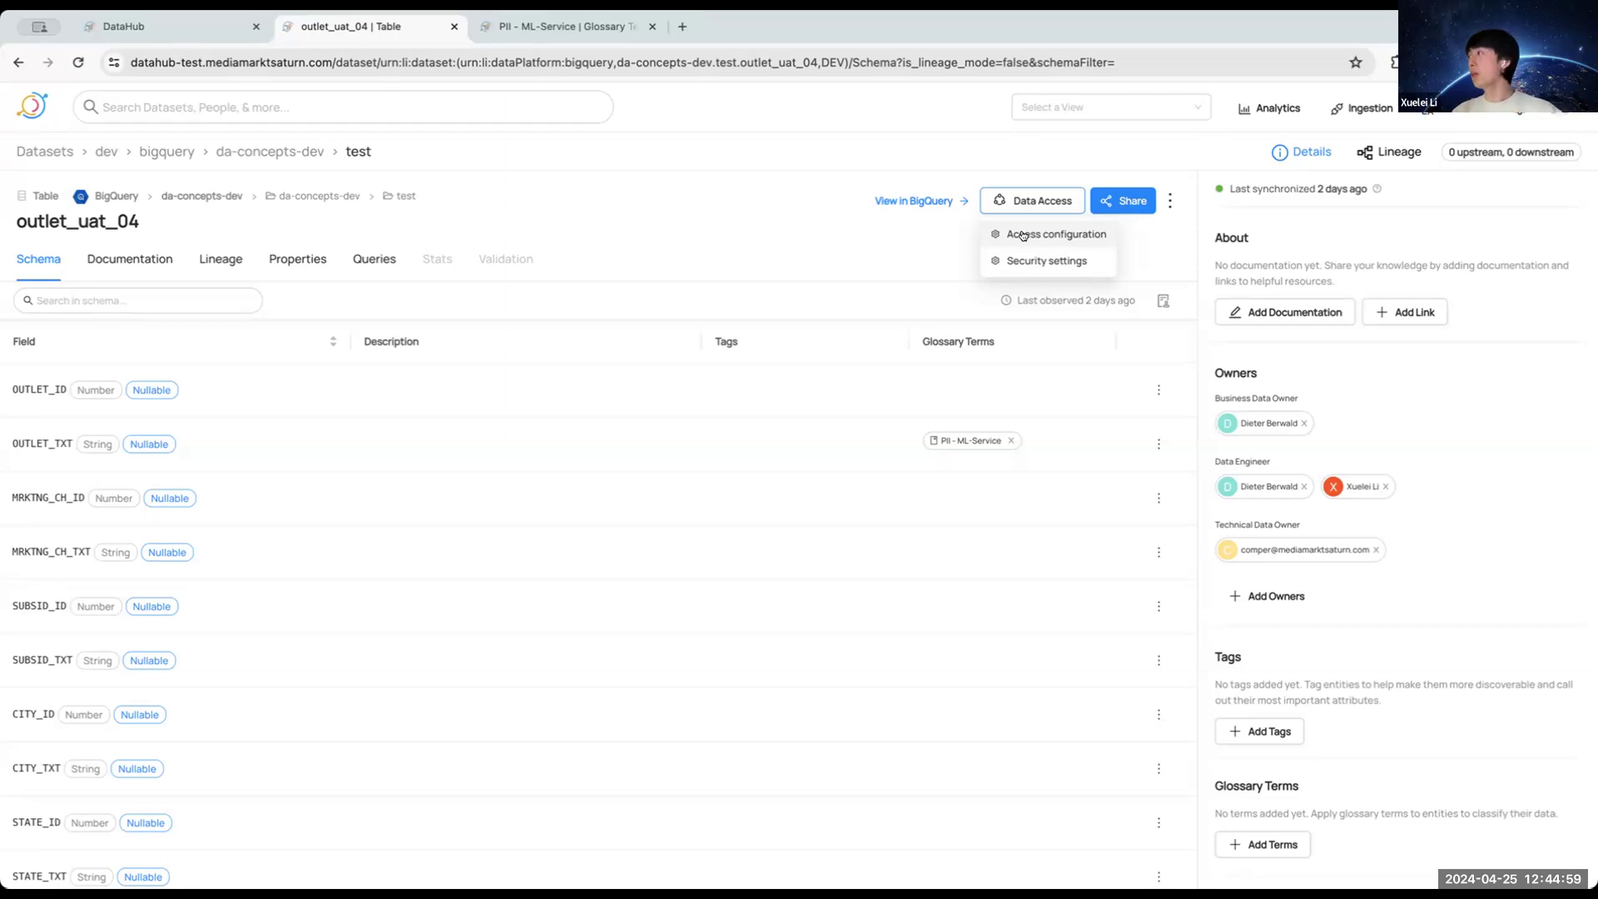
Start the Access configuration wizard for outlet_uat_04 on its Security step.
left_click(1057, 233)
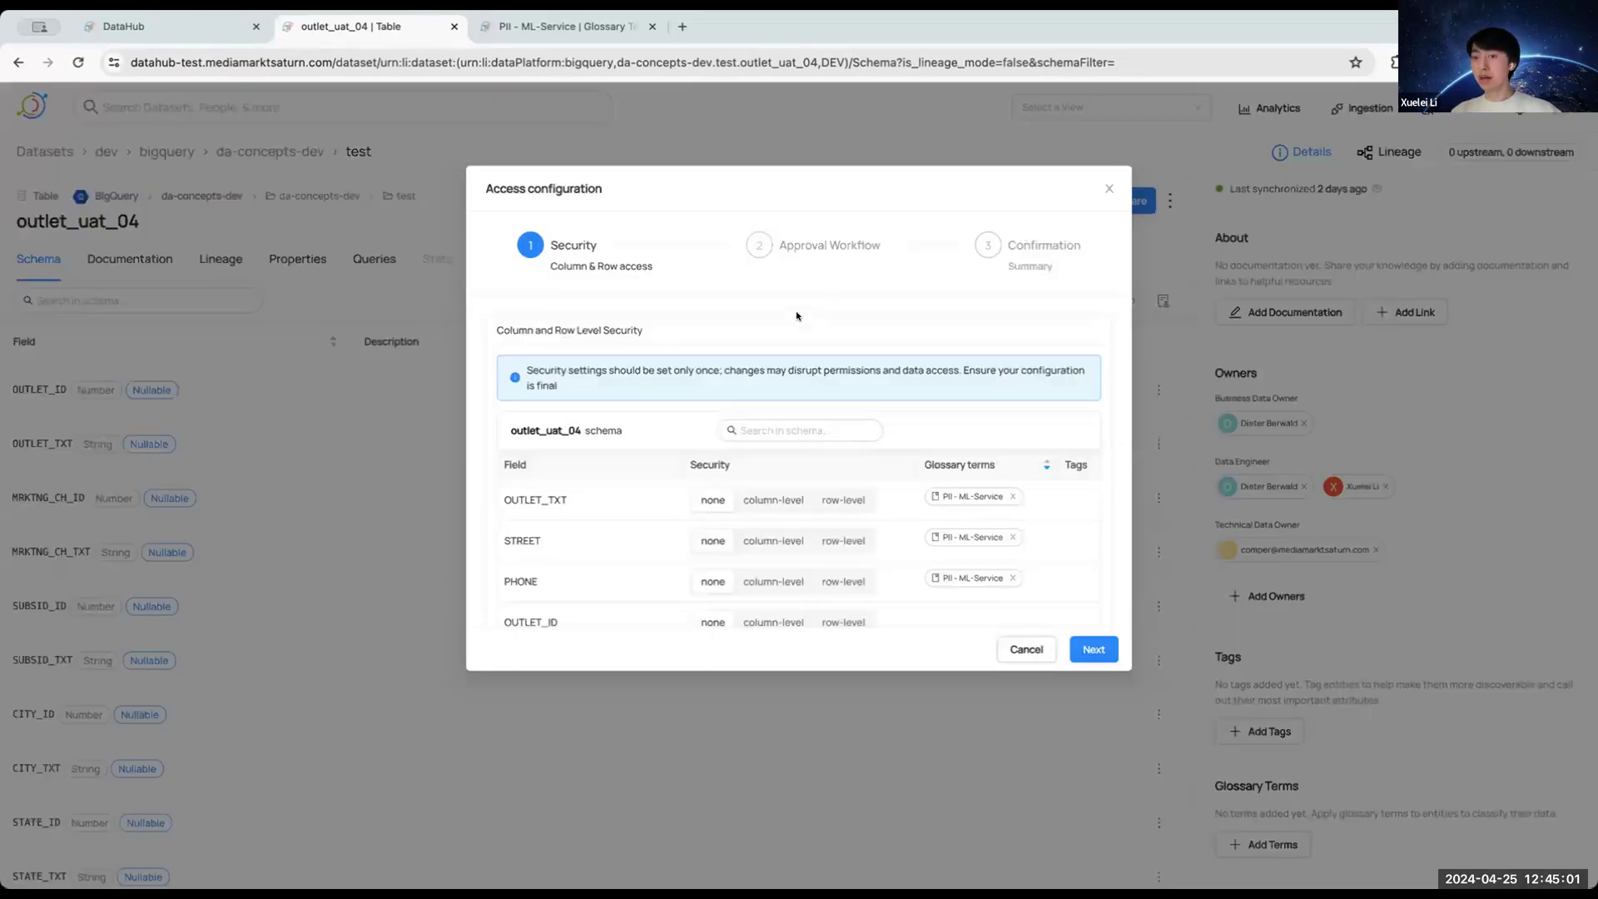
left_click(799, 429)
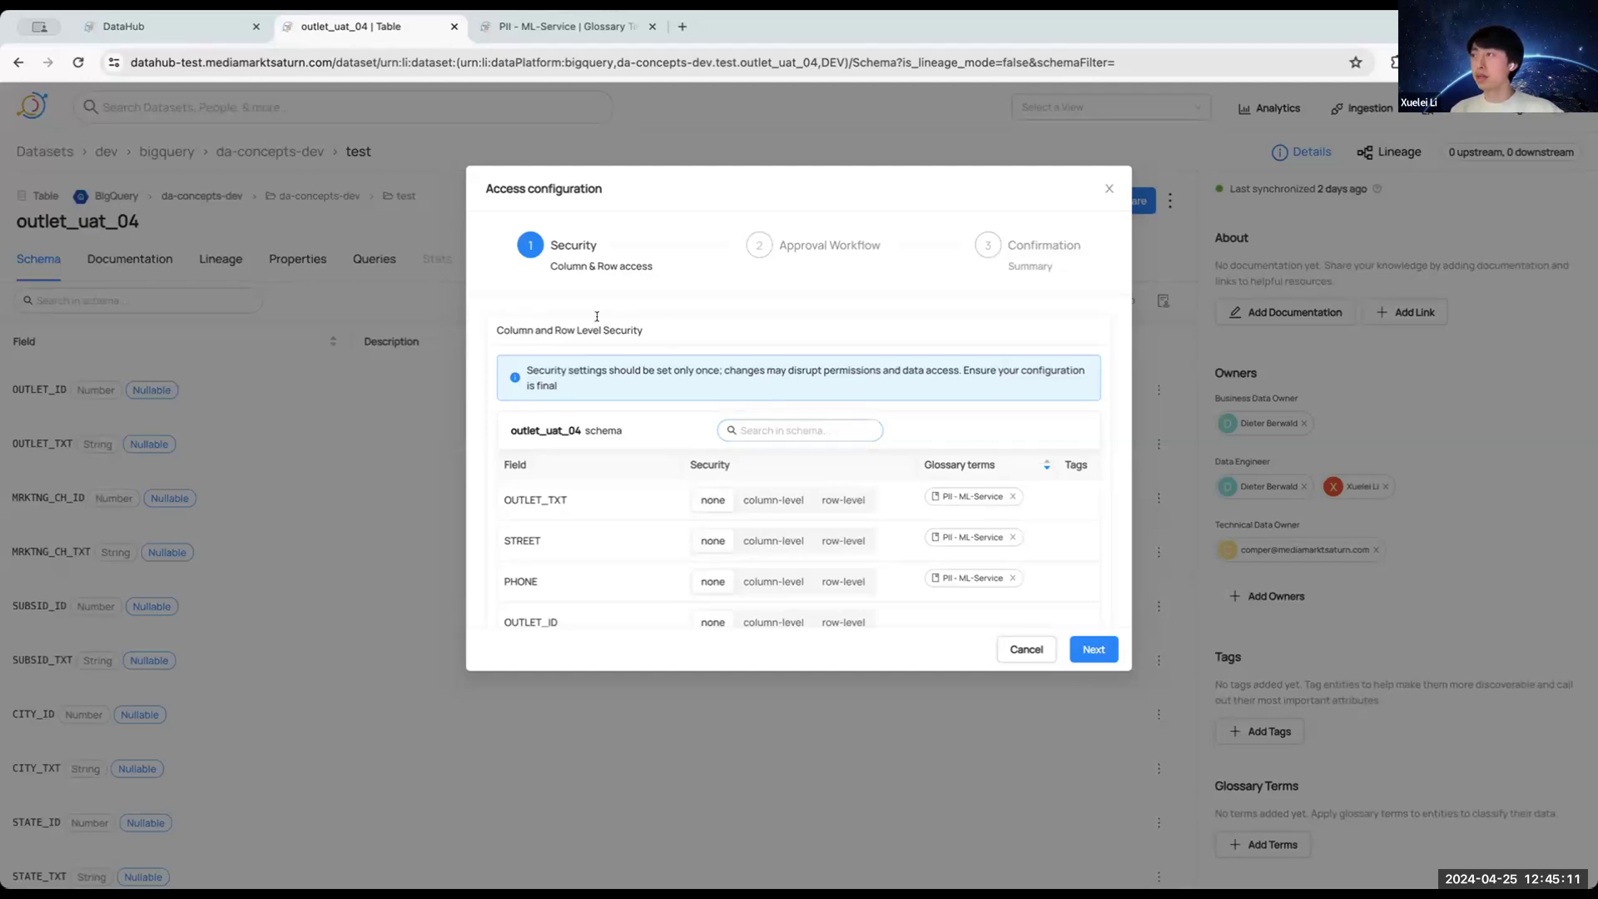
left_click(797, 429)
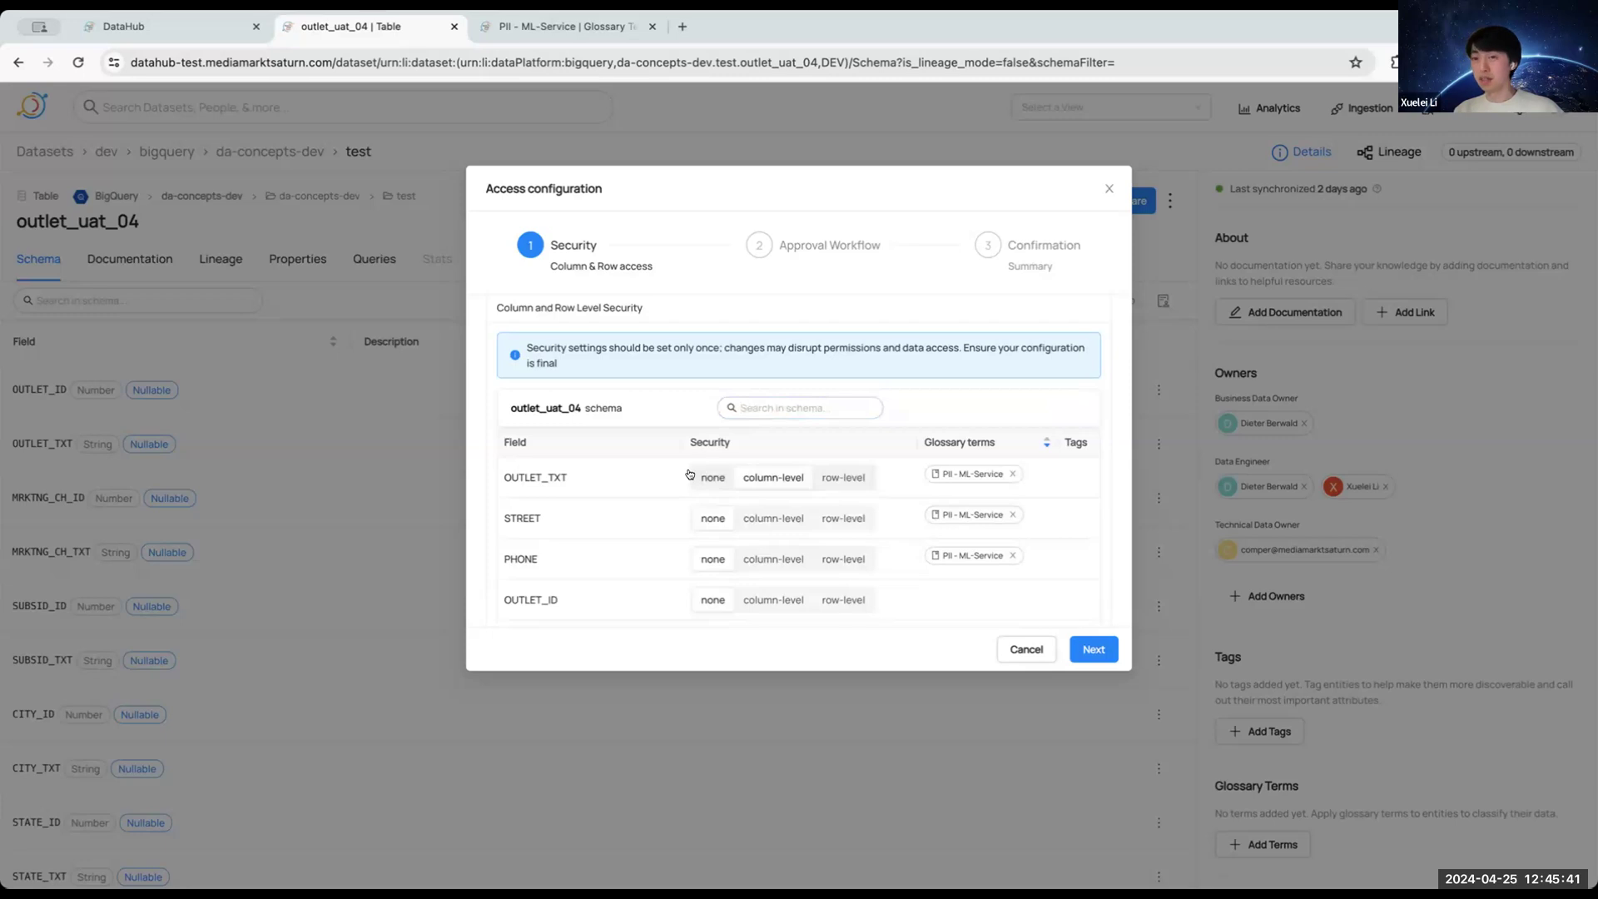
mouse_move(801, 419)
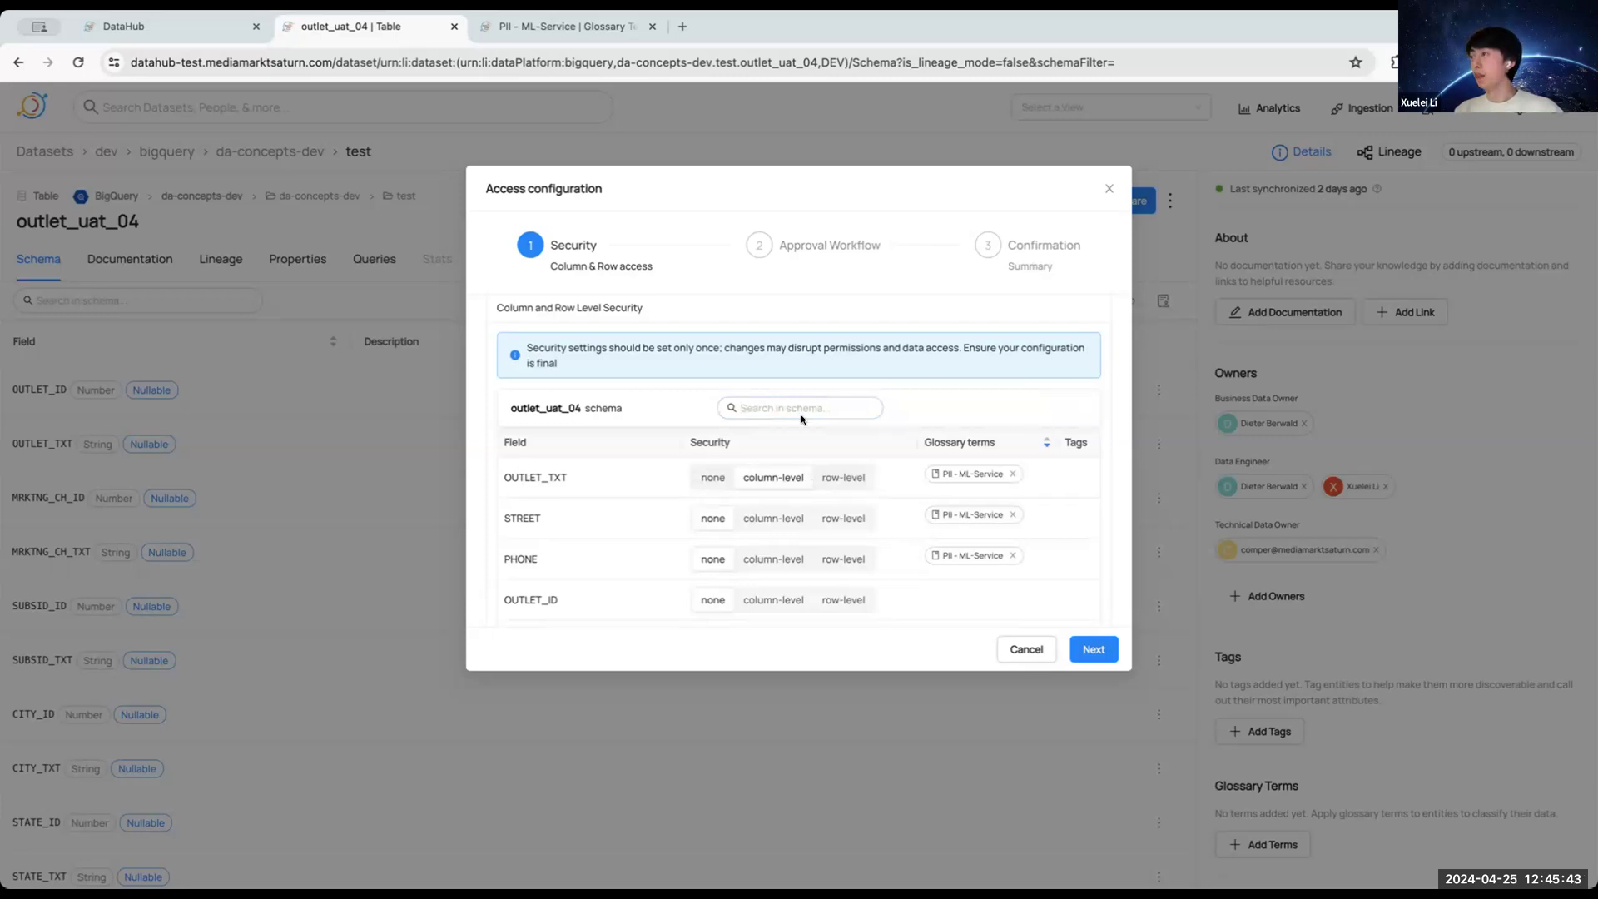
Set column-level security on OUTLET_TXT and filter the schema by 'ctr' for row-level CTRY_TXT.
left_click(799, 405)
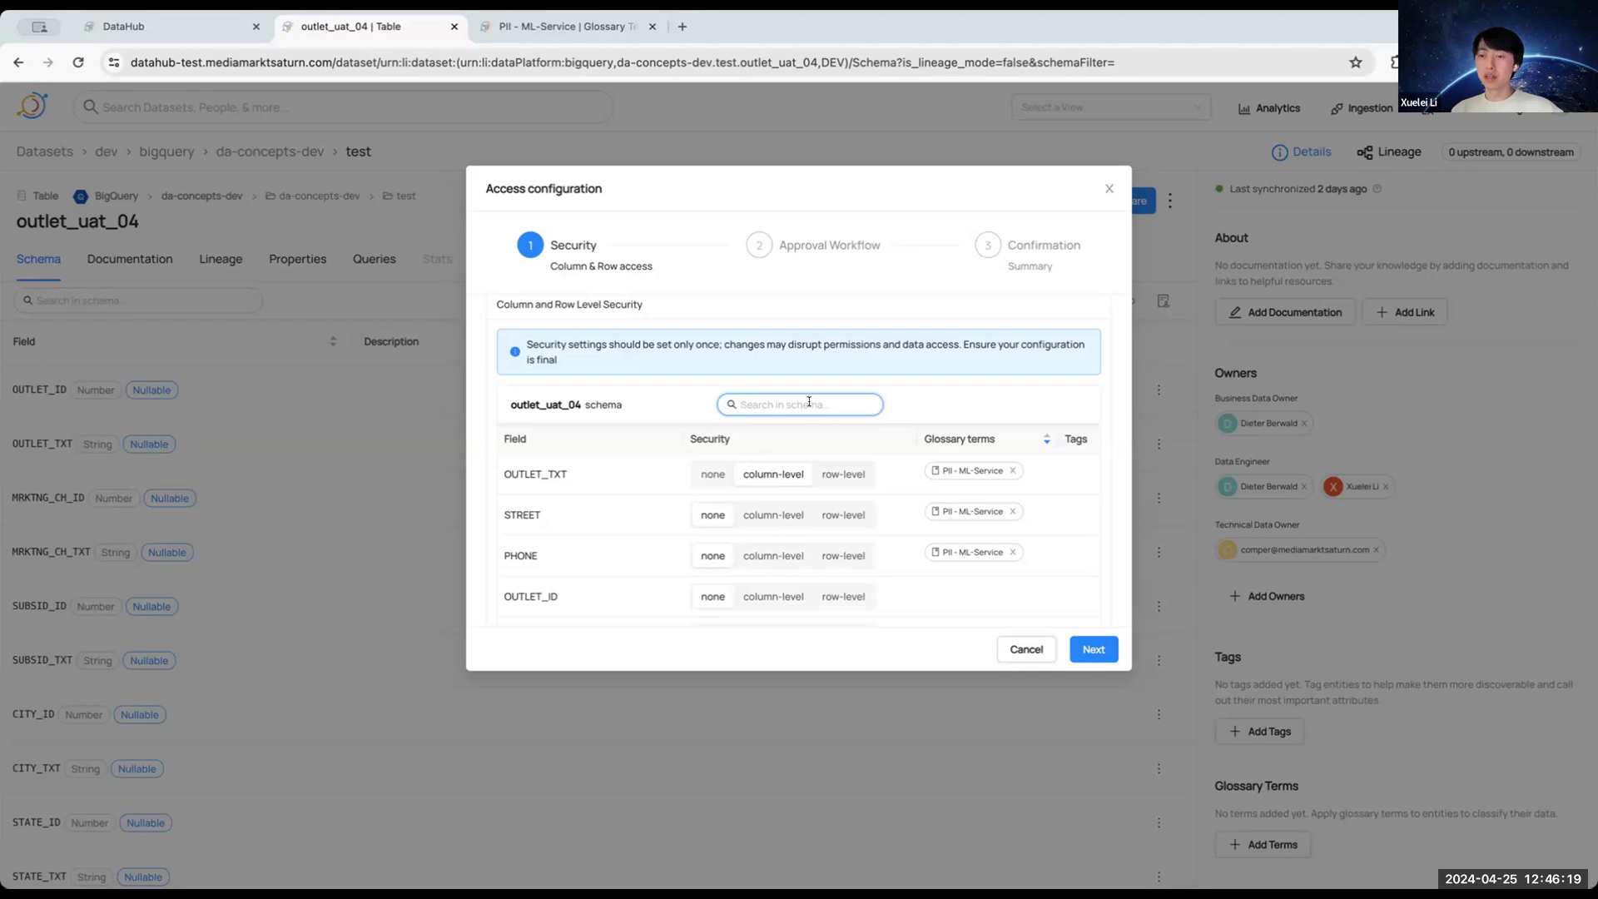
mouse_move(734, 514)
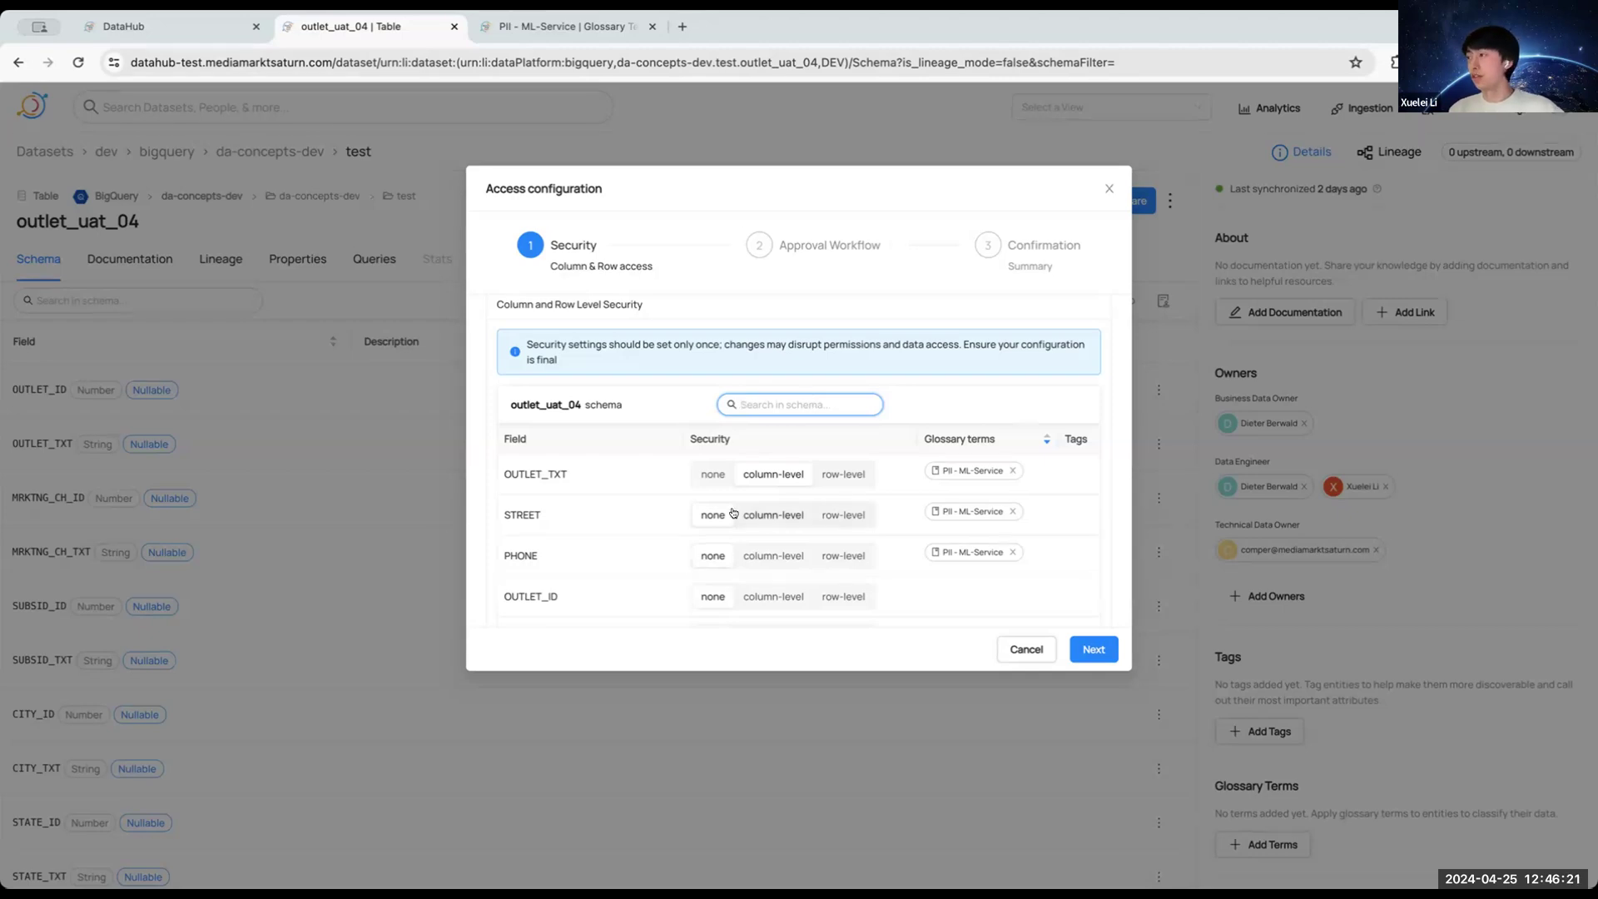
type("c")
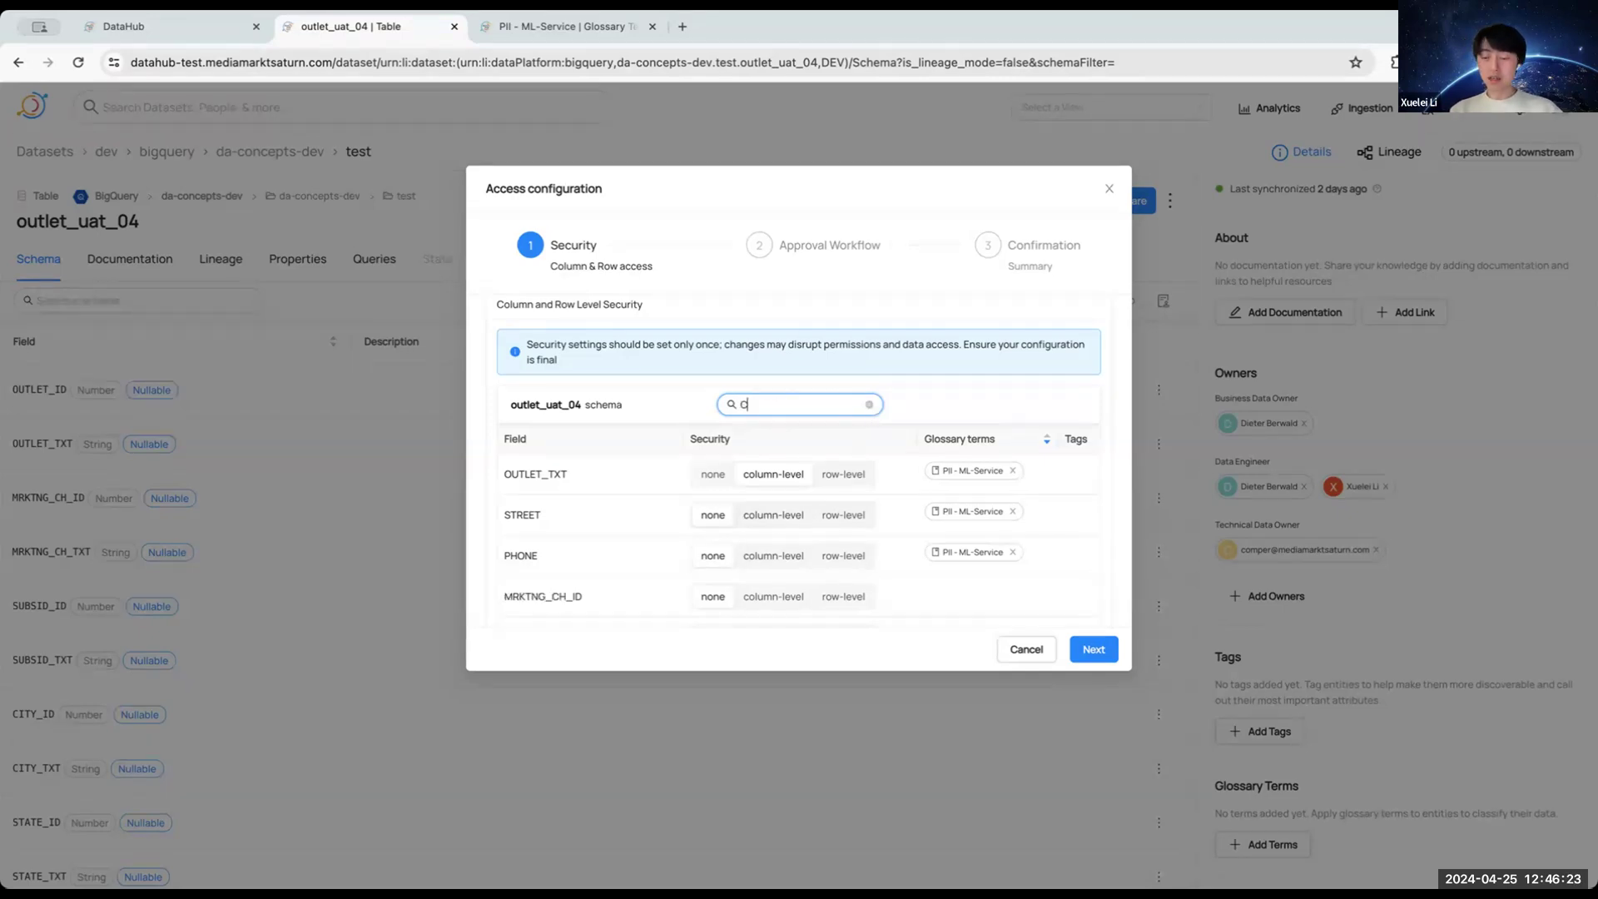
type("tr")
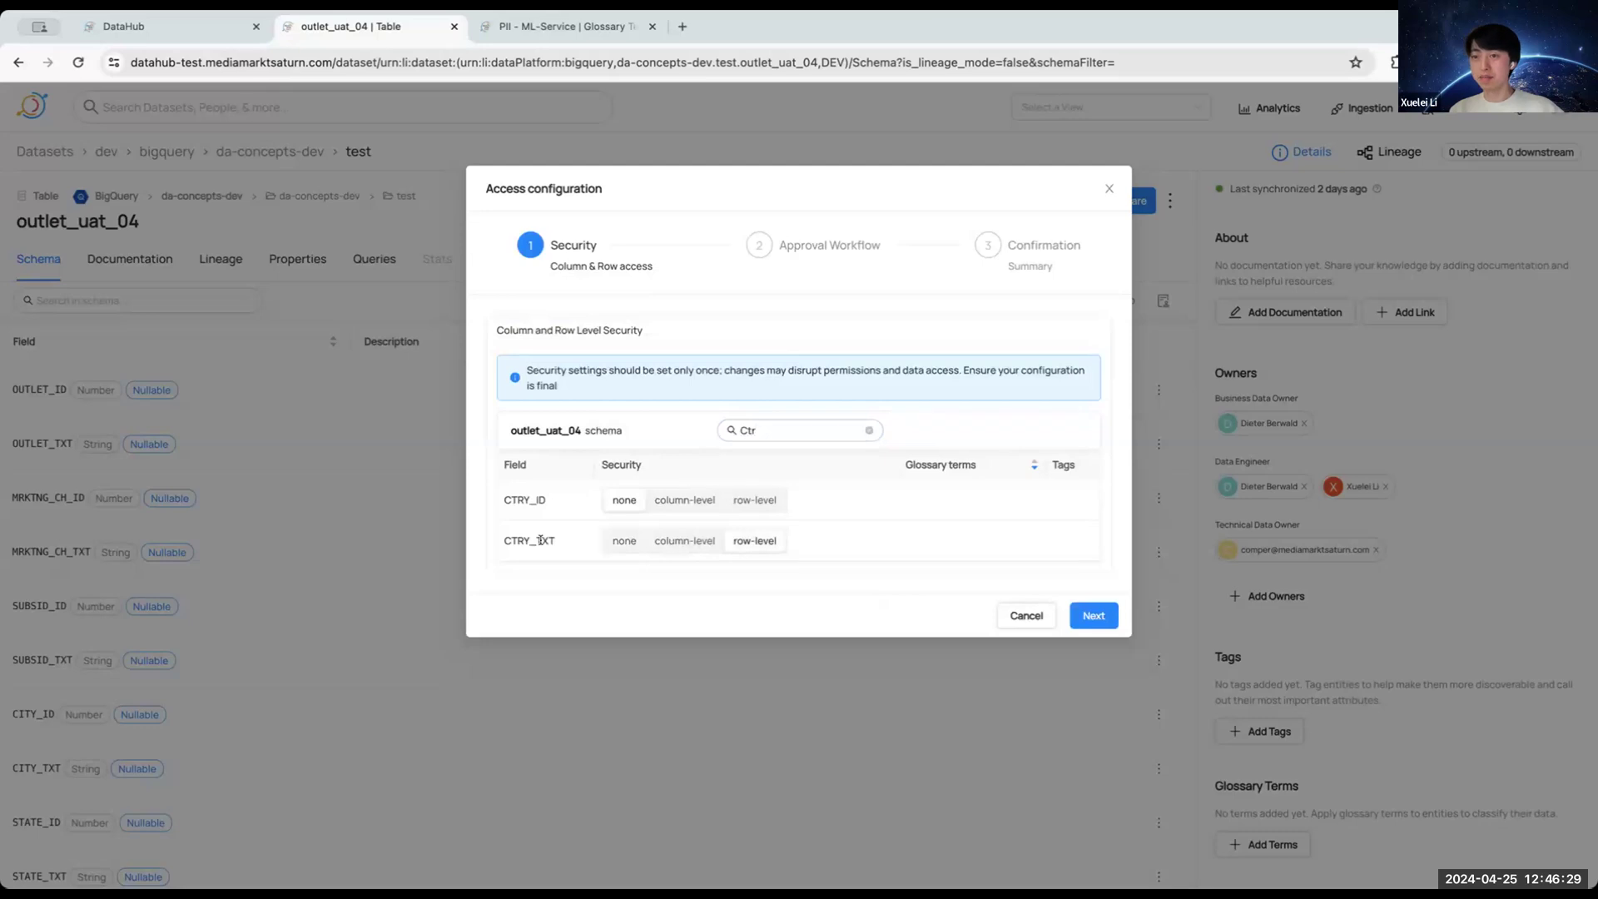
mouse_move(897, 588)
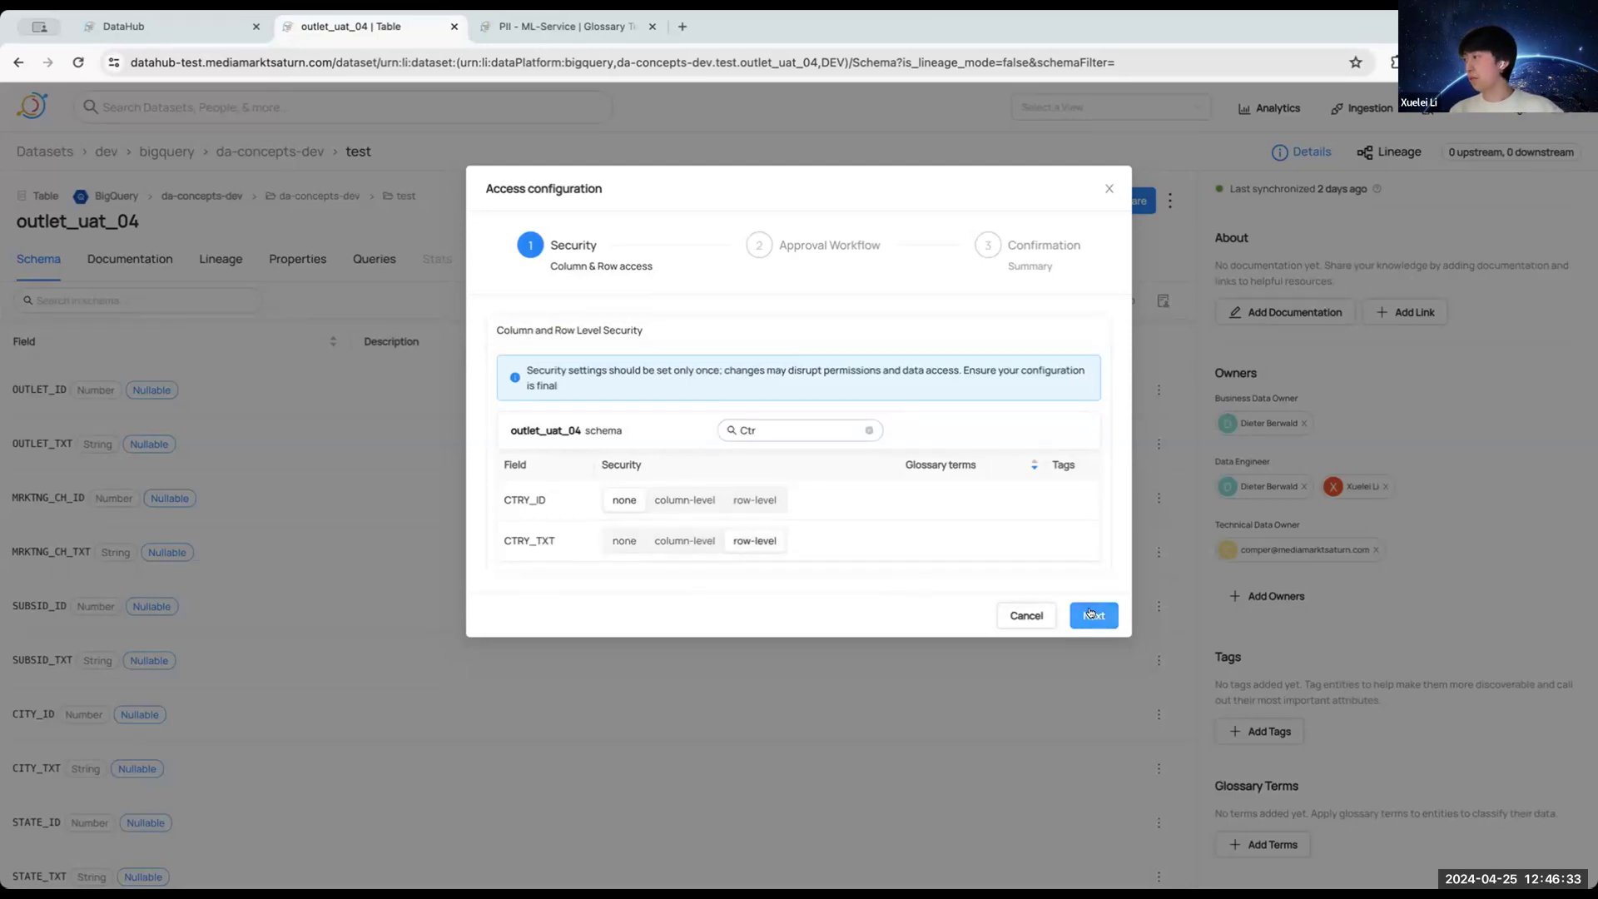
Move to the Approval Workflow step and review its options.
left_click(1092, 614)
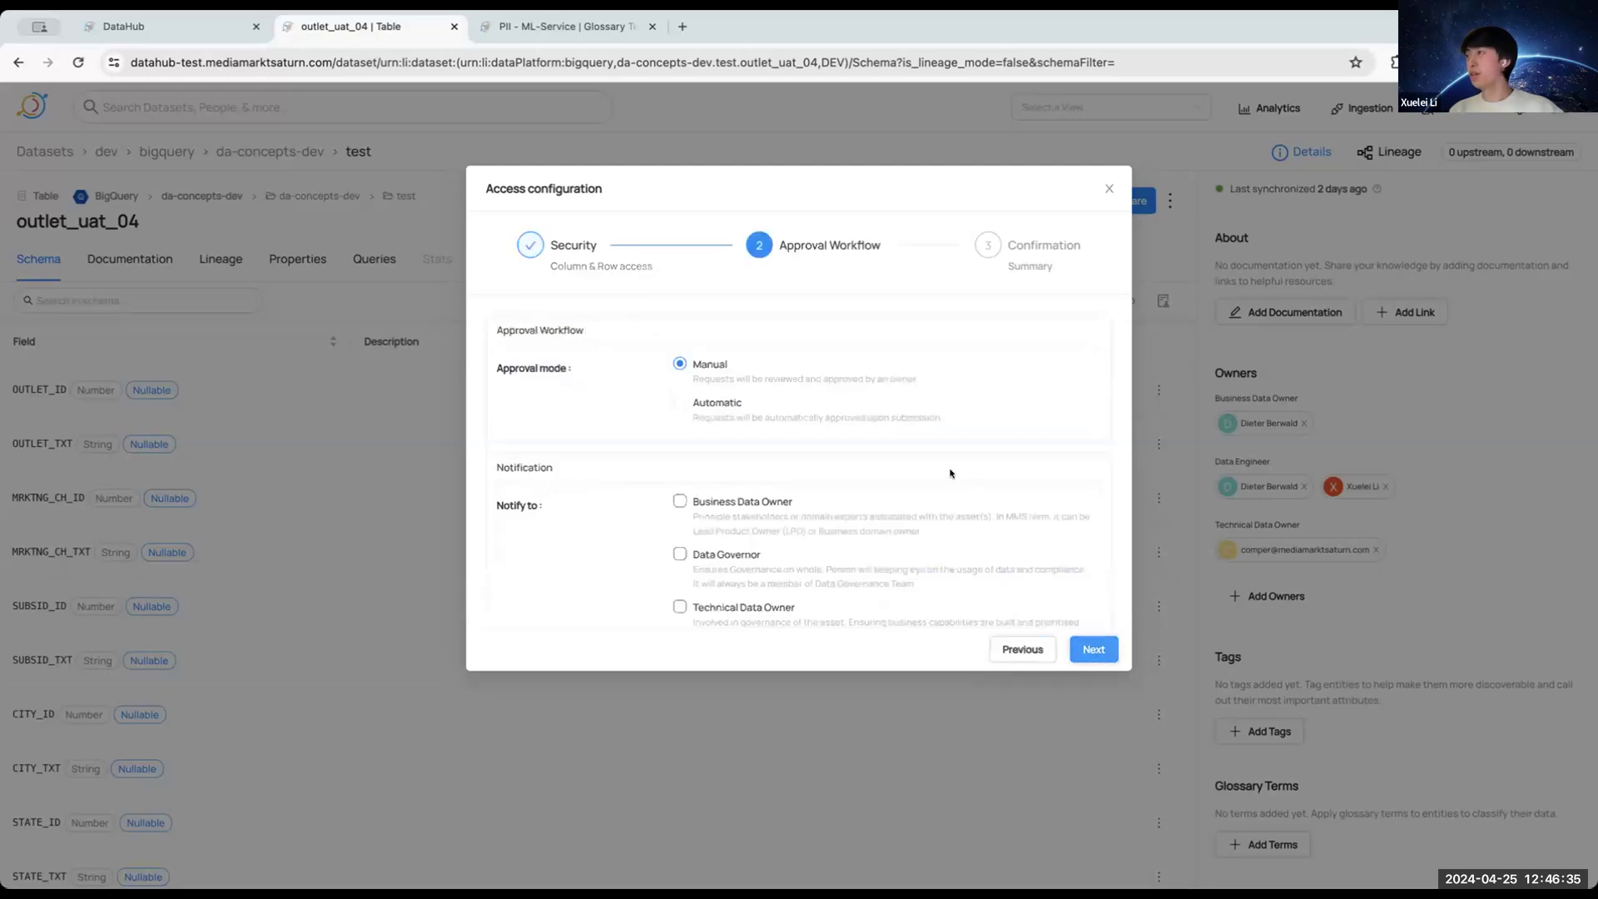
mouse_move(709, 316)
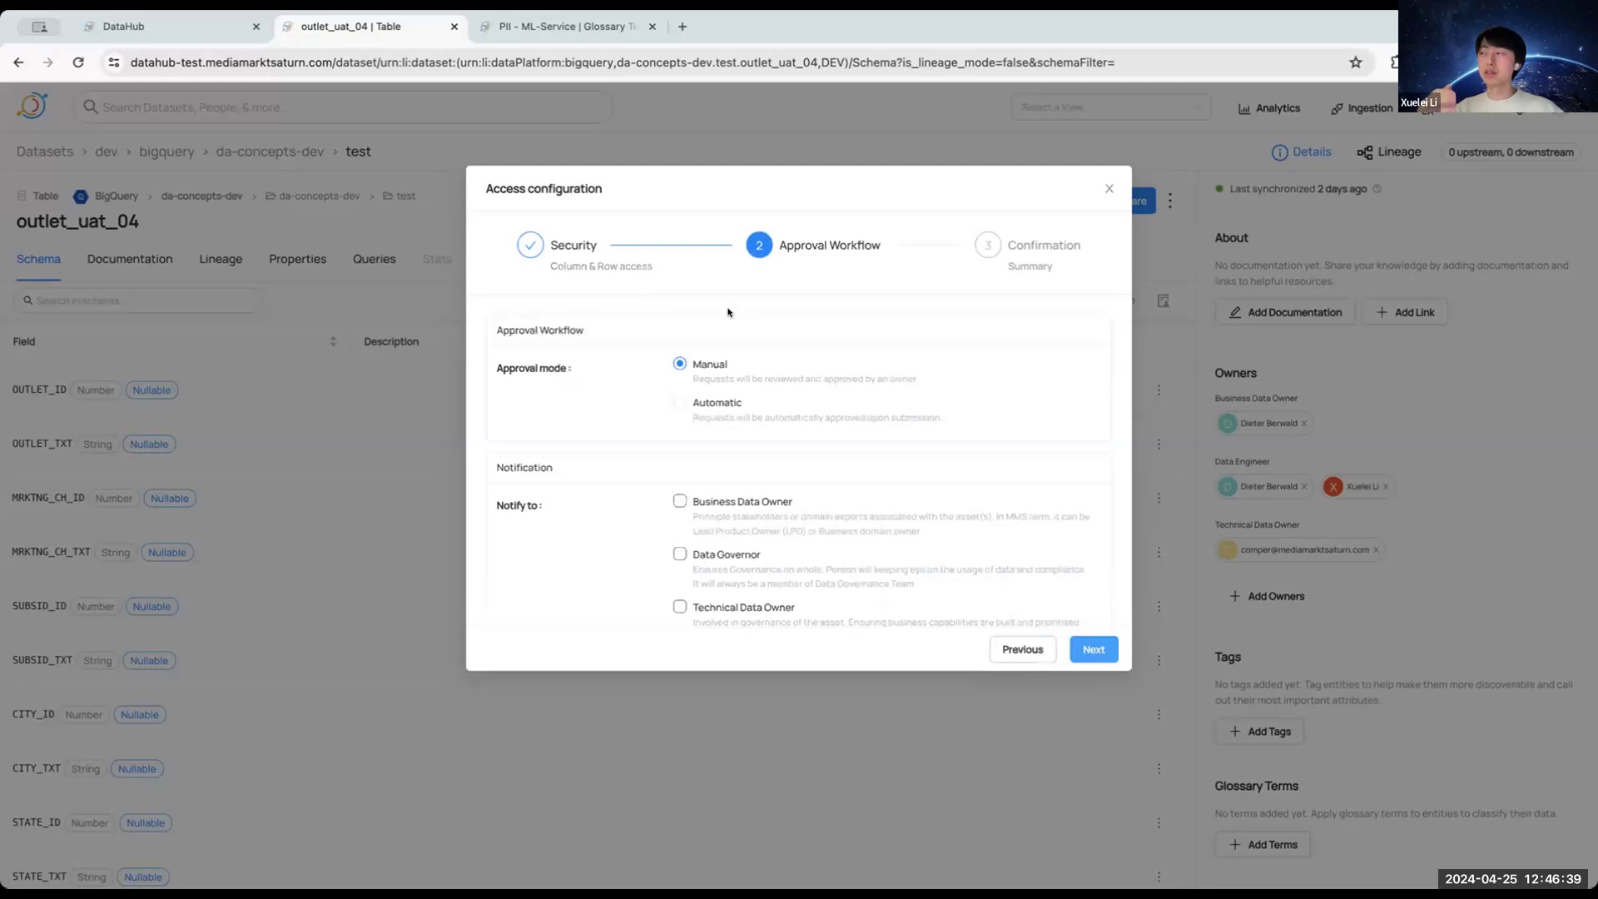
mouse_move(833, 272)
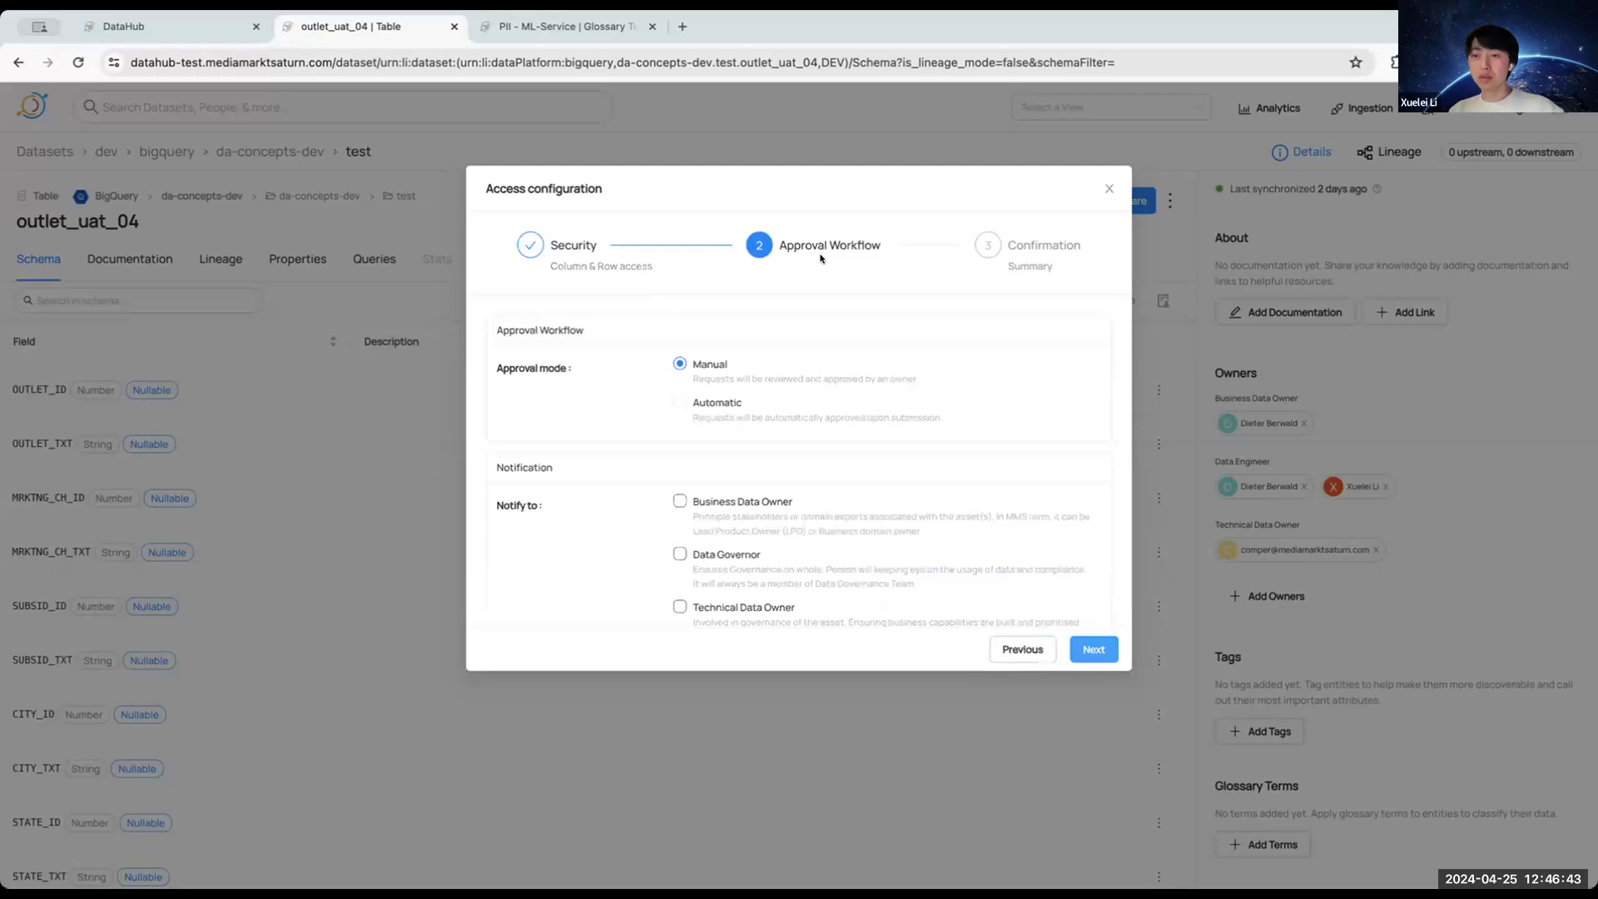
mouse_move(644, 389)
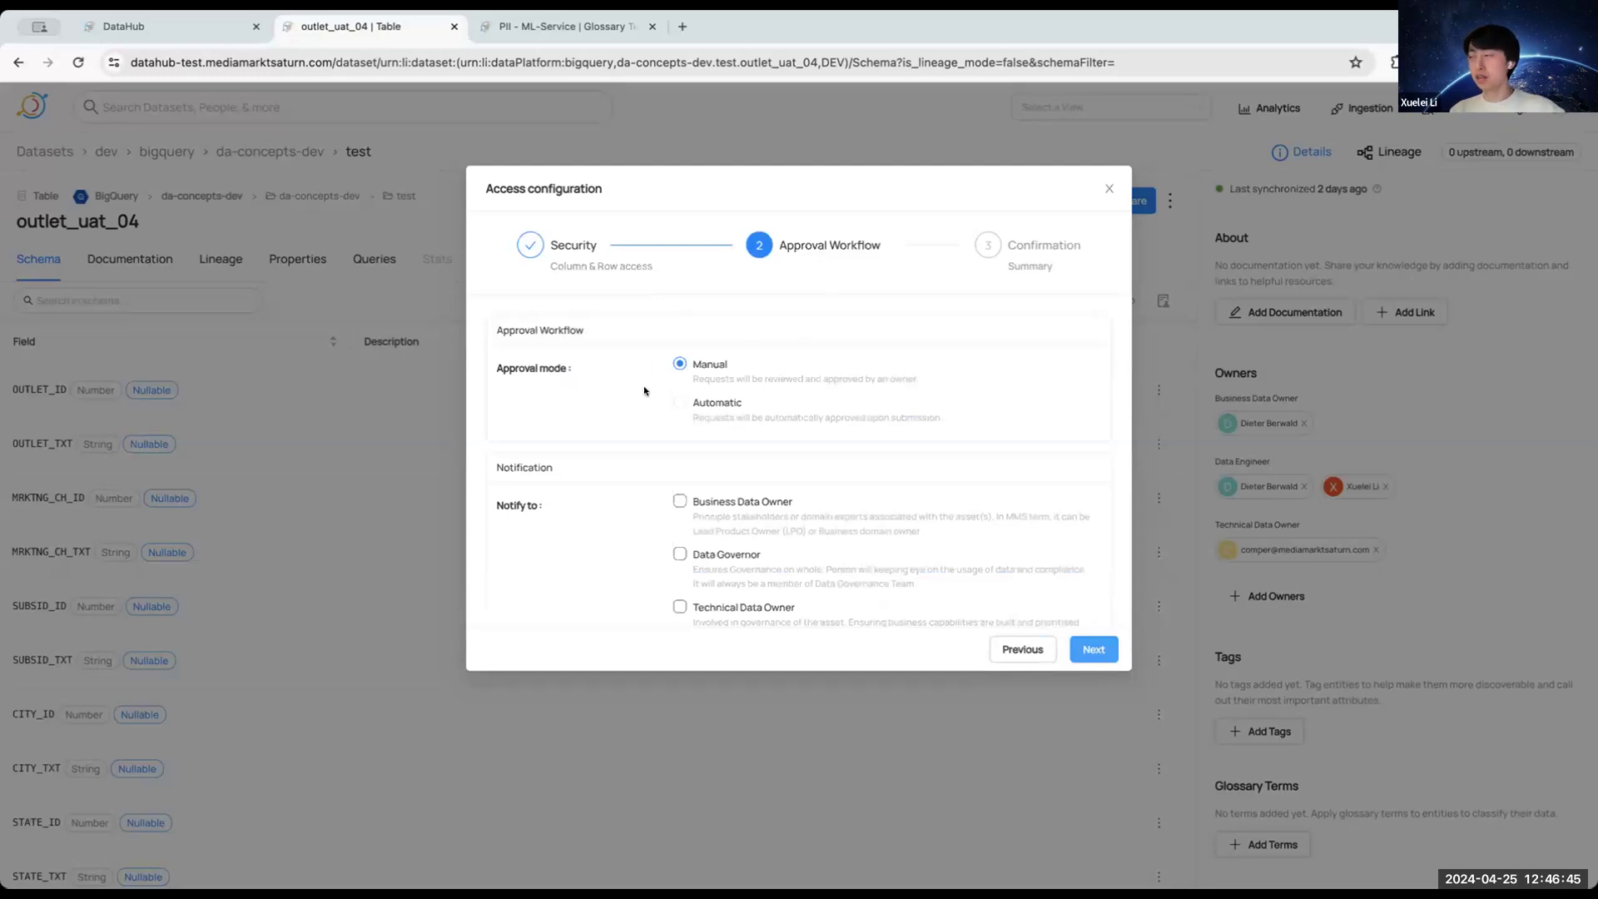
mouse_move(748, 371)
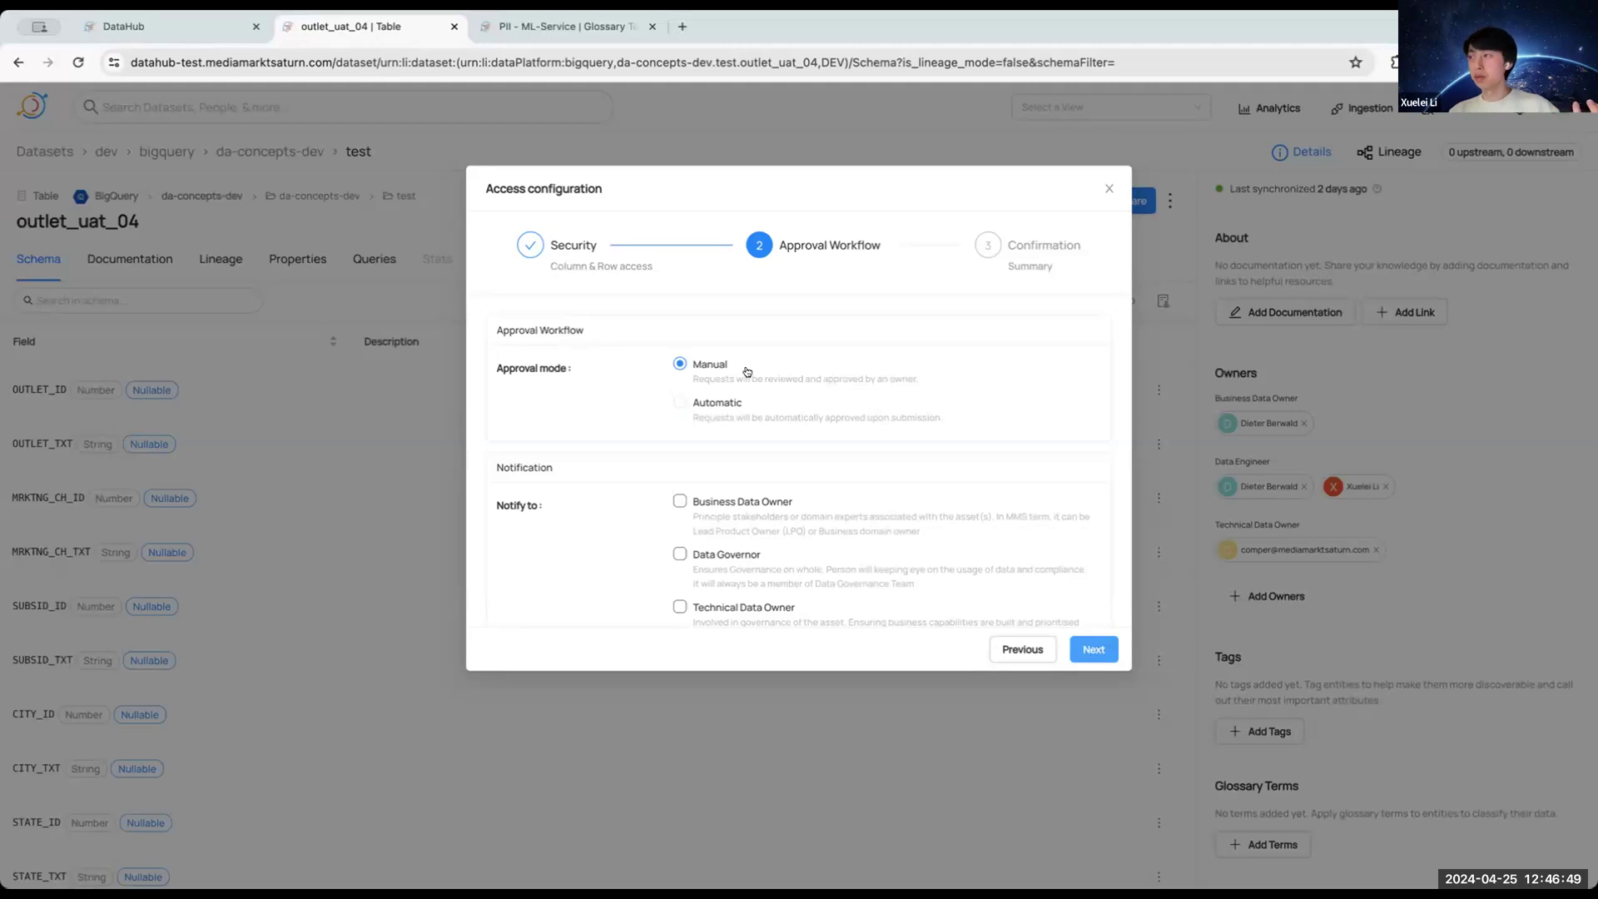
mouse_move(679, 404)
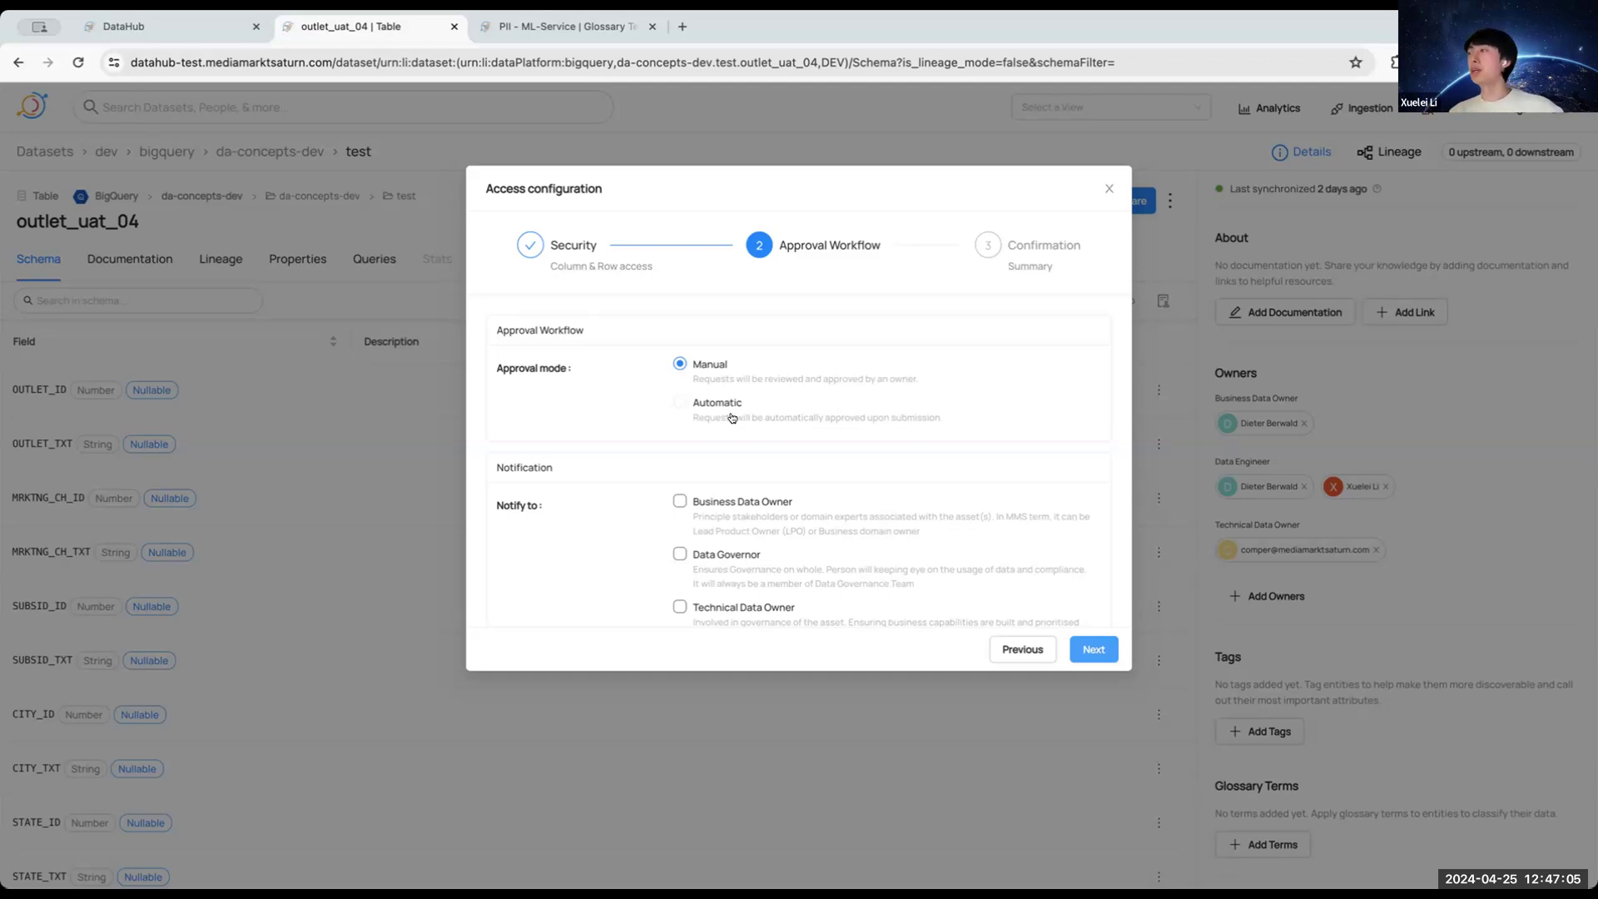
mouse_move(639, 472)
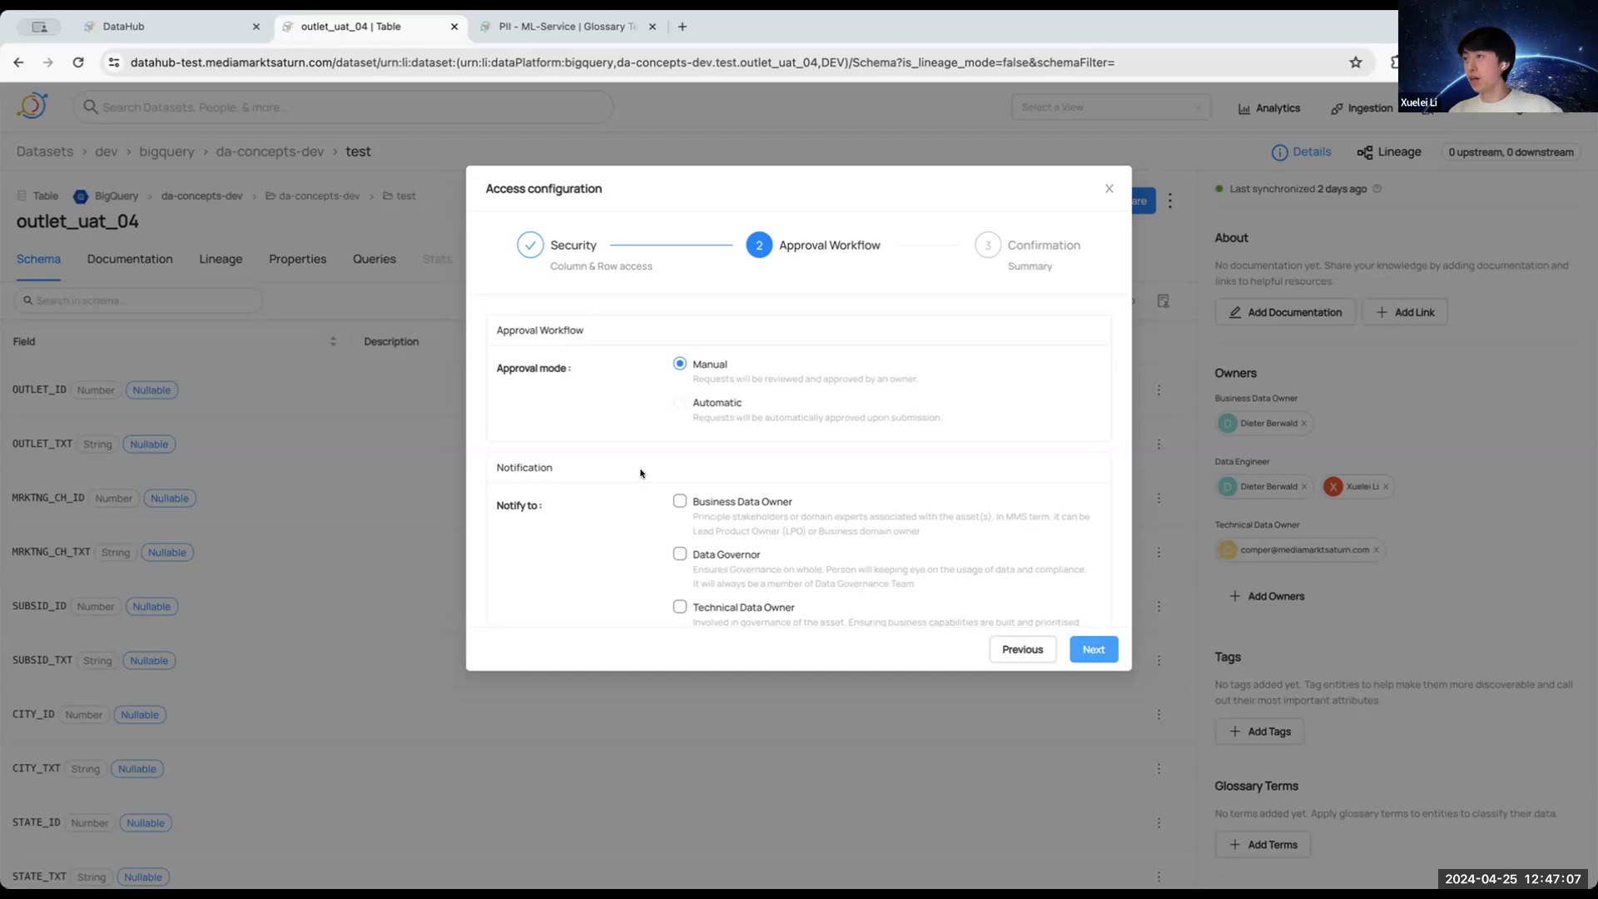
scroll("down", 3)
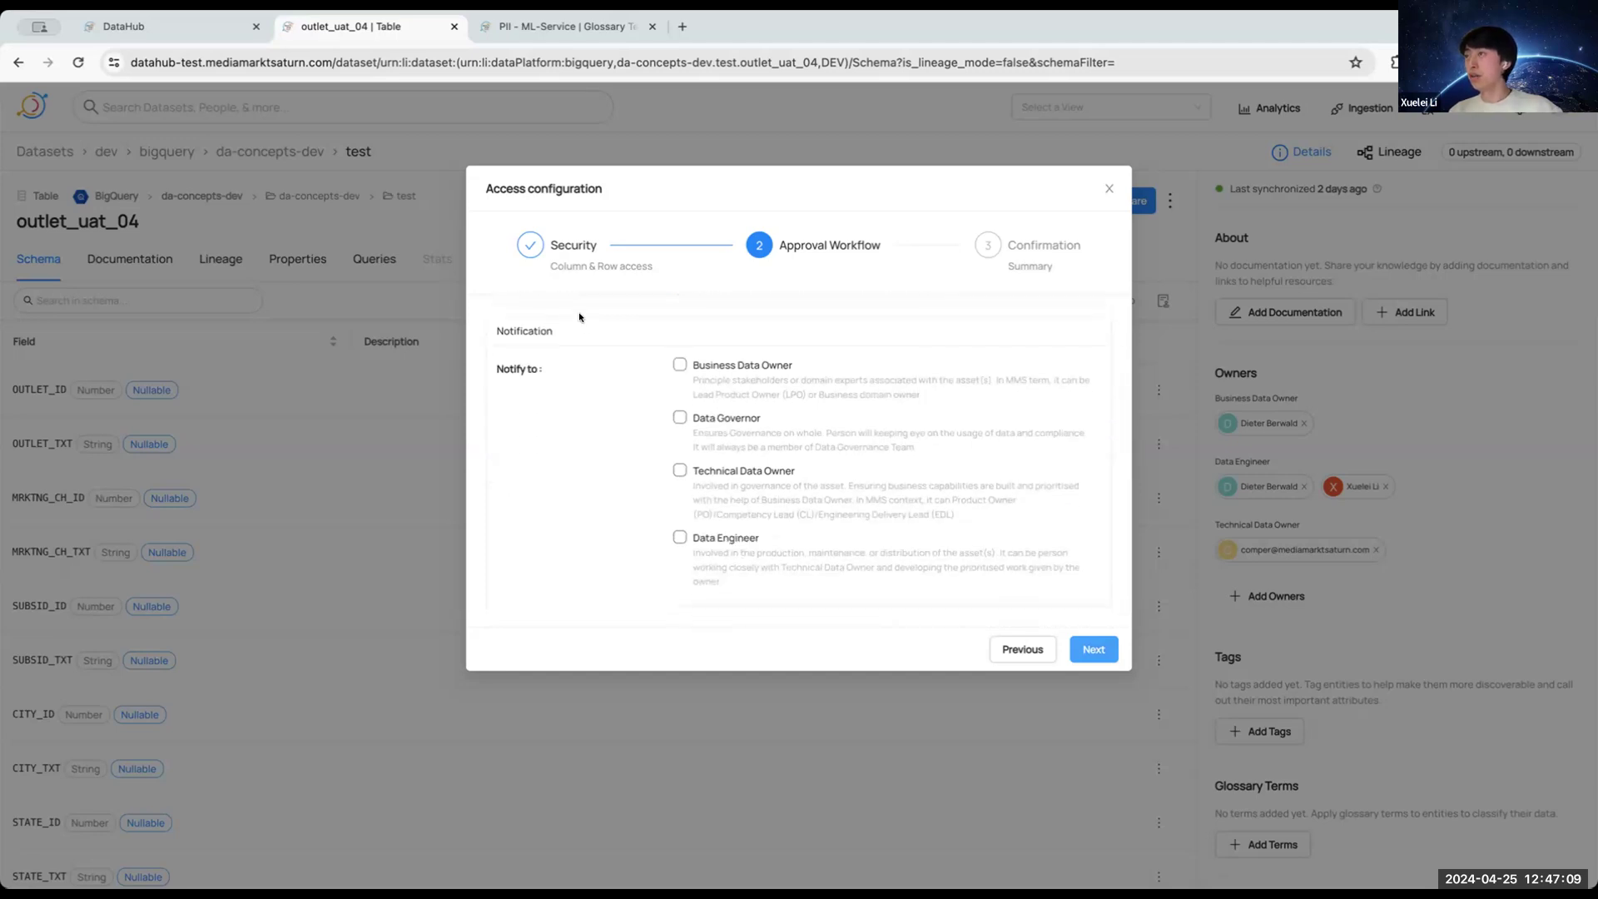
double_click(522, 330)
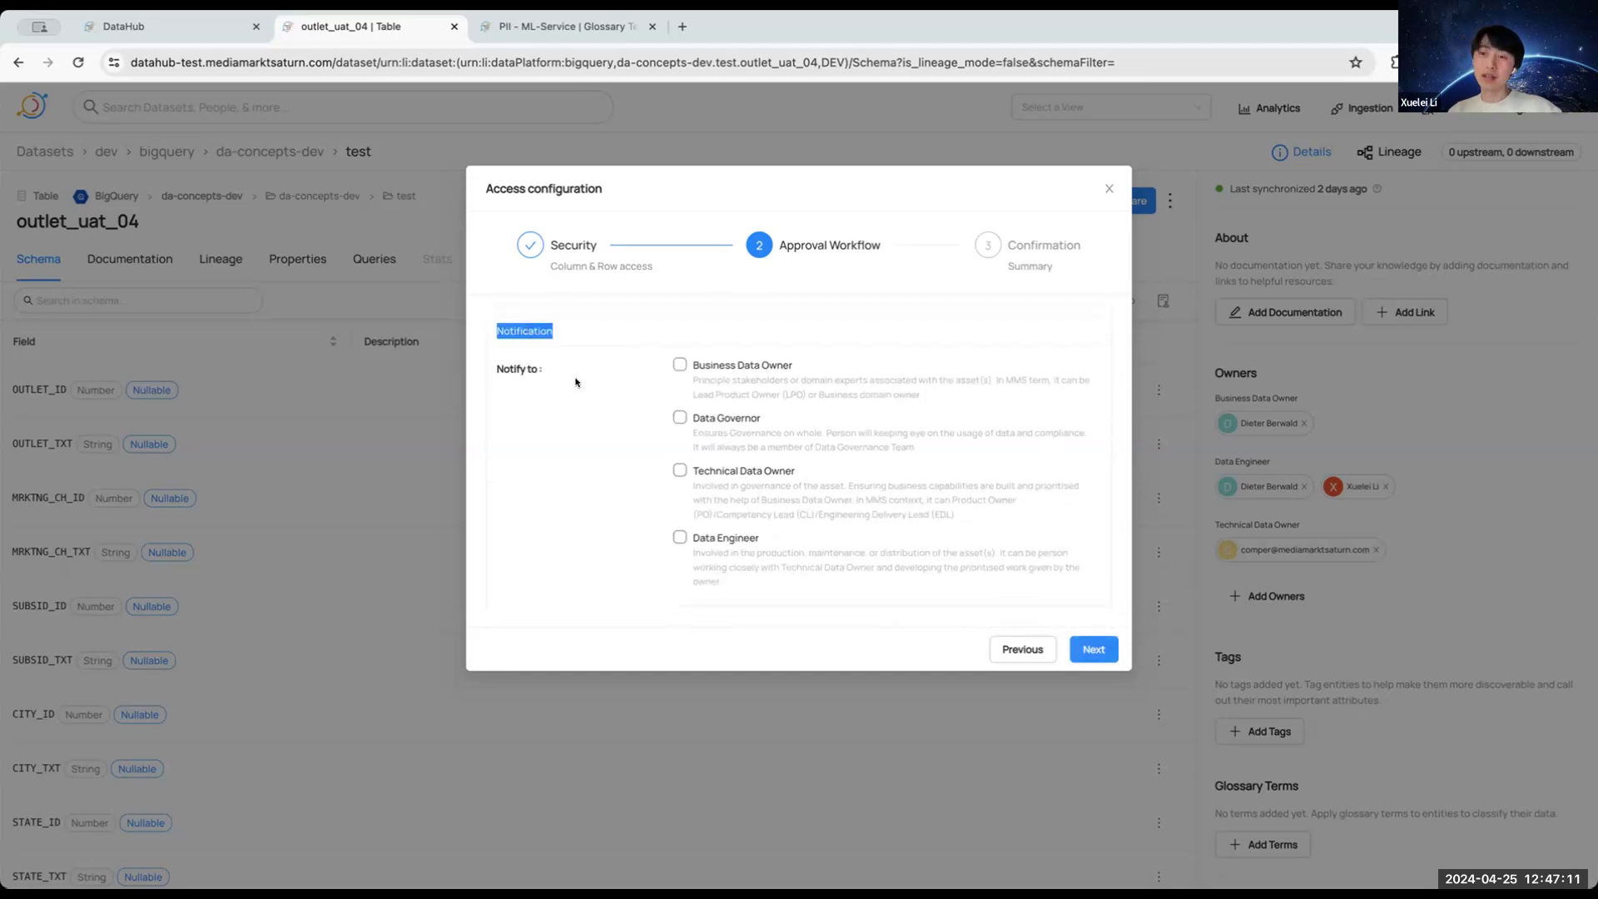
mouse_move(589, 408)
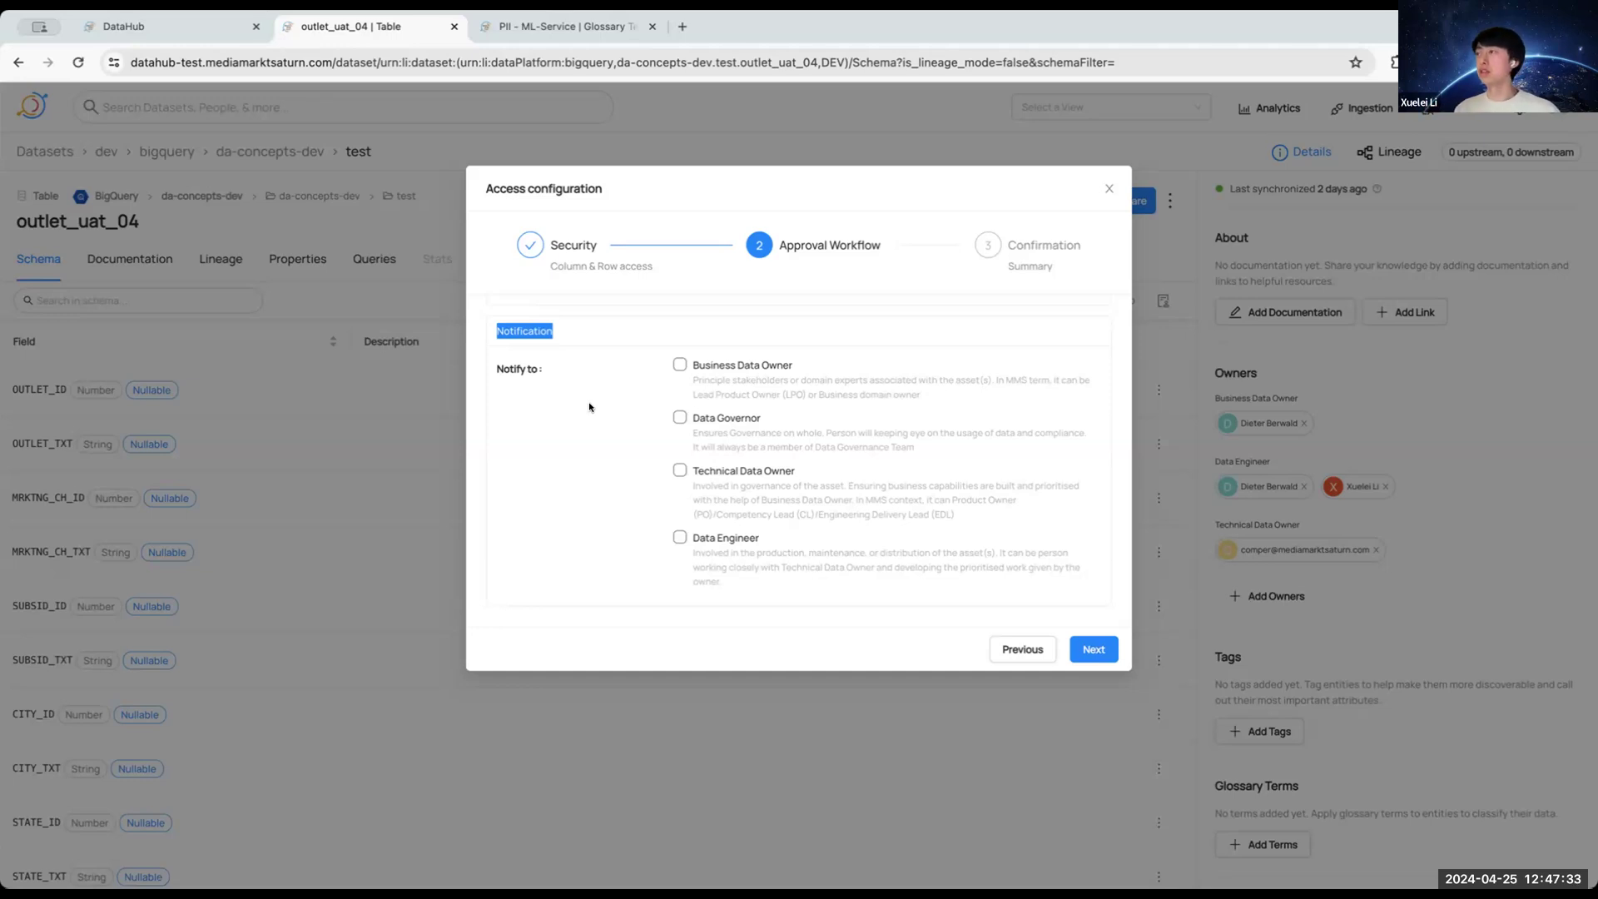
mouse_move(642, 454)
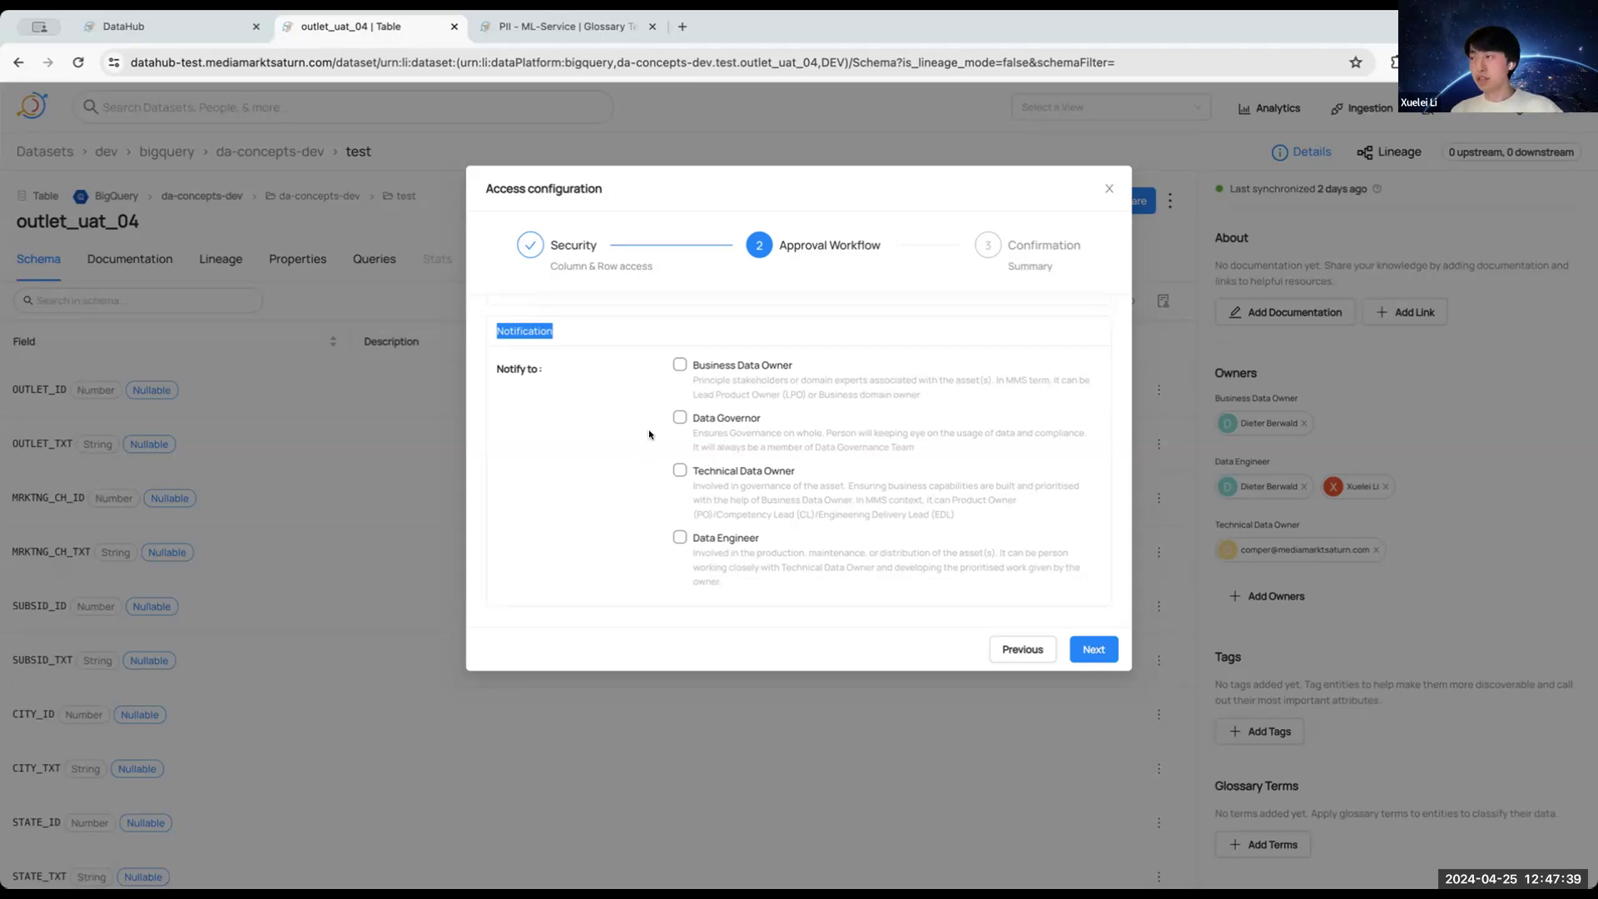
Notify Data Governor and Data Engineer on requests, then continue to the summary.
left_click(679, 416)
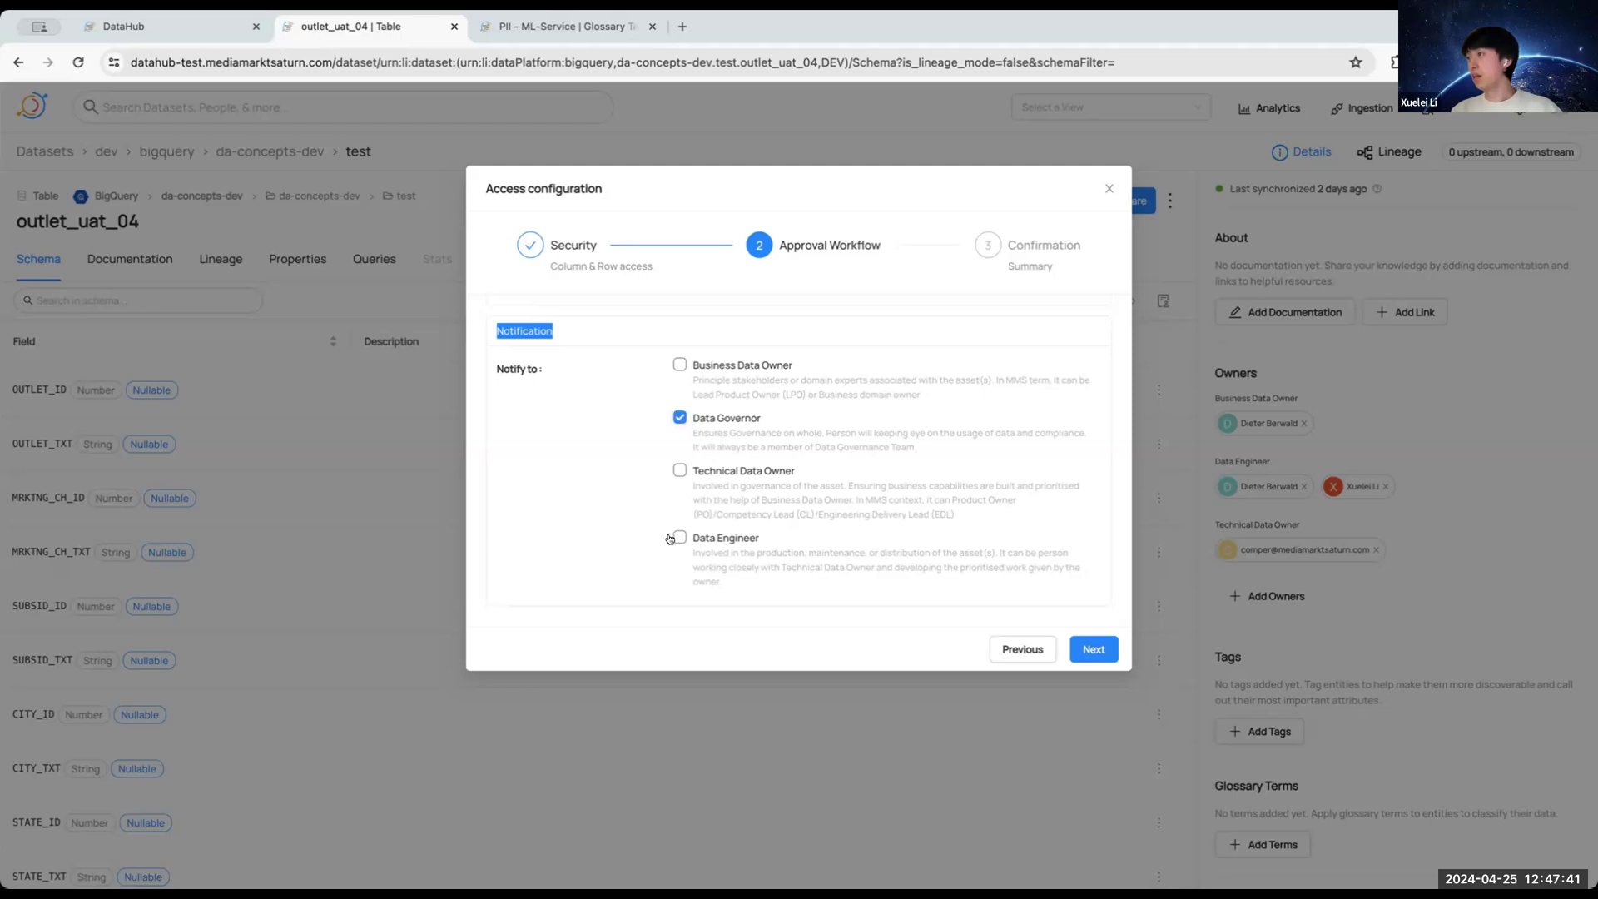
left_click(679, 537)
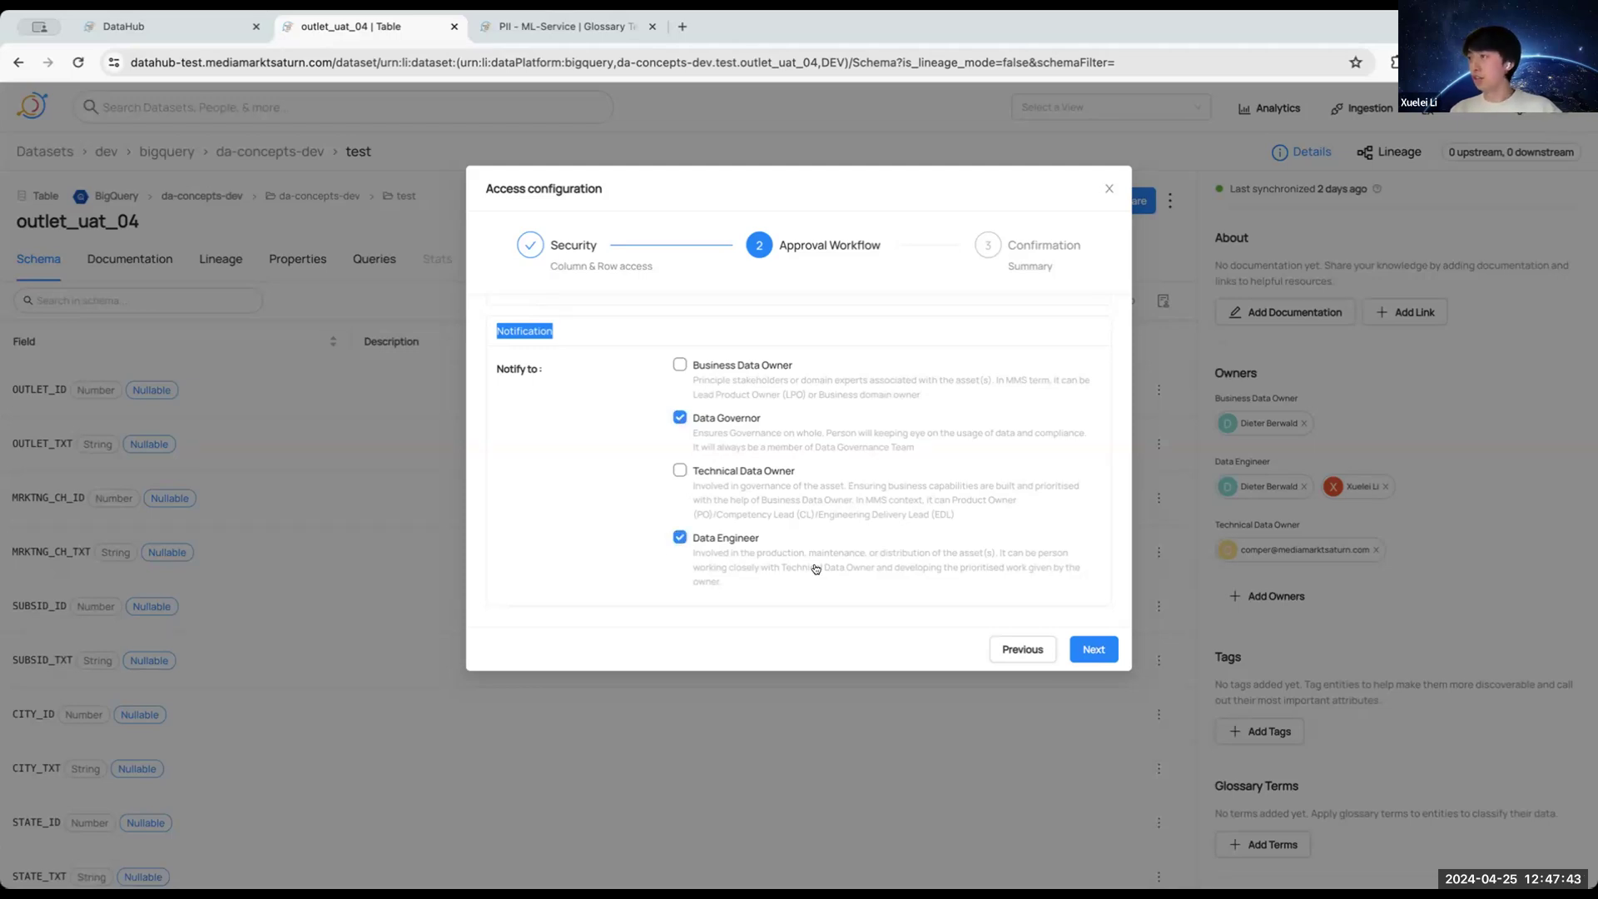
mouse_move(763, 471)
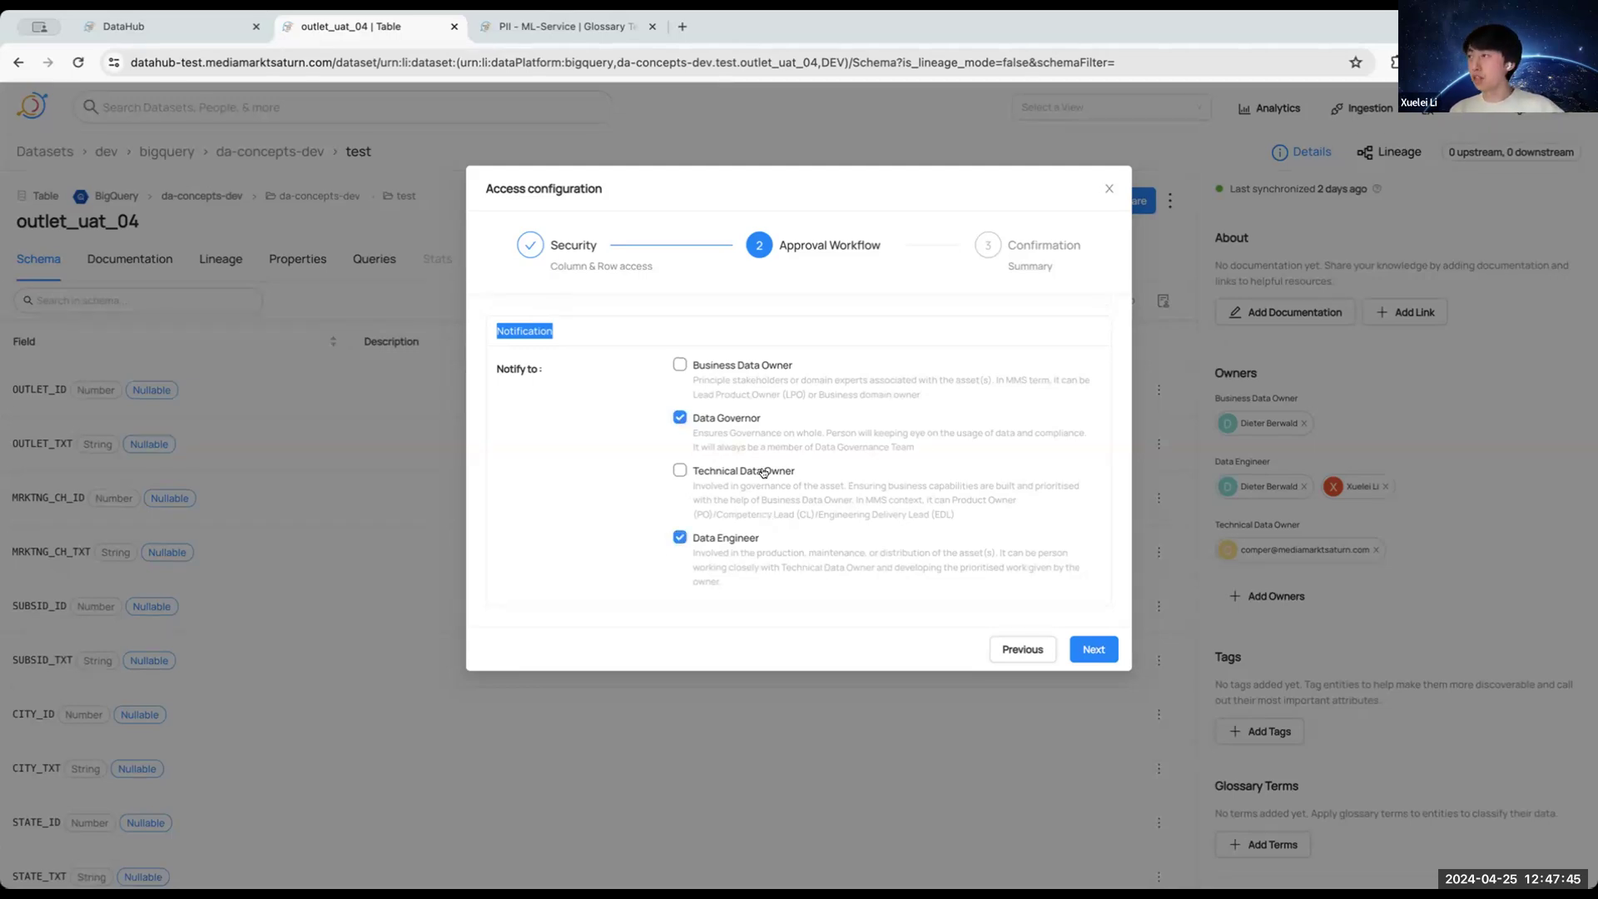
mouse_move(742, 441)
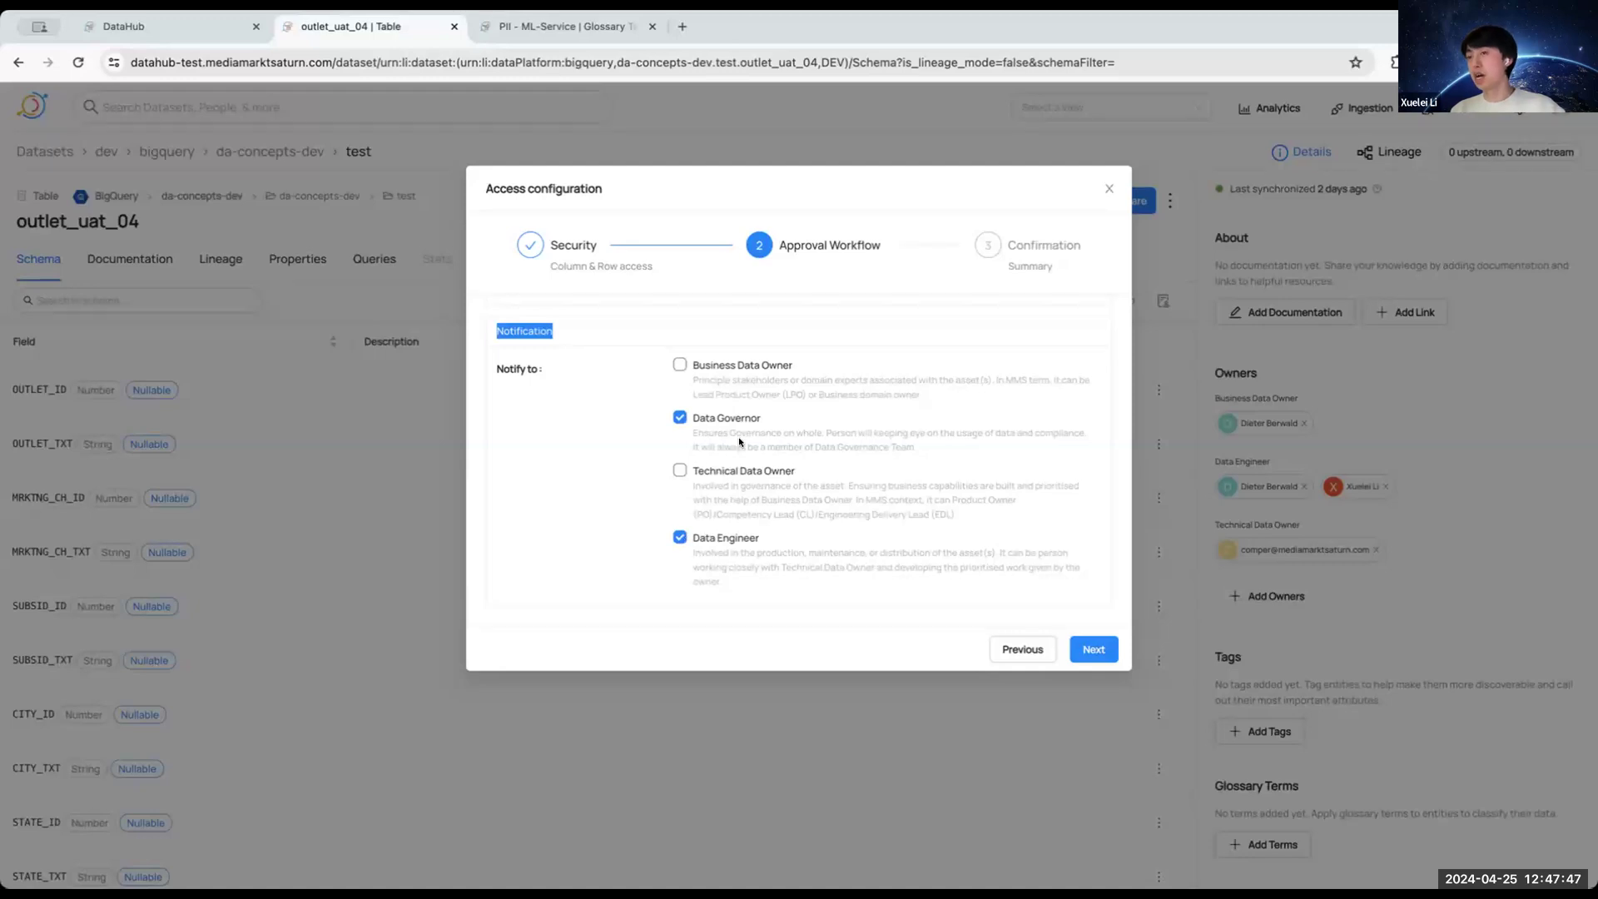
mouse_move(1058, 680)
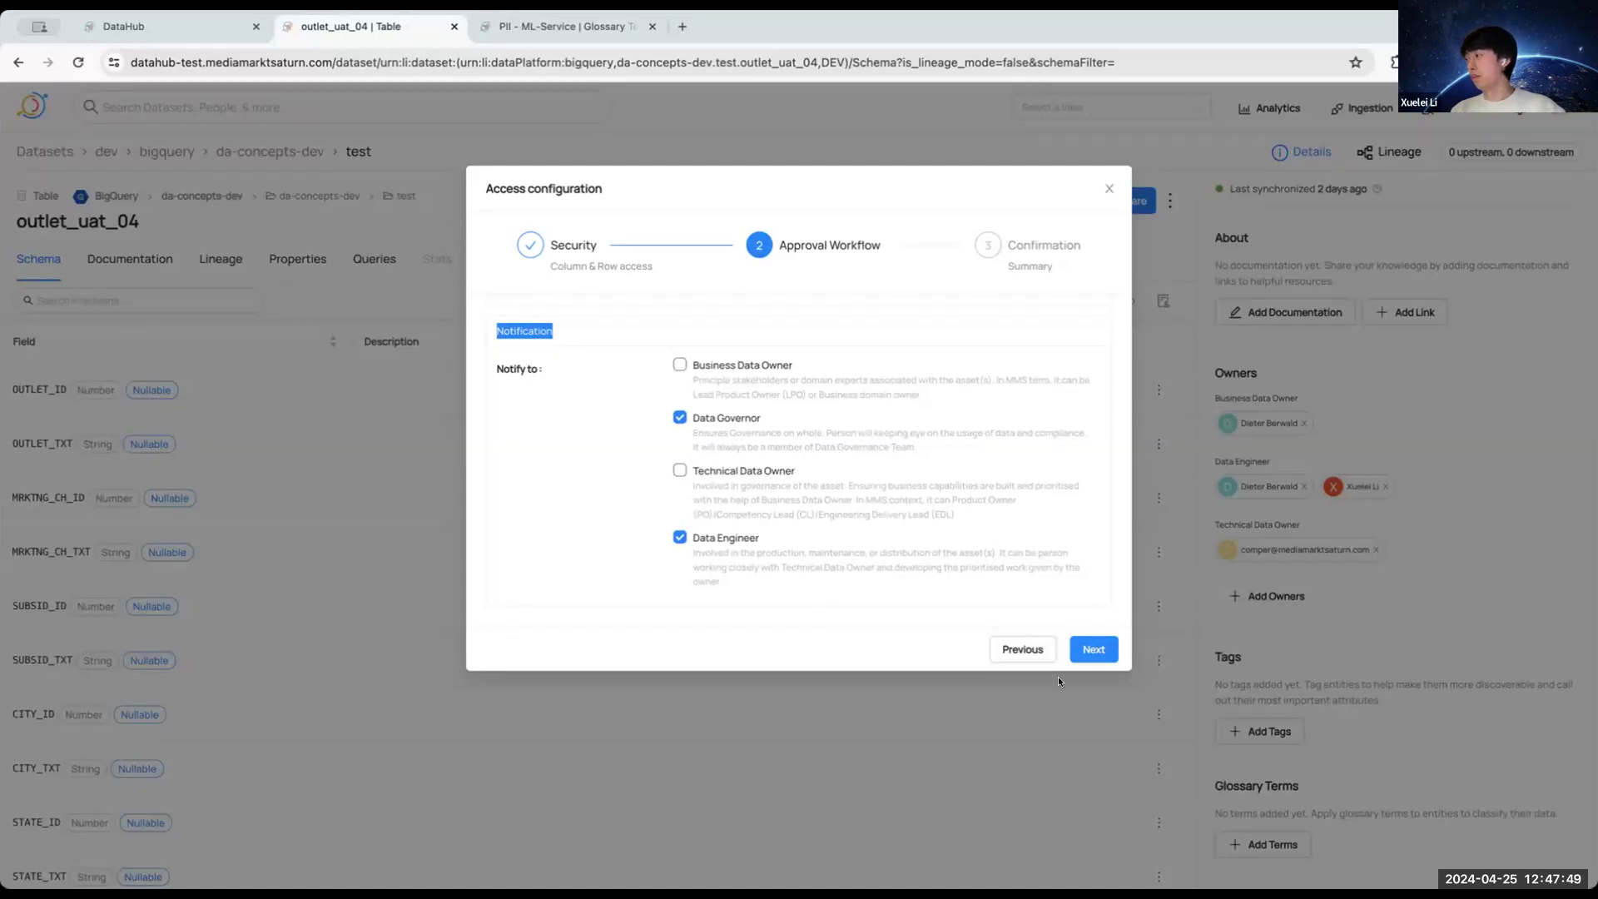
left_click(1092, 649)
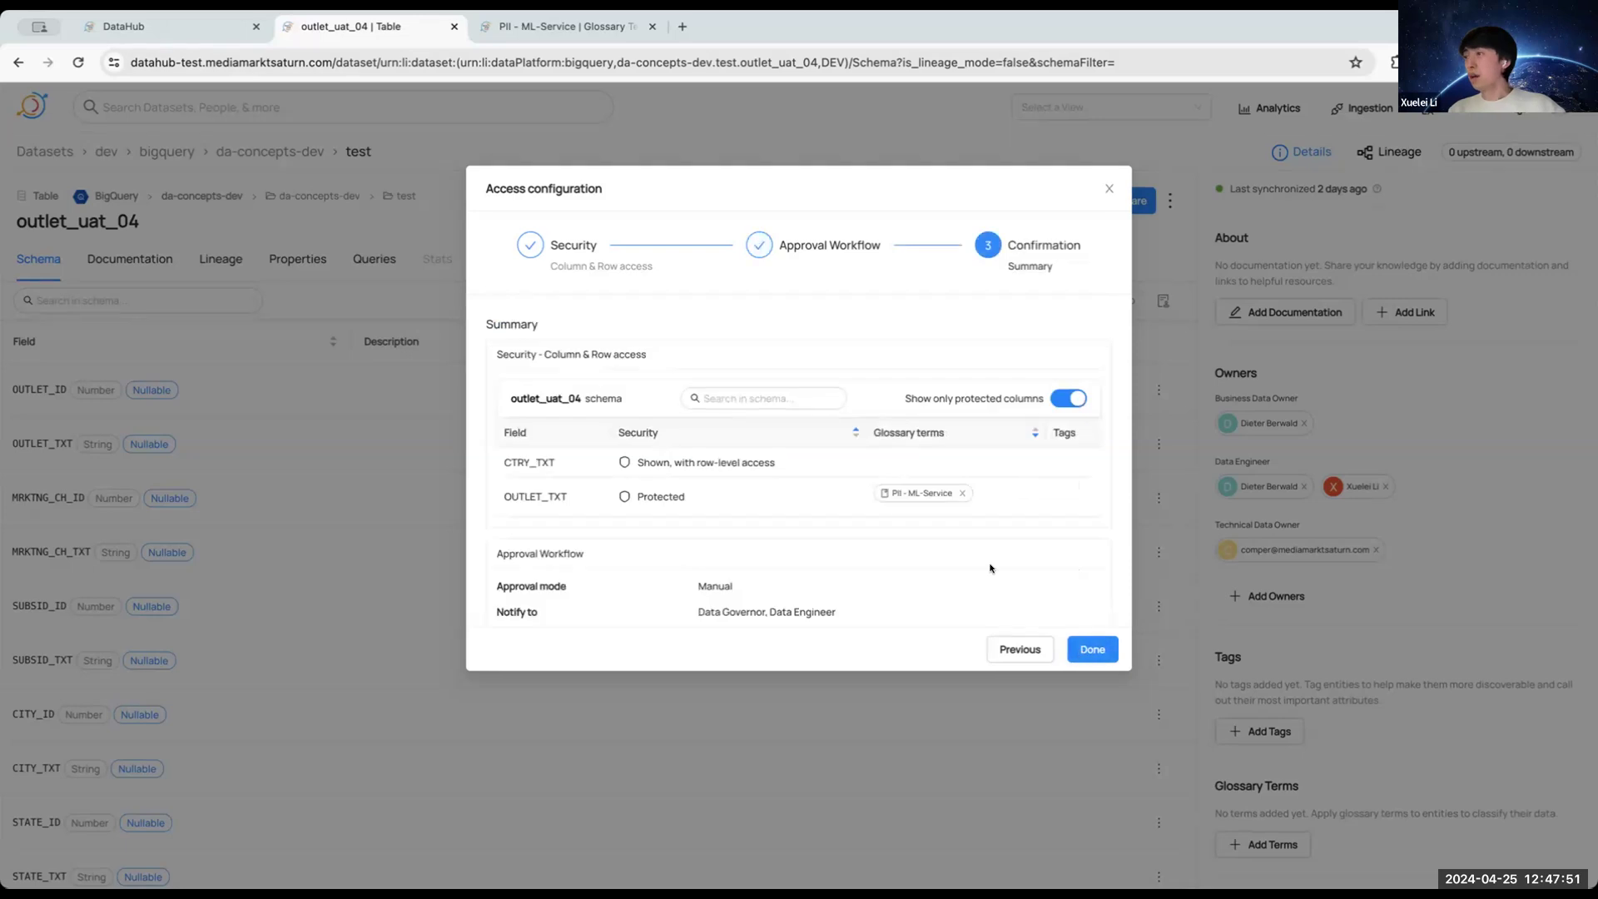
mouse_move(796, 514)
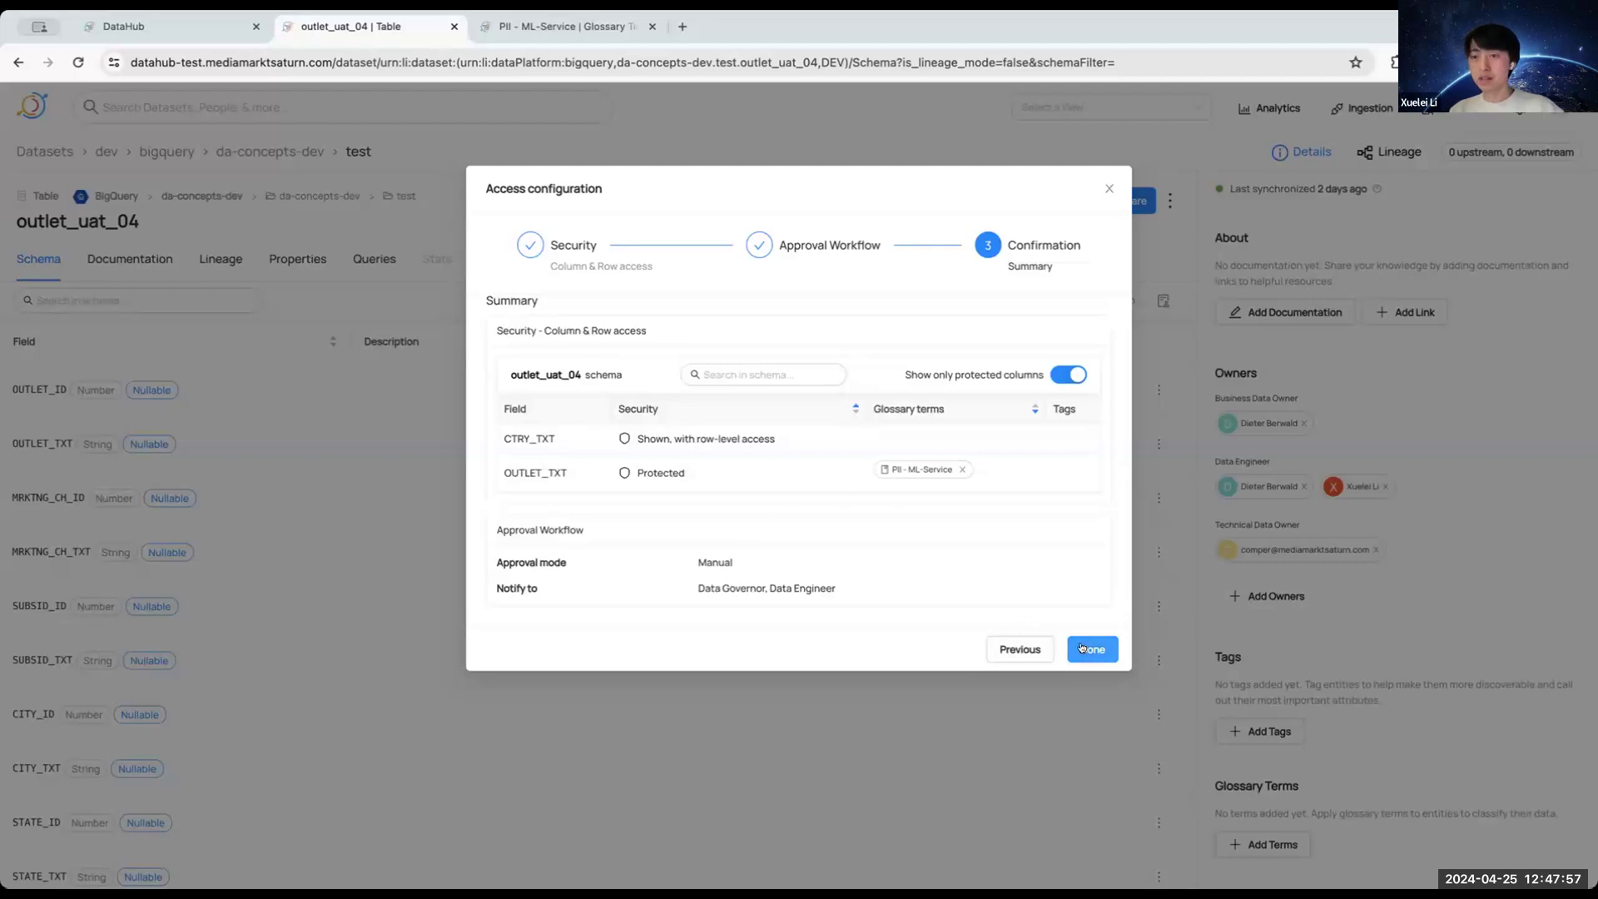
Confirm Done to store the access configuration for outlet_uat_04.
left_click(1092, 649)
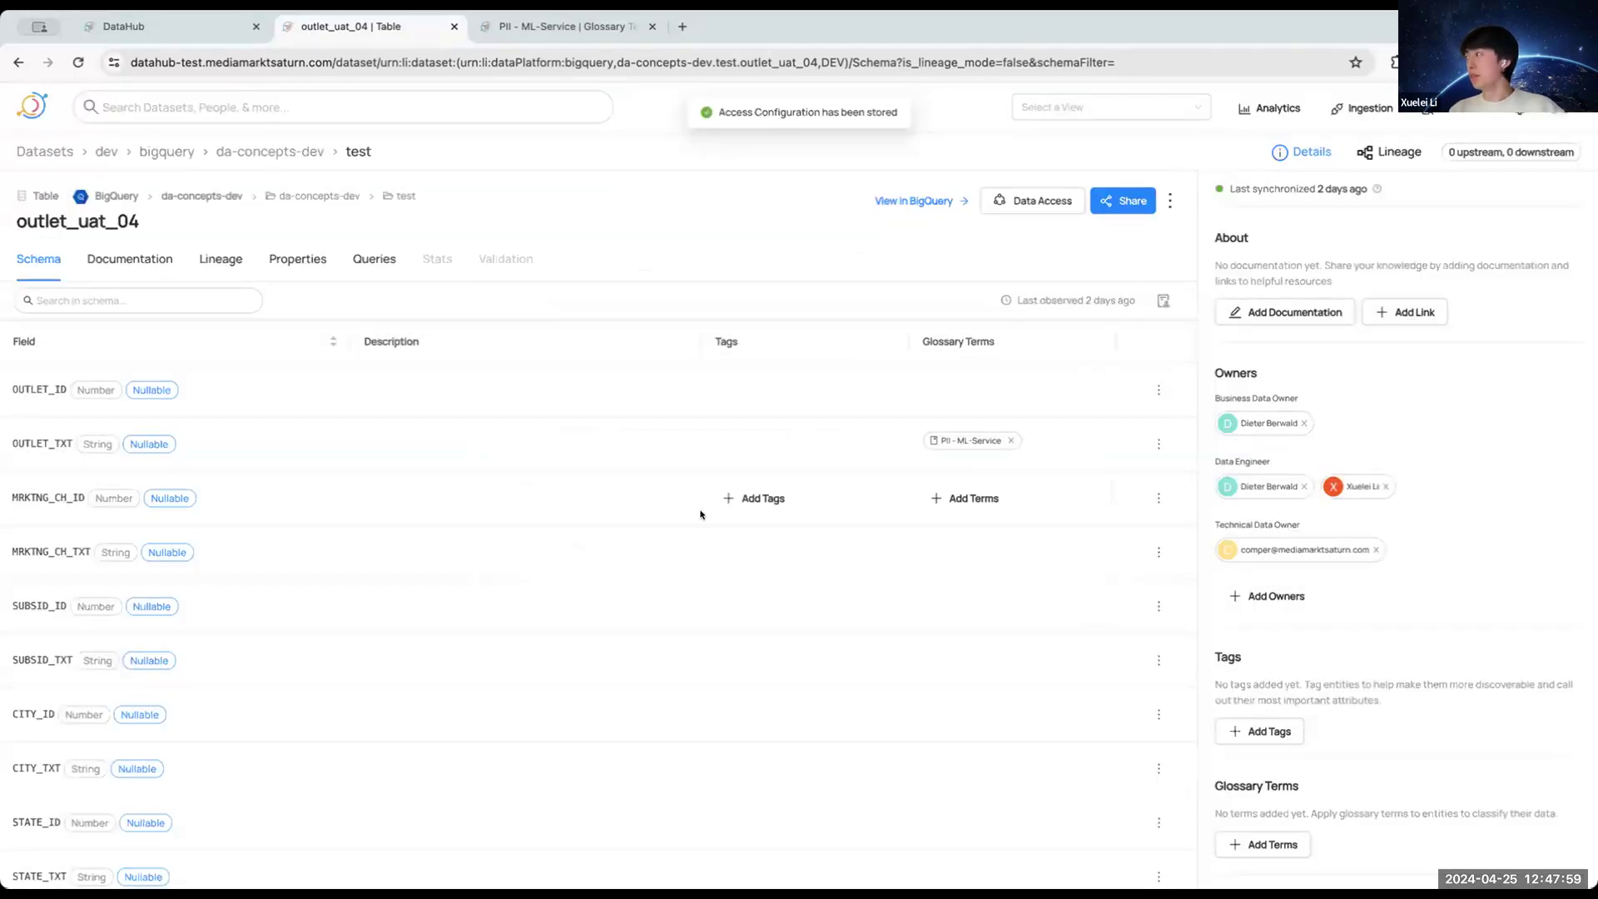
mouse_move(832, 285)
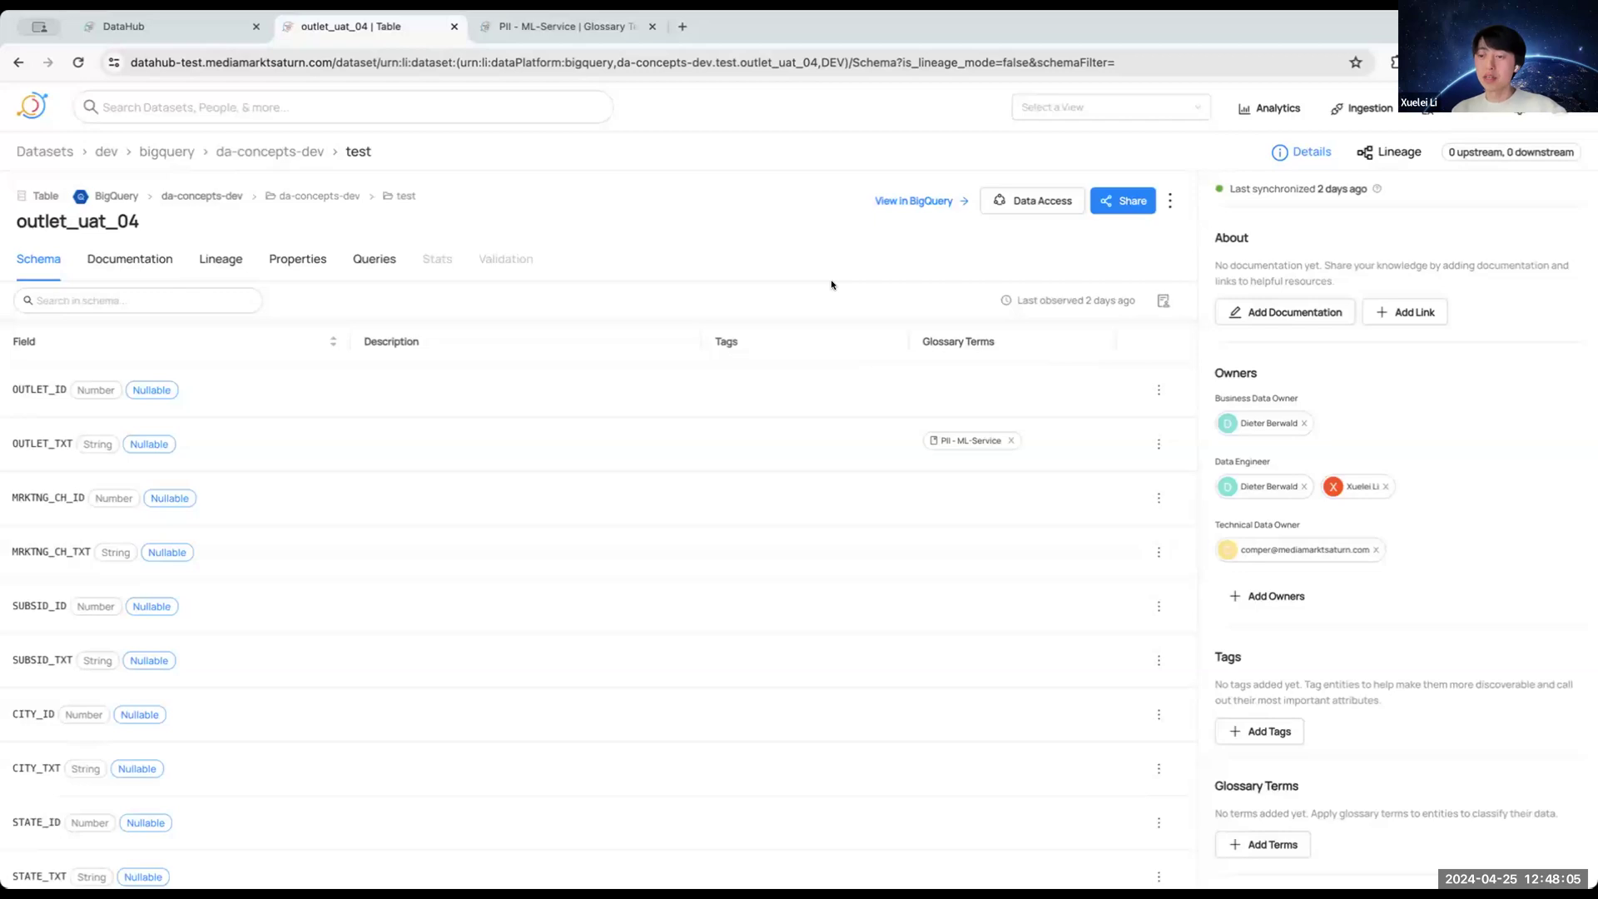
mouse_move(489, 296)
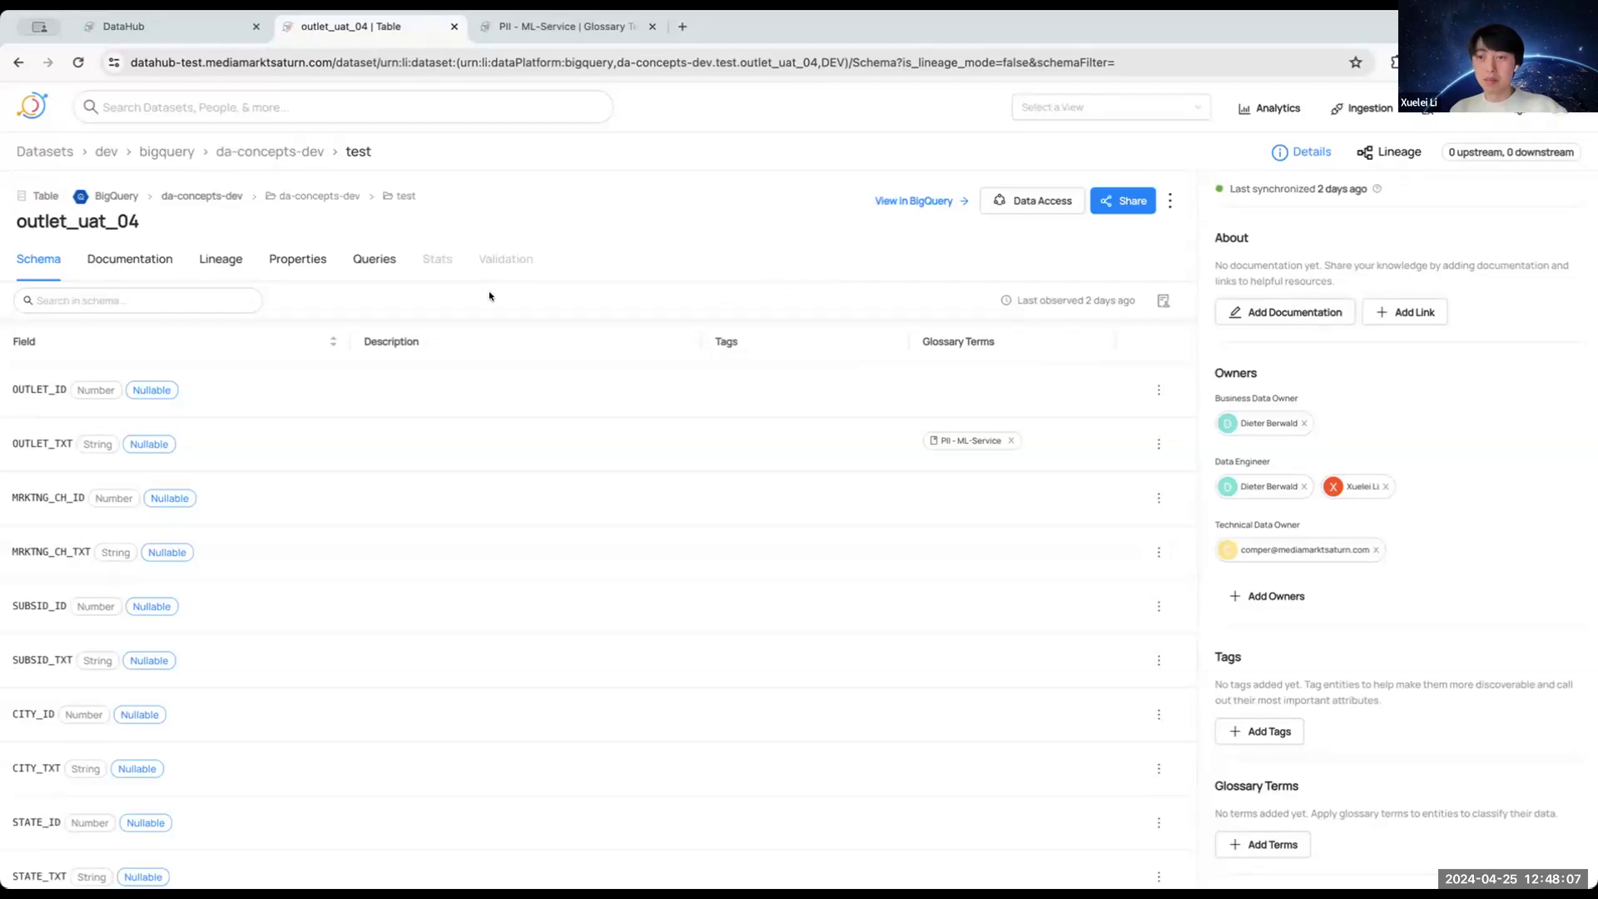
mouse_move(722, 289)
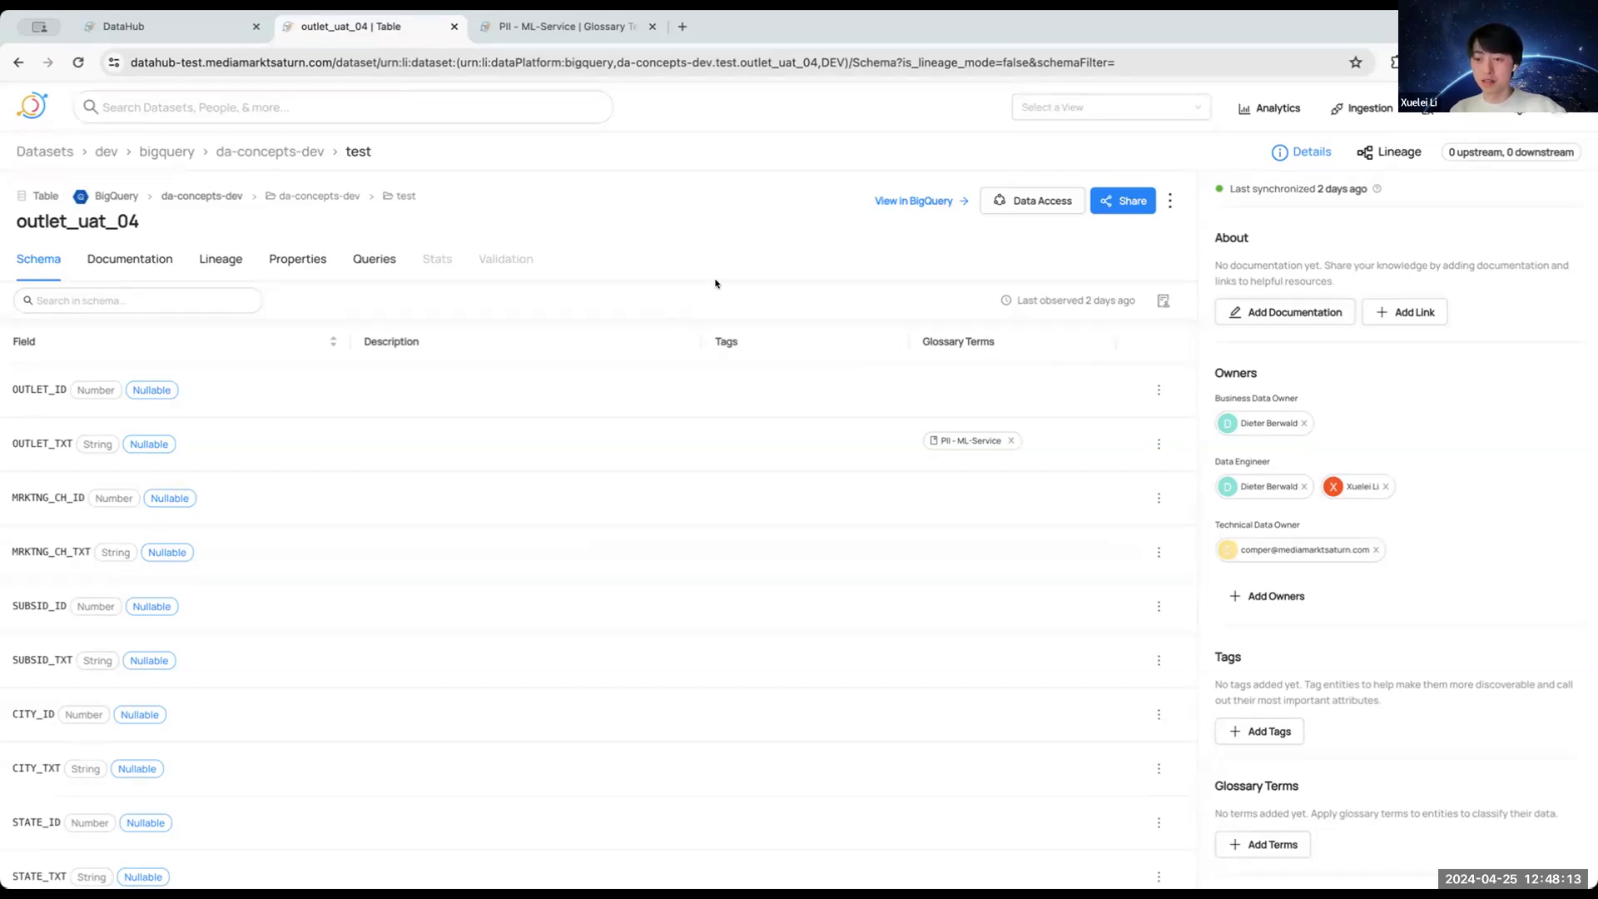
mouse_move(687, 261)
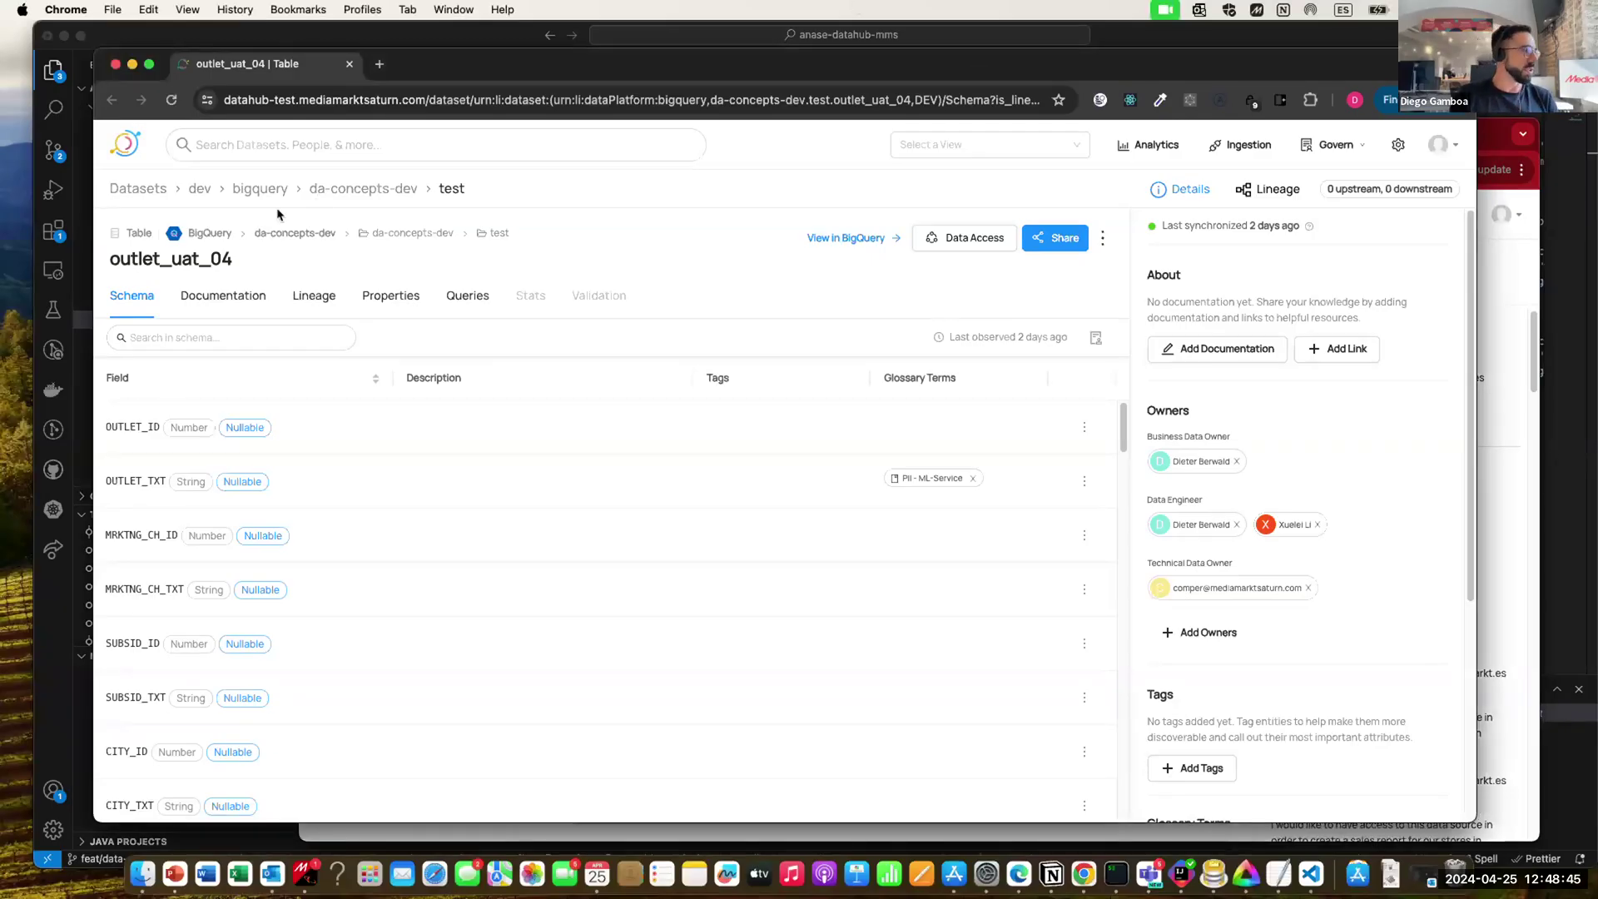
Choose Request Data Access for outlet_uat_04 from the Data Access menu.
left_click(962, 238)
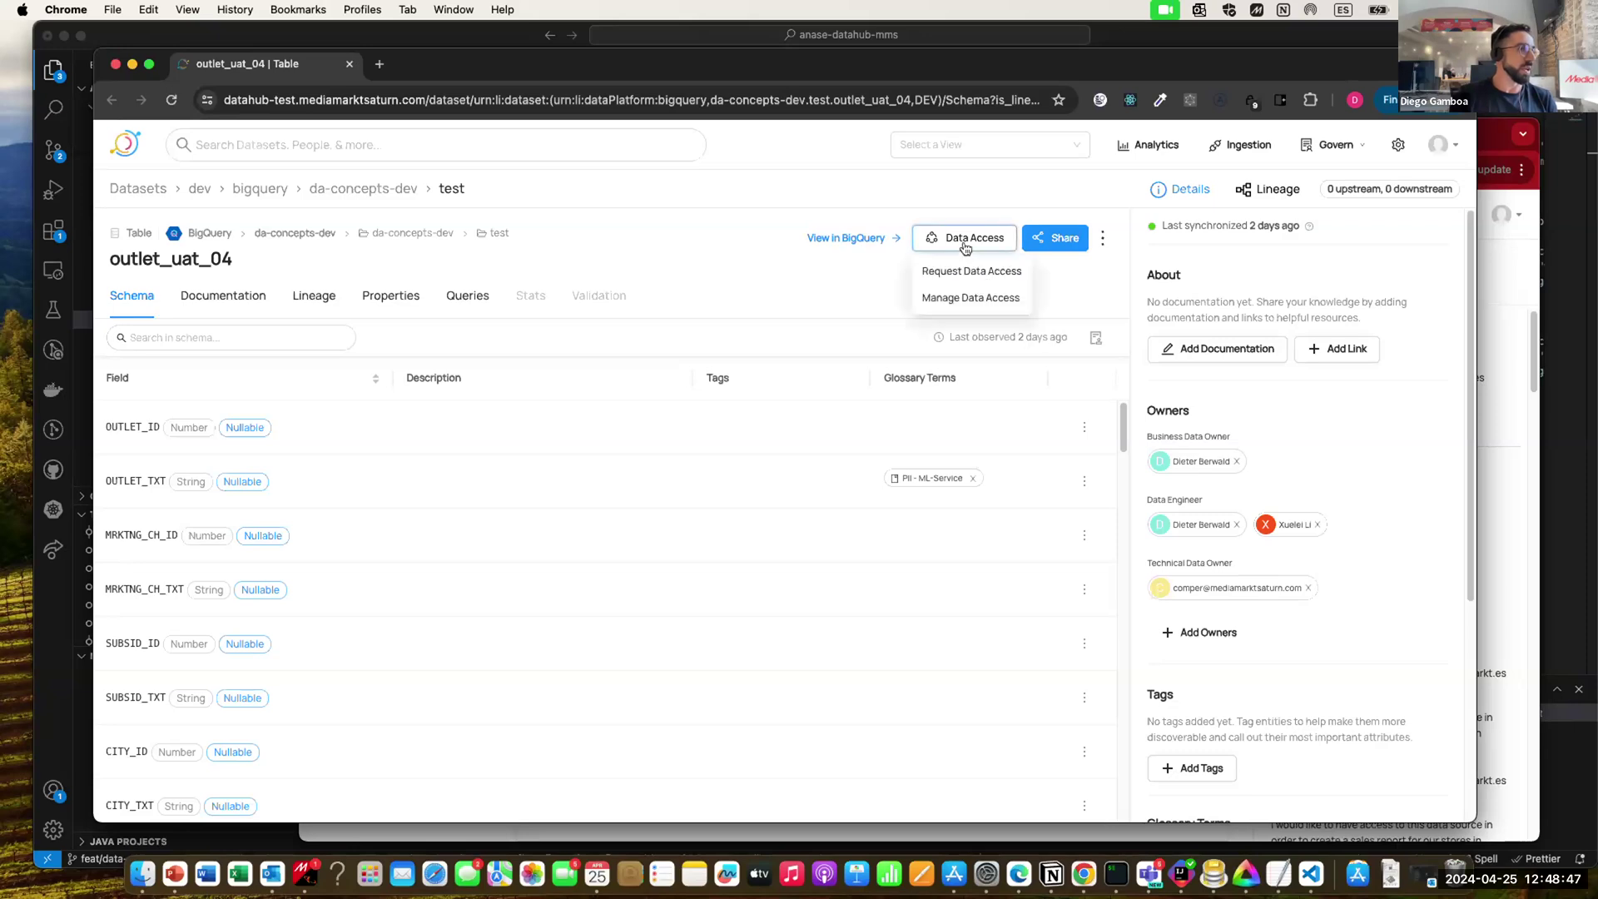
mouse_move(954, 272)
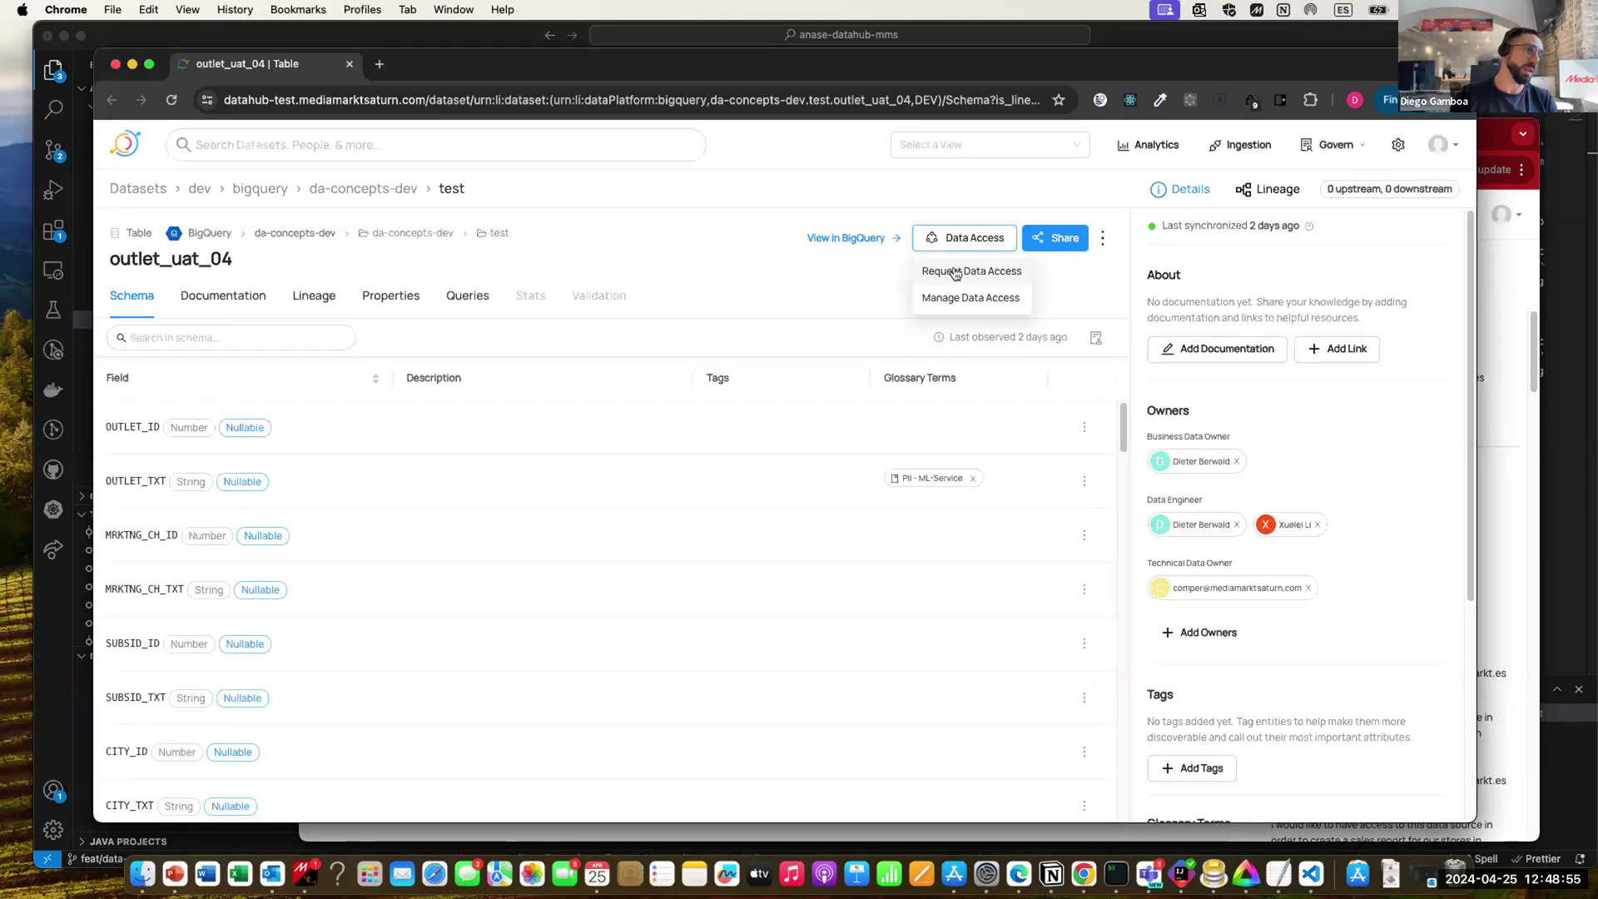
left_click(971, 271)
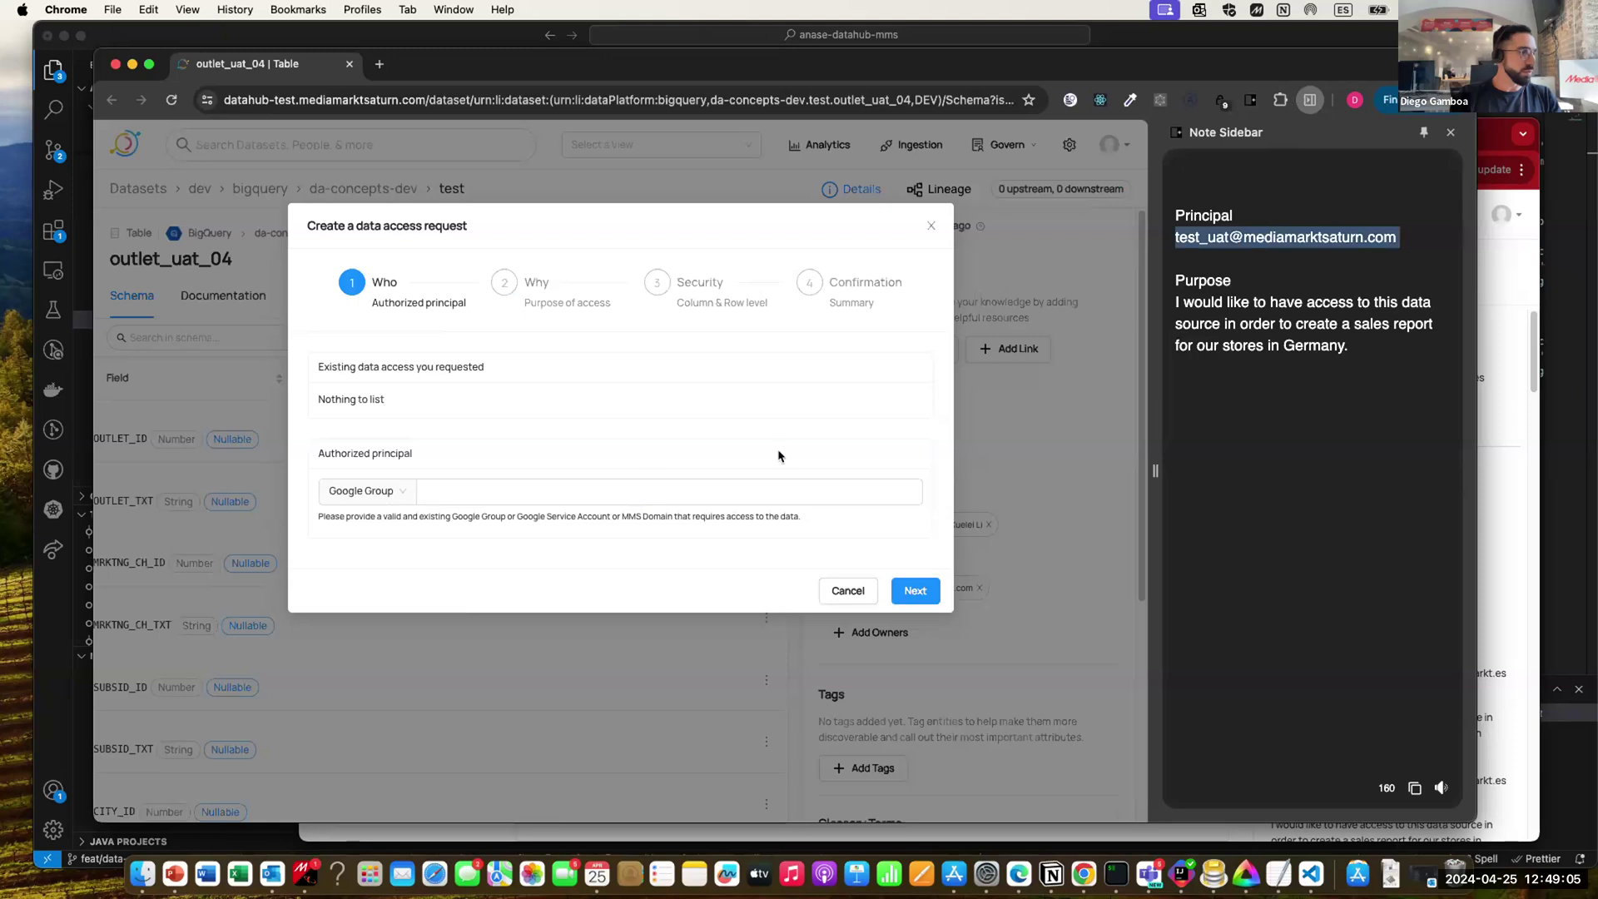
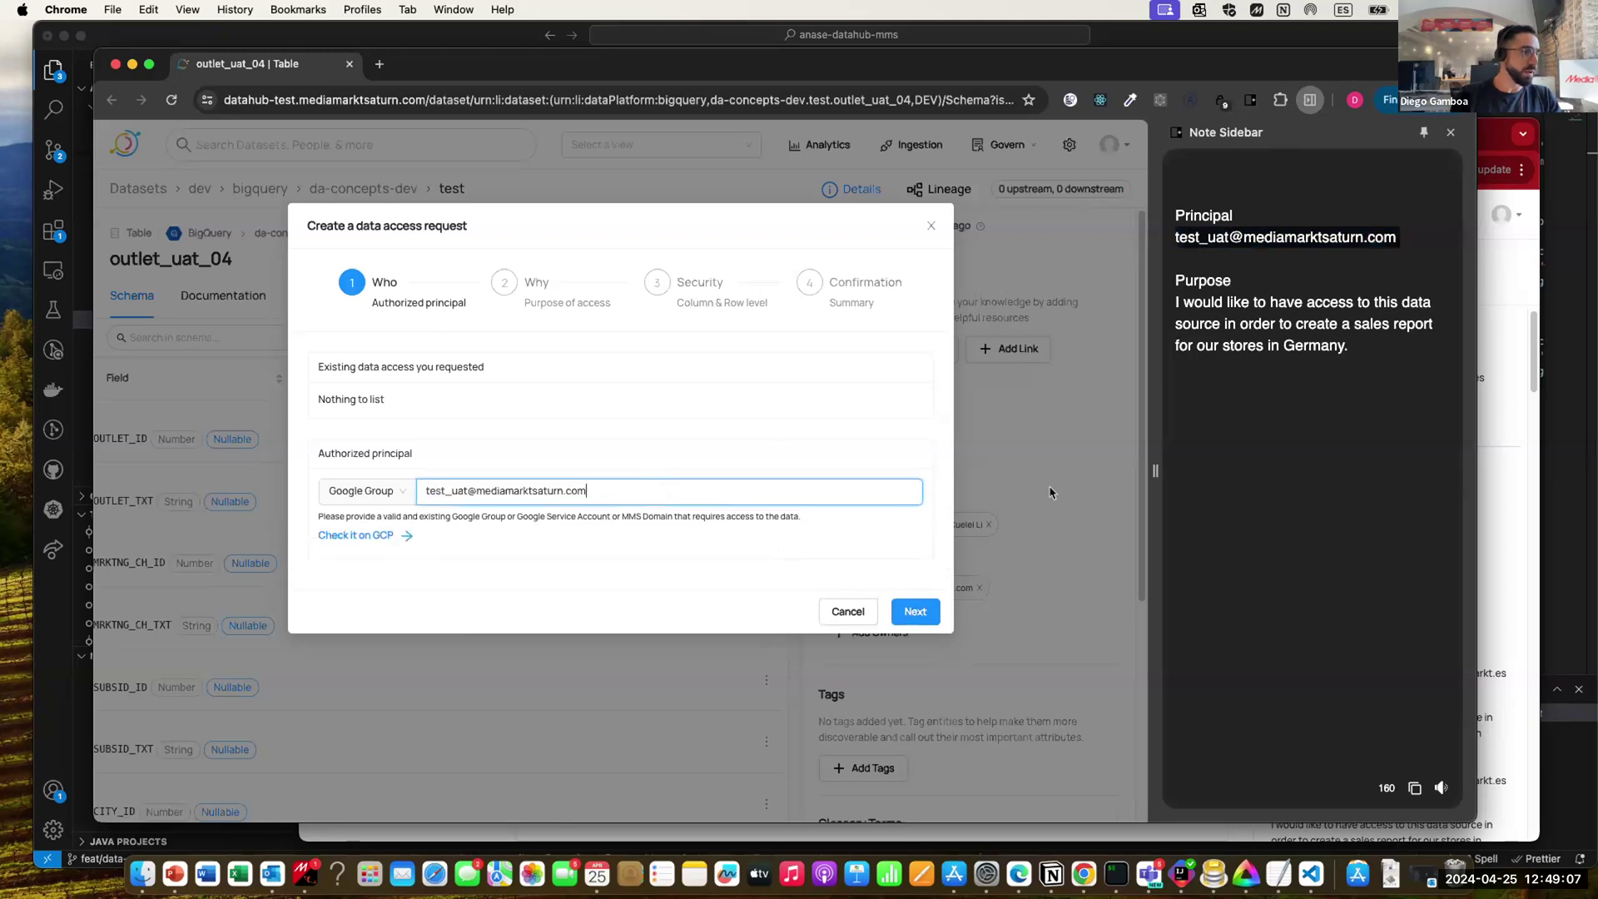
left_click(914, 611)
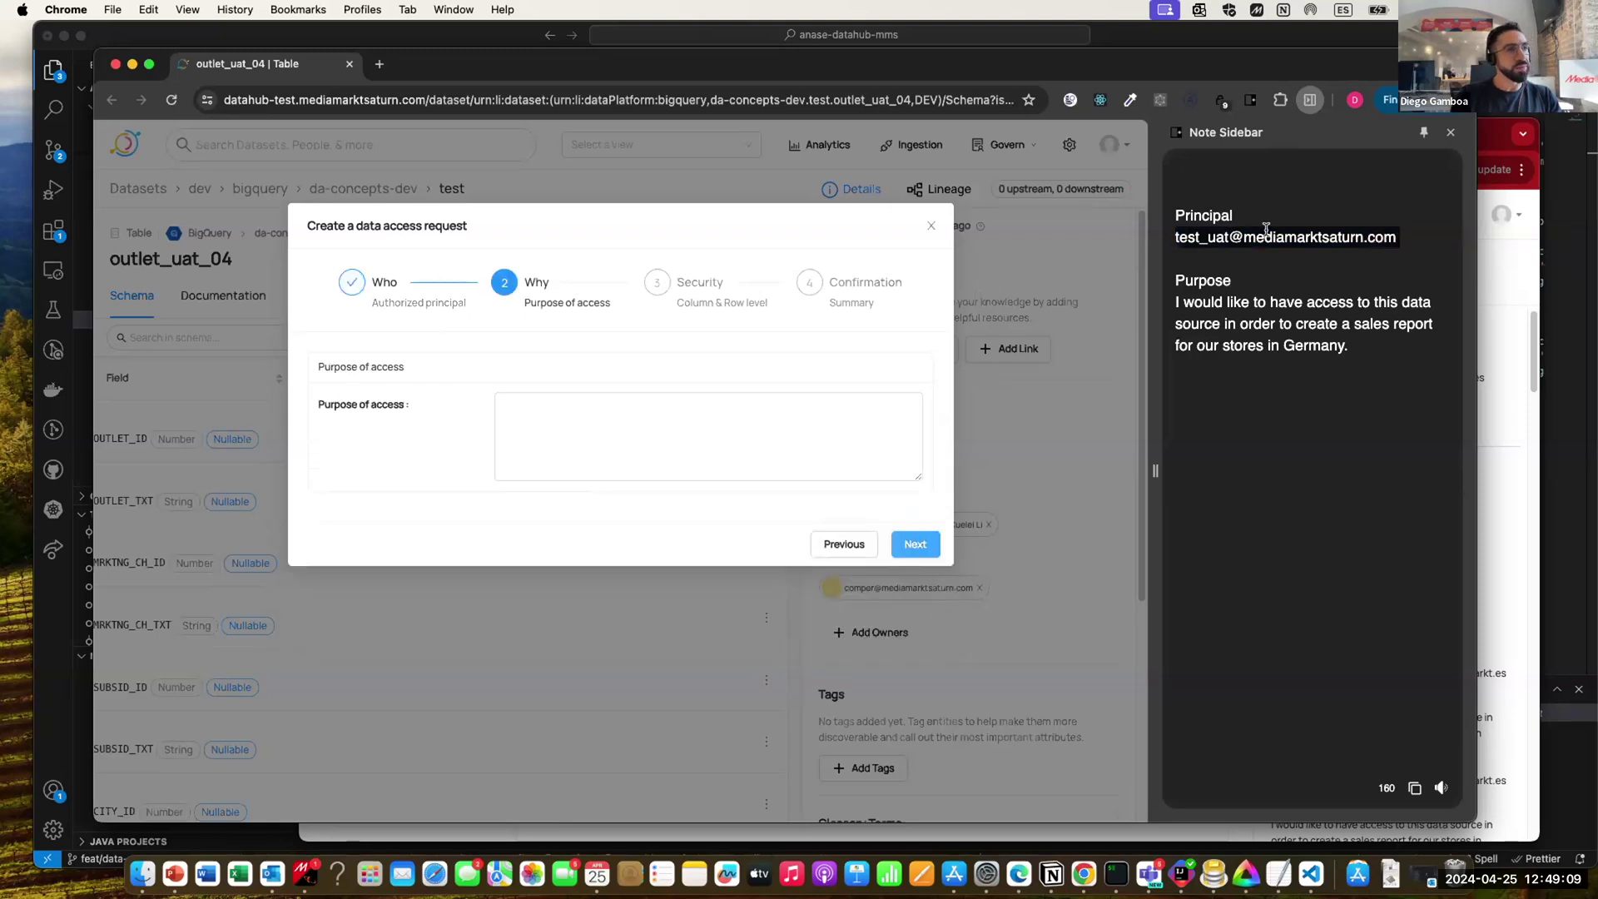
Enter the sales-report purpose text, close the notes, and continue to Security.
left_click(707, 436)
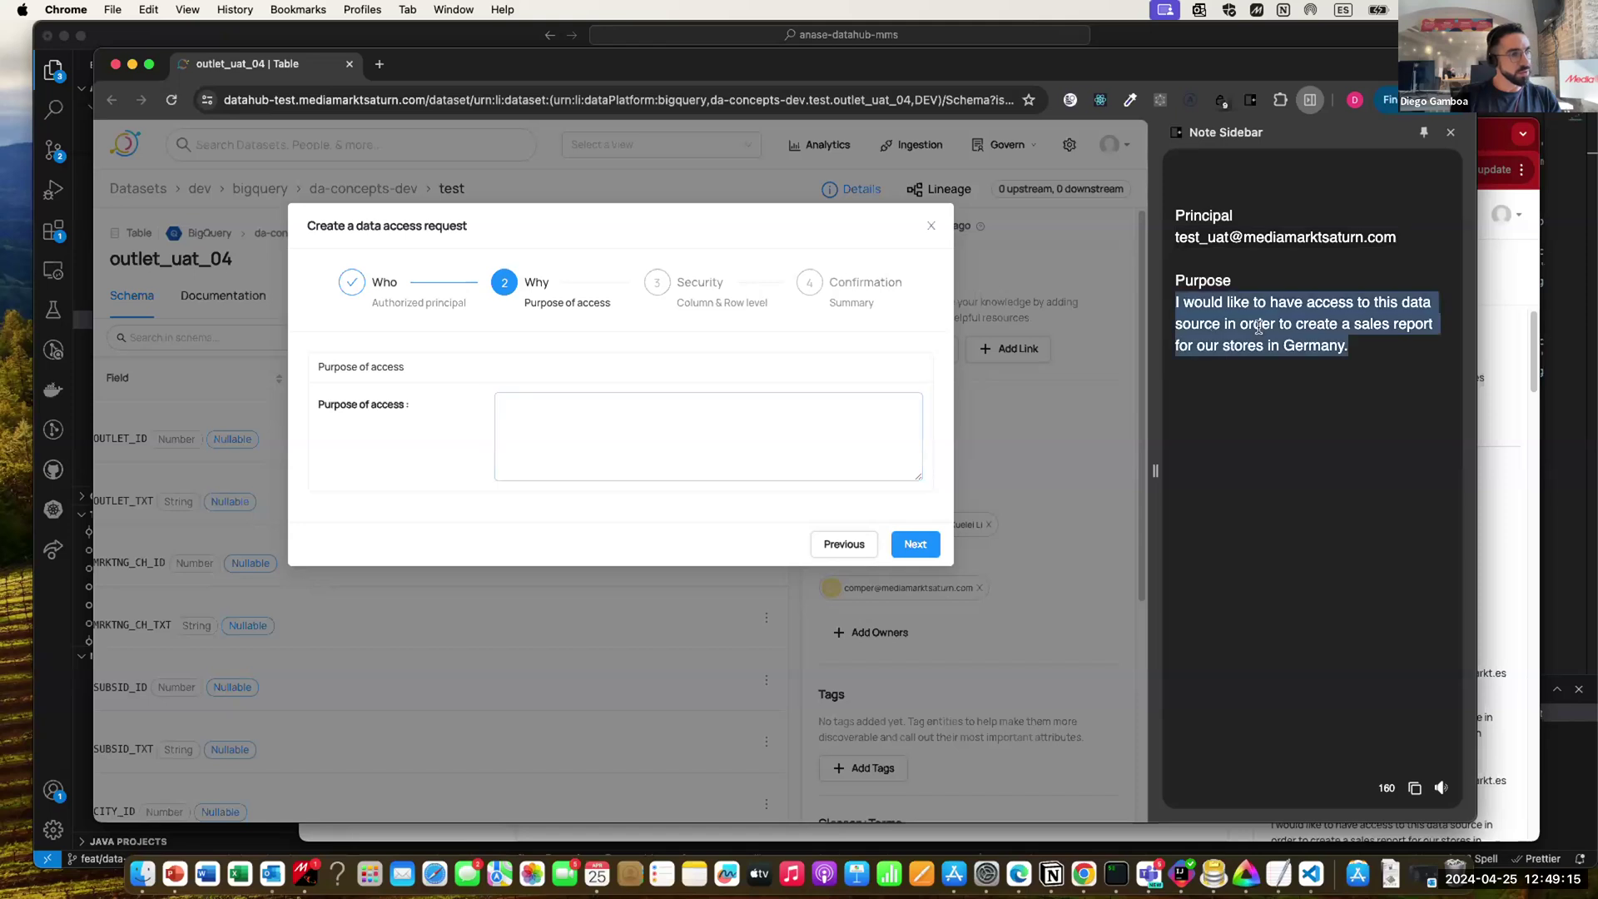
type("I would like to have access to this data source in order to create a sales report for our stores in Germany.")
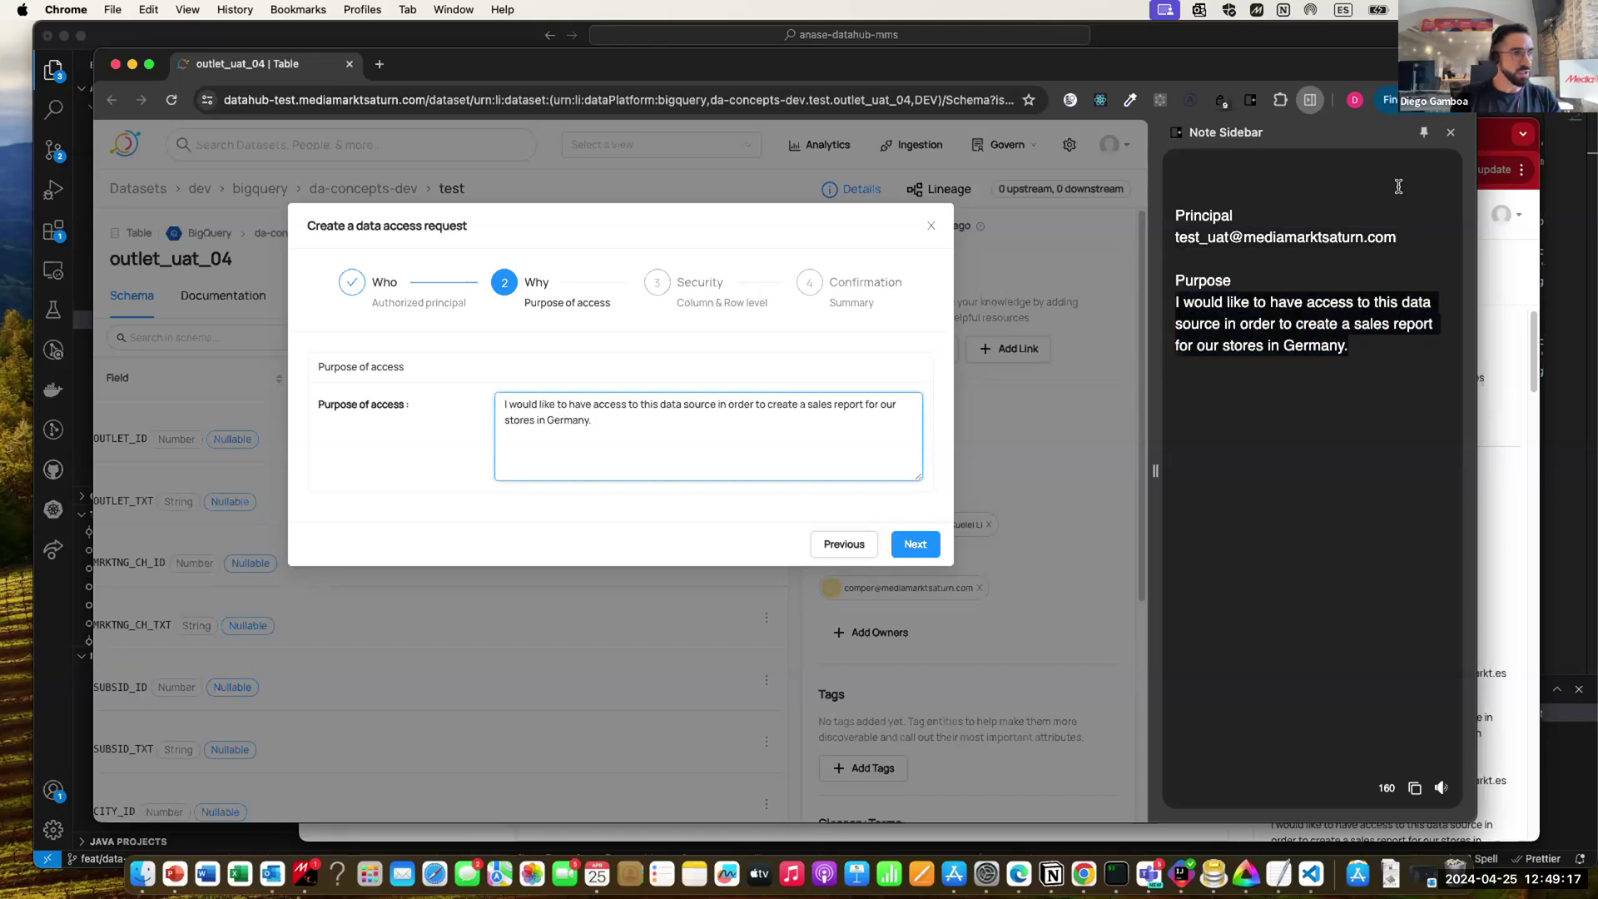
left_click(1450, 133)
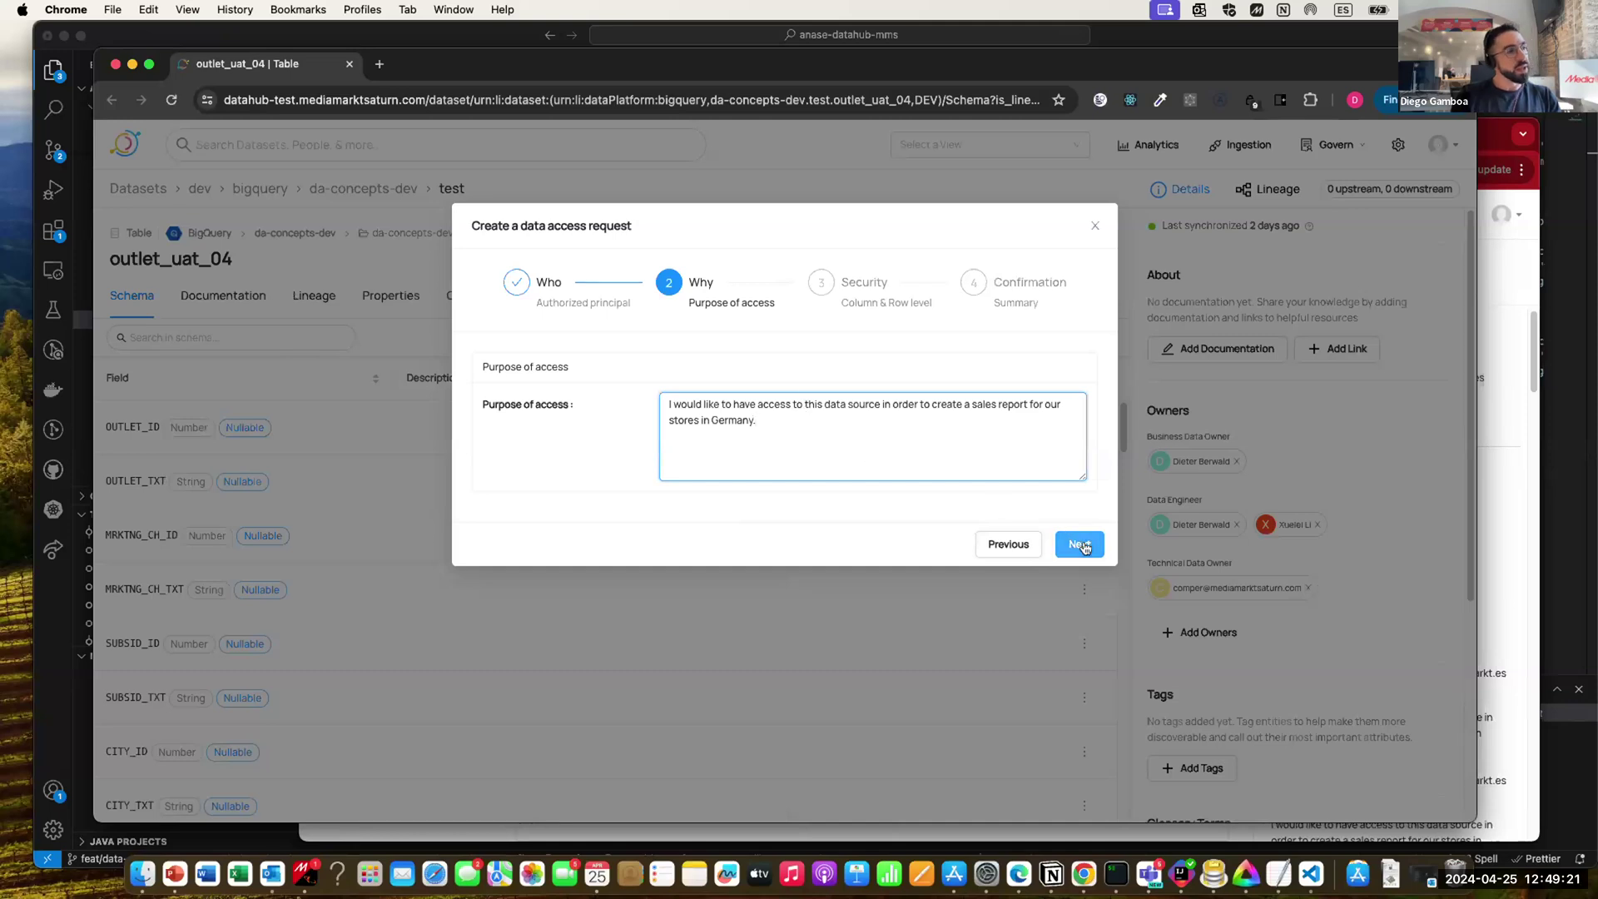
left_click(1078, 542)
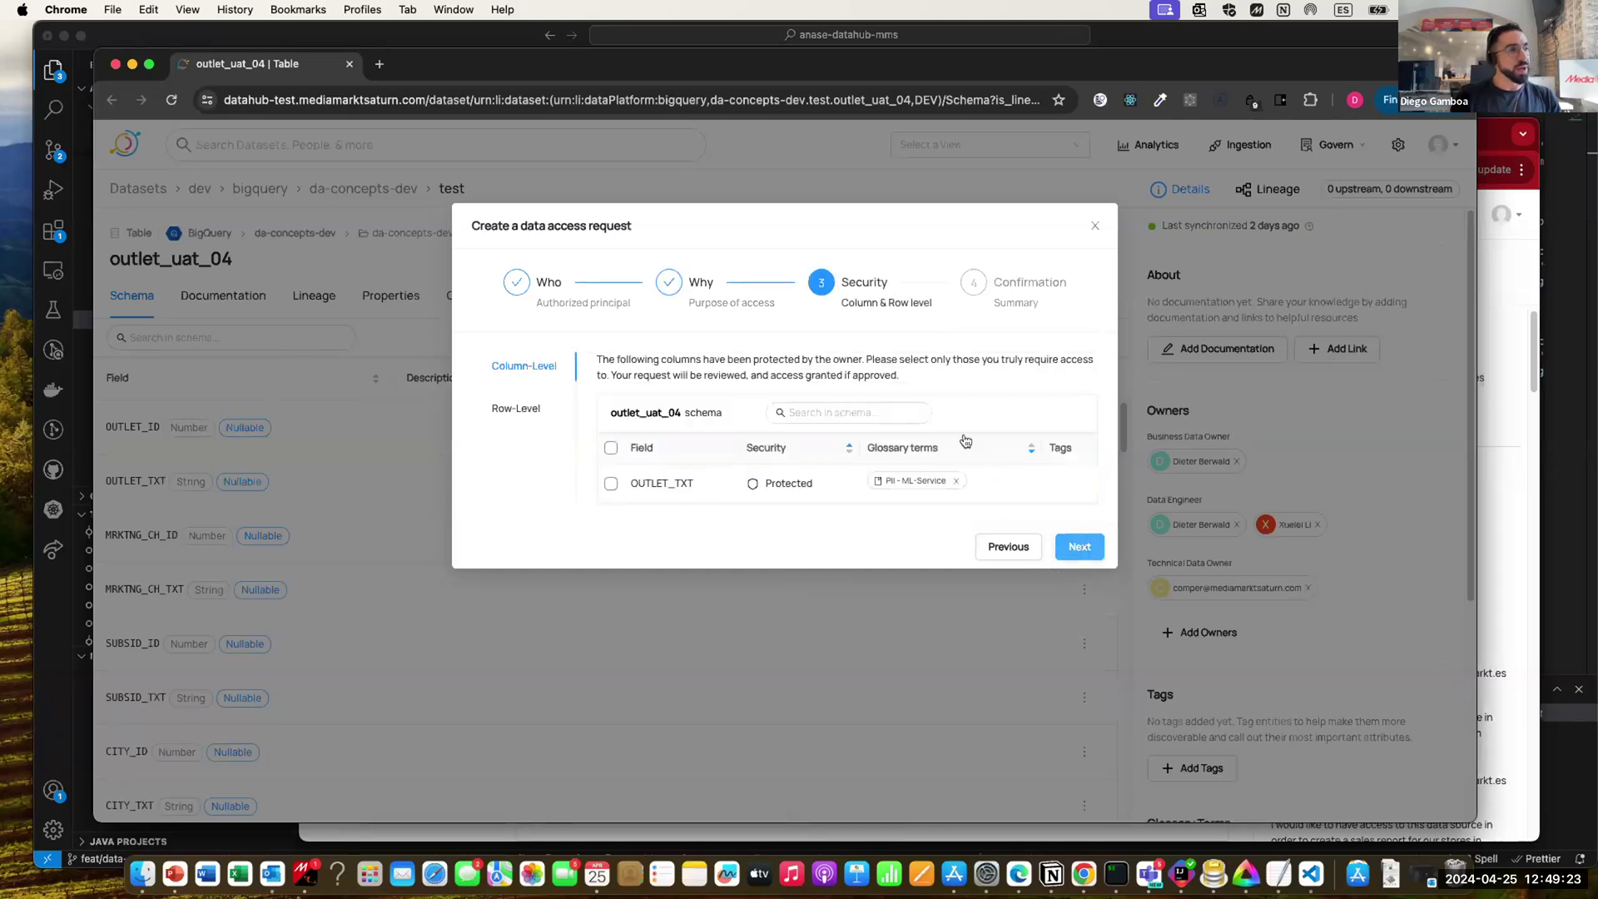
mouse_move(964, 438)
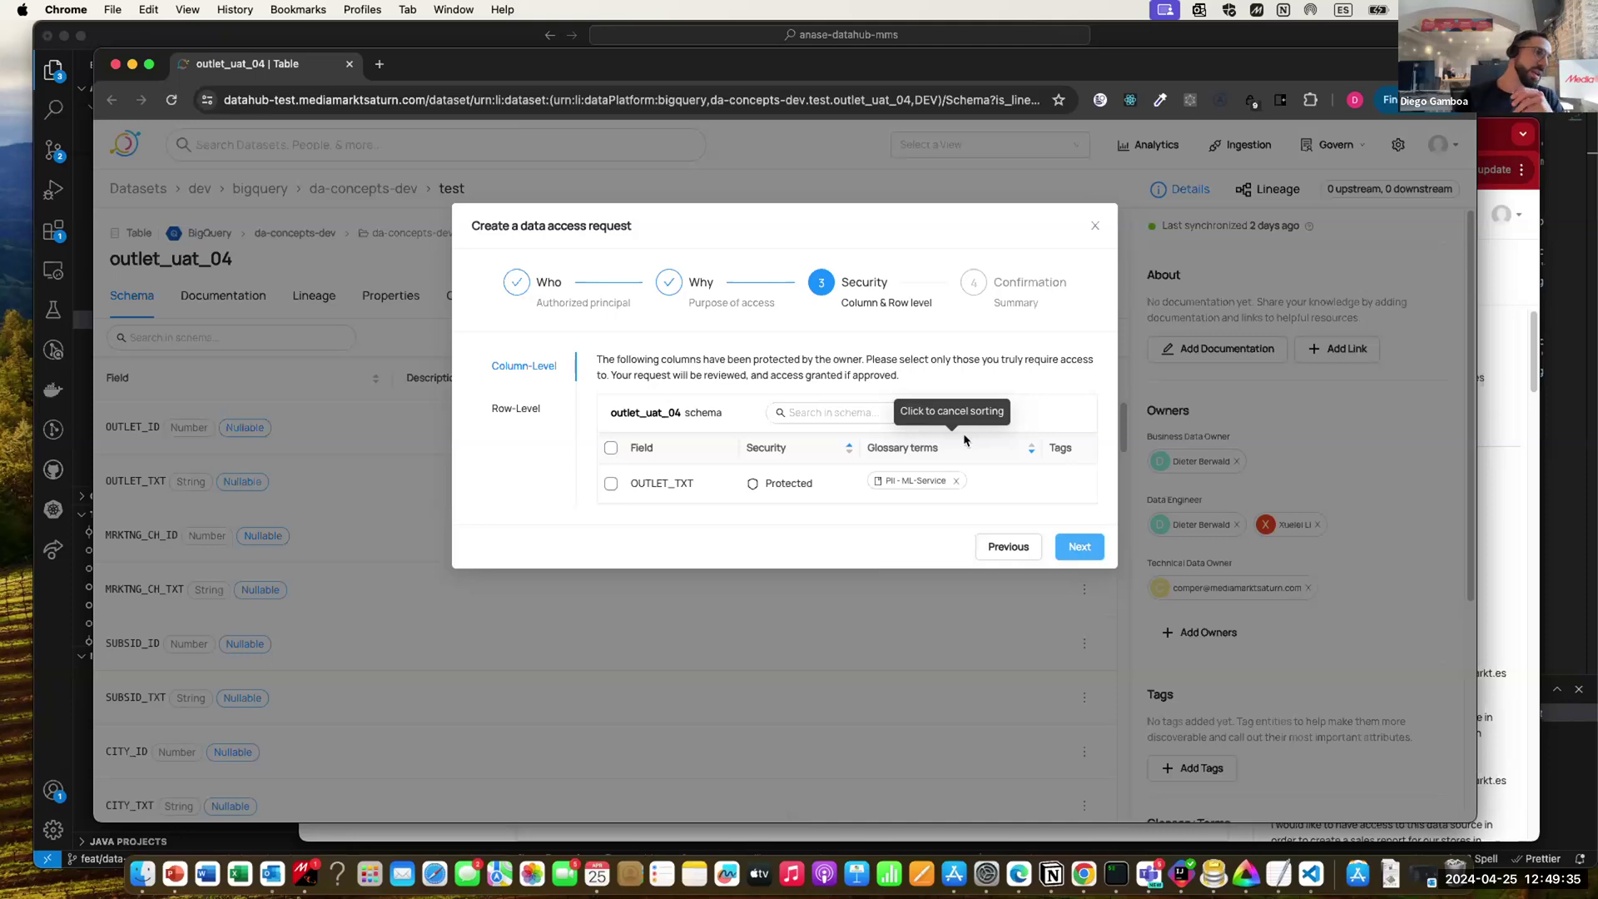
mouse_move(606, 374)
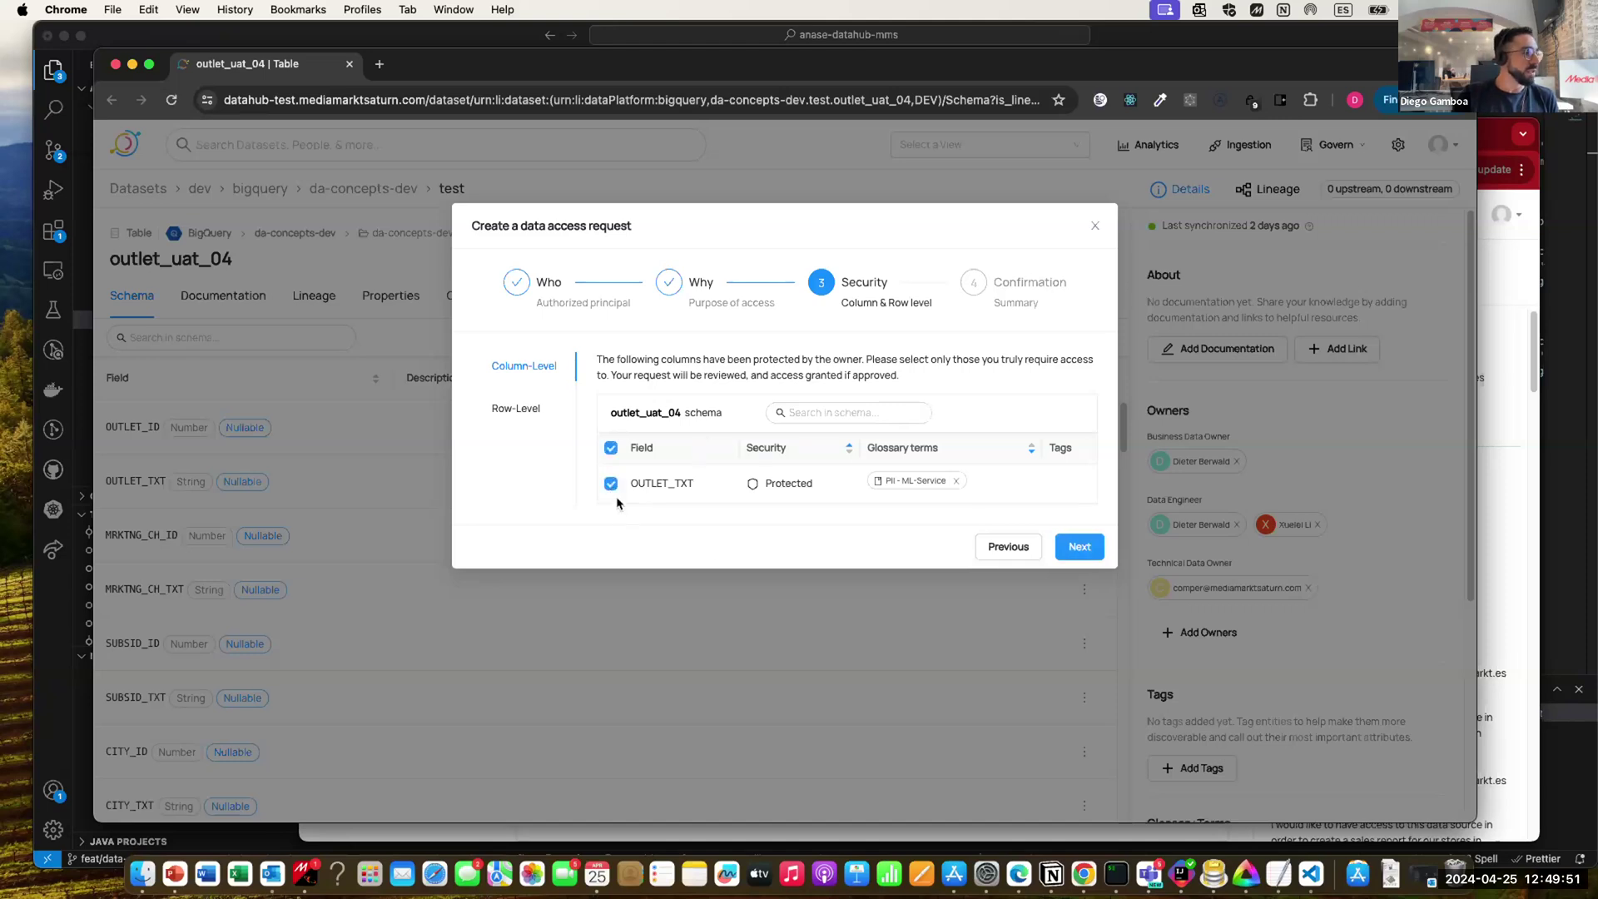
Untick the protected OUTLET_TXT column and switch to Row-Level access.
left_click(611, 448)
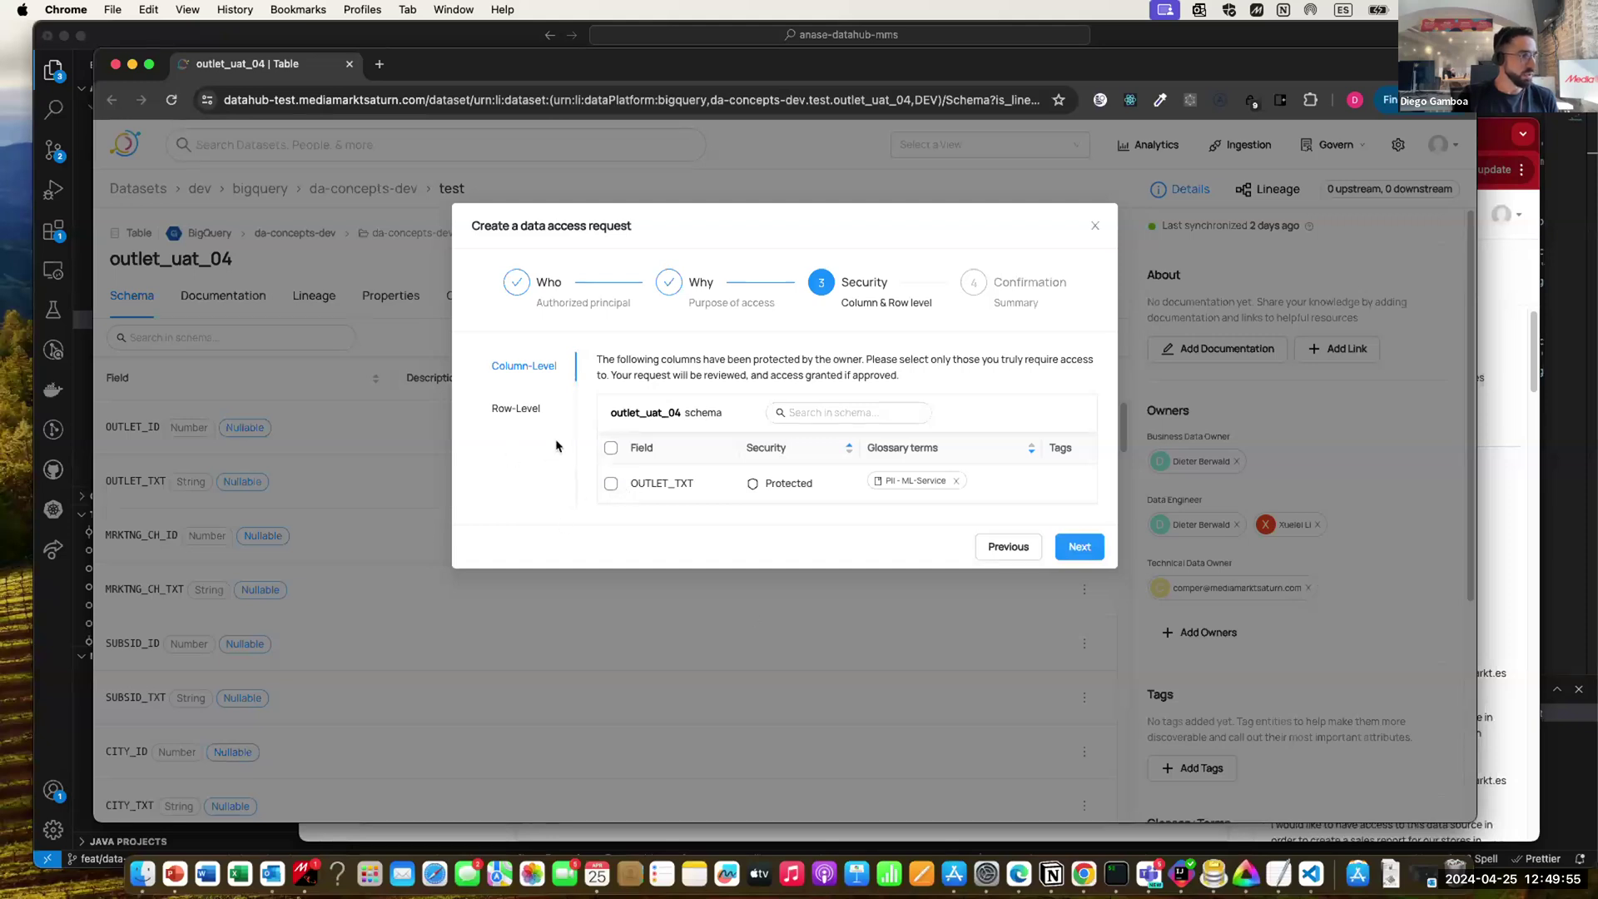
left_click(516, 408)
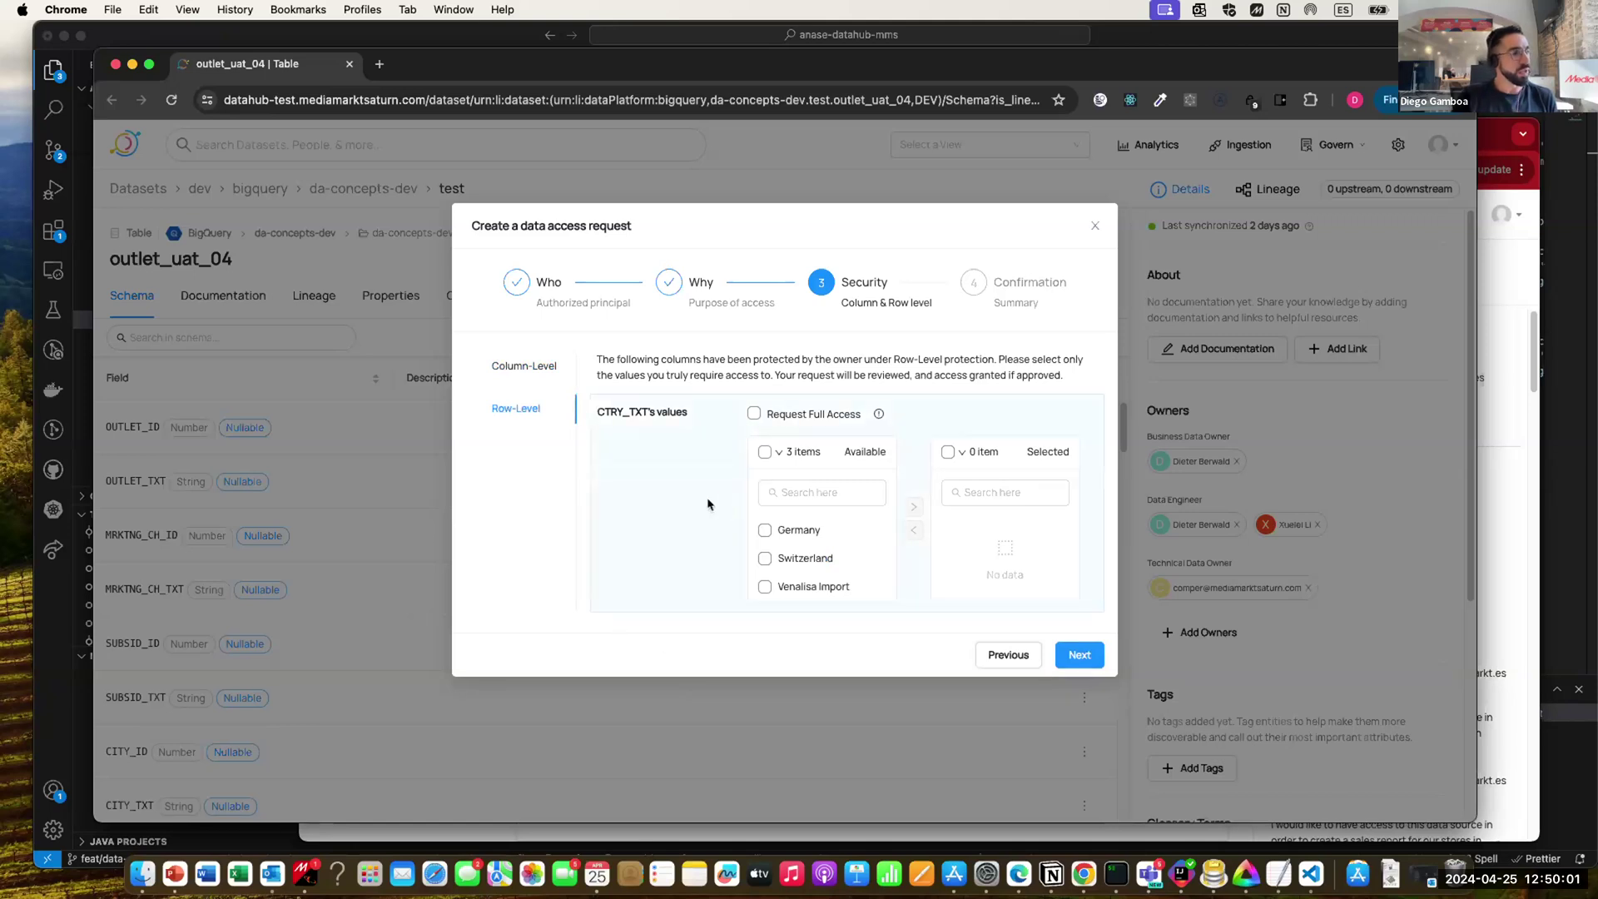
mouse_move(687, 537)
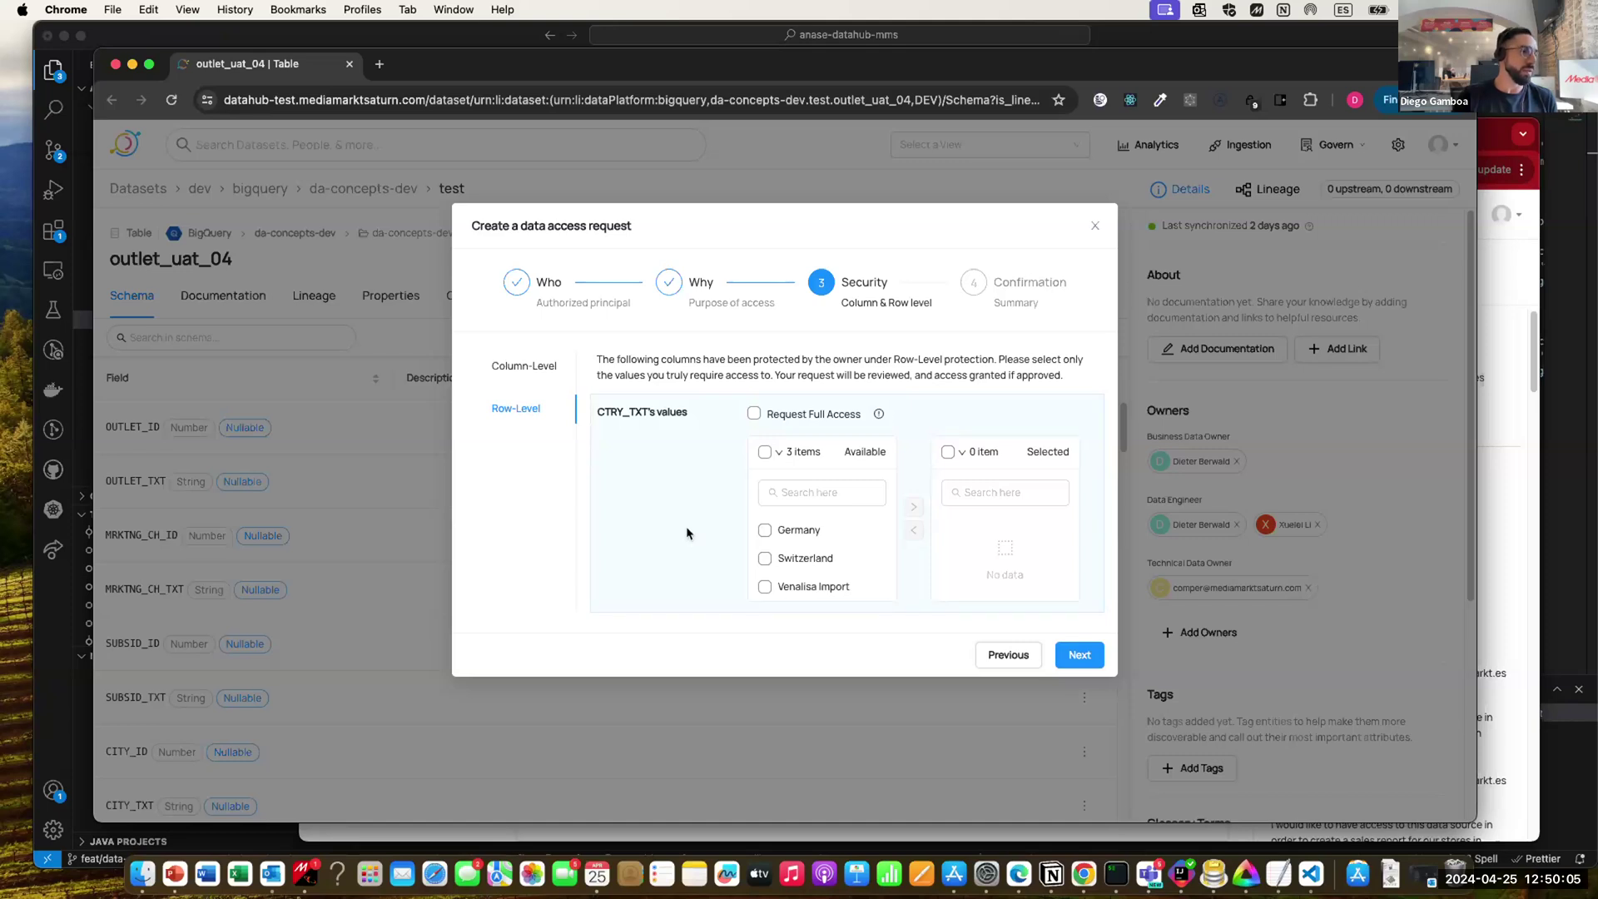
mouse_move(719, 438)
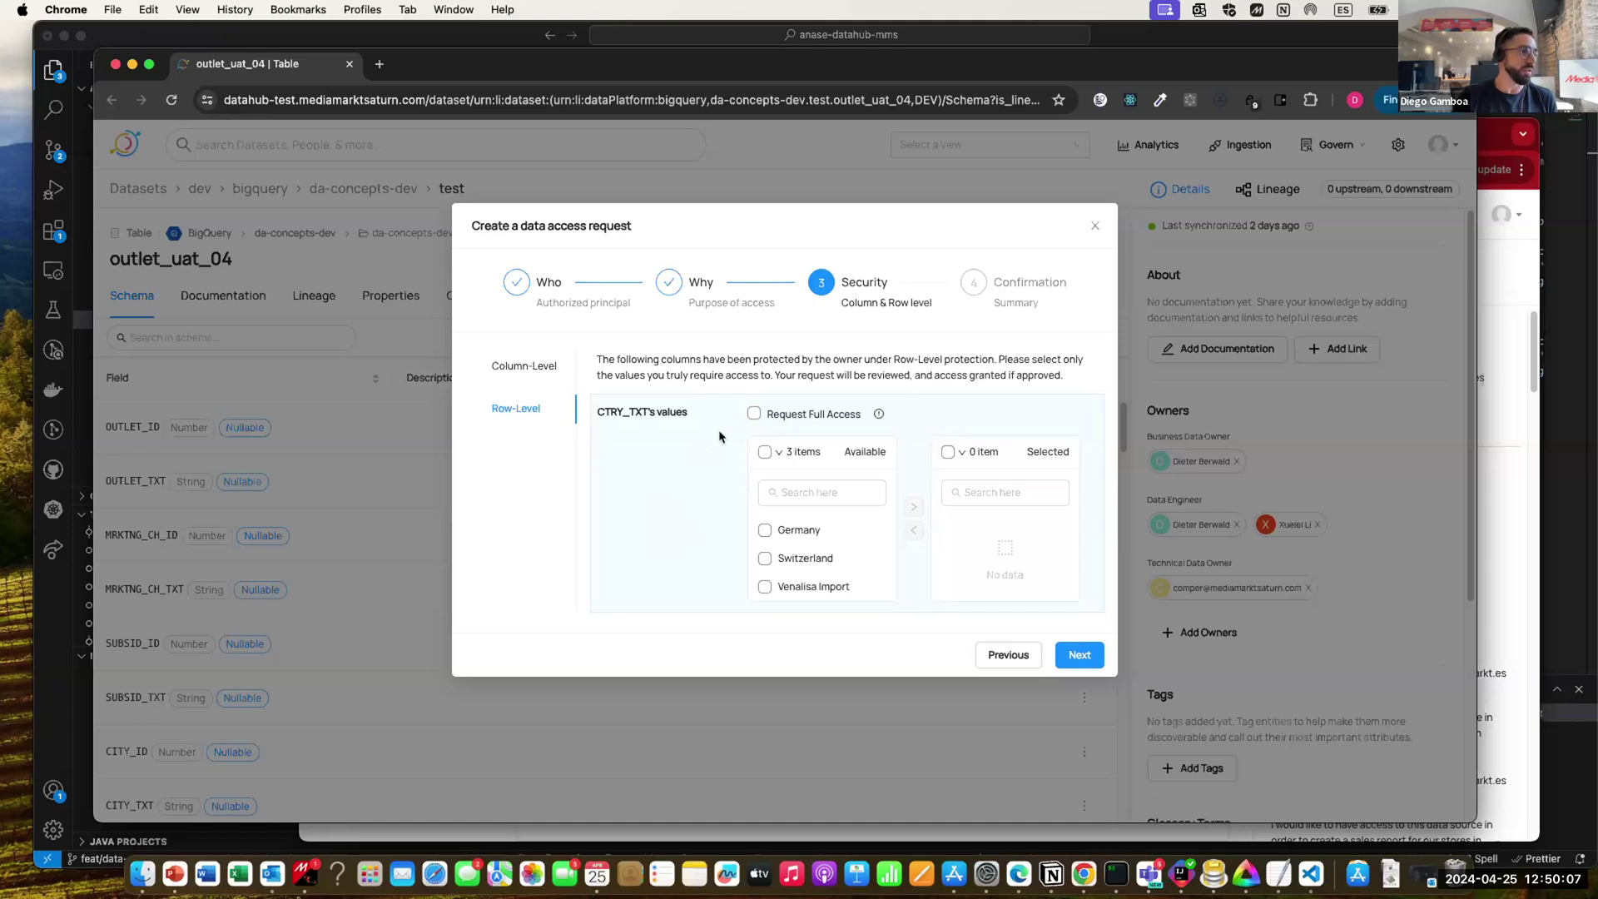
mouse_move(747, 426)
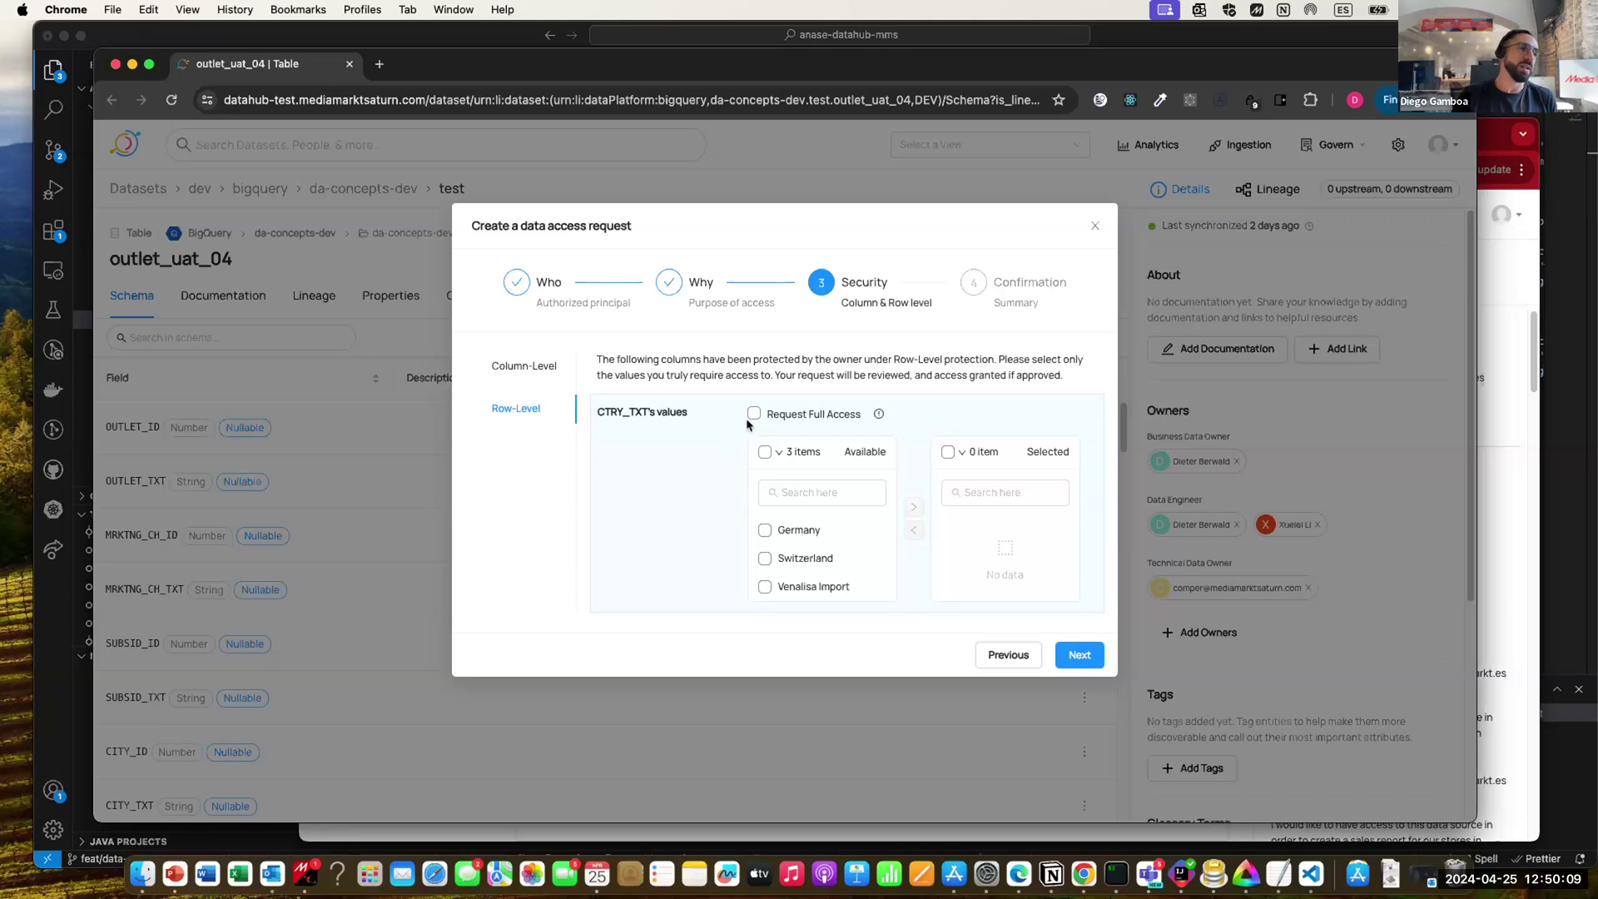
Turn full access off, request only Germany for CTRY_TXT, and continue to the summary.
left_click(754, 414)
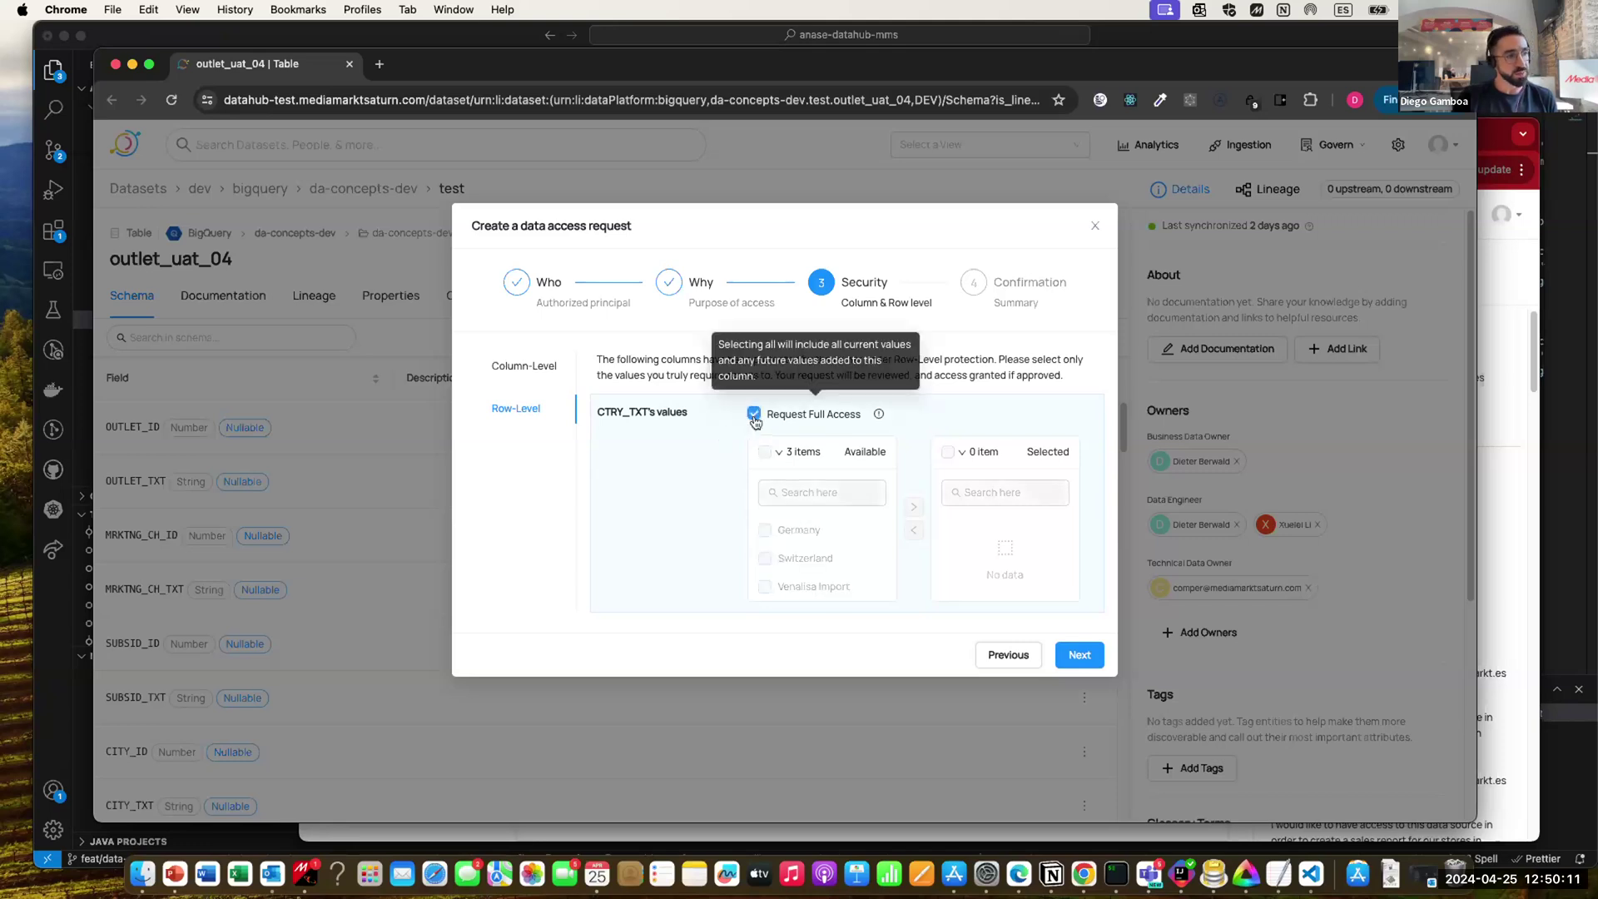
left_click(752, 414)
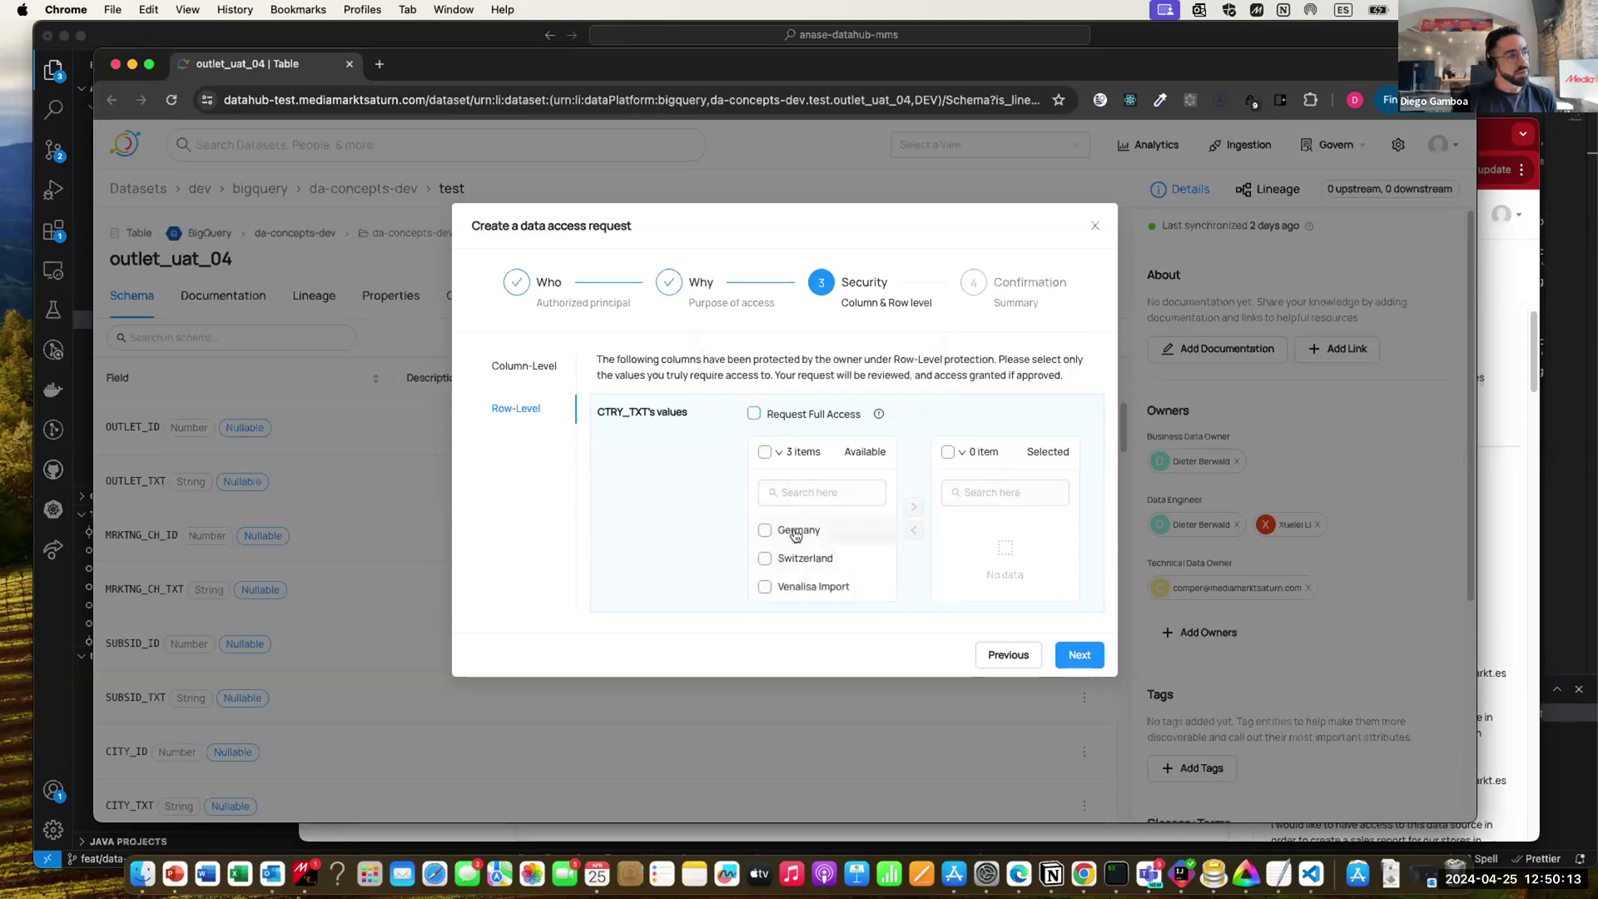
left_click(764, 529)
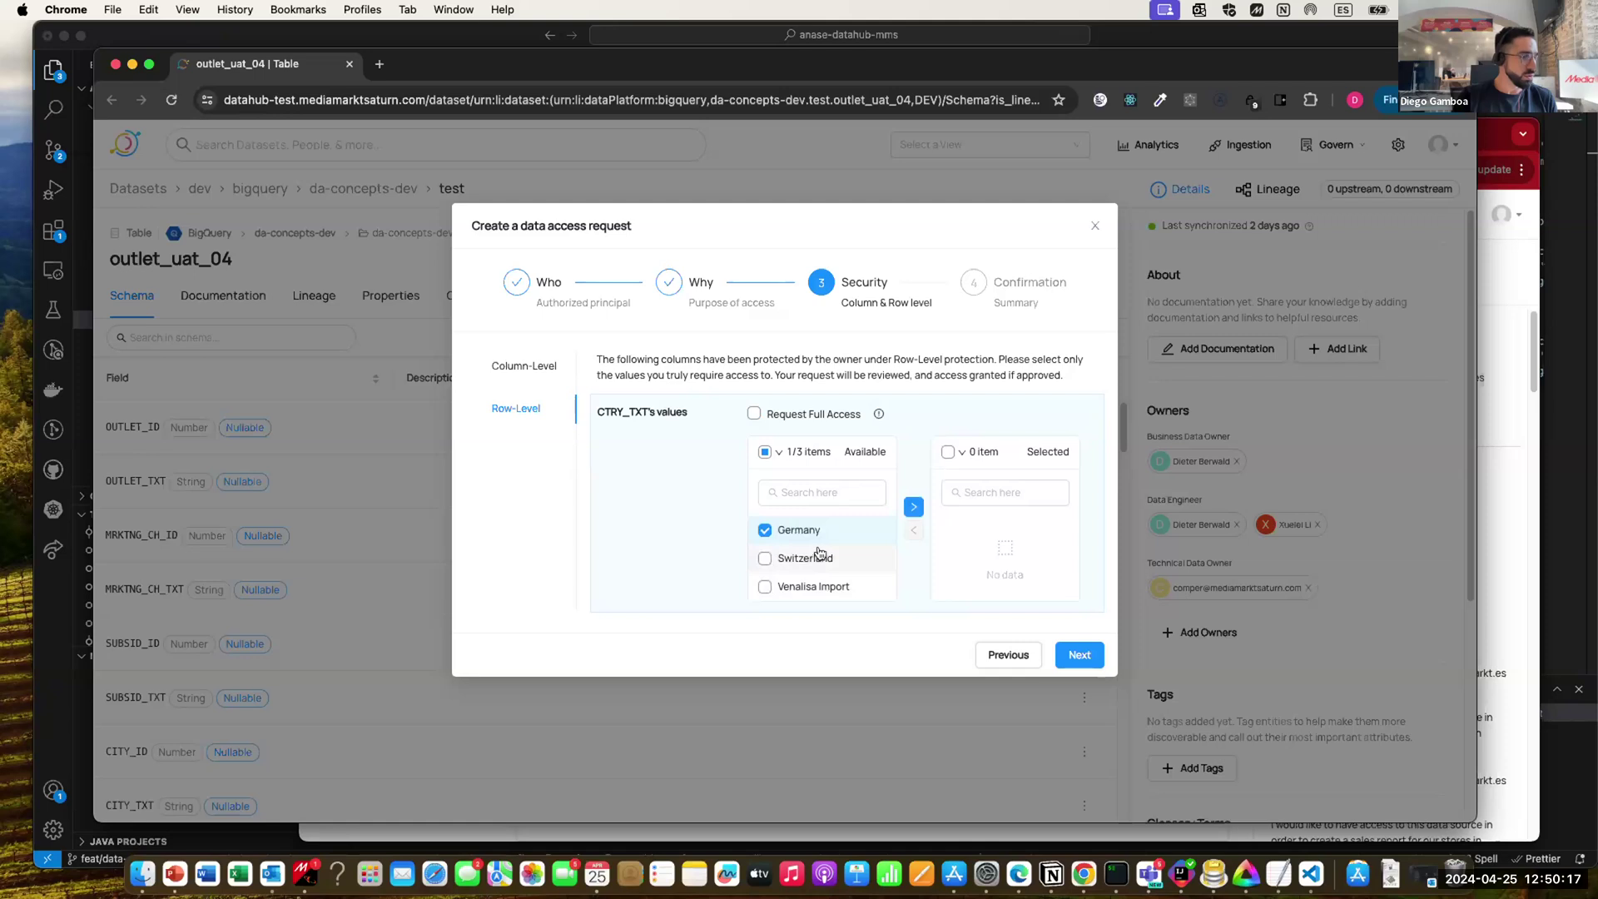
left_click(911, 506)
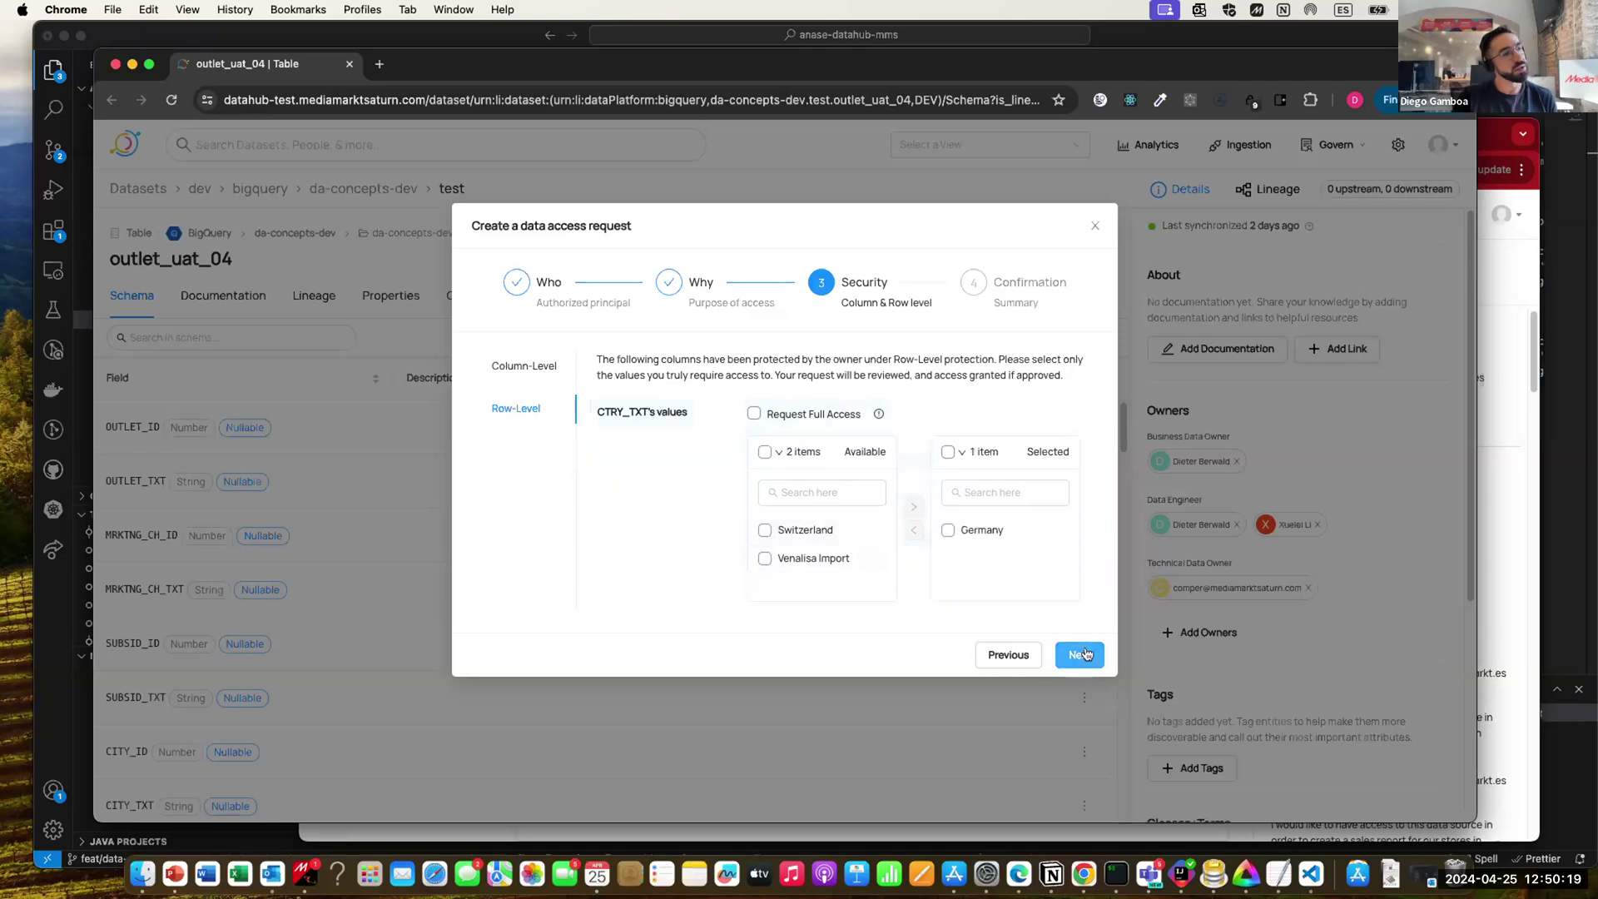
left_click(1079, 654)
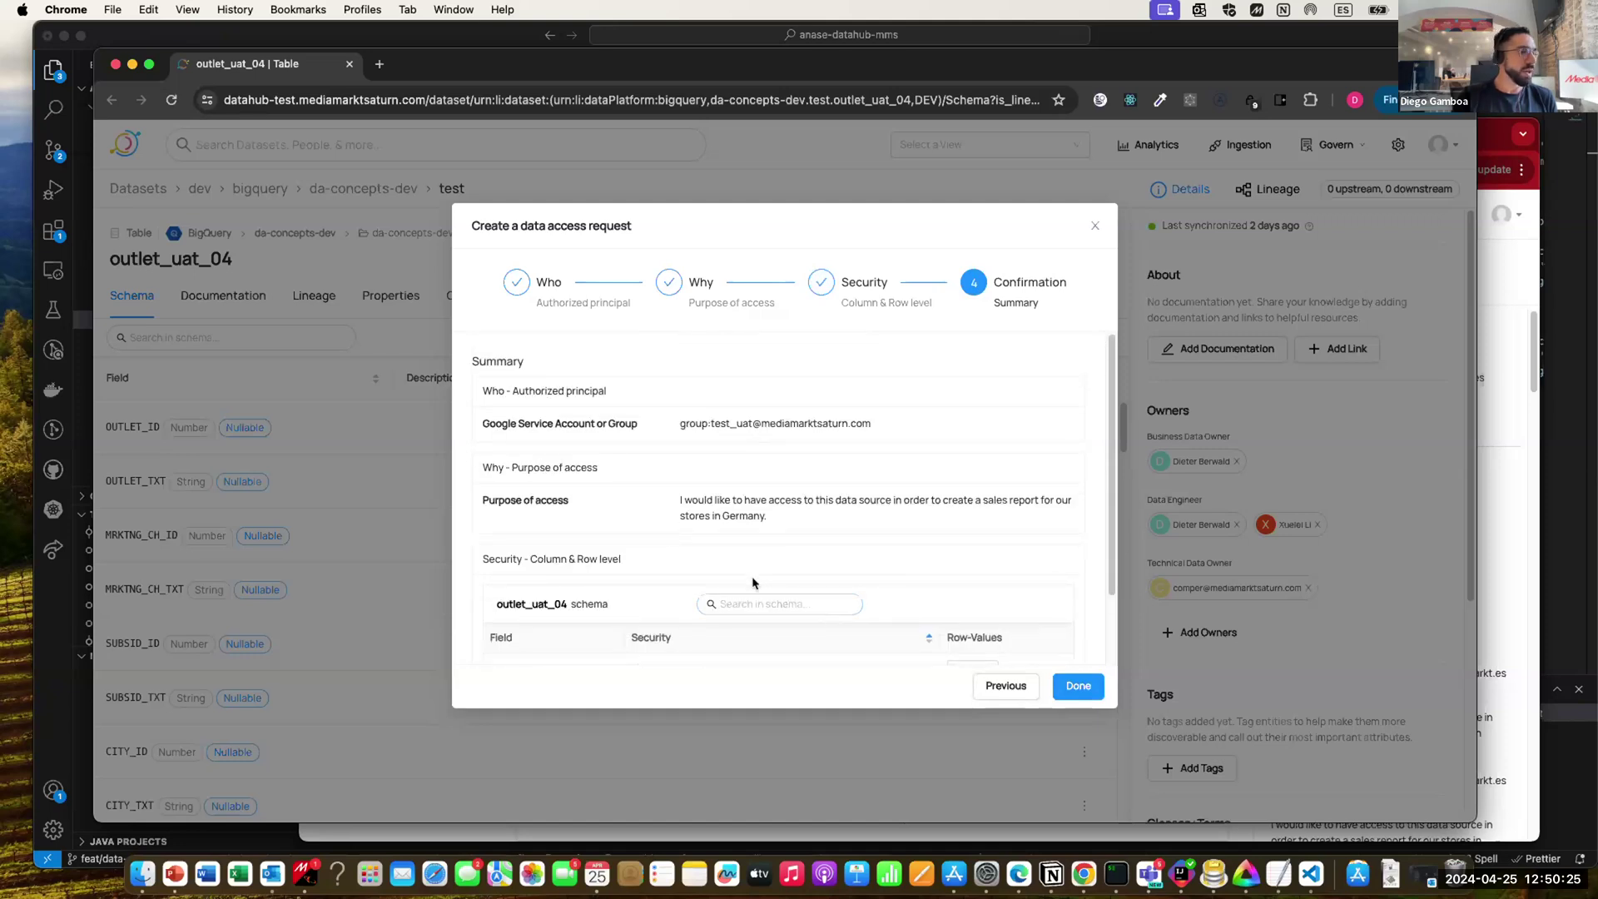
mouse_move(814, 581)
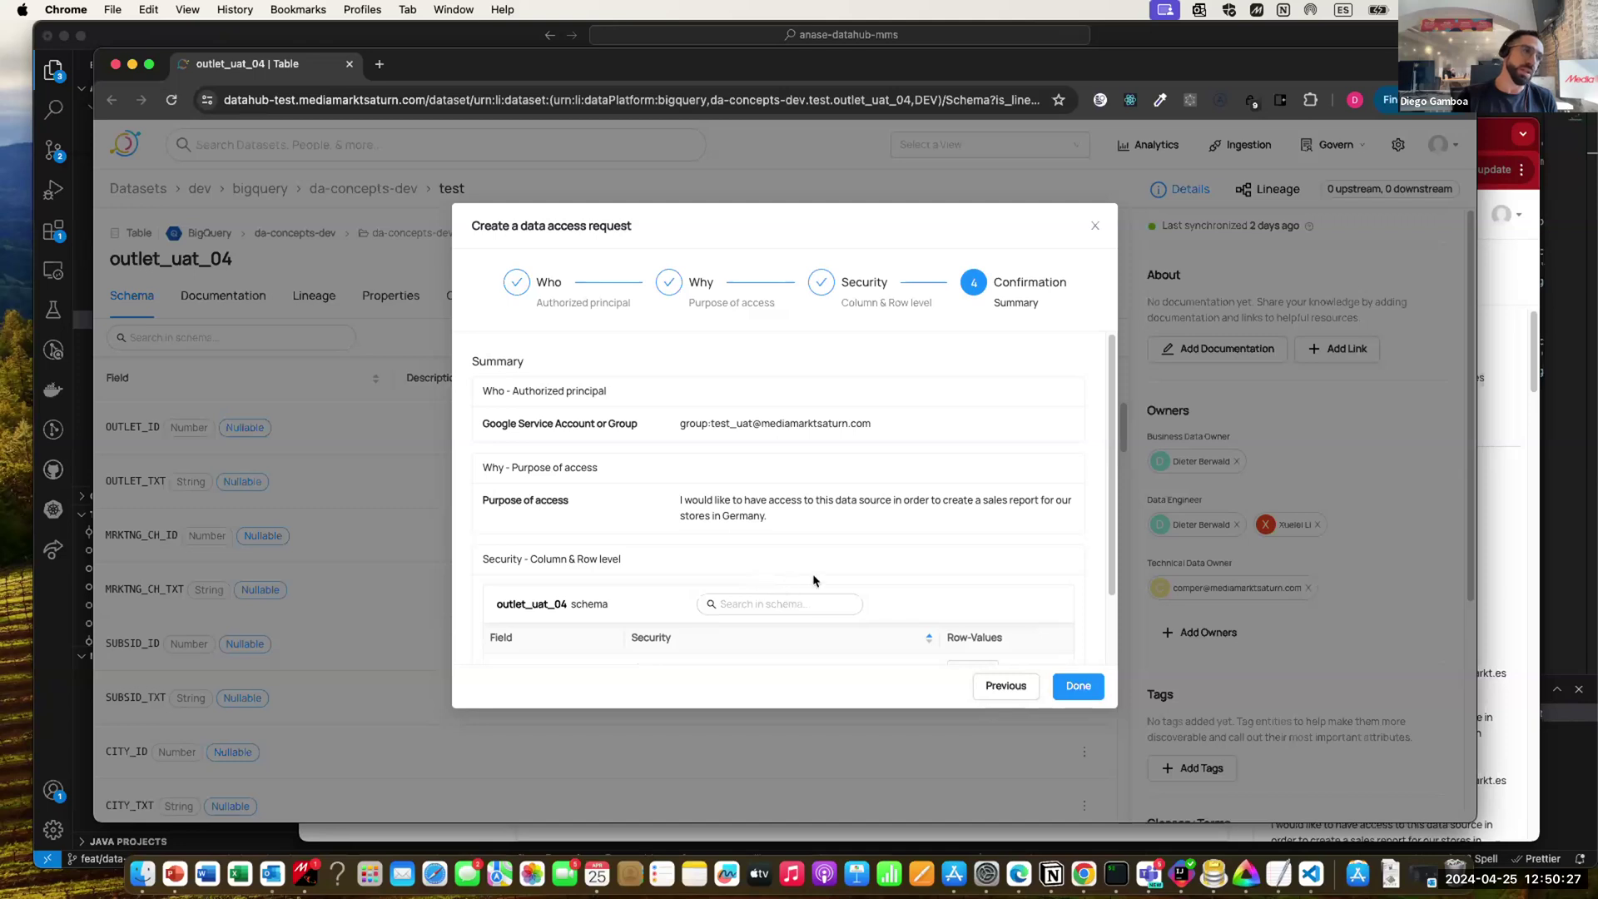
mouse_move(887, 568)
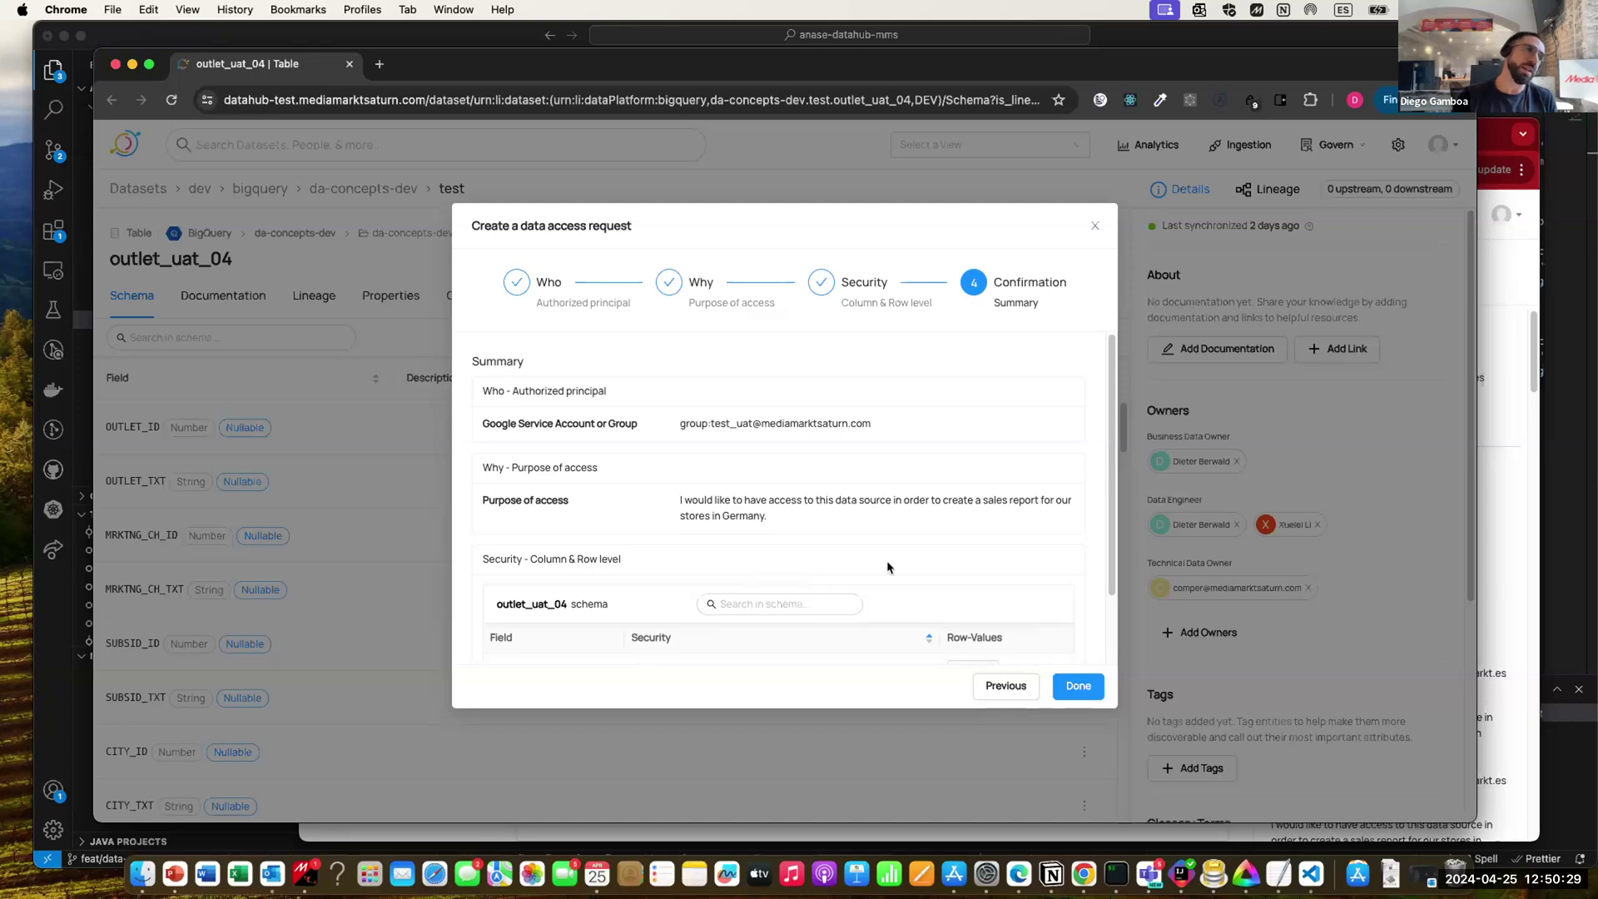
Confirm the summary with Done and follow the success notification's 'here' link to the request status.
scroll("down", 3)
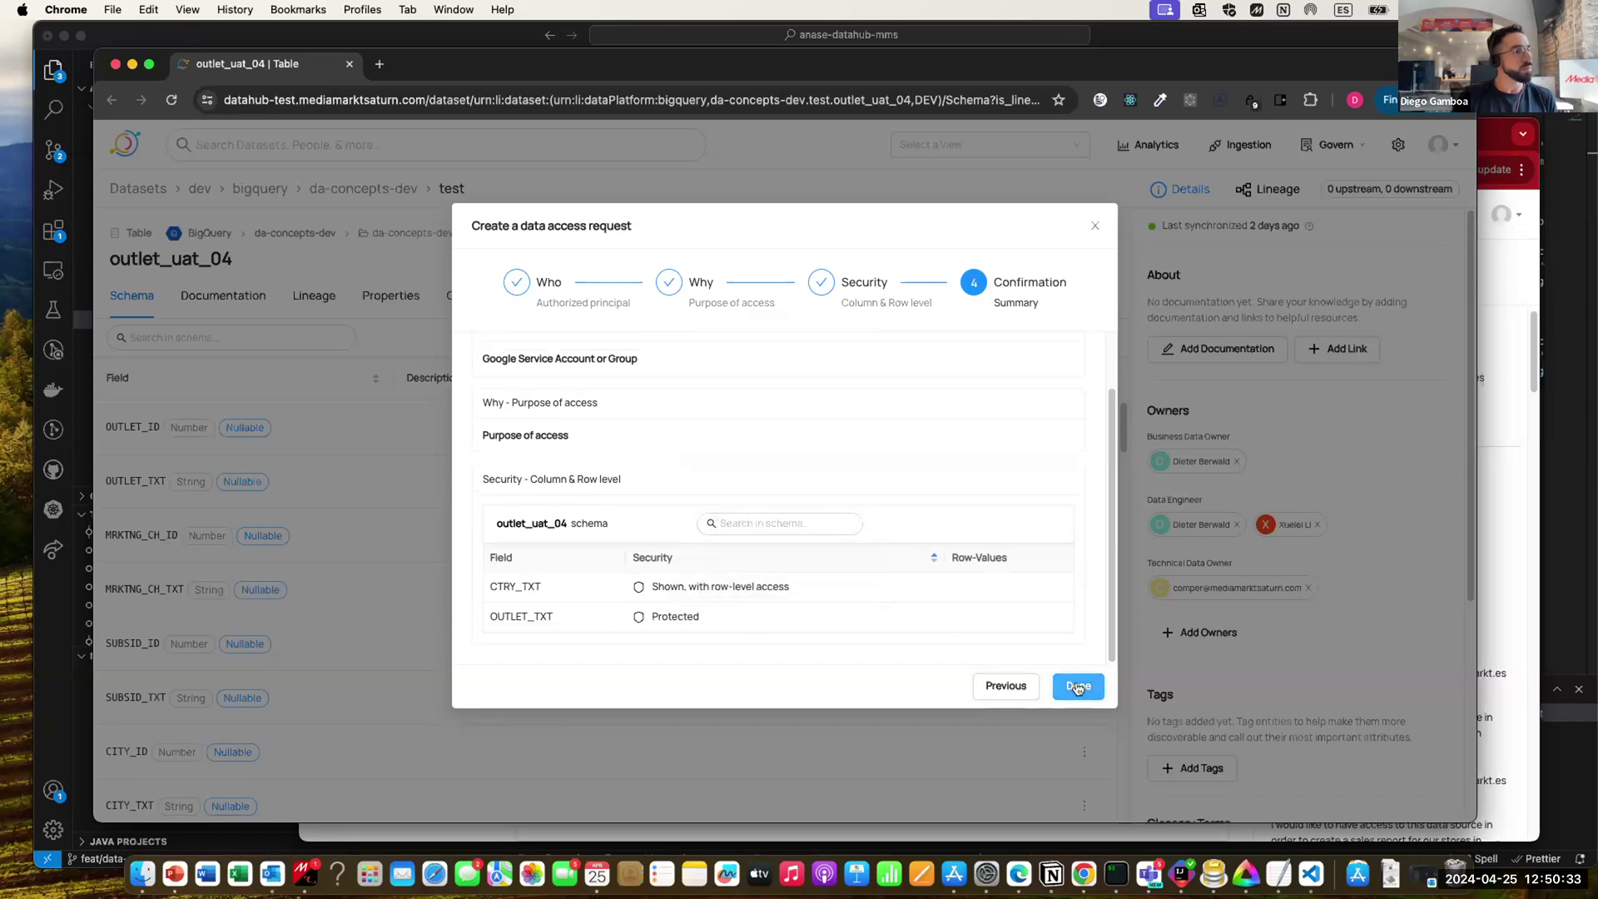
left_click(1077, 686)
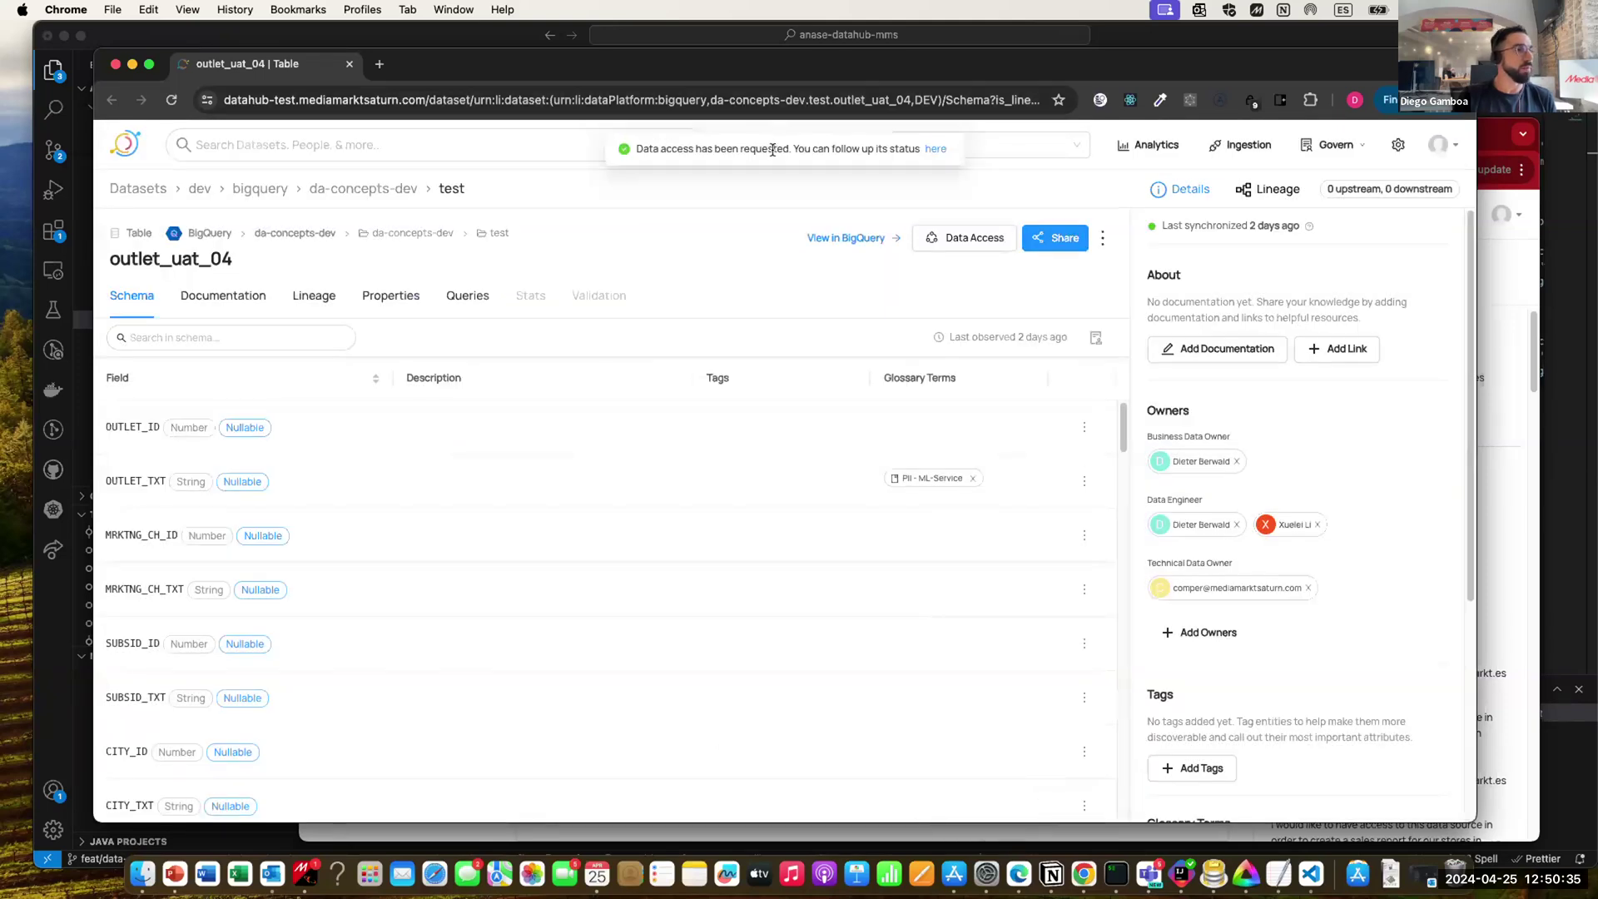
mouse_move(723, 148)
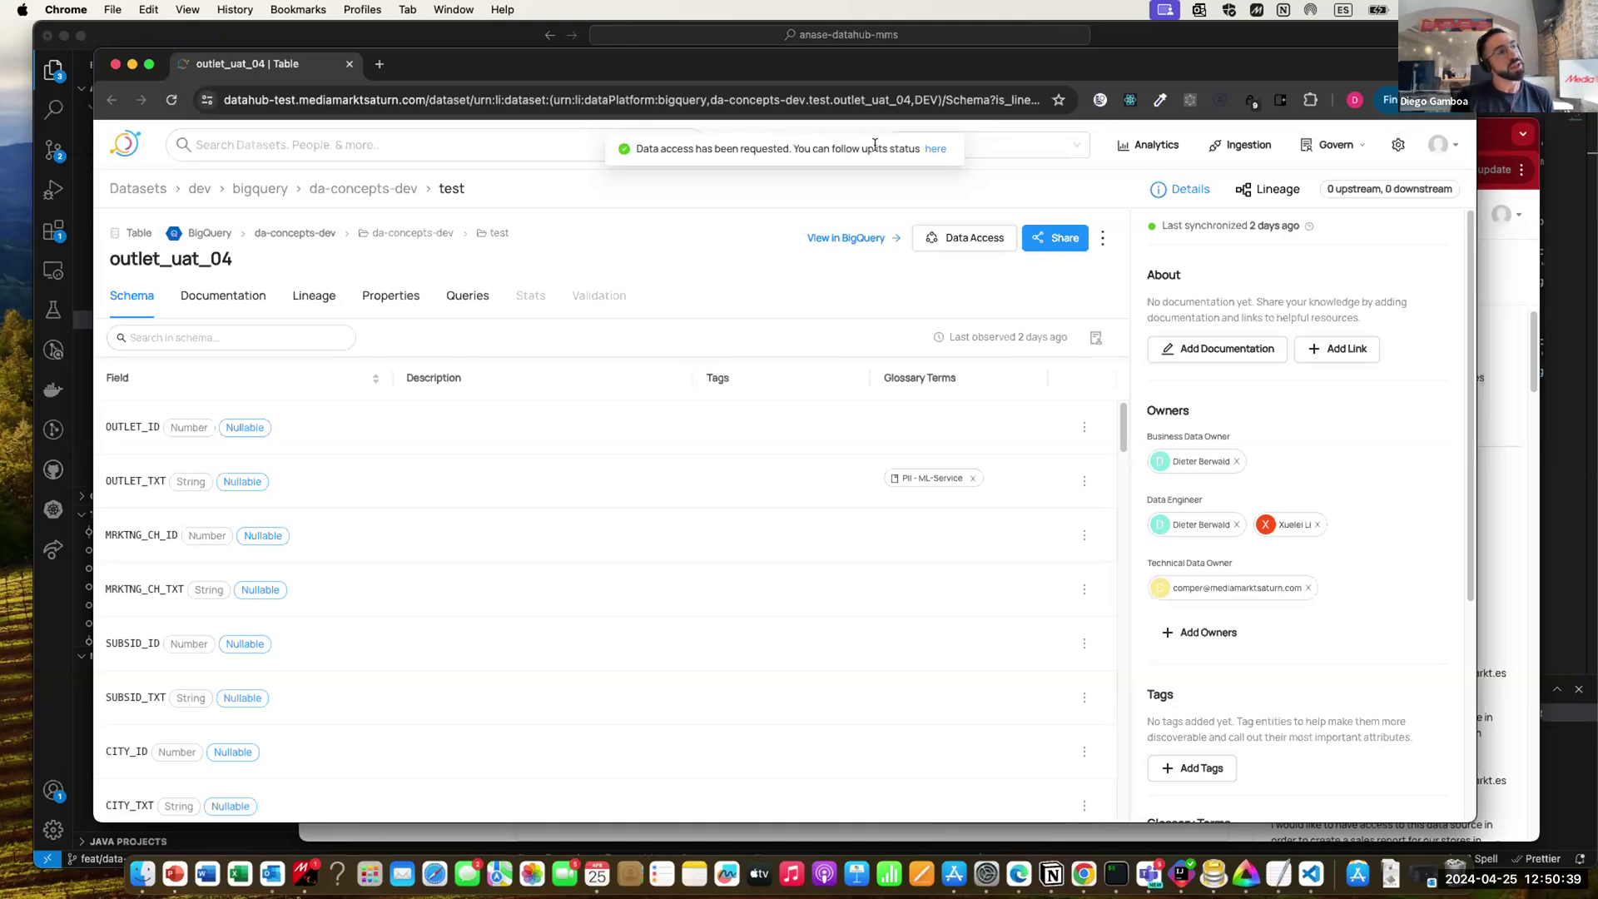
mouse_move(933, 148)
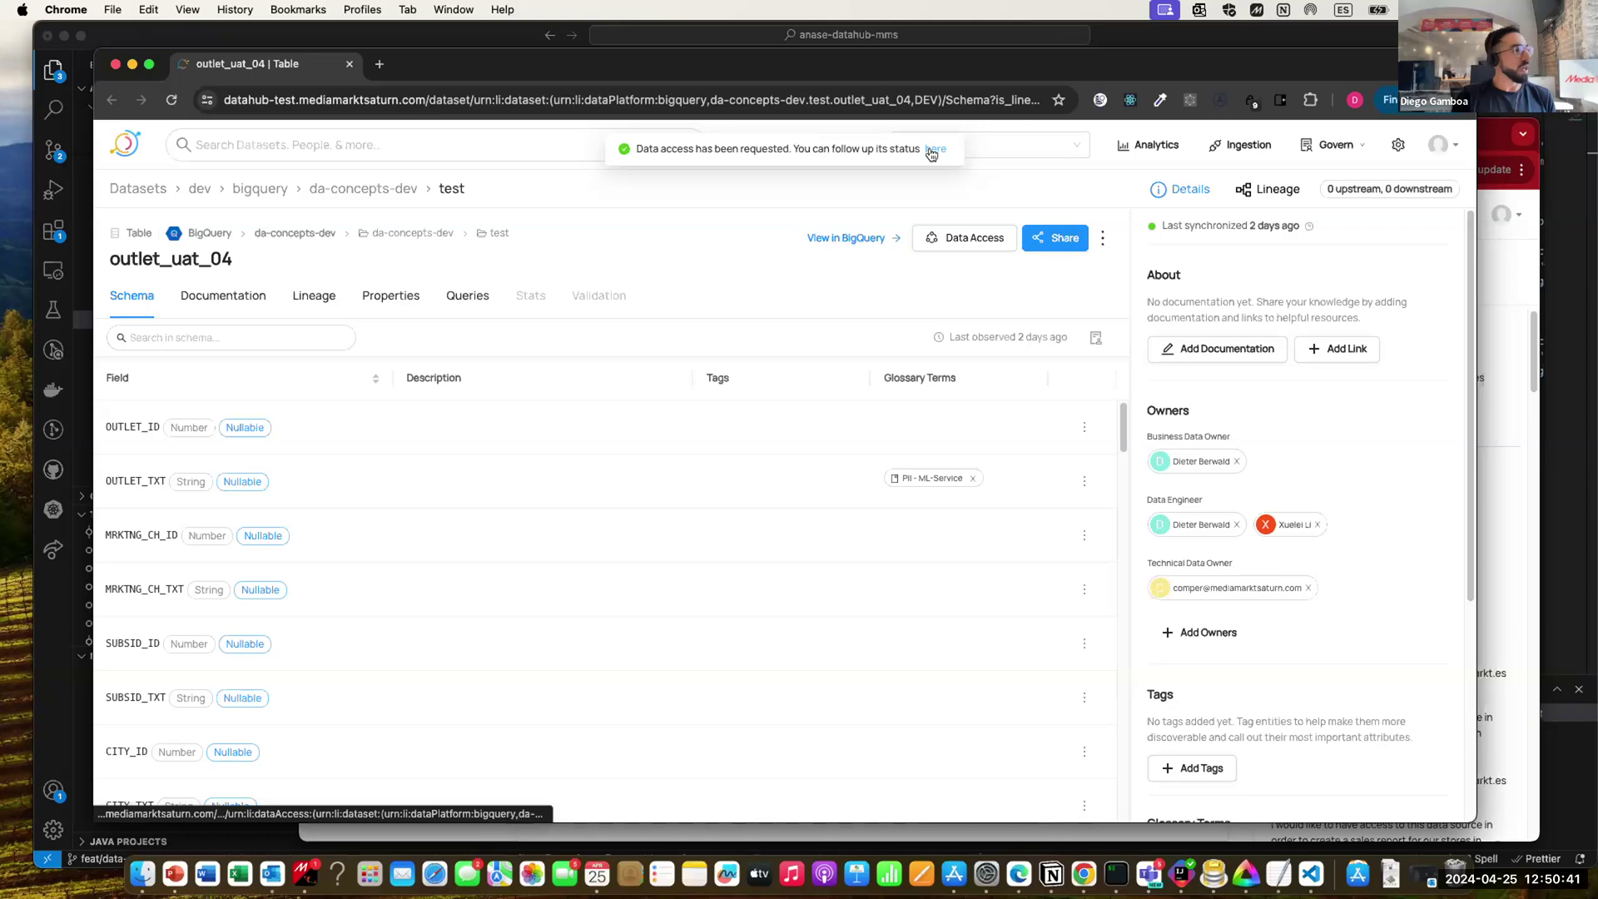
left_click(934, 148)
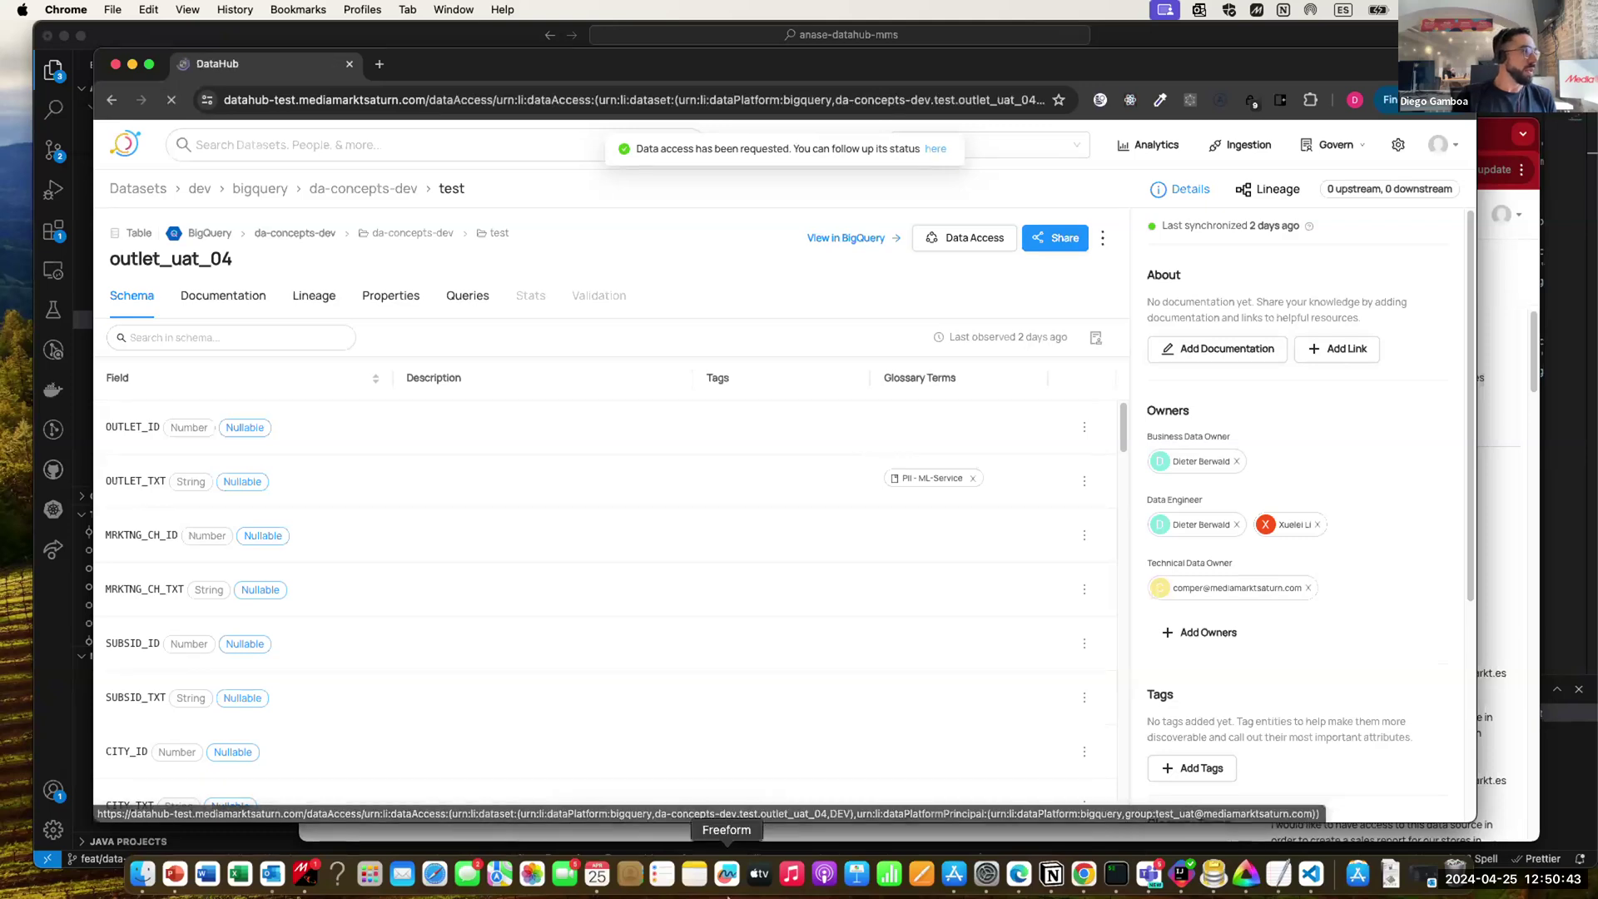
Expand the Approved, Provisioned, Rejected and Revoked groups under Created by Me.
left_click(934, 148)
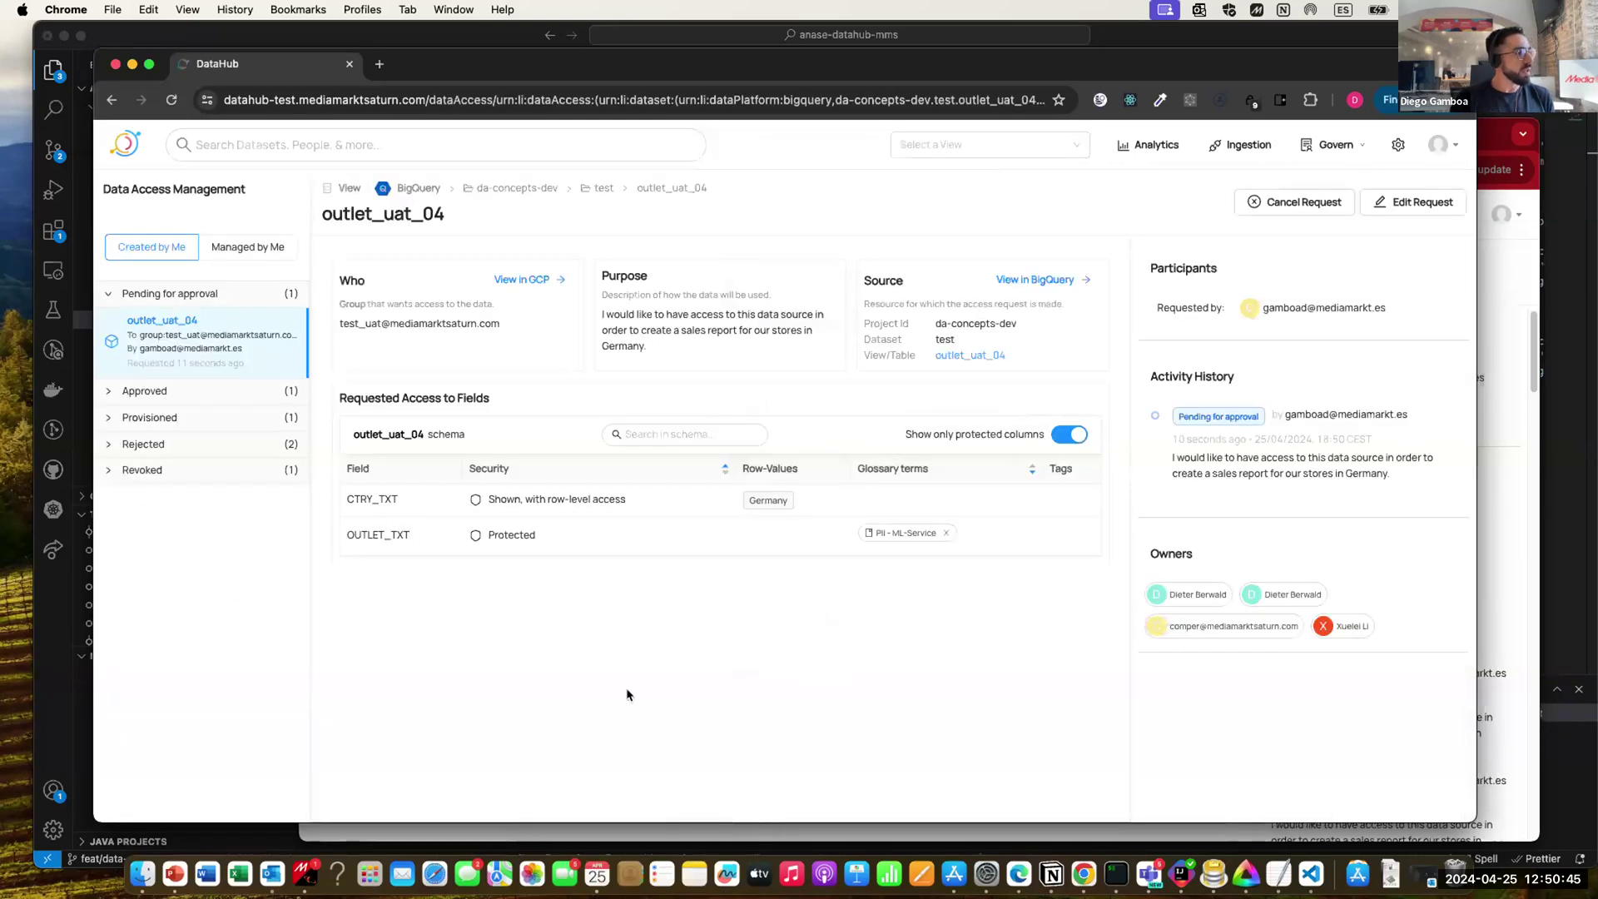
mouse_move(278, 621)
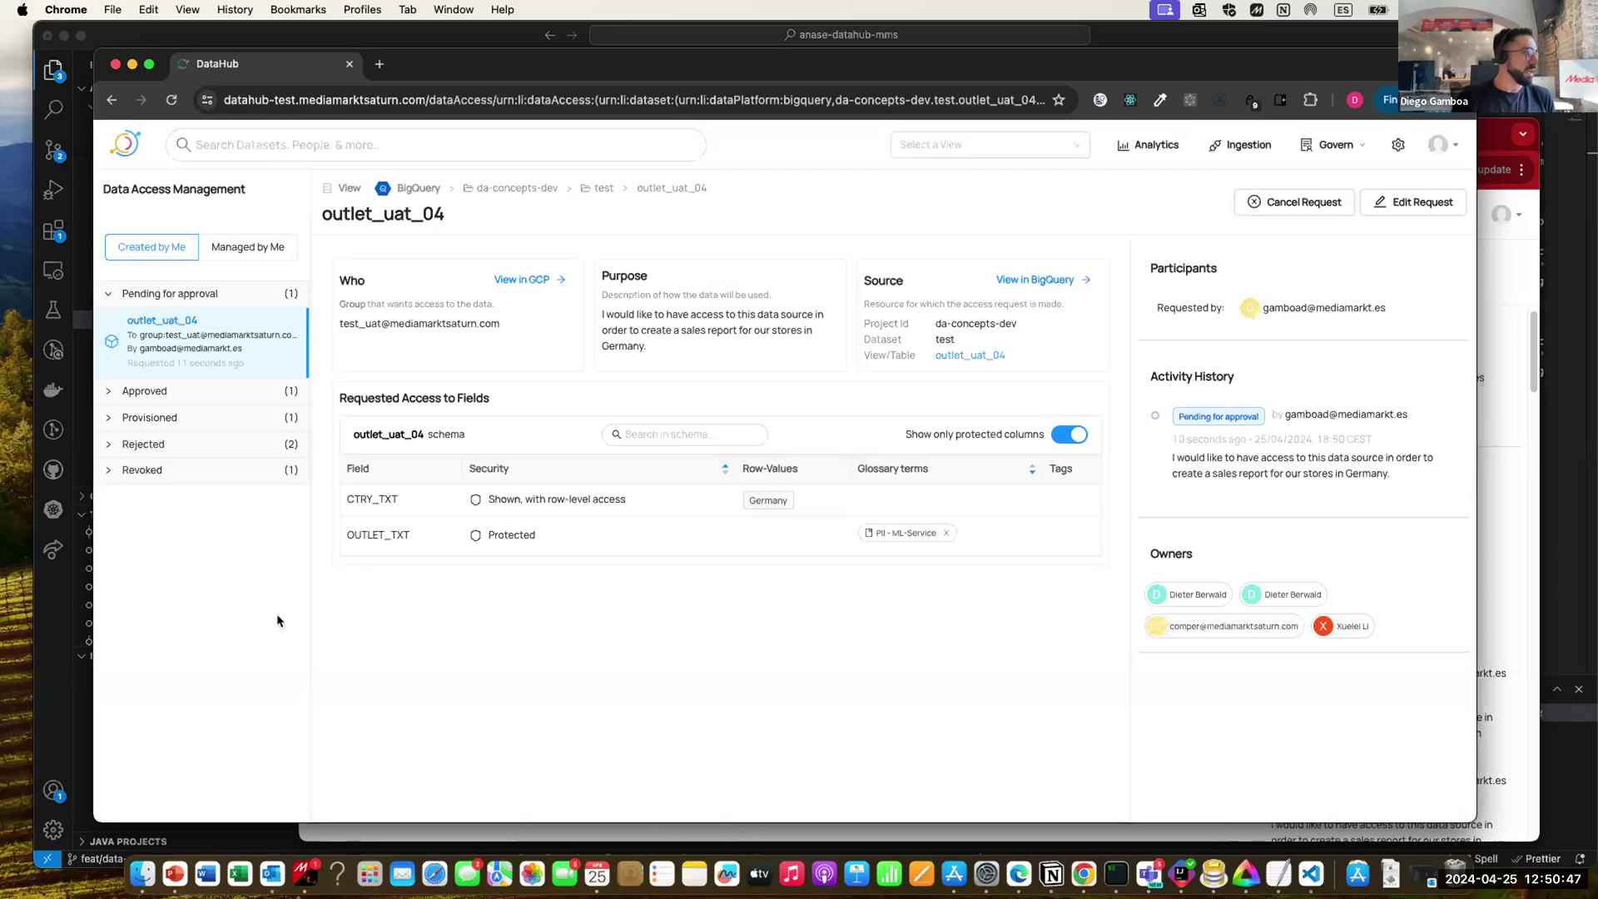
mouse_move(256, 669)
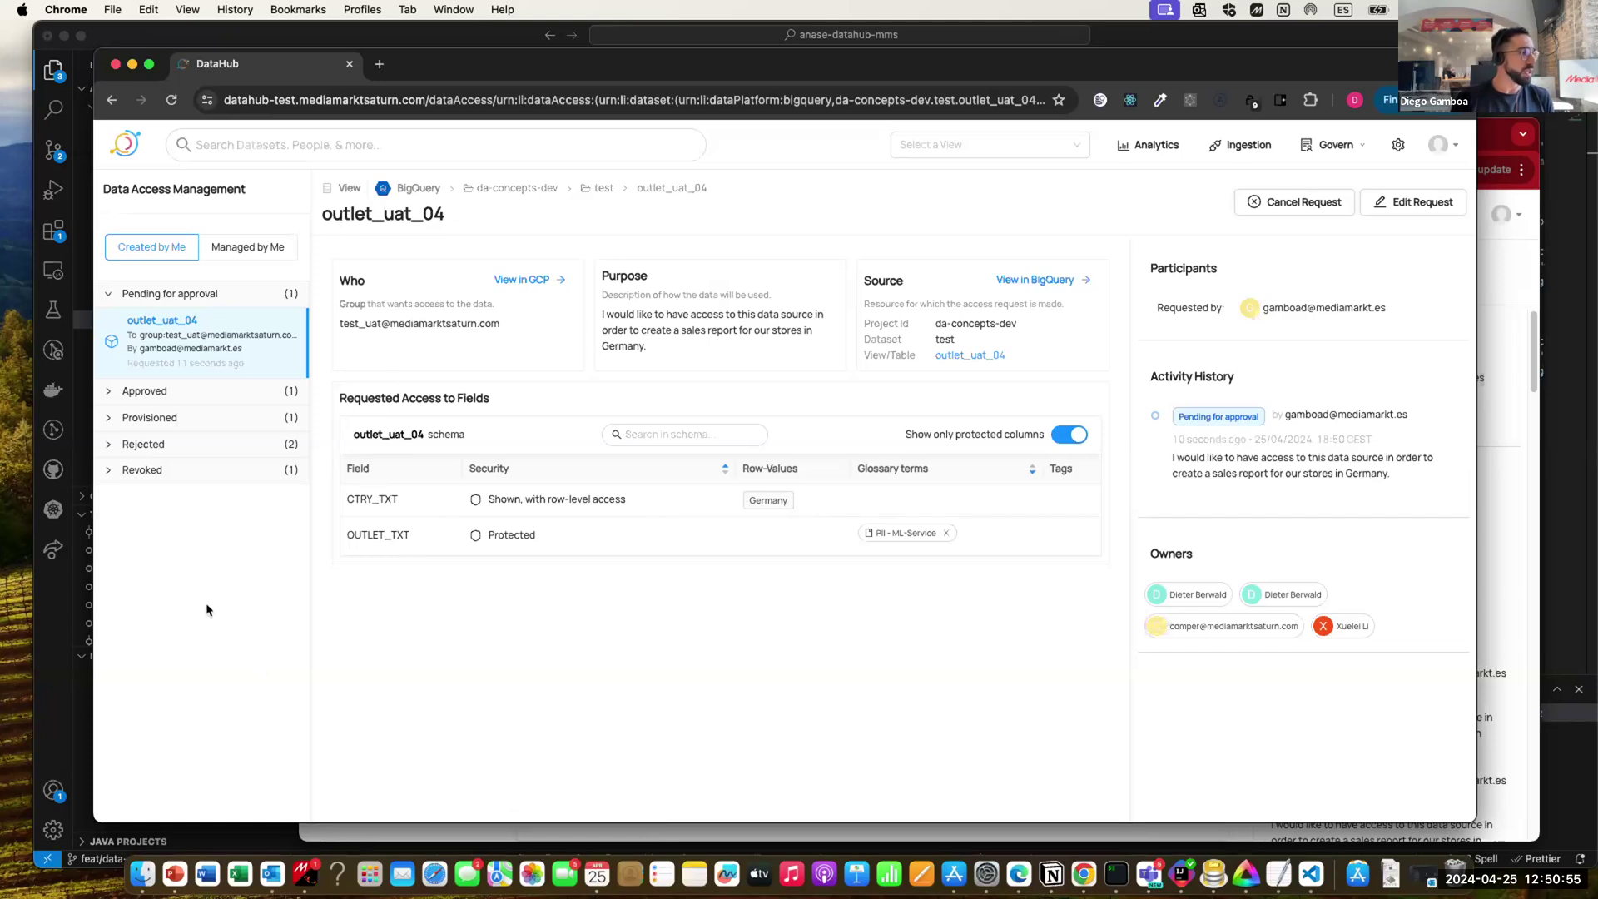
mouse_move(229, 210)
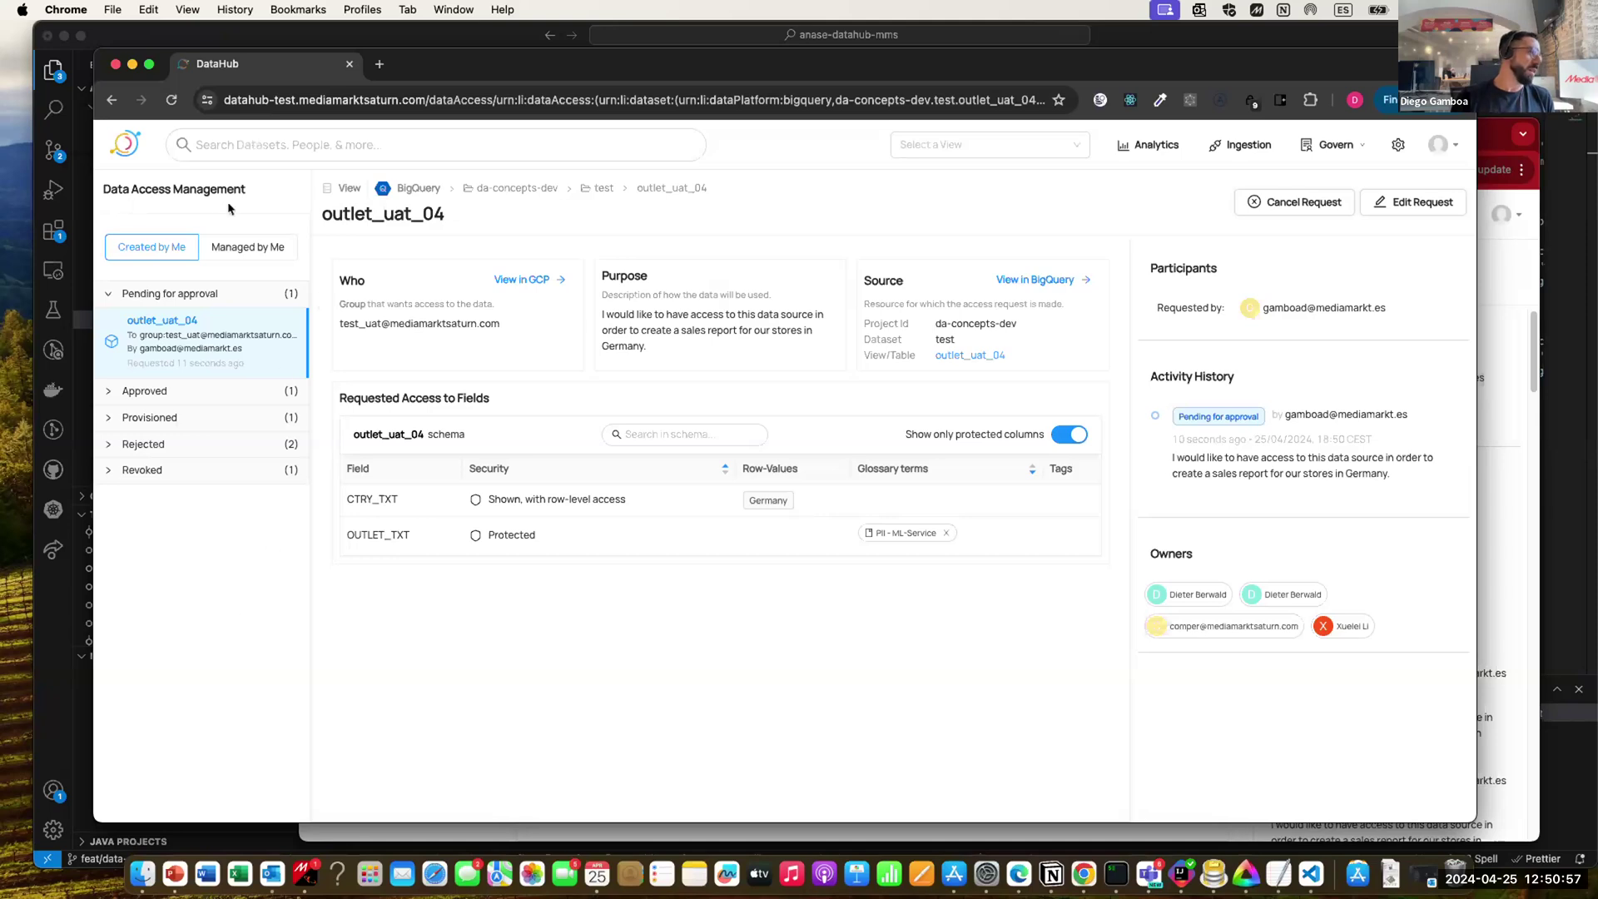
mouse_move(302, 338)
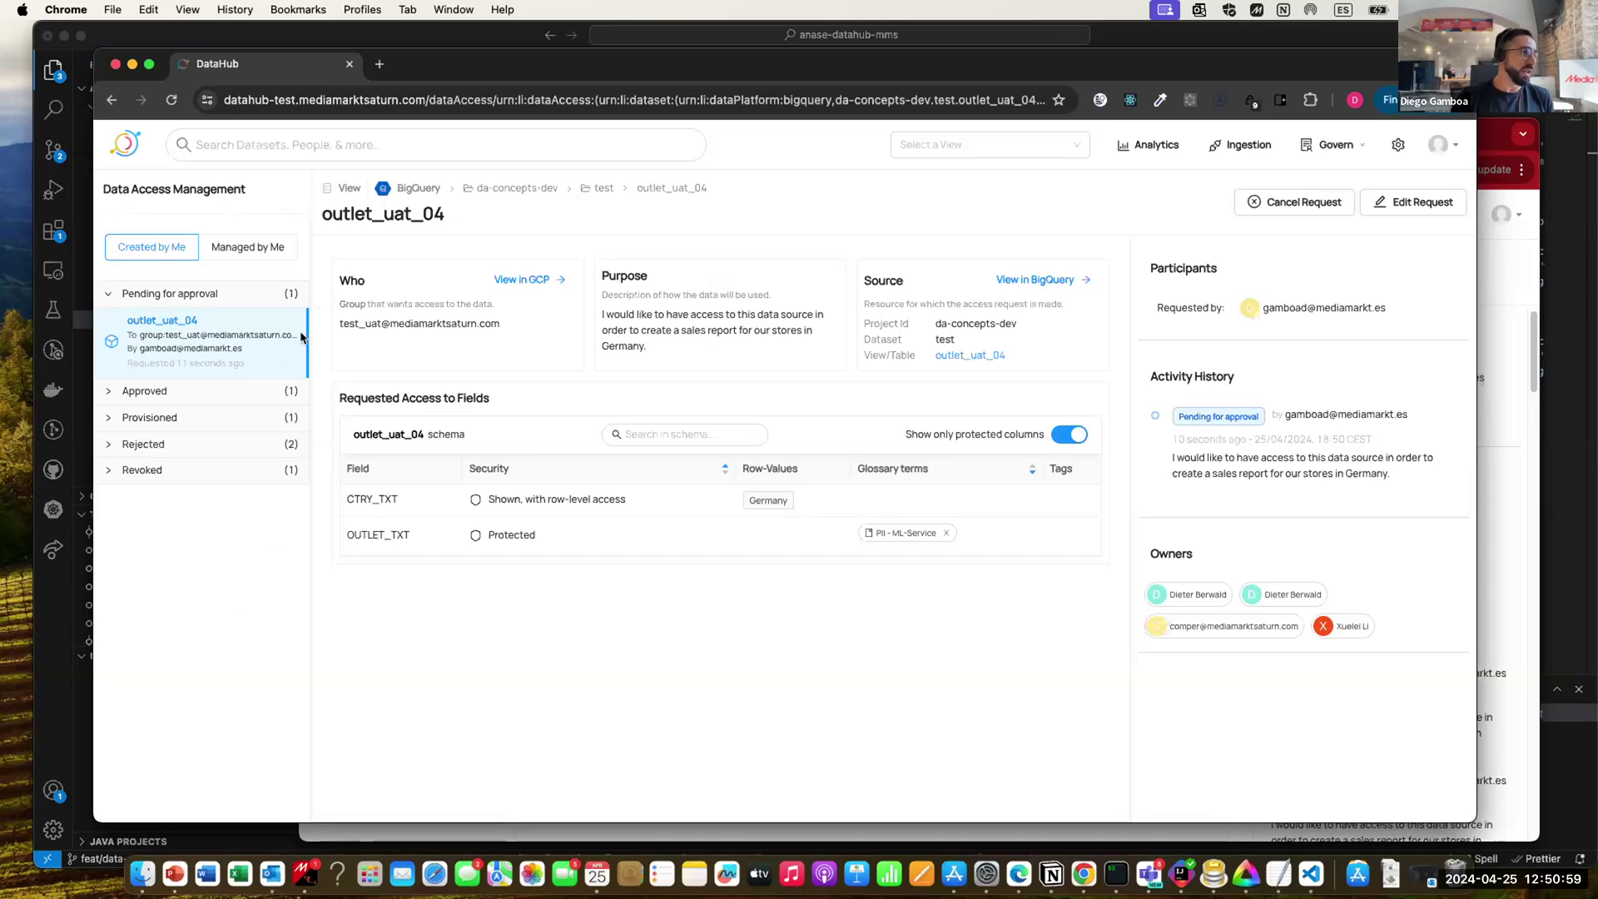
mouse_move(268, 401)
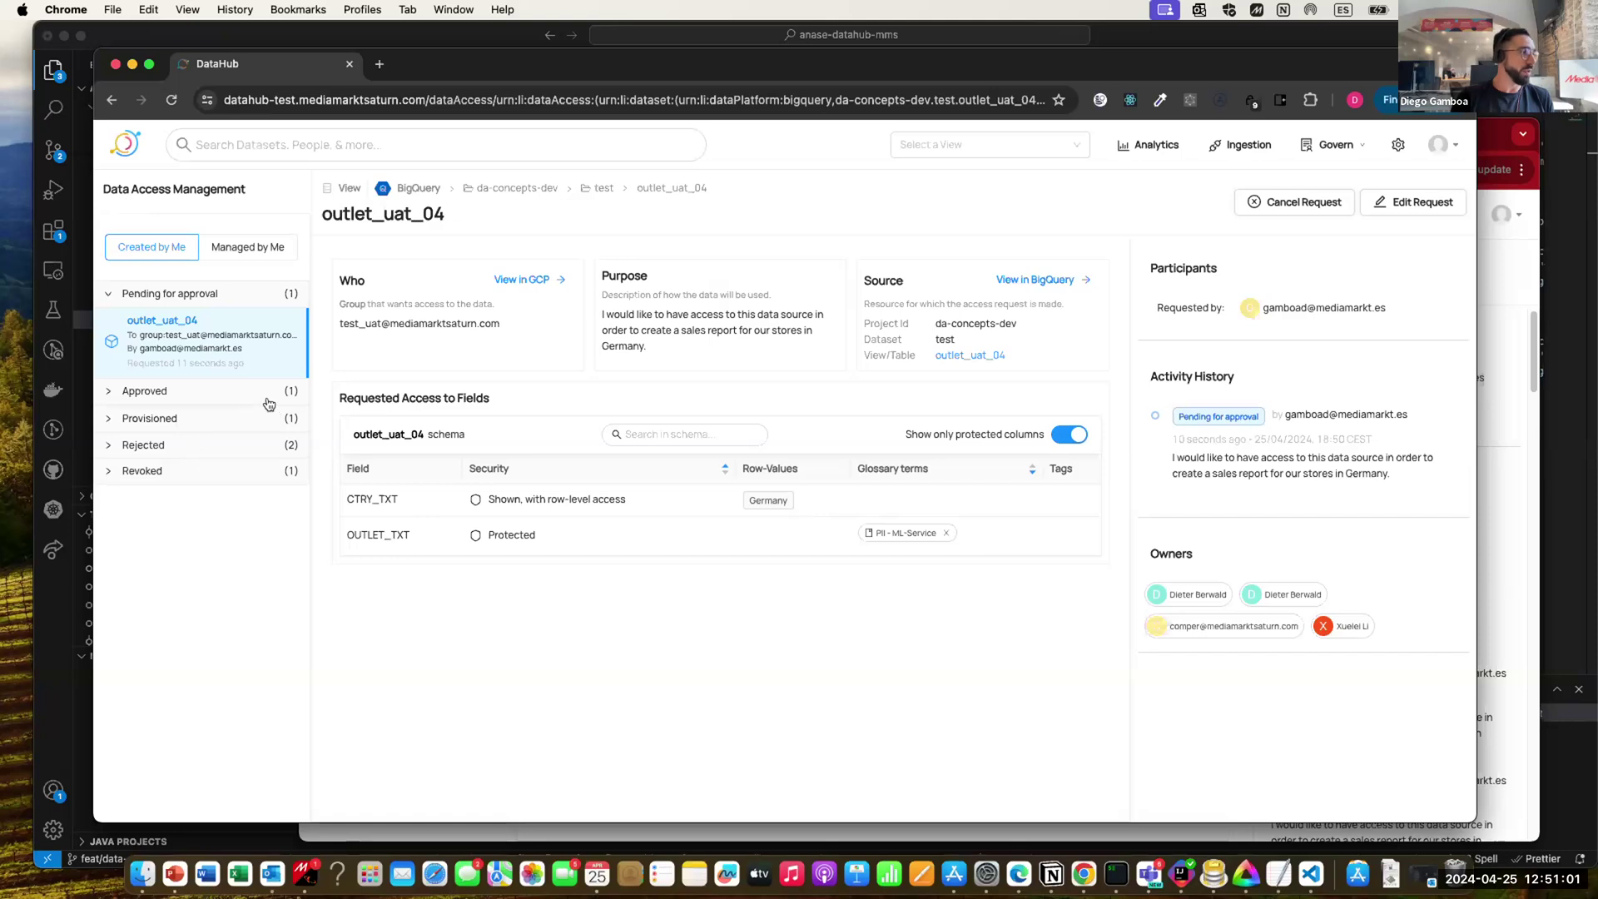
left_click(144, 390)
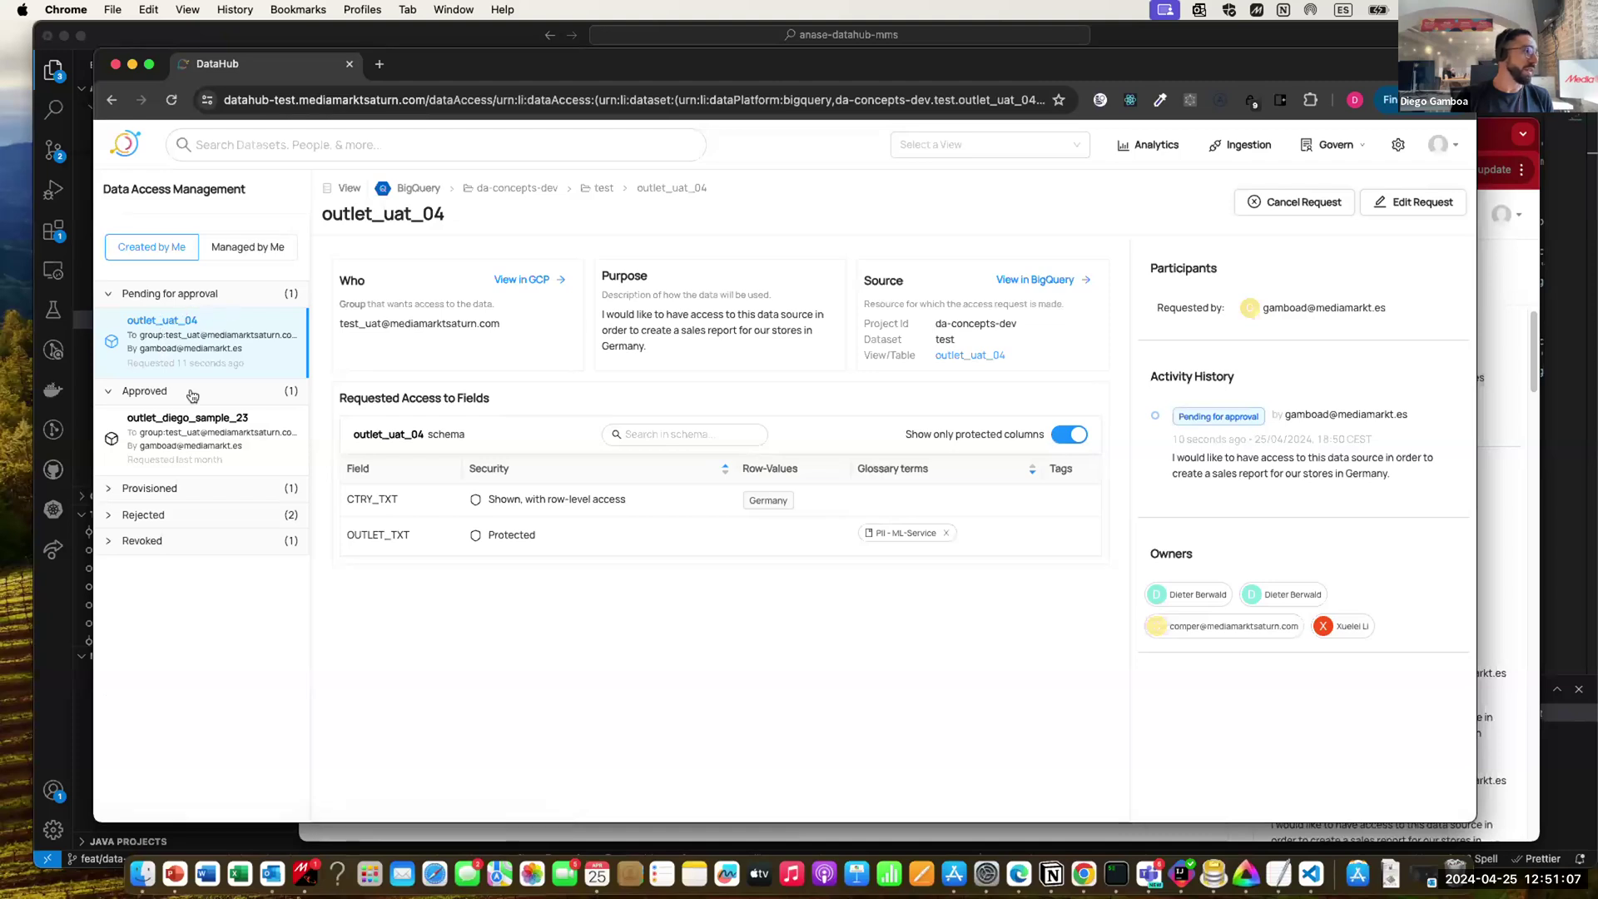
left_click(150, 487)
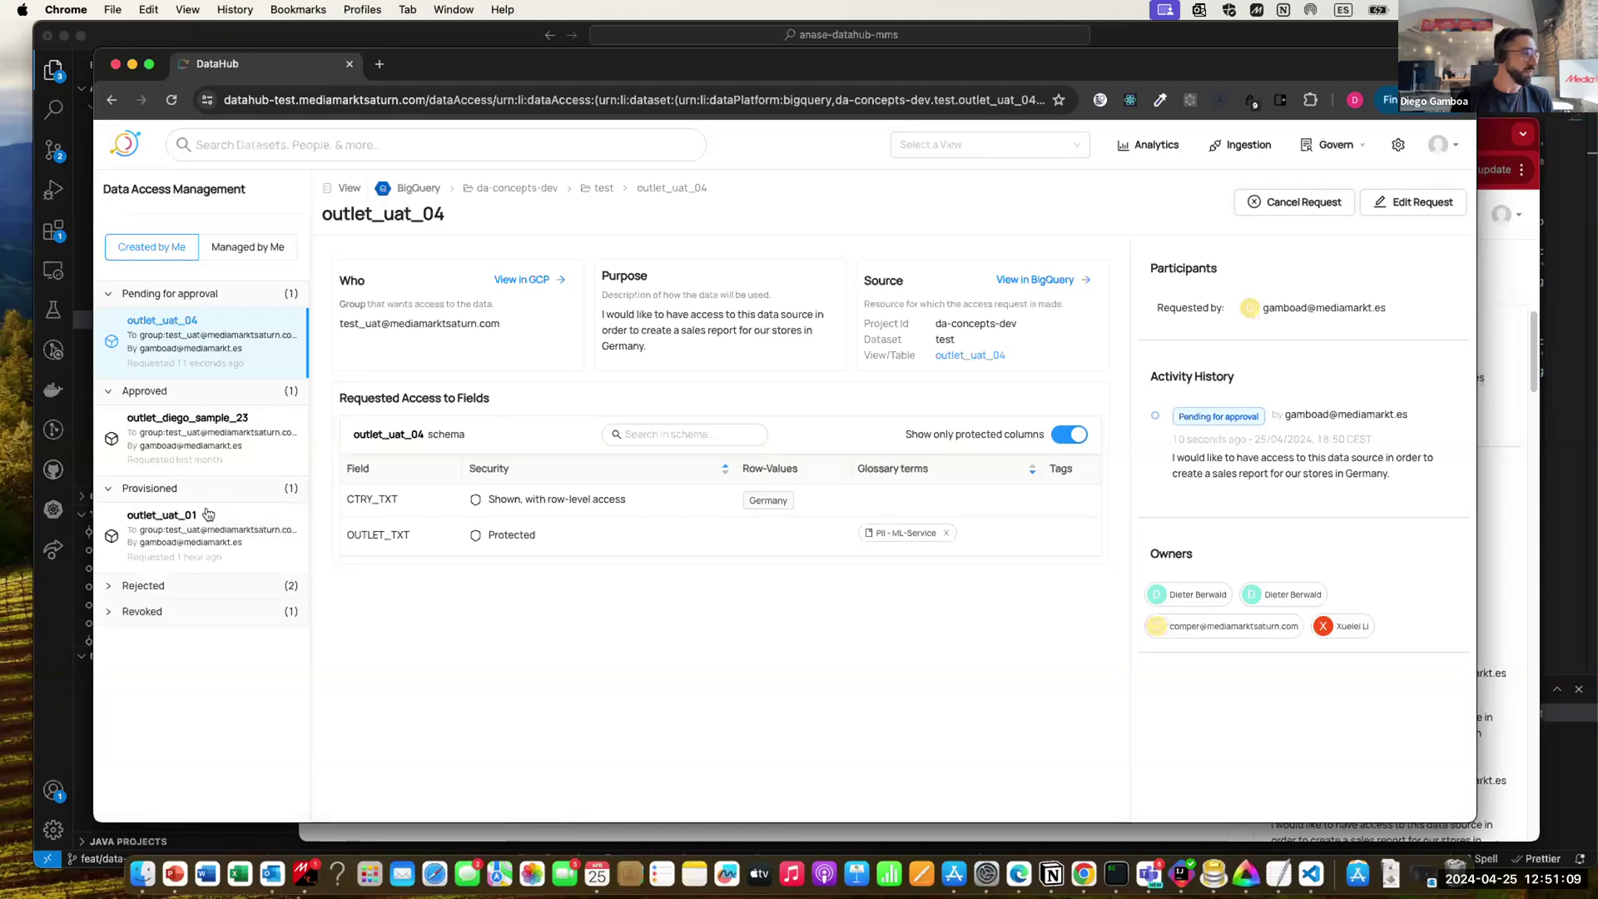
left_click(143, 584)
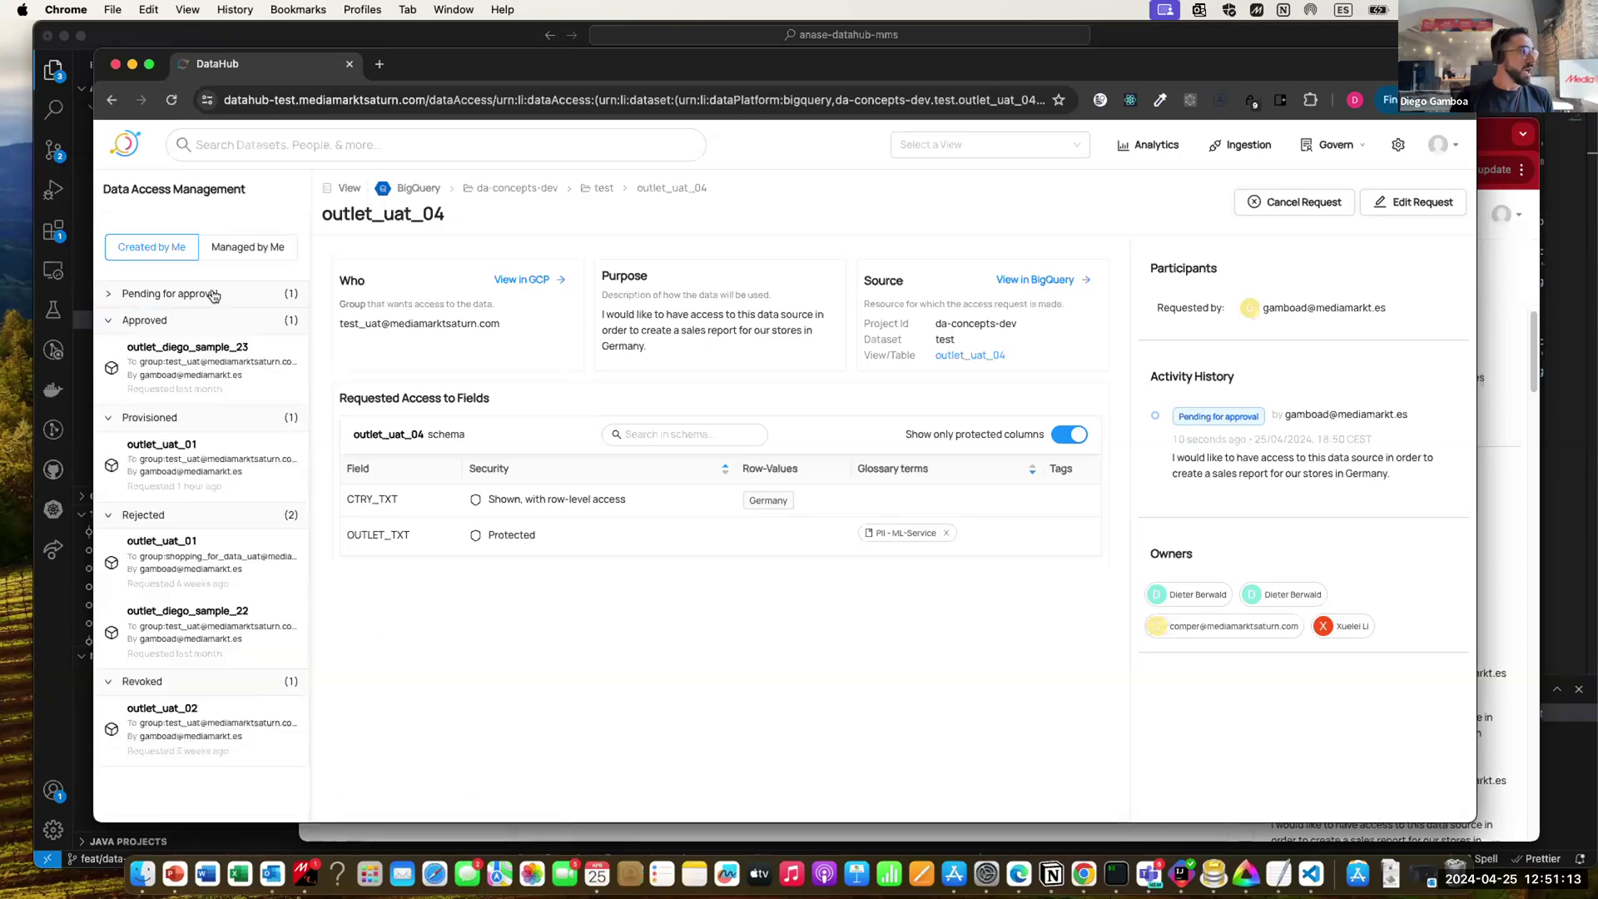
Reopen Pending Approval and collapse the other groups, leaving outlet_uat_04 pending visible.
left_click(170, 292)
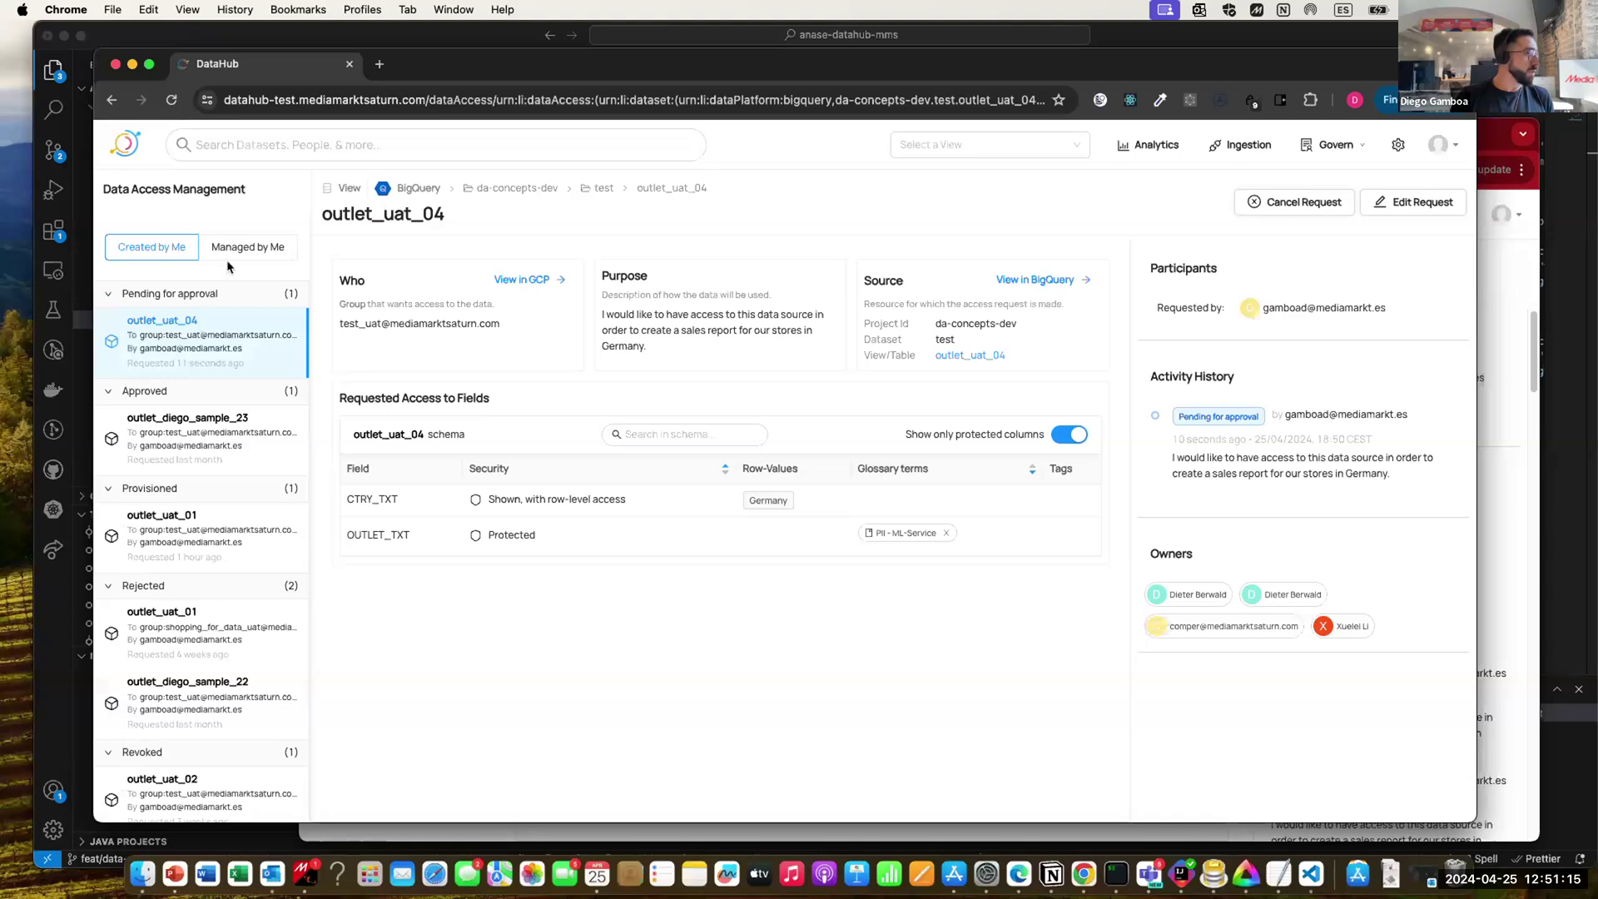
mouse_move(246, 246)
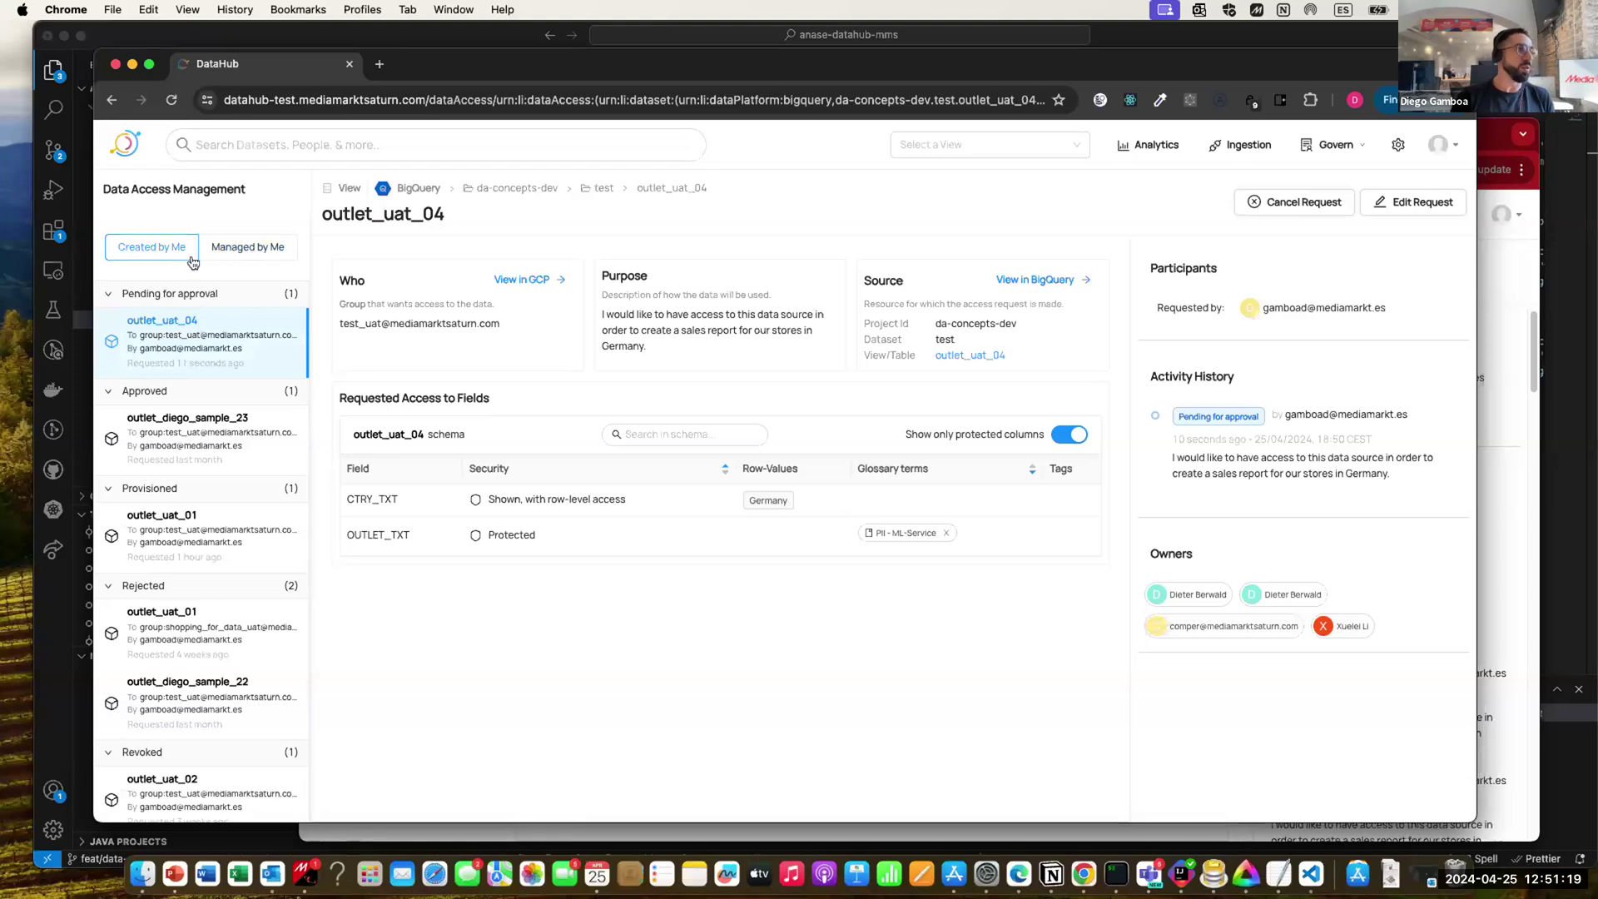
mouse_move(286, 262)
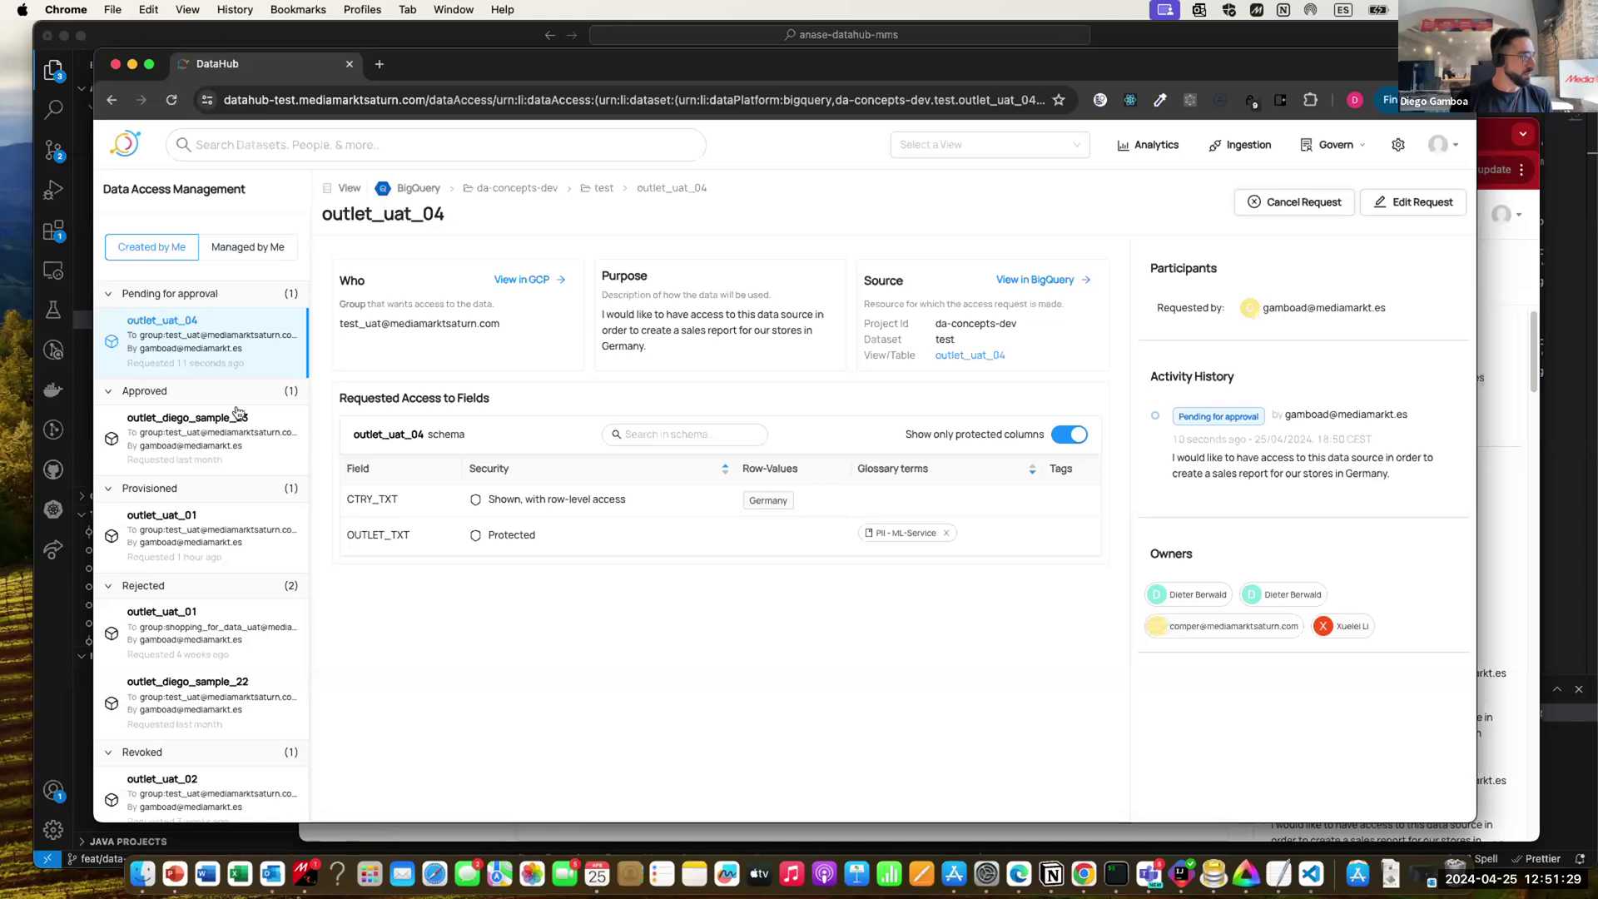
left_click(108, 390)
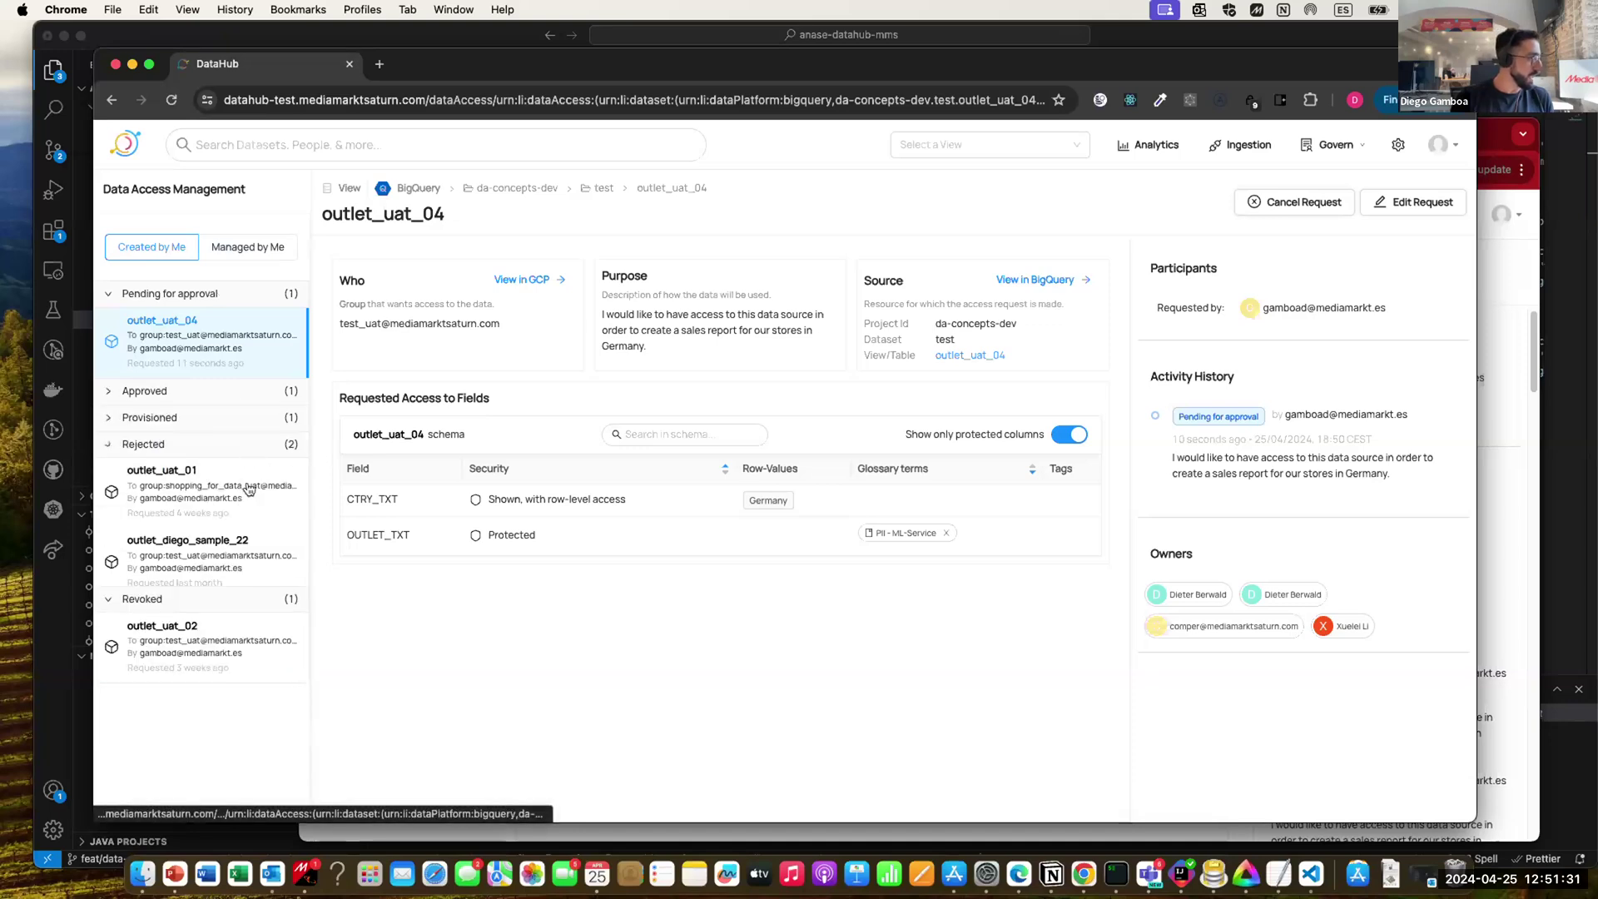
left_click(144, 443)
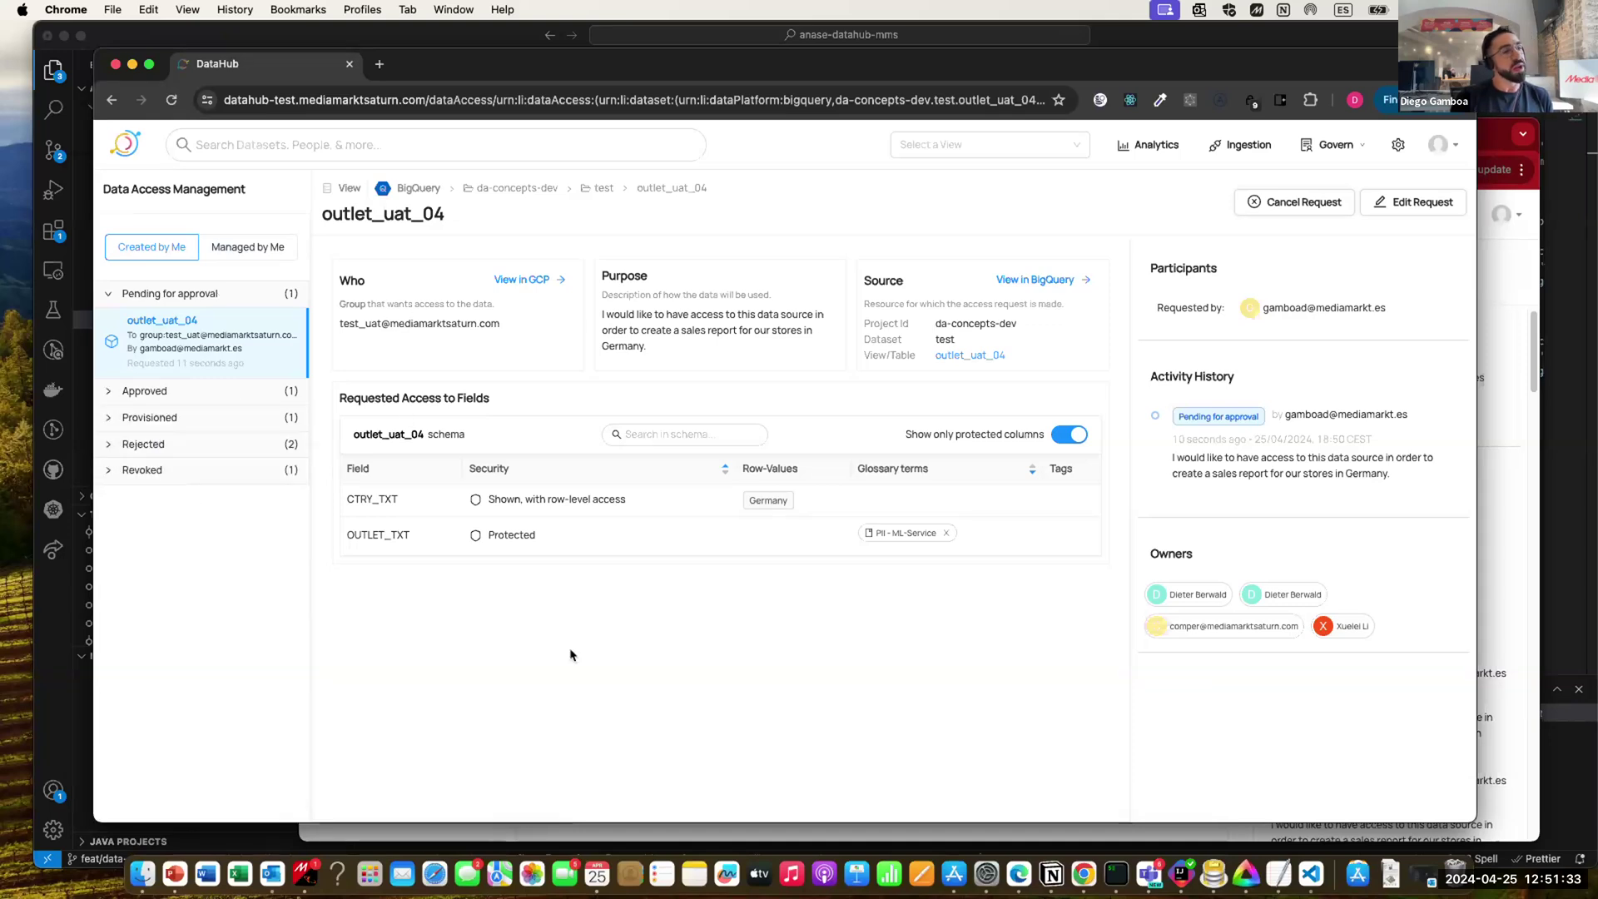
mouse_move(820, 578)
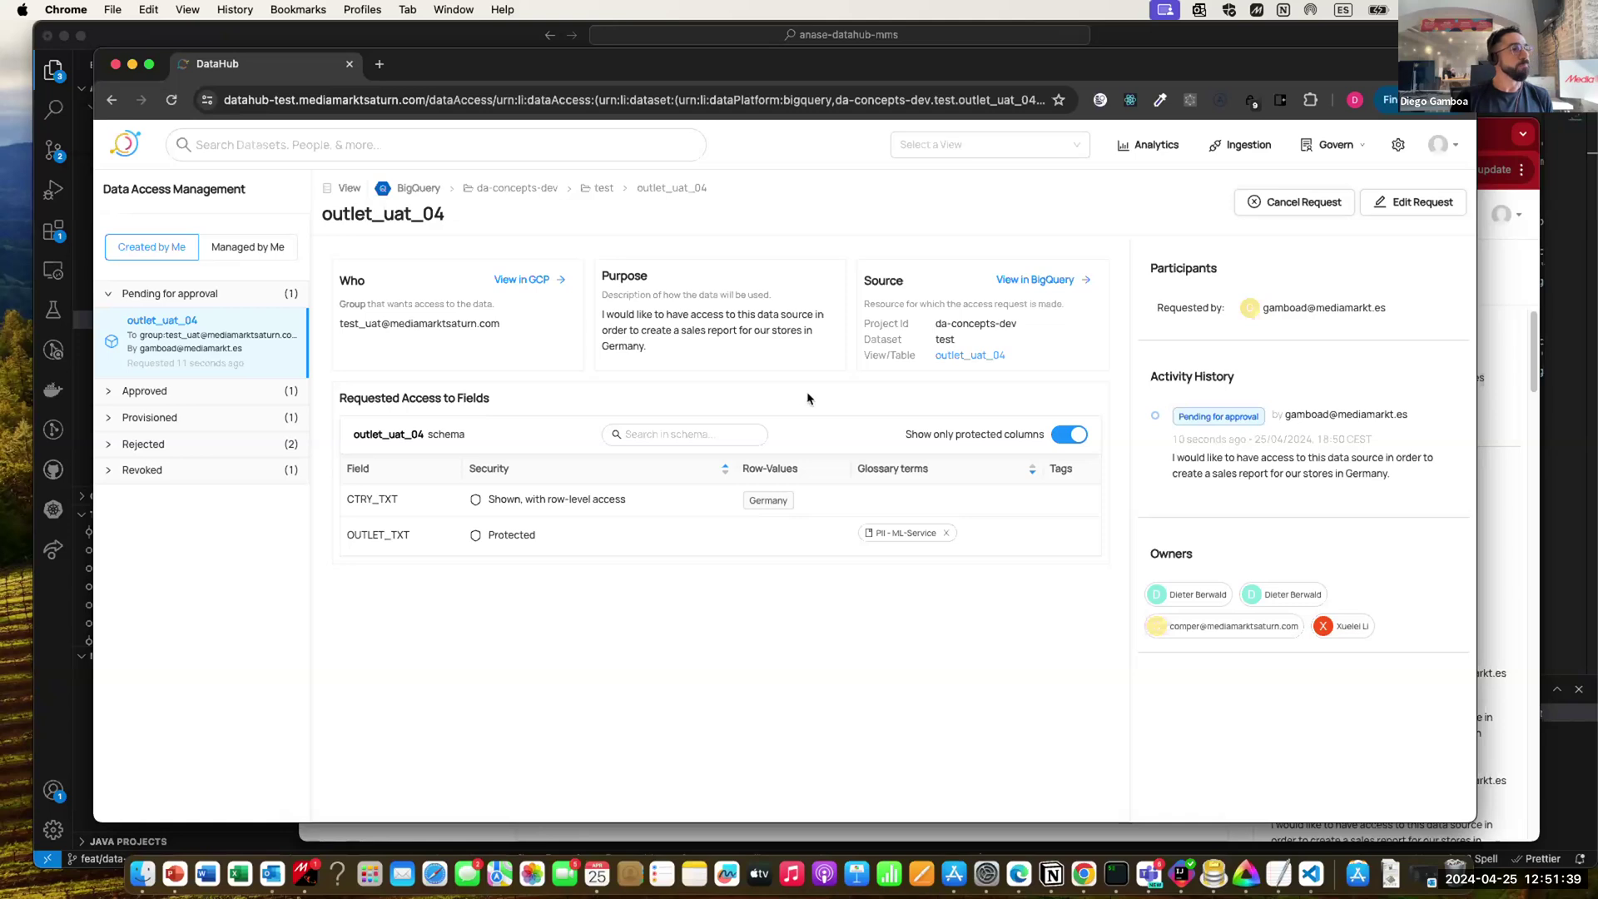
mouse_move(901, 212)
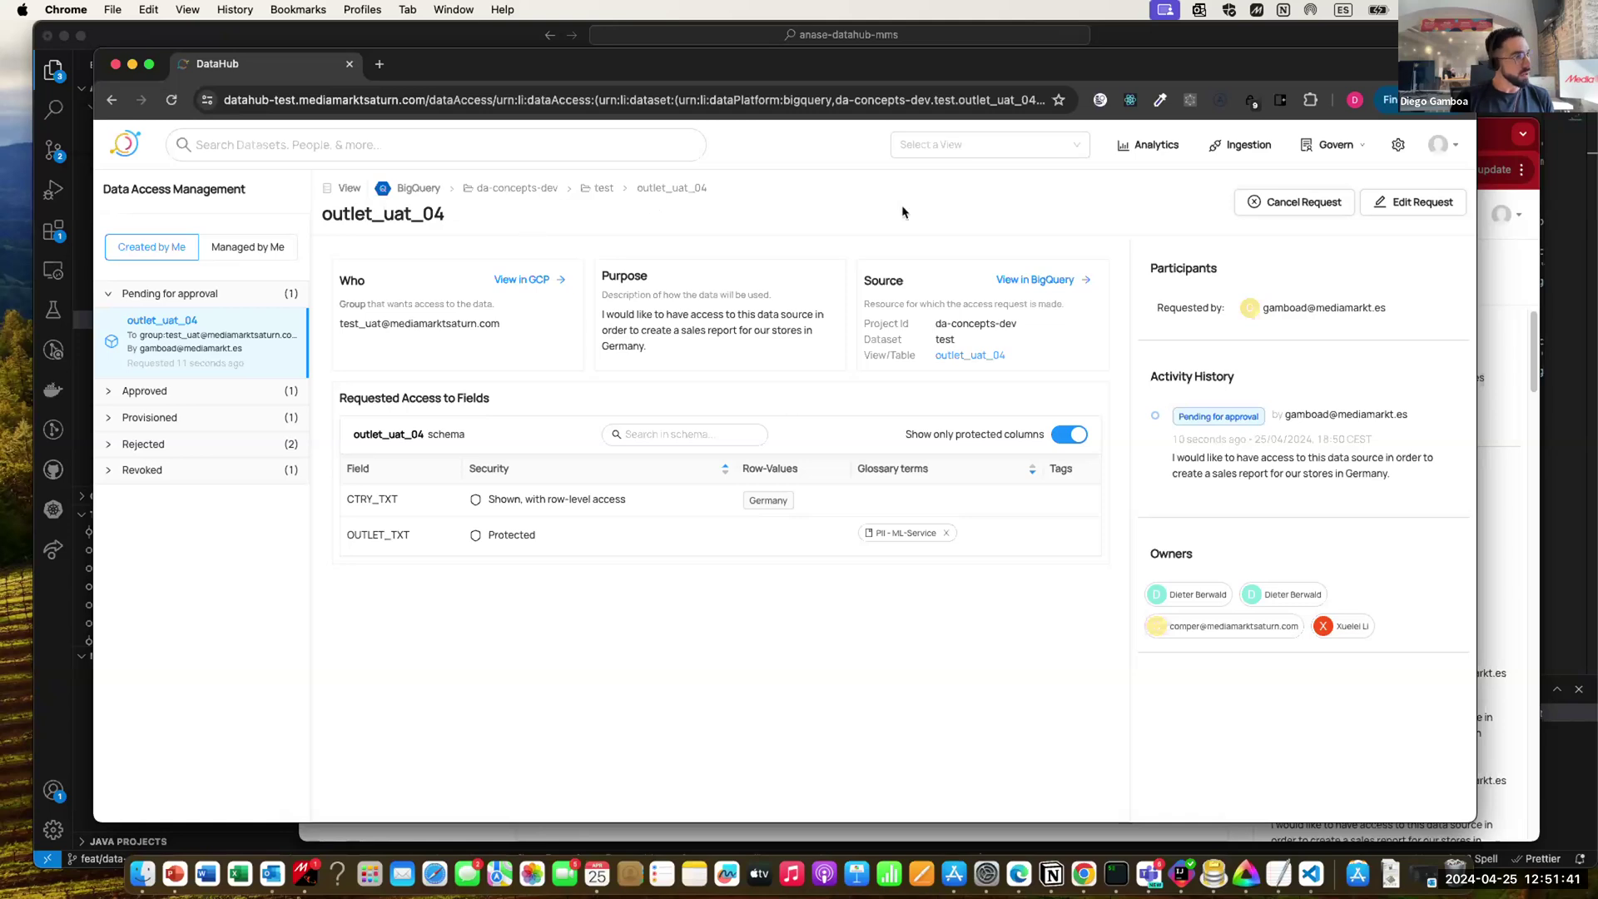
mouse_move(937, 496)
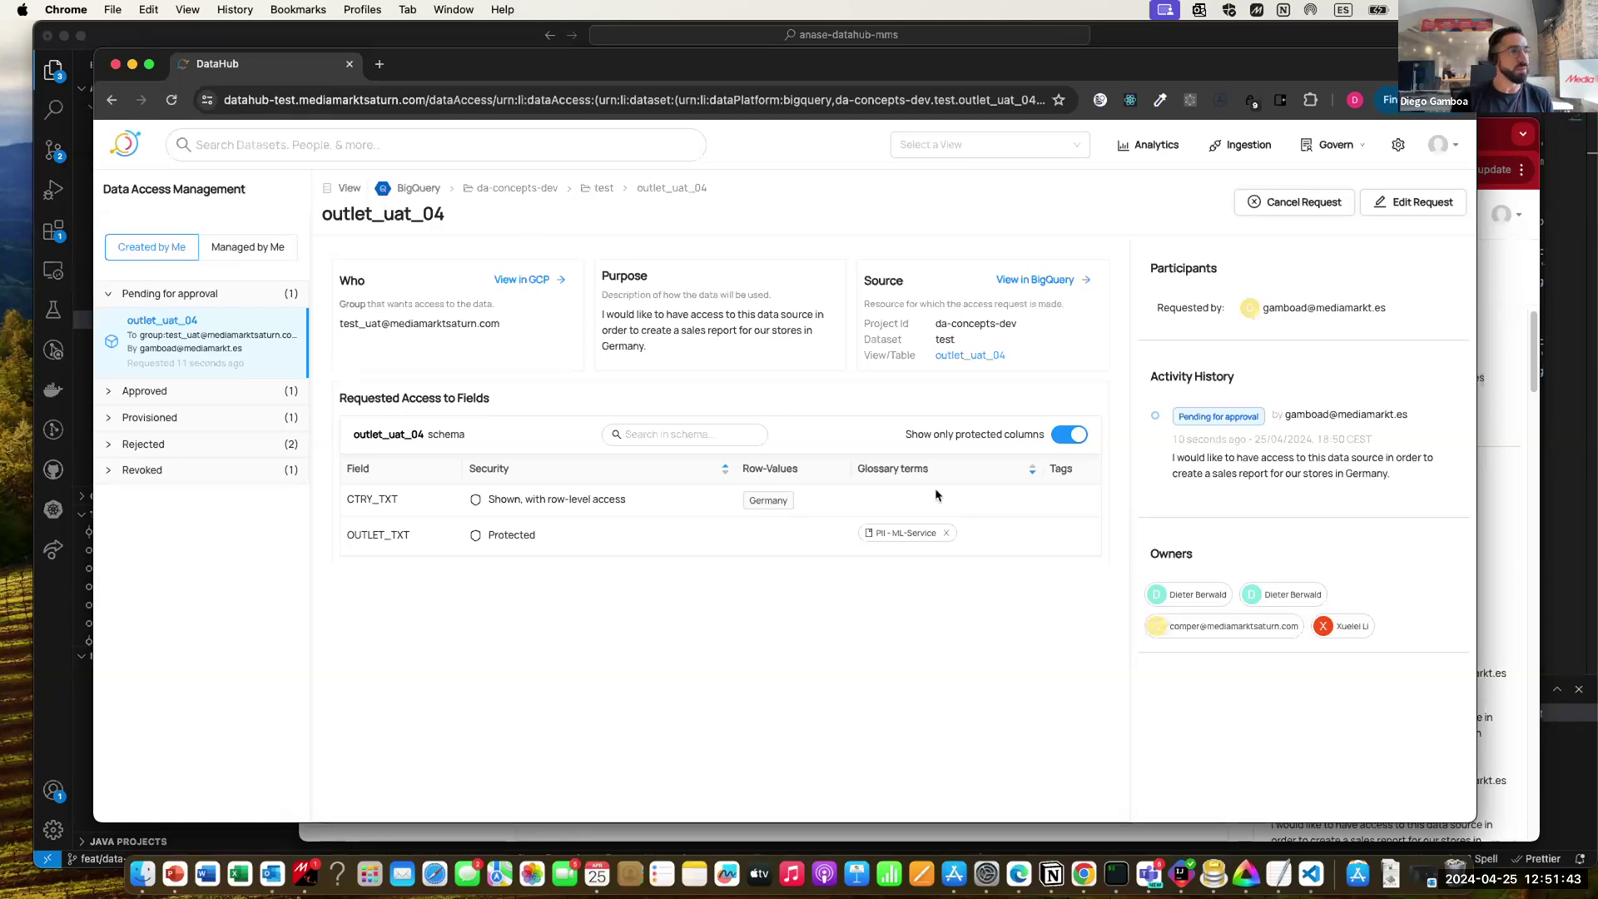
mouse_move(830, 436)
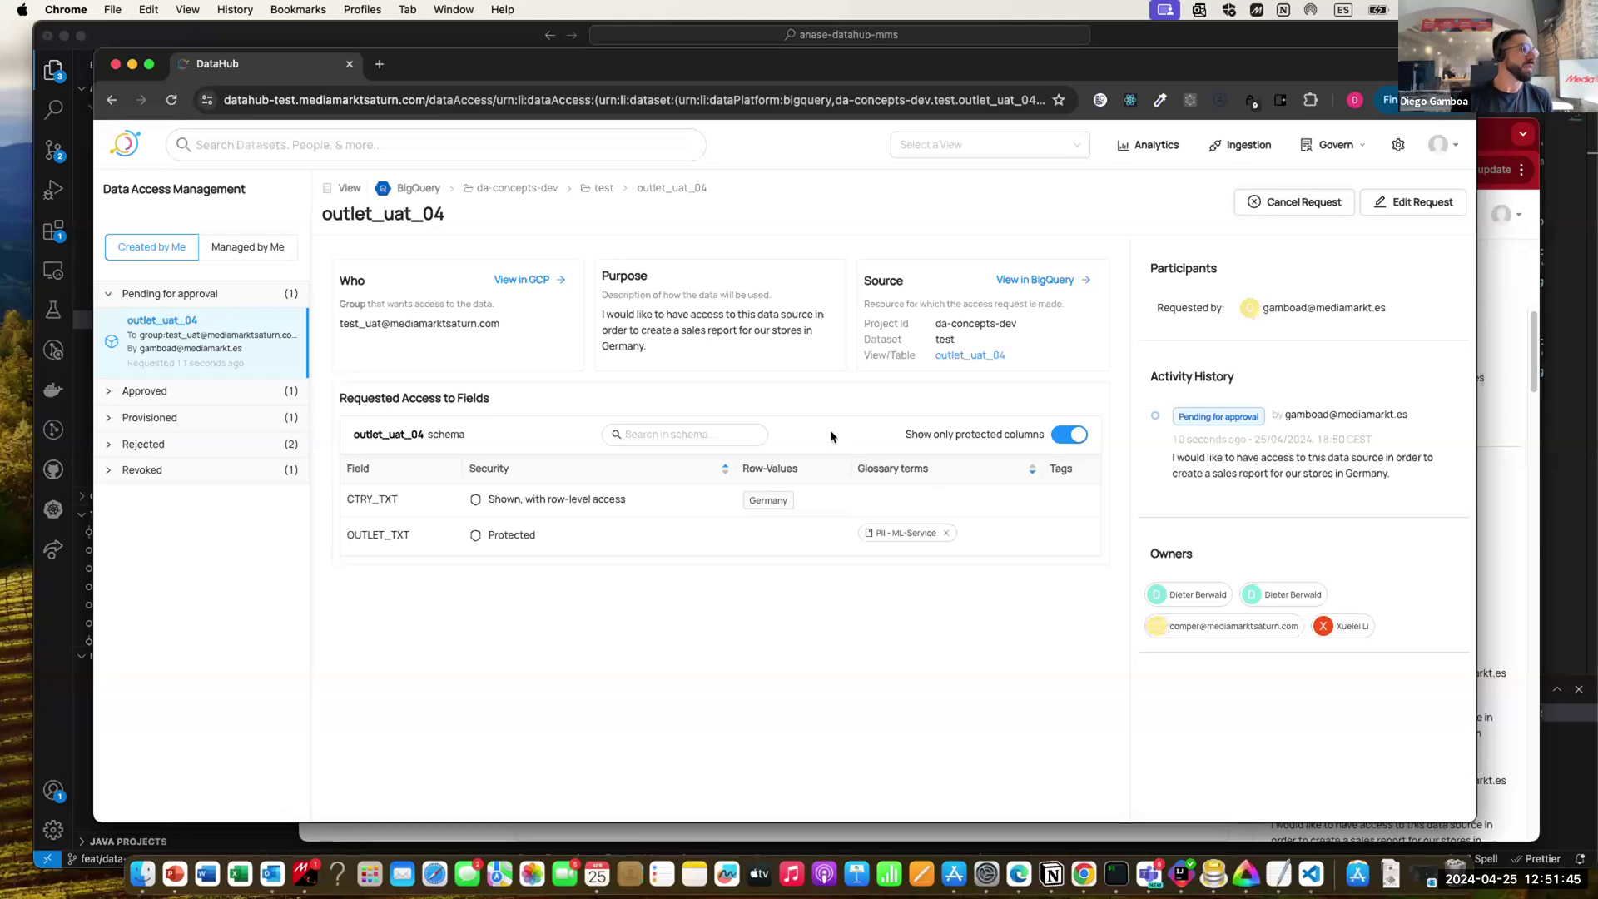
double_click(382, 214)
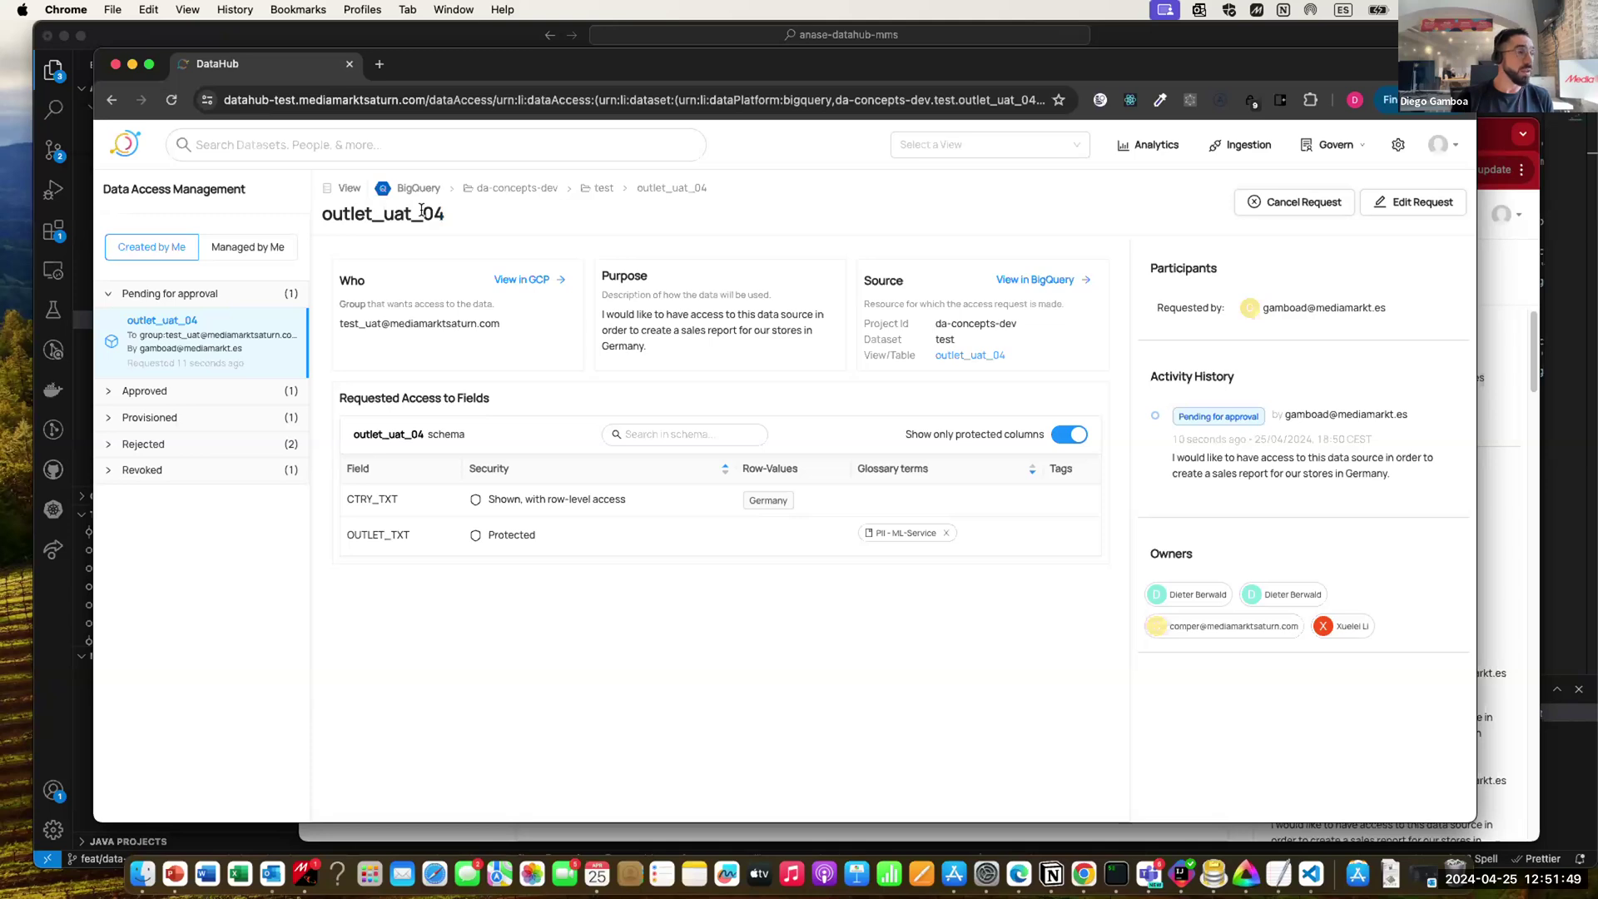
double_click(382, 213)
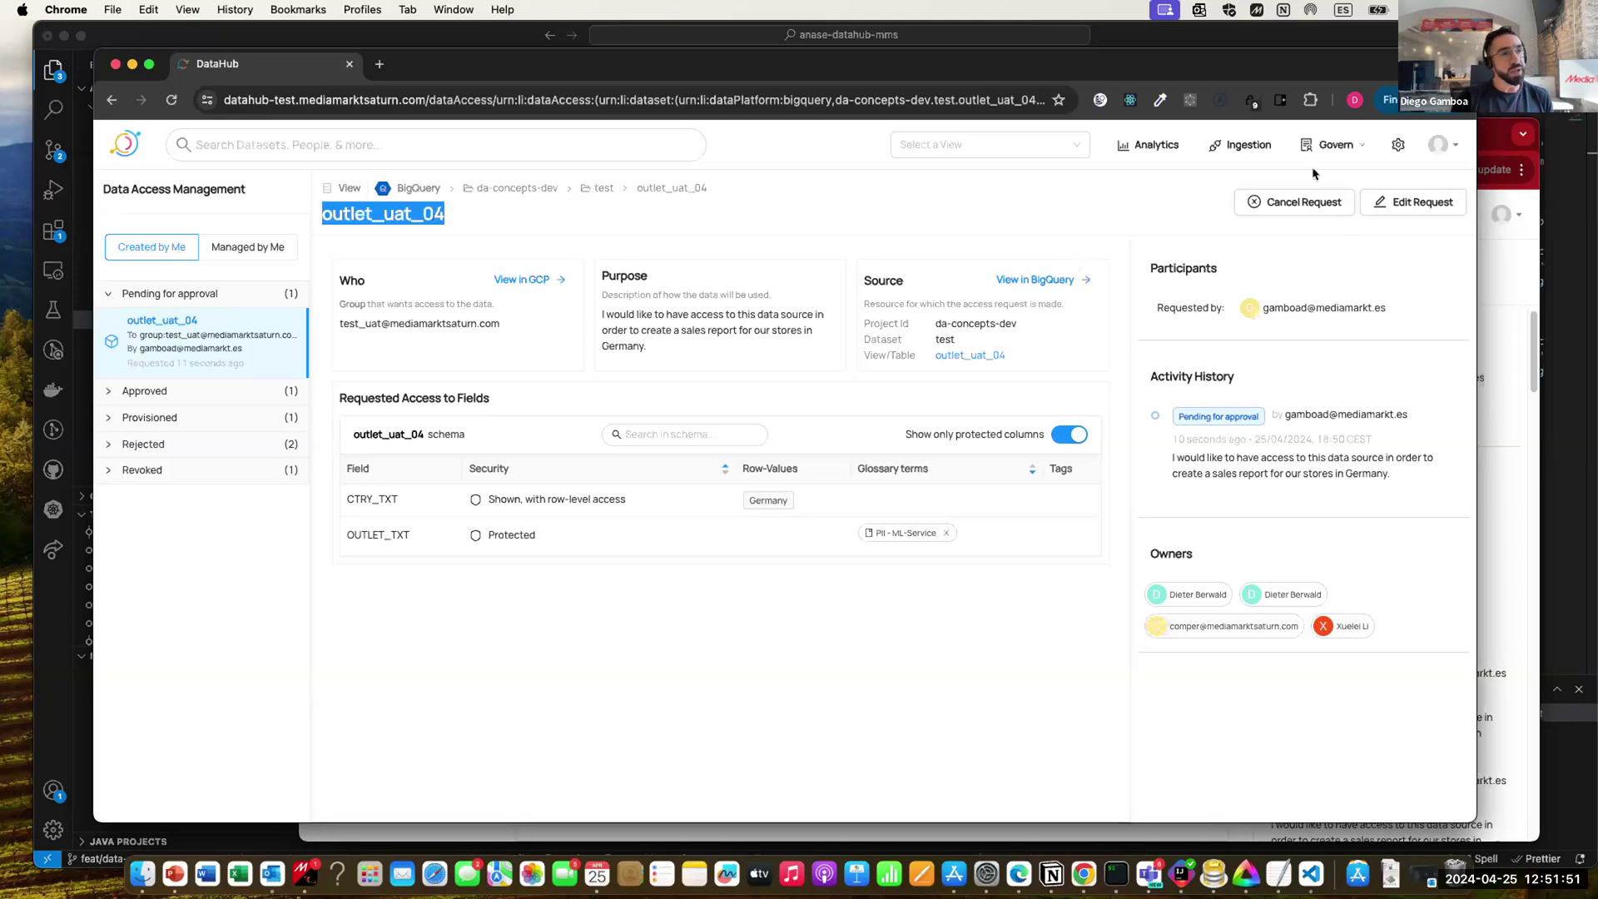
mouse_move(1323, 380)
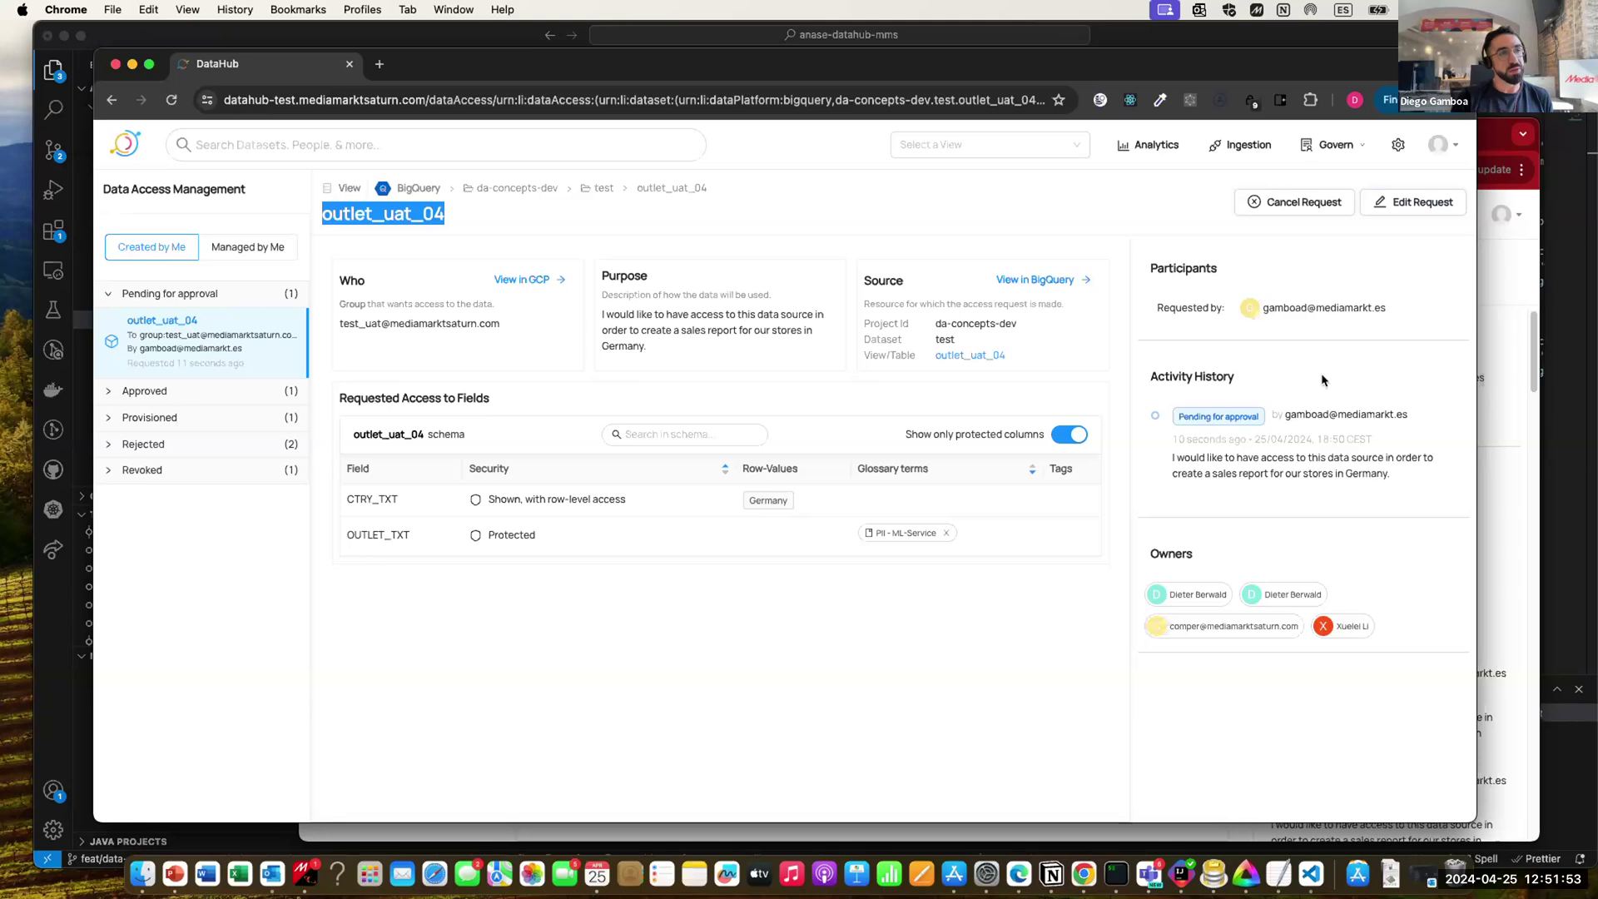
mouse_move(1114, 381)
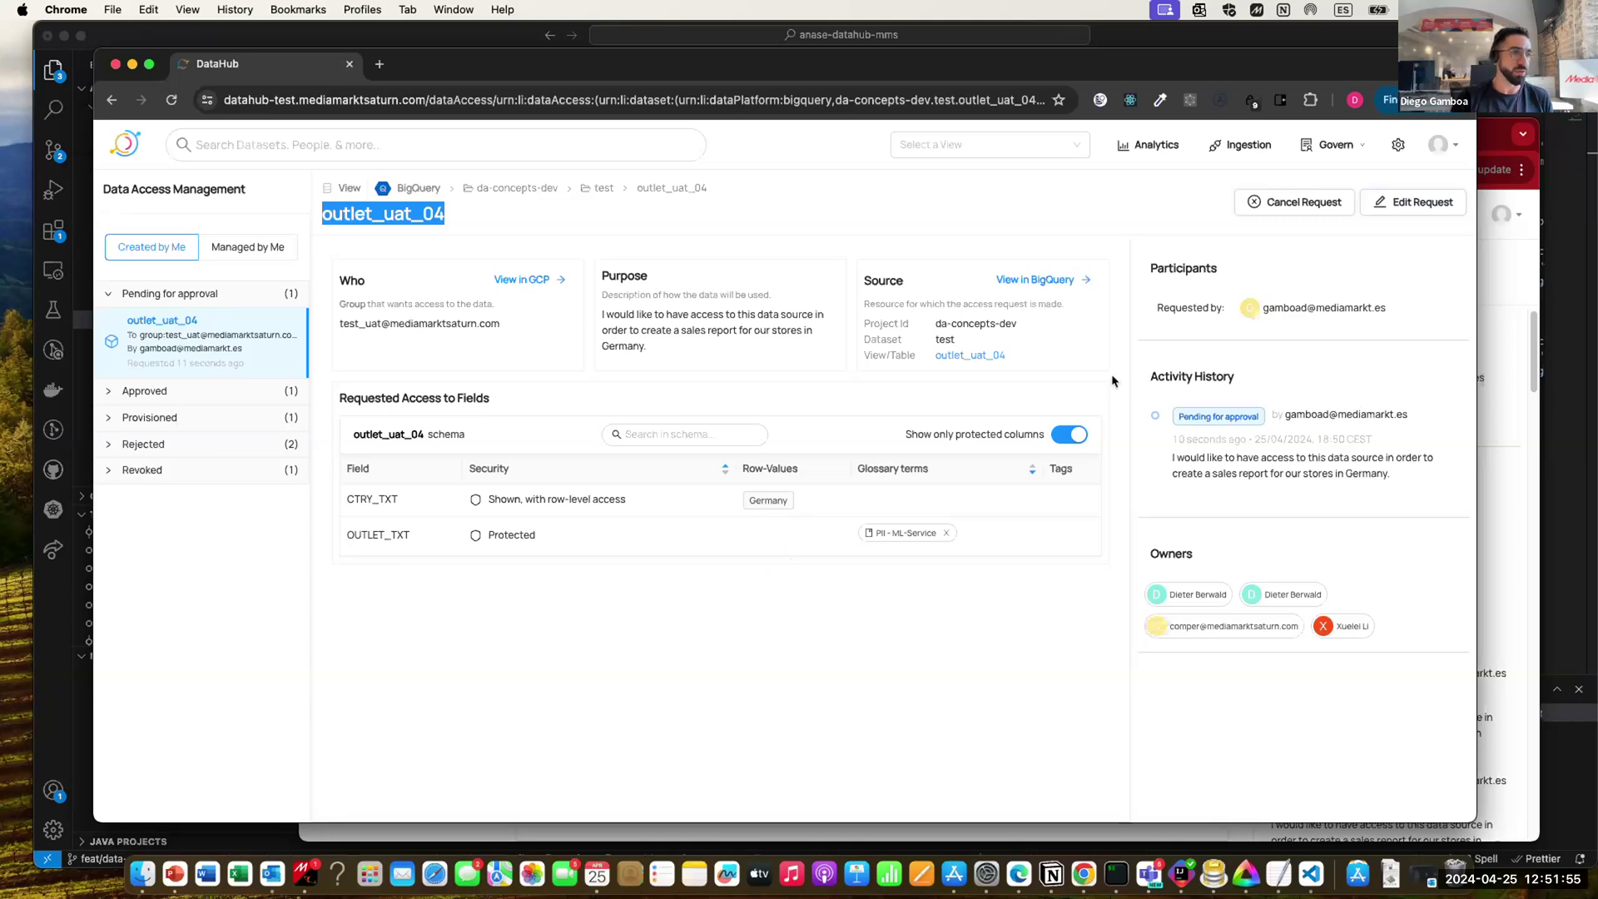
mouse_move(1268, 334)
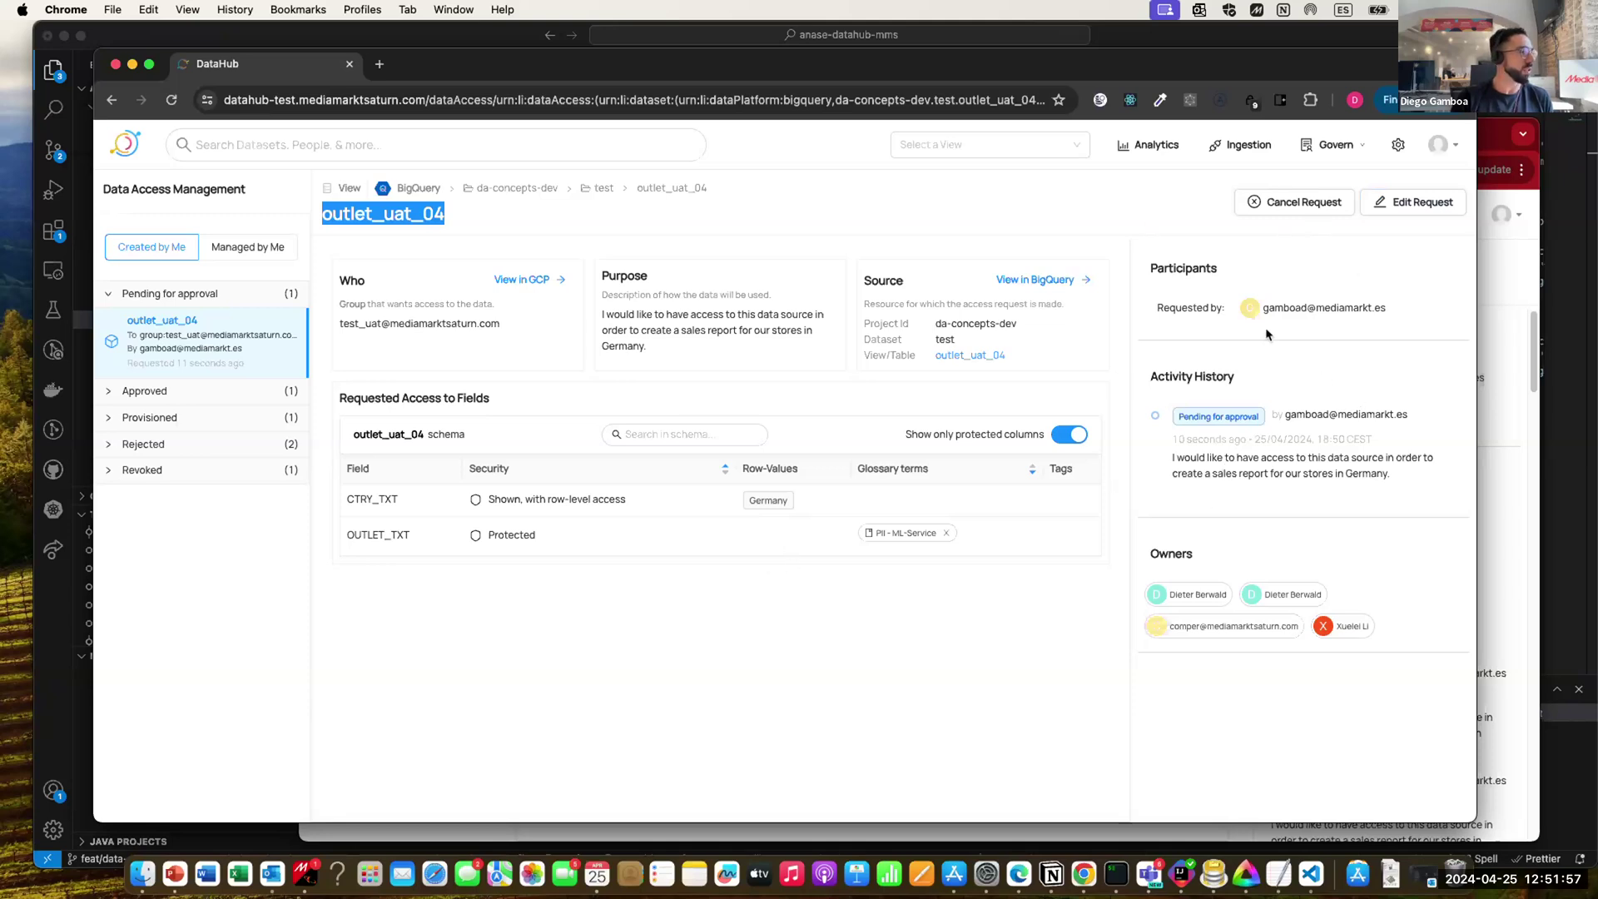
mouse_move(885, 303)
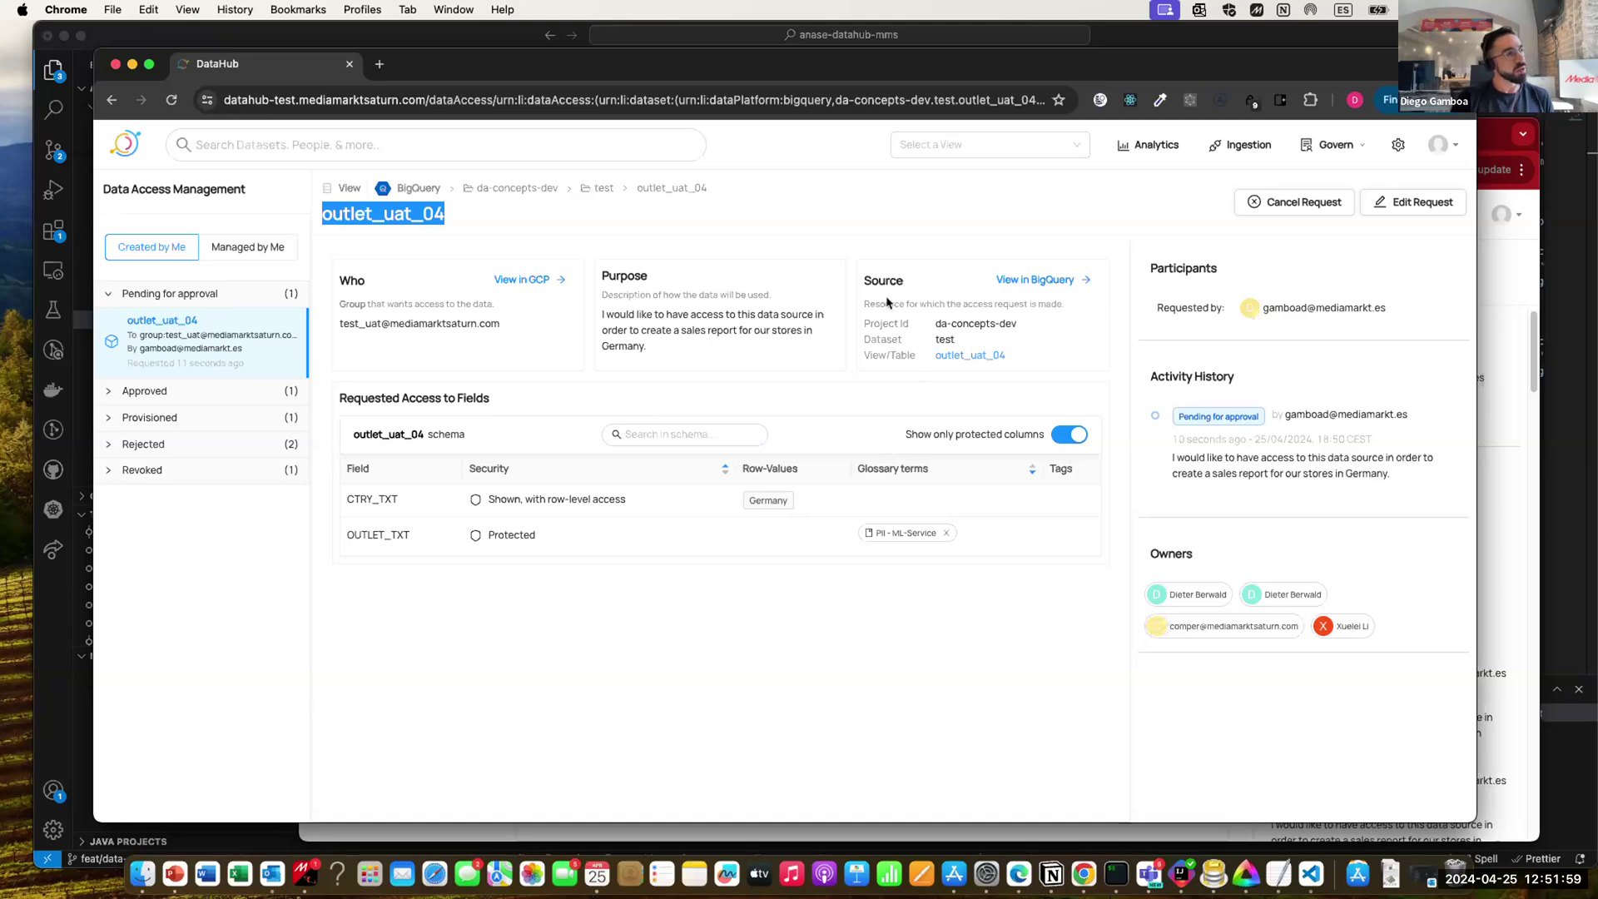
mouse_move(1074, 663)
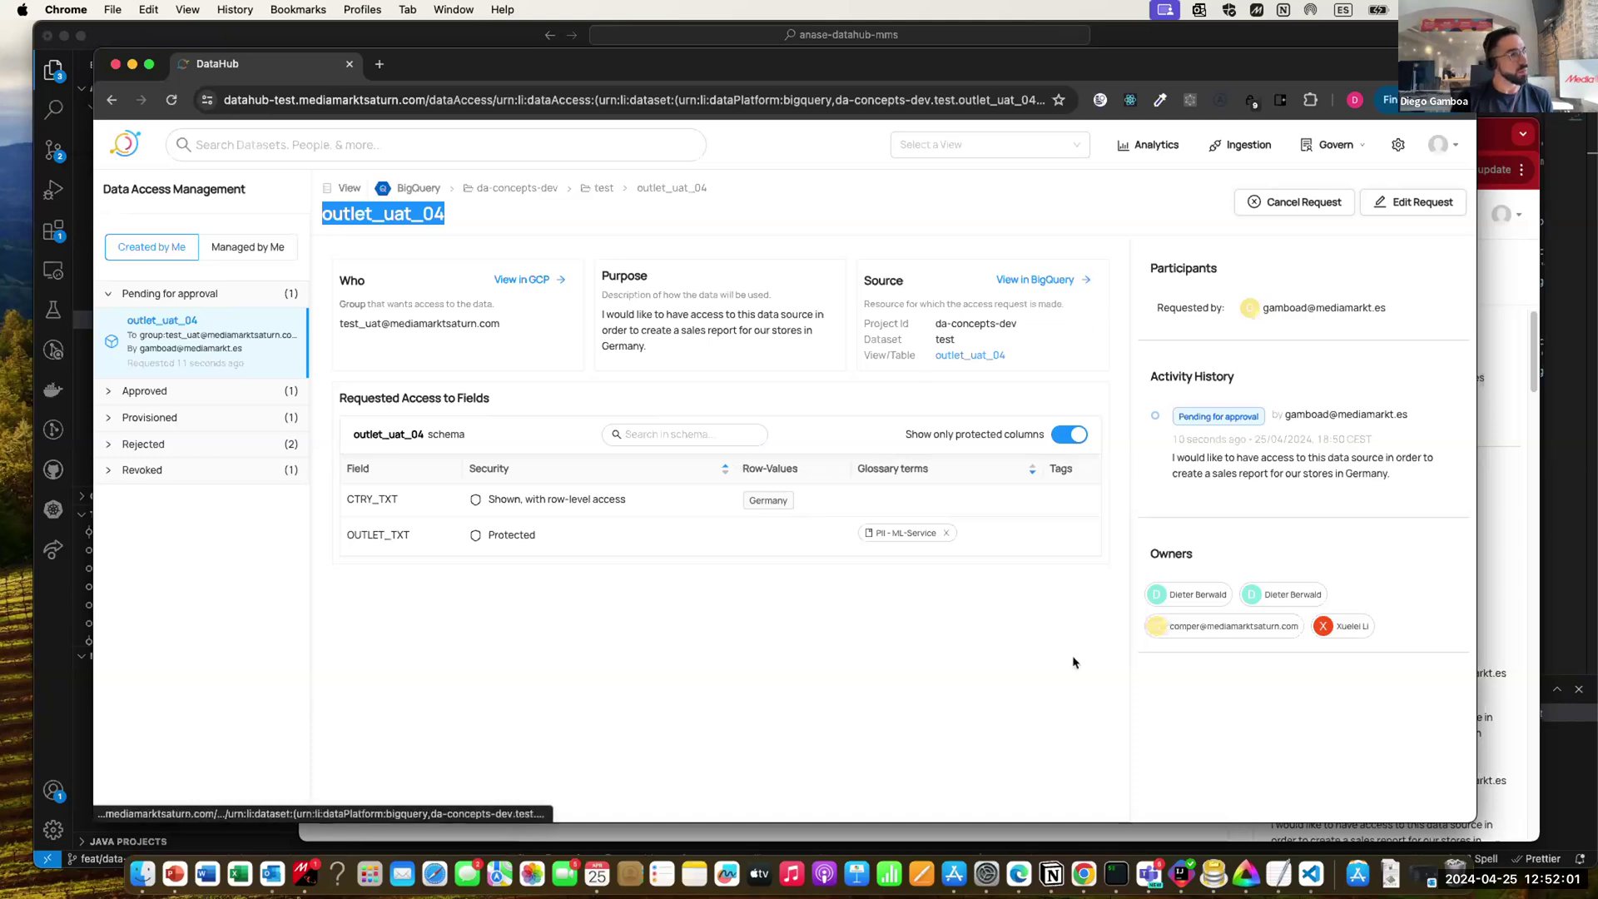
mouse_move(616, 614)
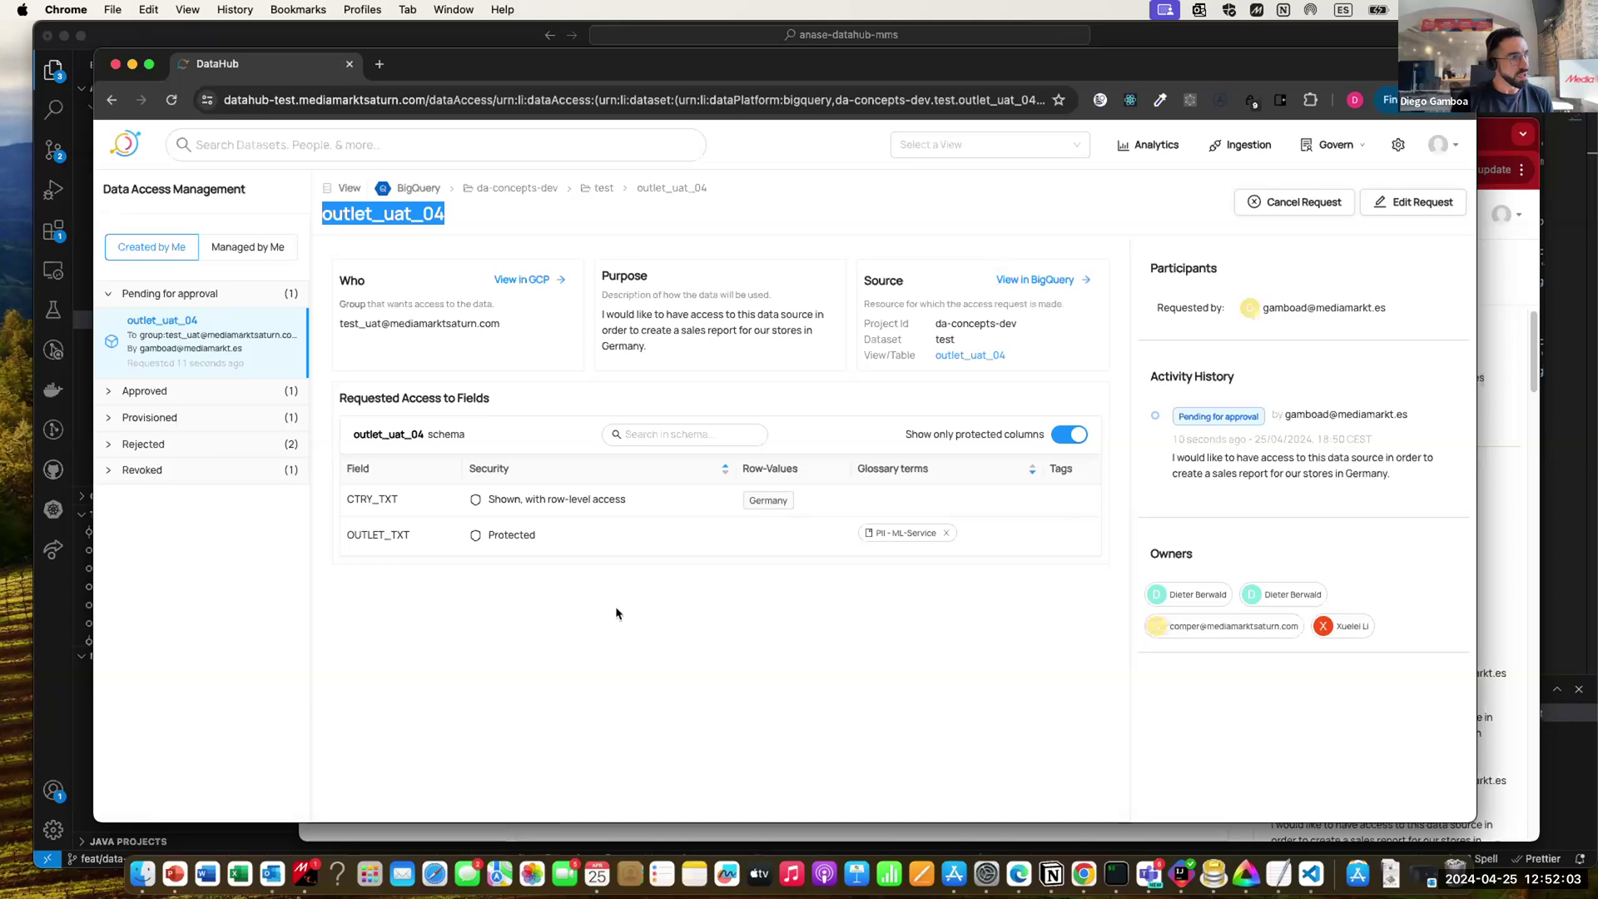
mouse_move(1227, 258)
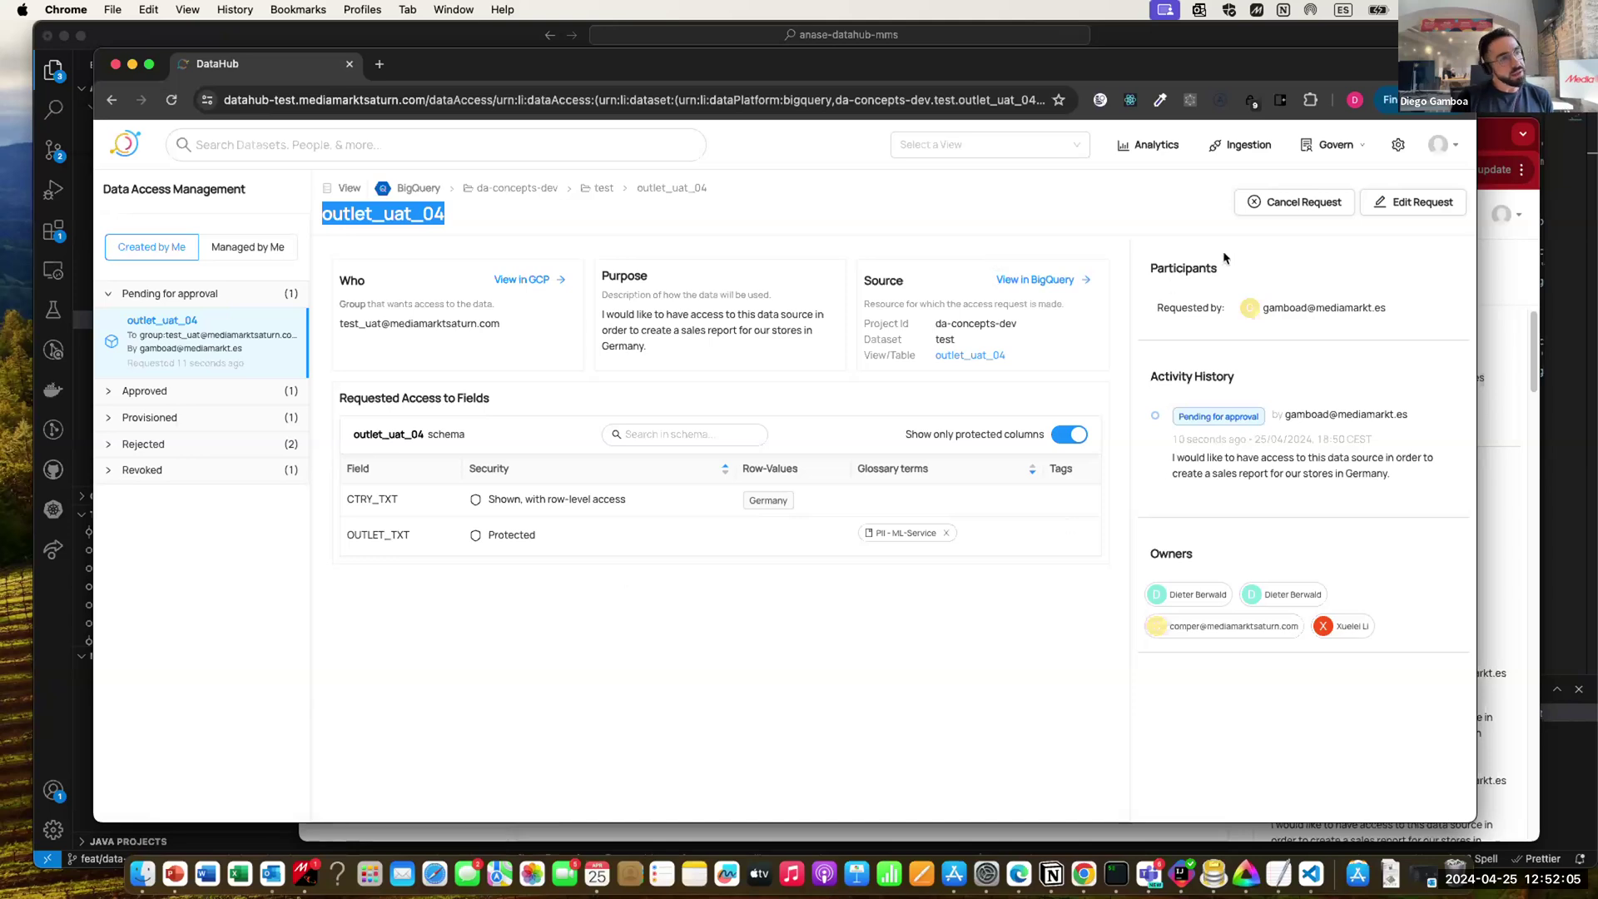
mouse_move(1288, 273)
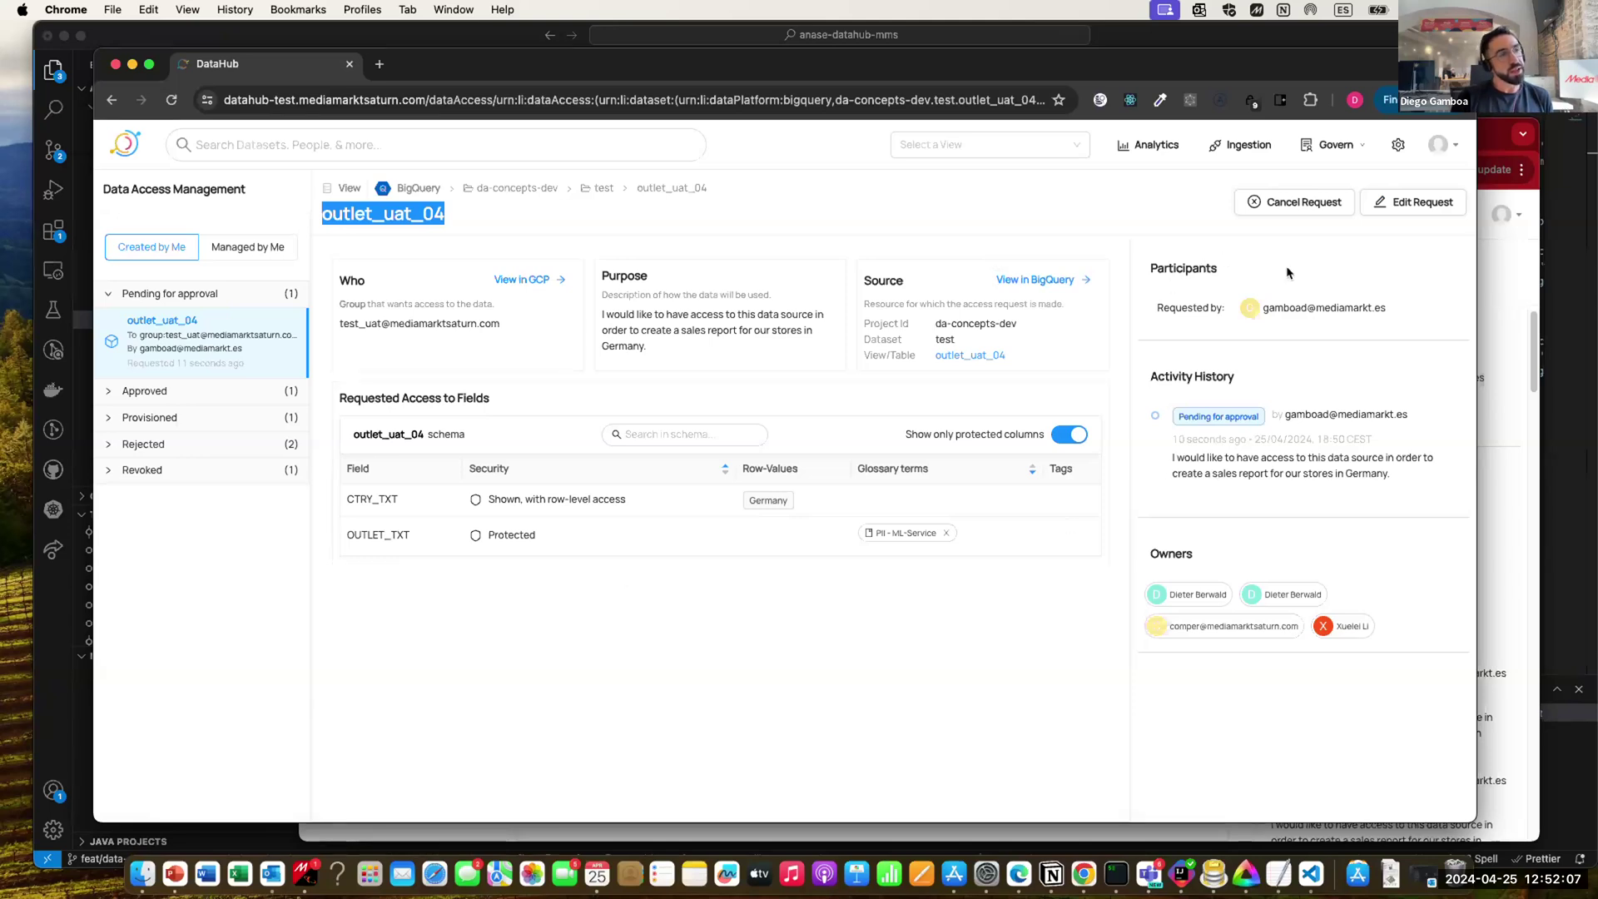
mouse_move(1206, 306)
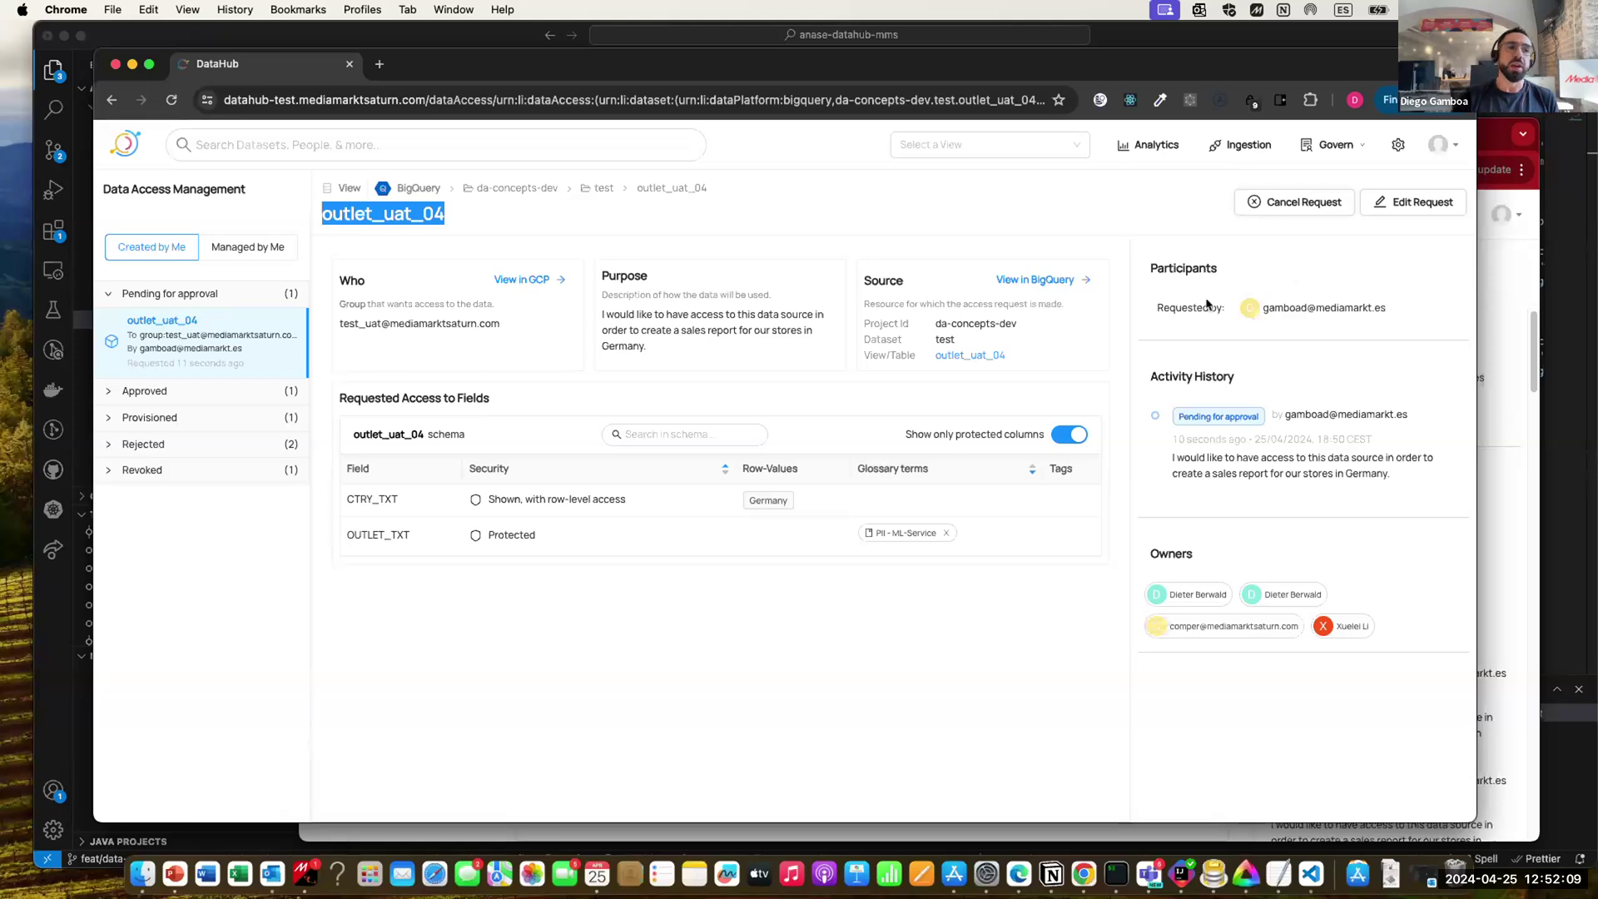
mouse_move(1168, 417)
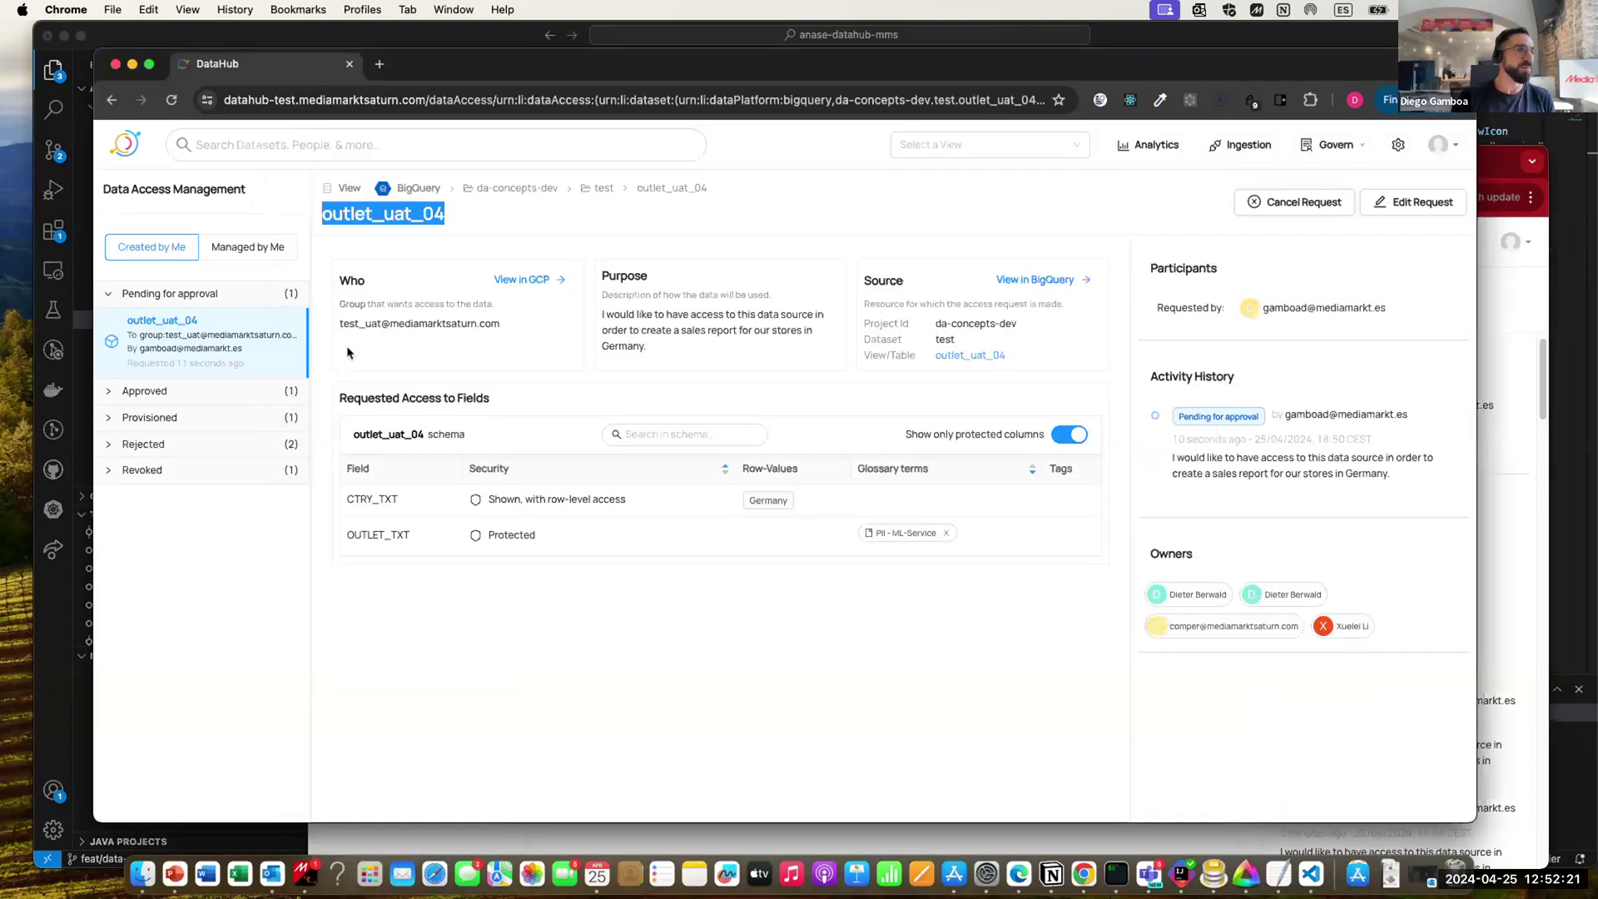
mouse_move(1419, 201)
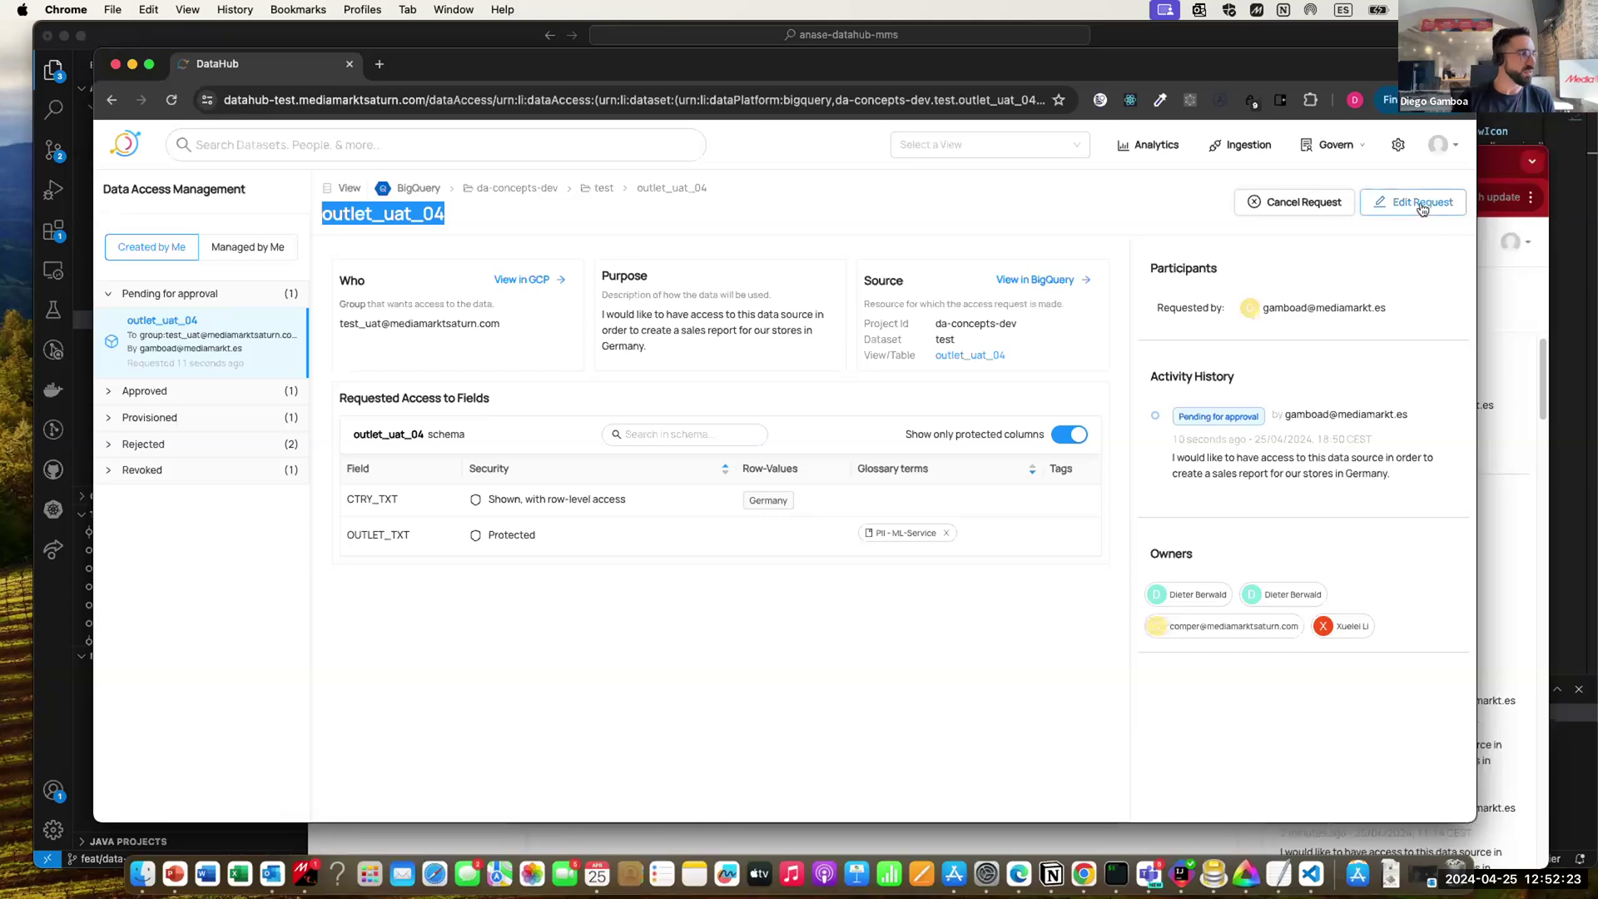
Edit the pending request, step through Who and Why, and resubmit with Switzerland added to CTRY_TXT.
left_click(1413, 201)
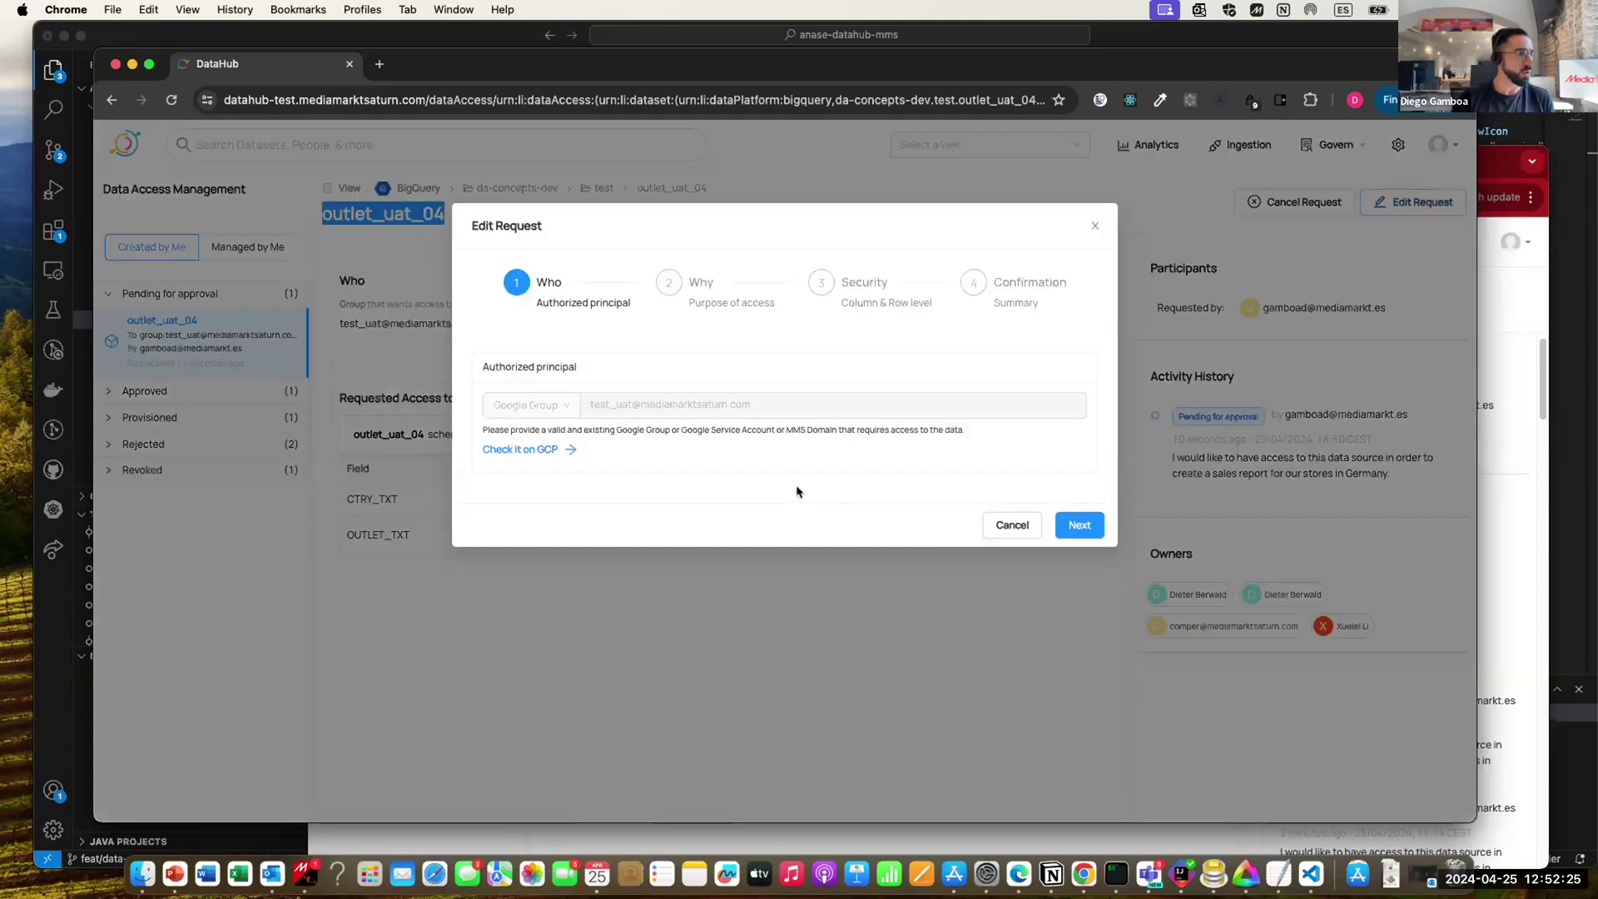
left_click(1078, 524)
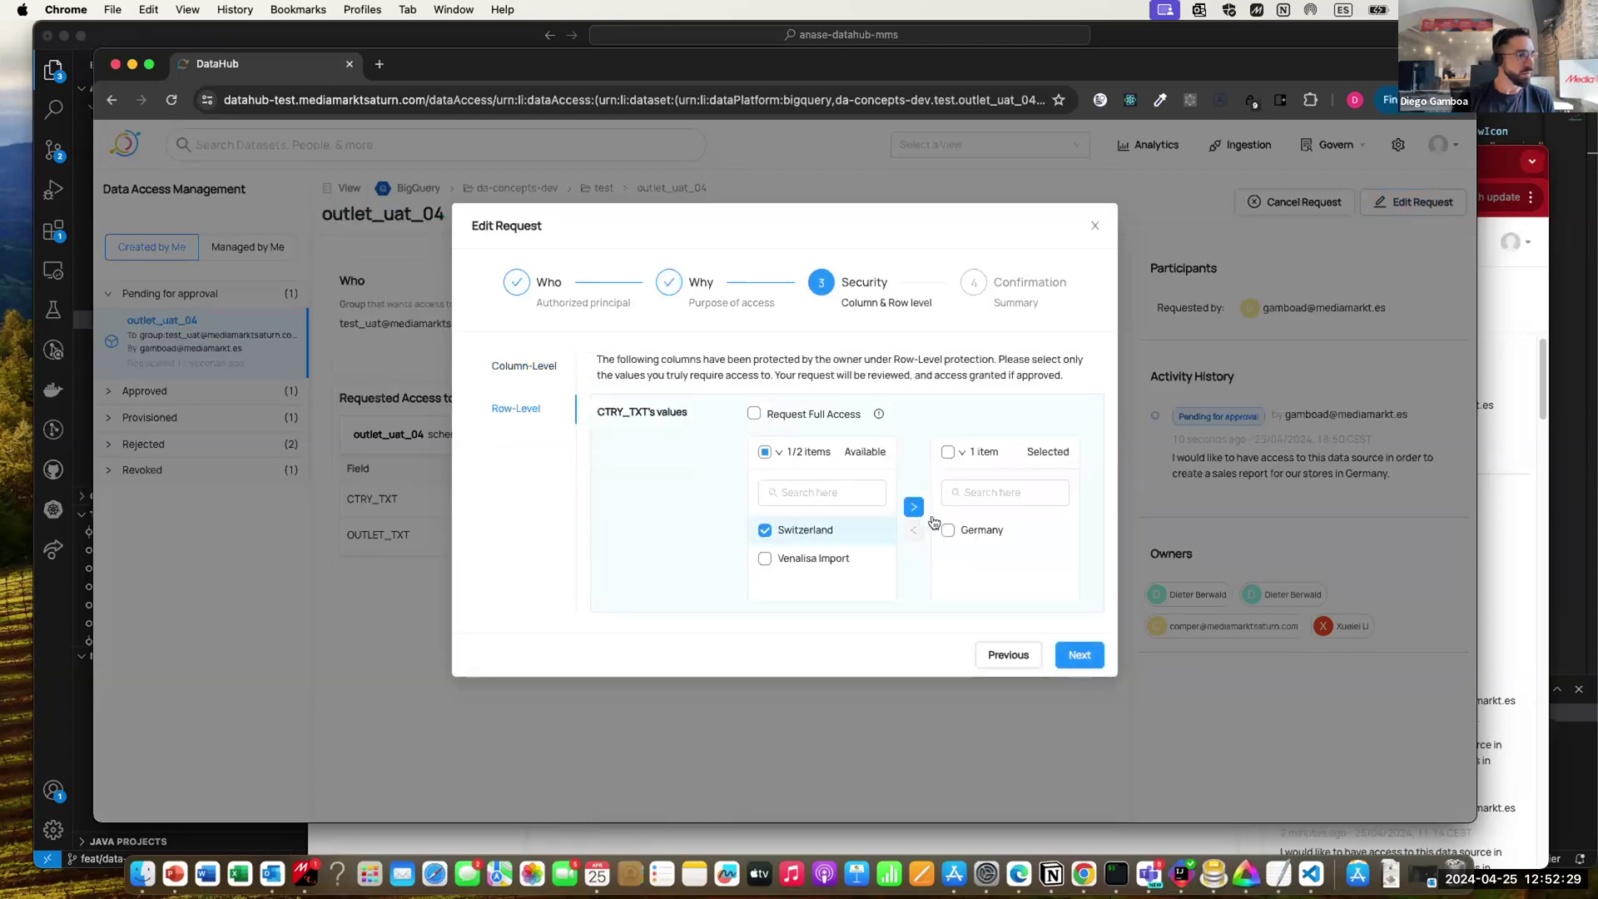
left_click(1079, 654)
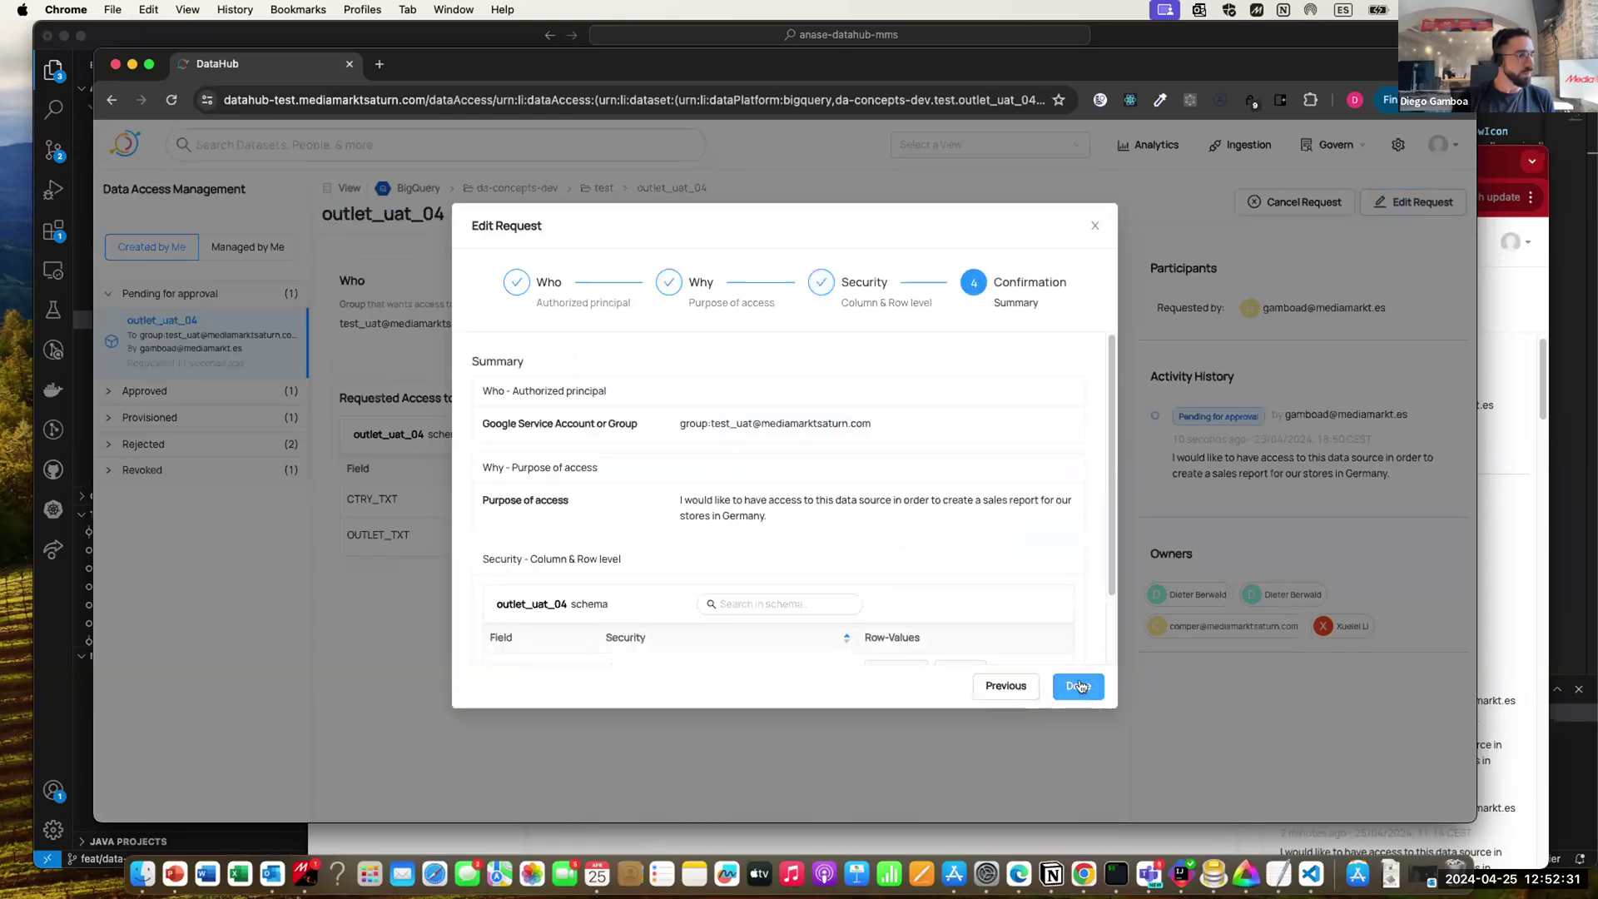
left_click(1077, 685)
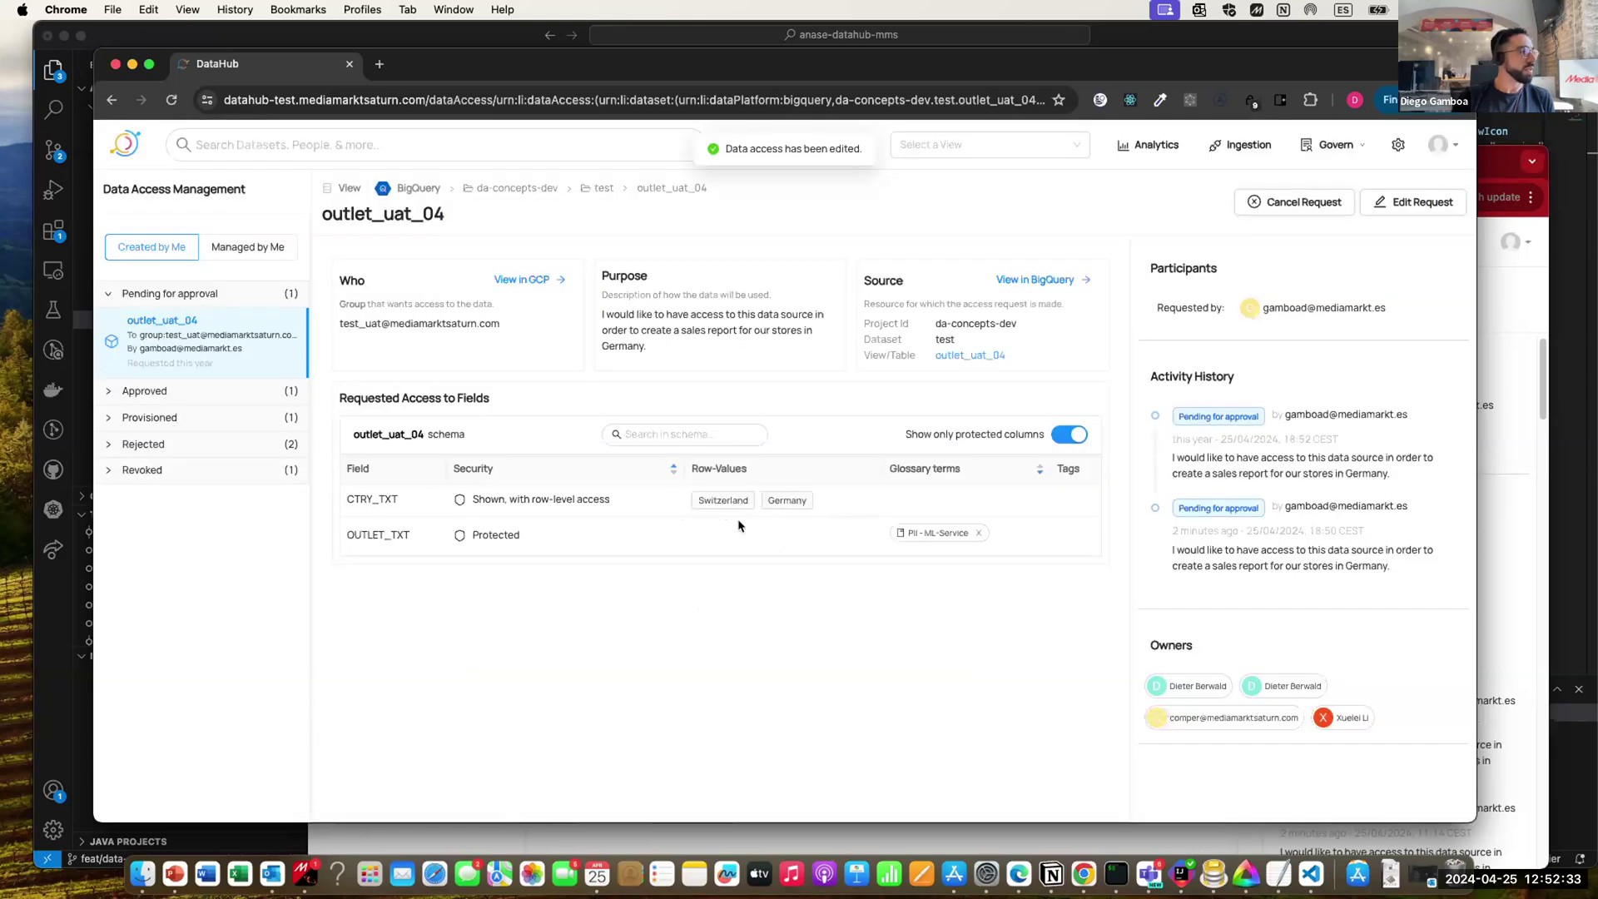
mouse_move(744, 482)
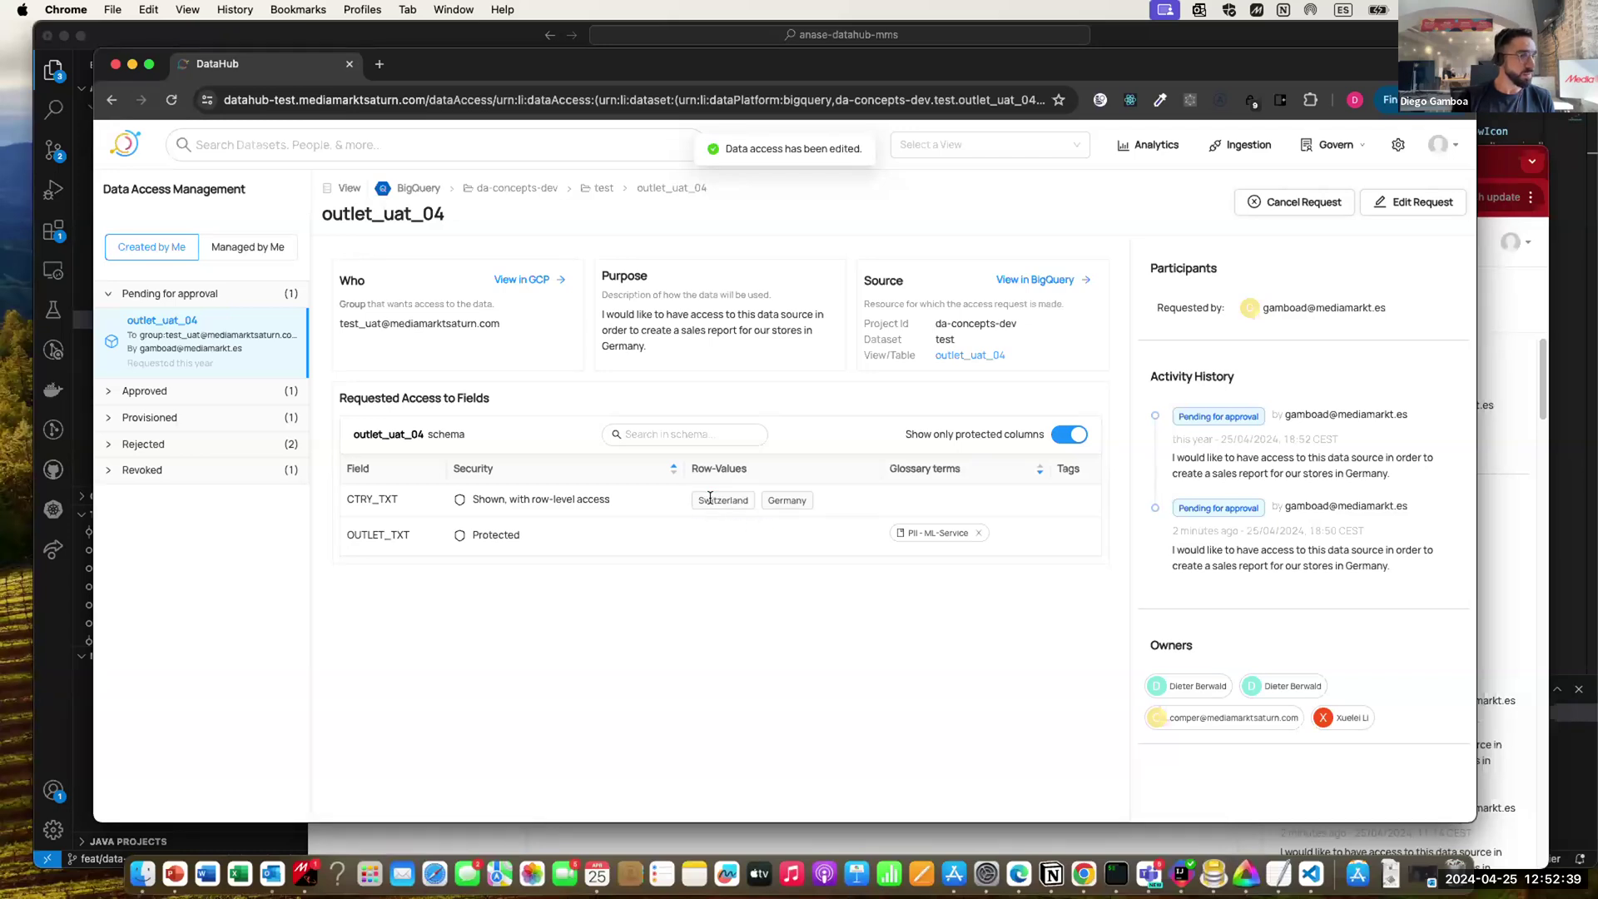
double_click(722, 499)
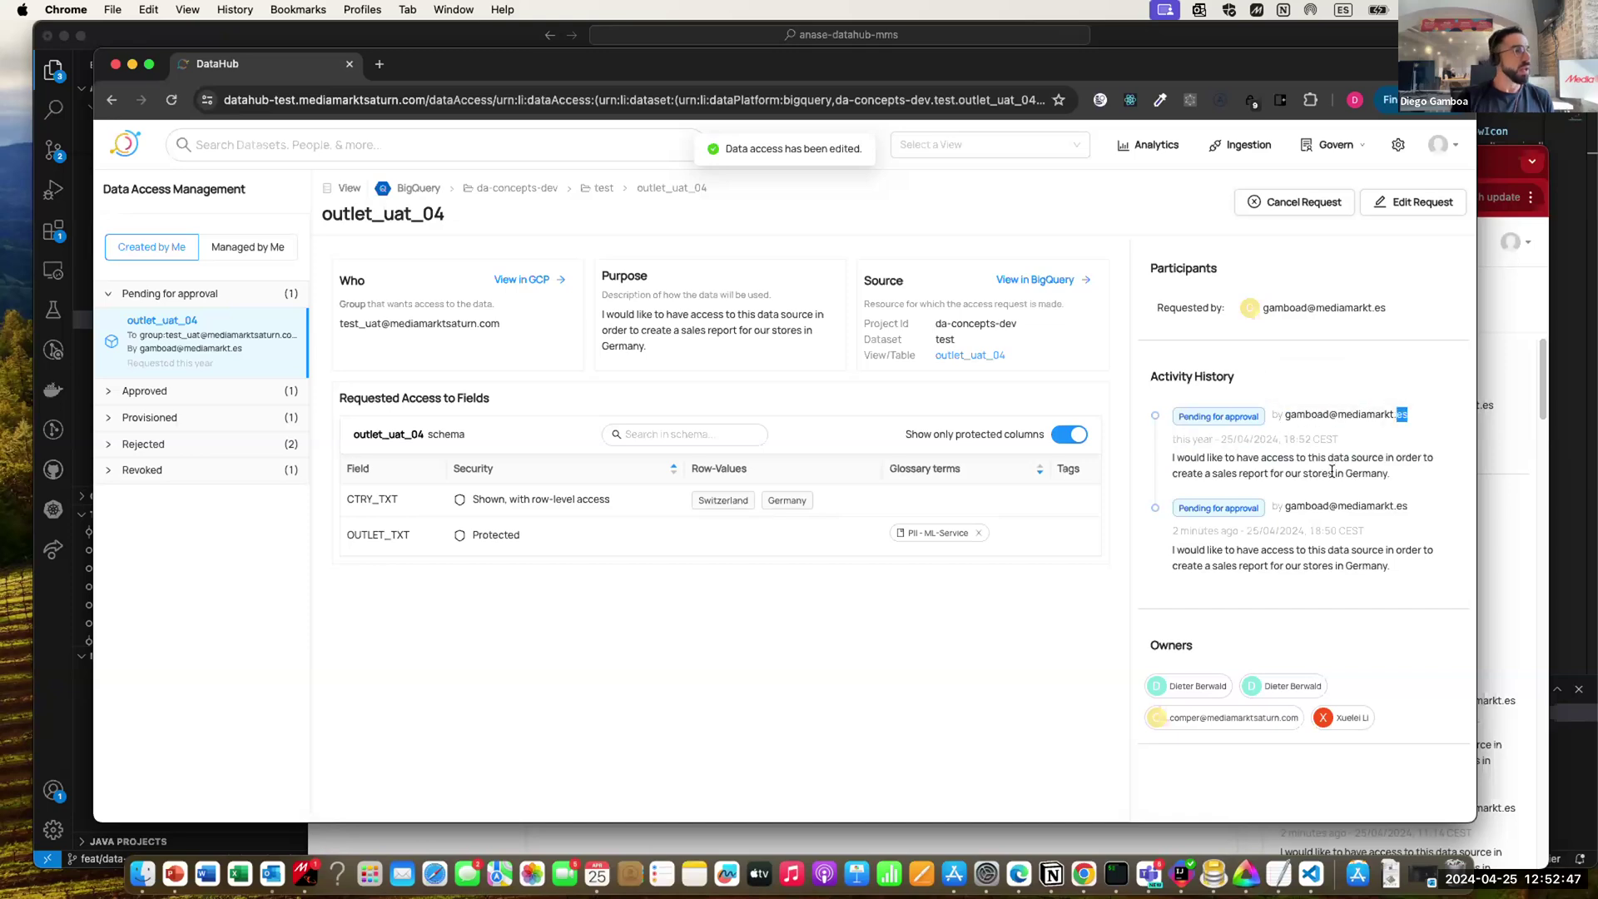
mouse_move(1433, 333)
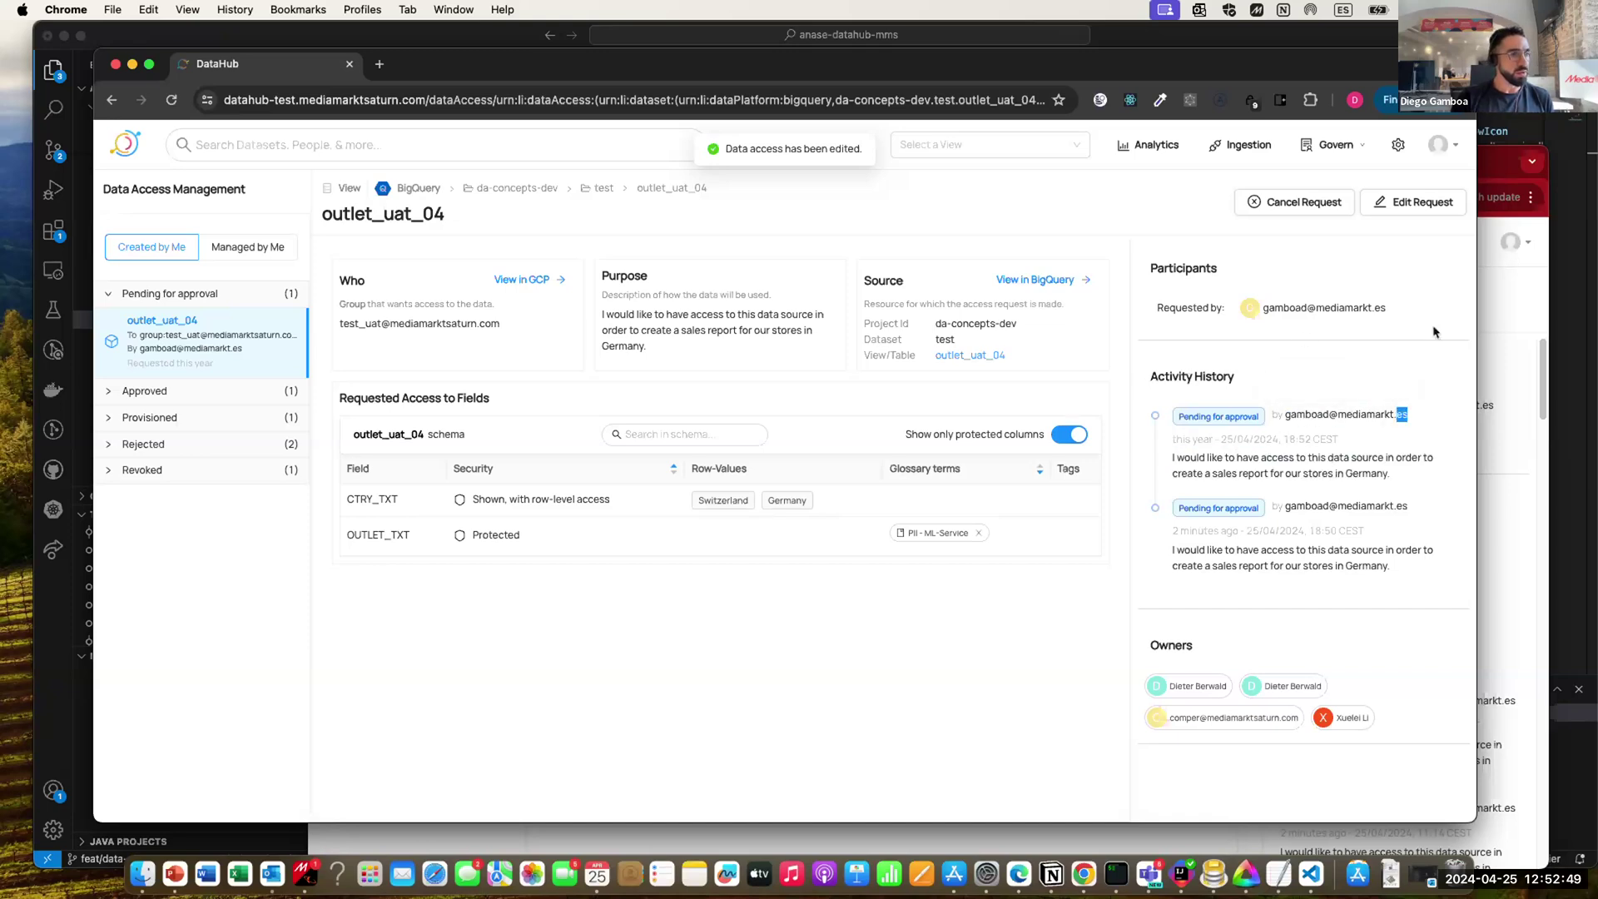
mouse_move(1505, 318)
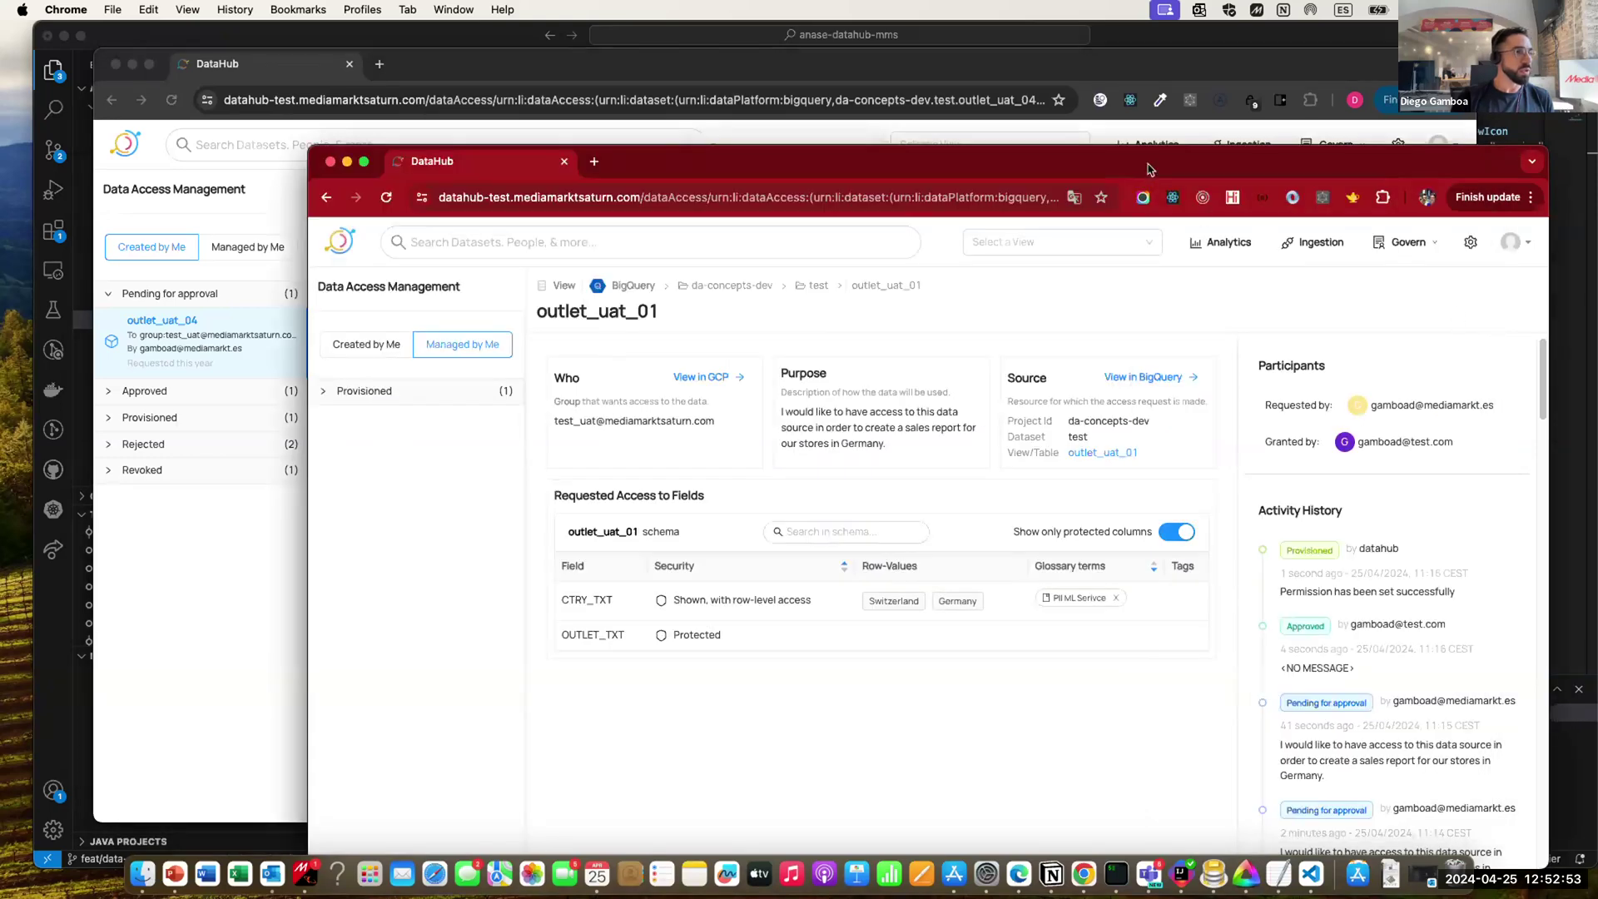
mouse_move(1147, 178)
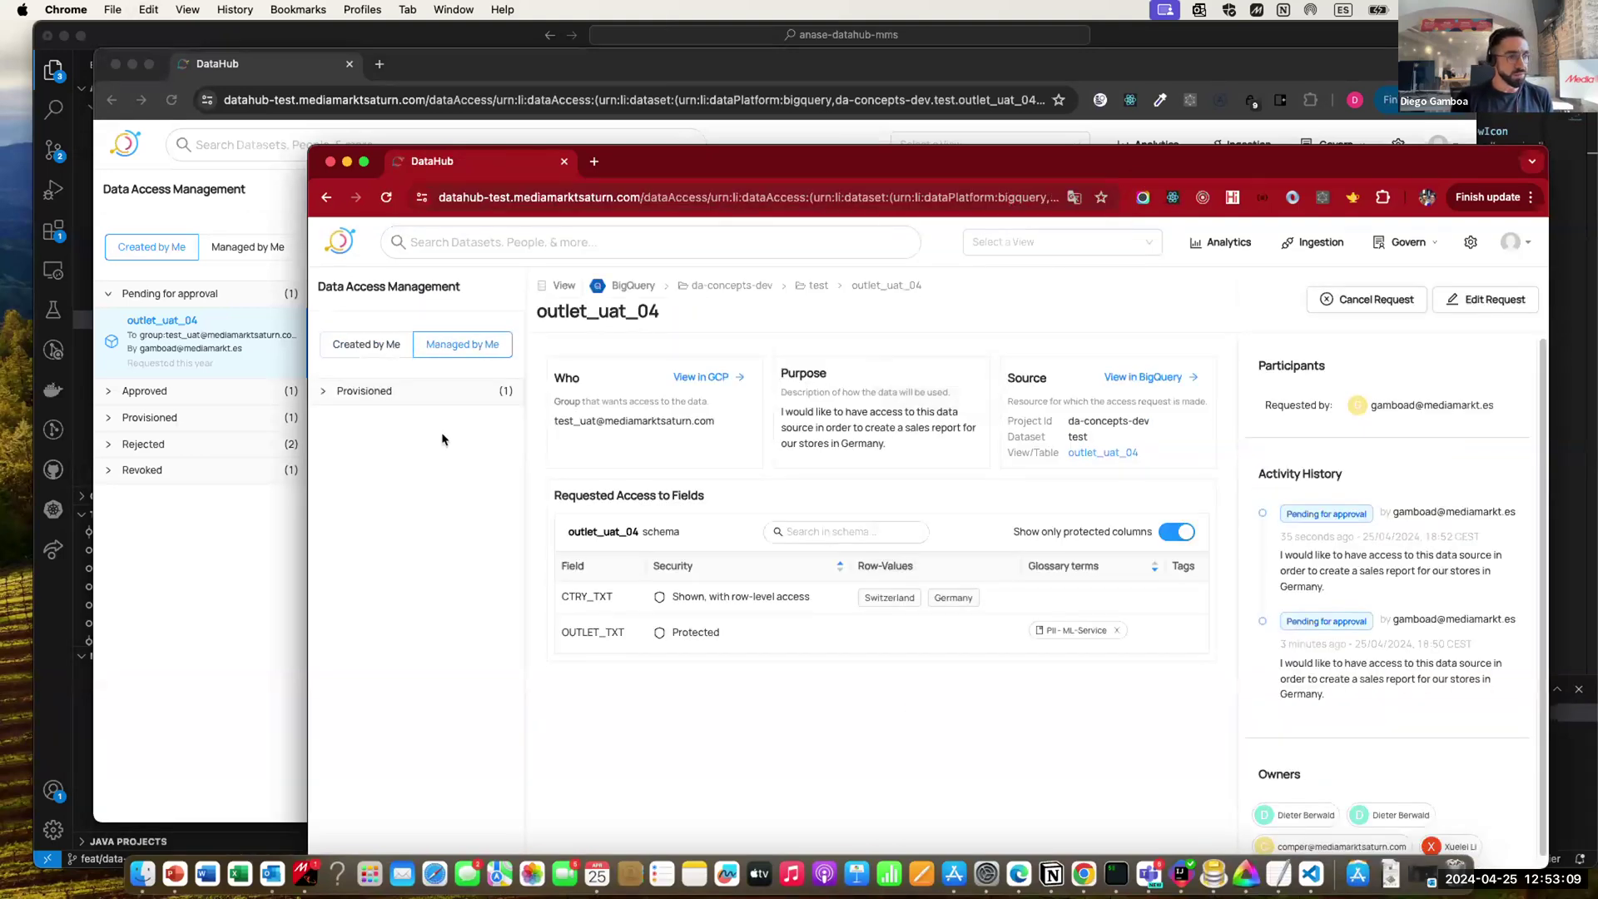
mouse_move(727, 160)
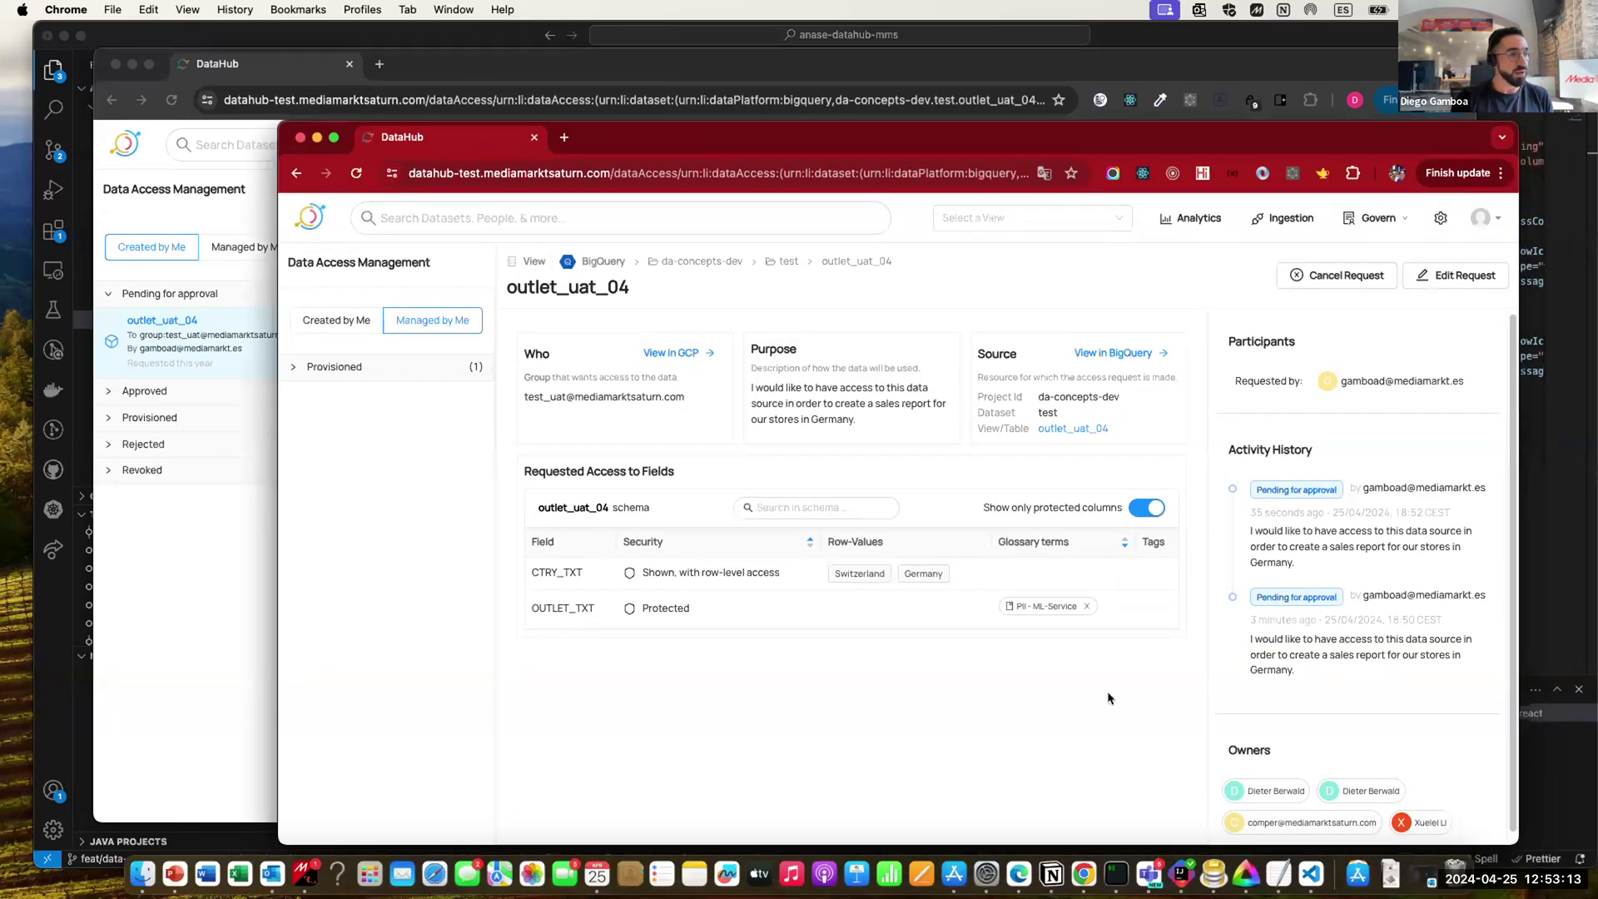
mouse_move(1203, 361)
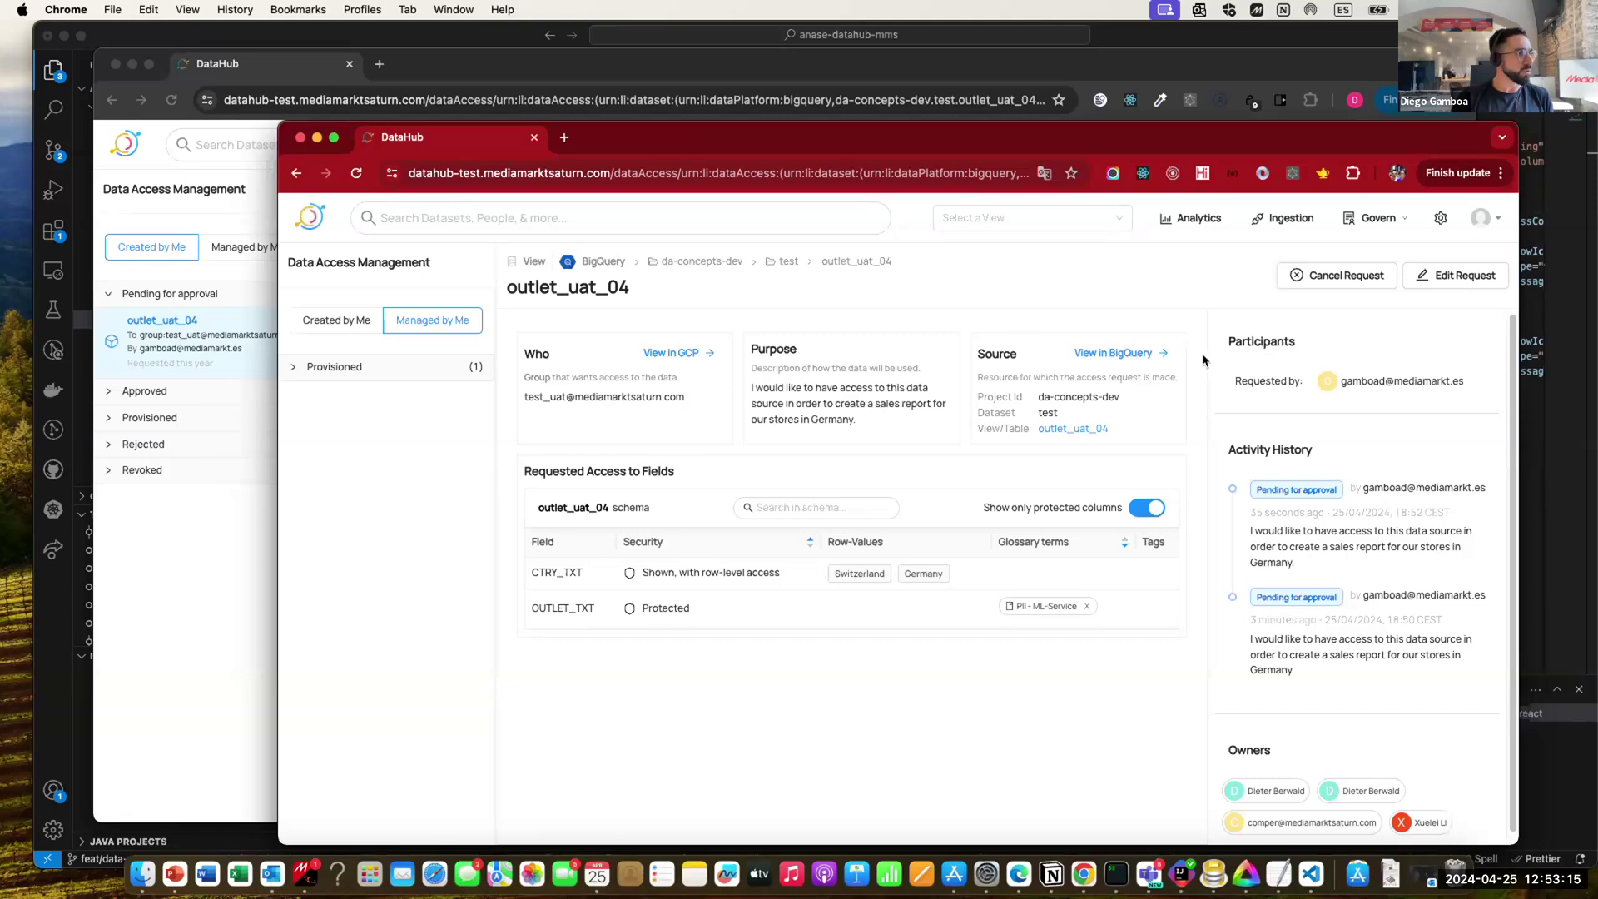
mouse_move(284, 409)
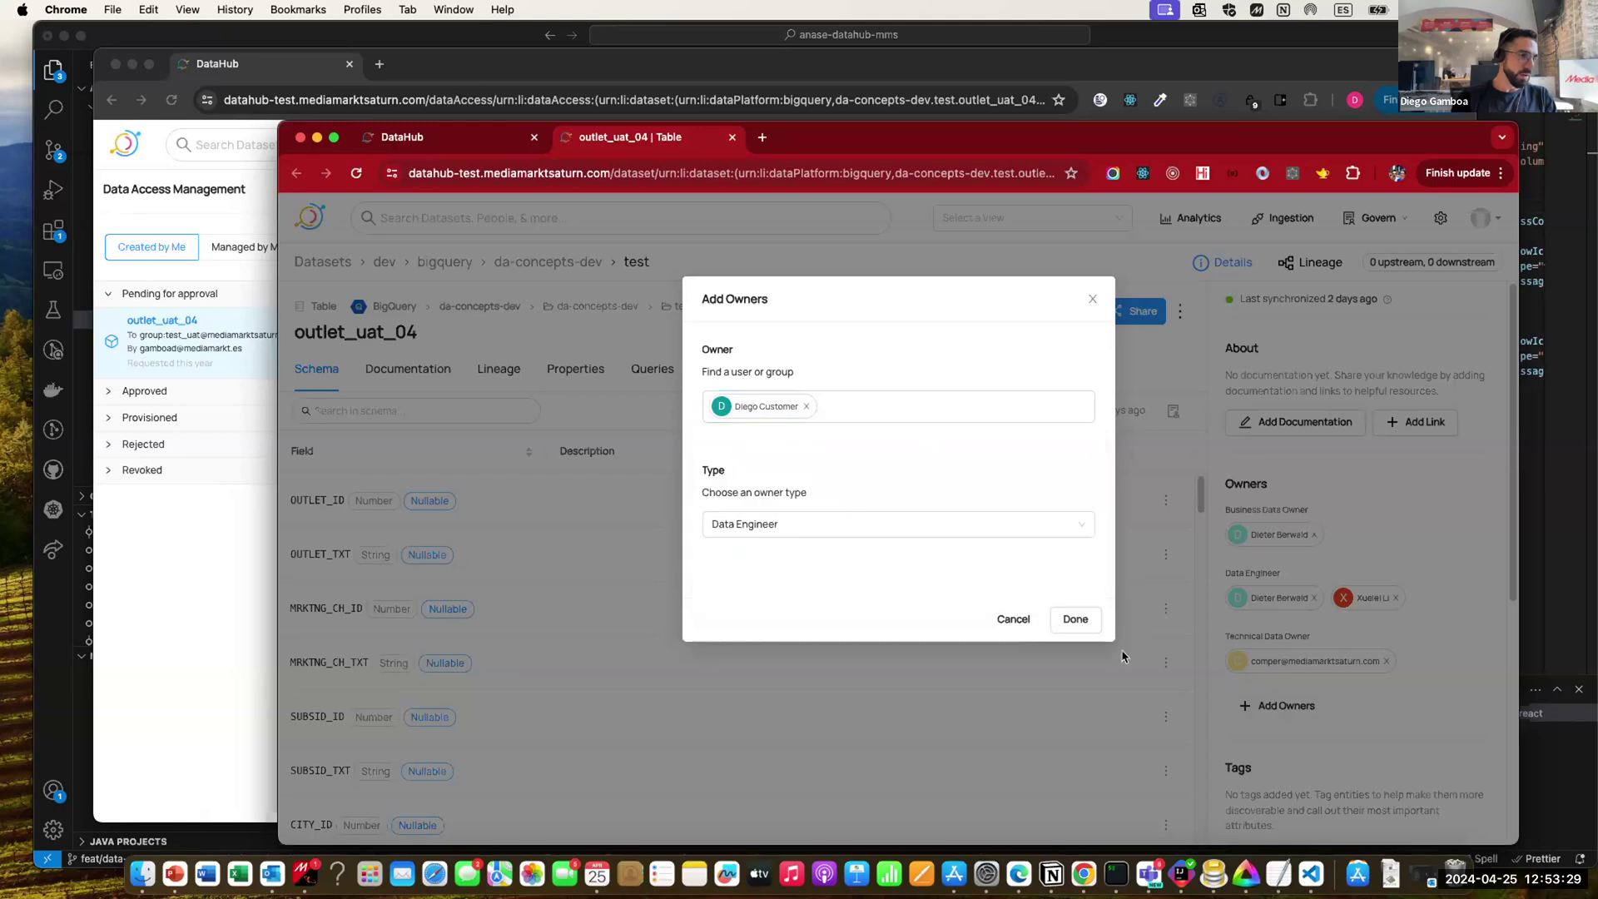
left_click(1074, 619)
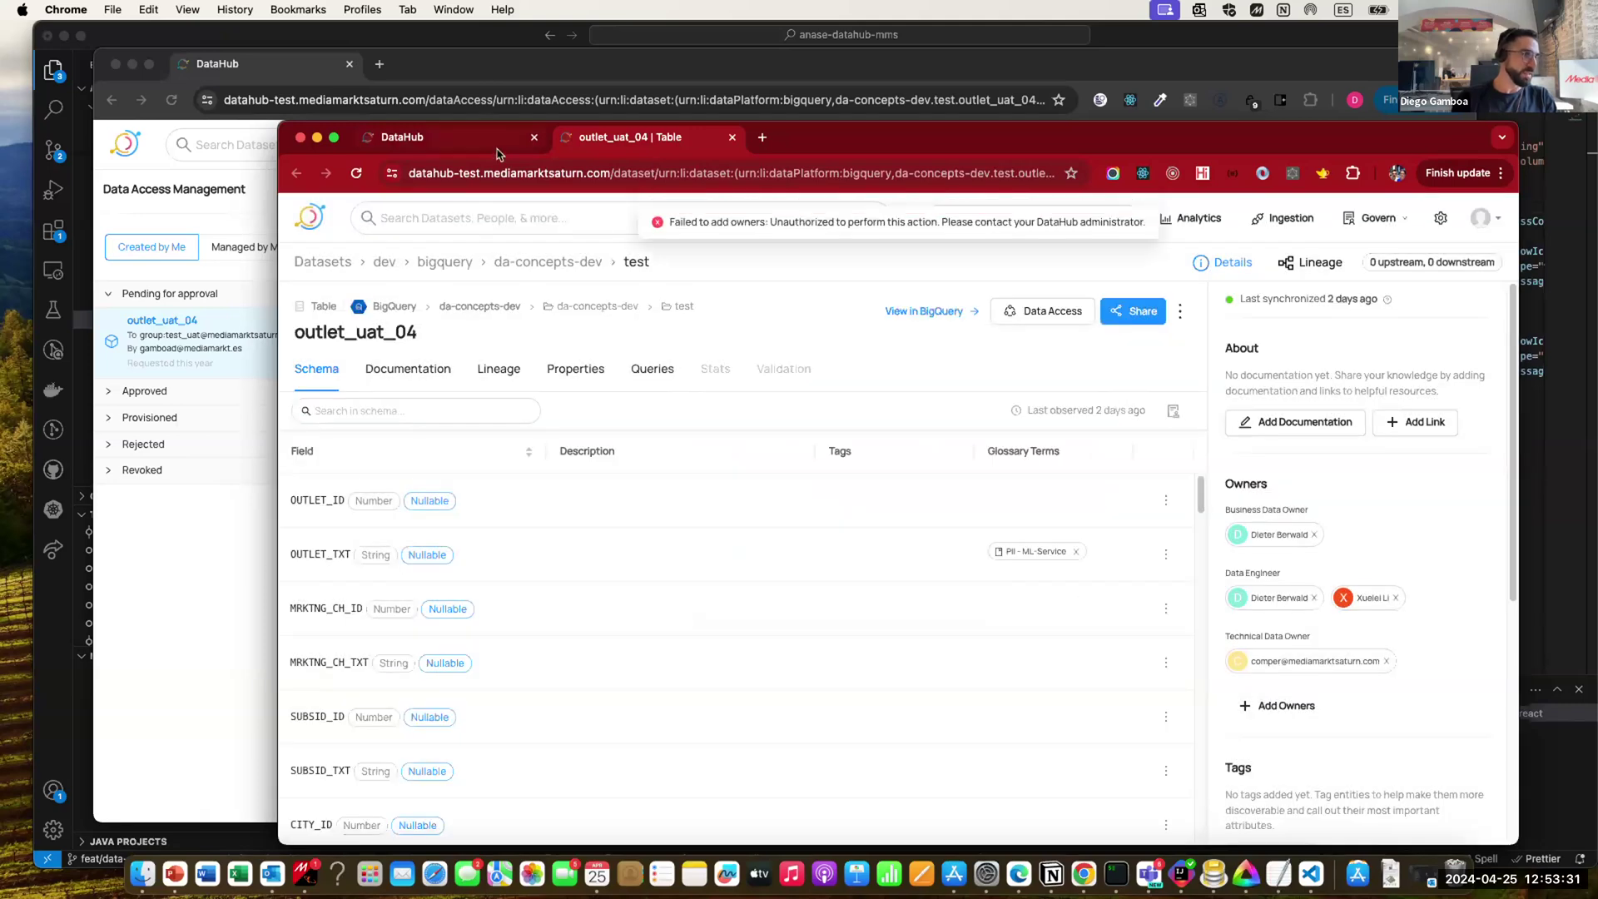
left_click(714, 172)
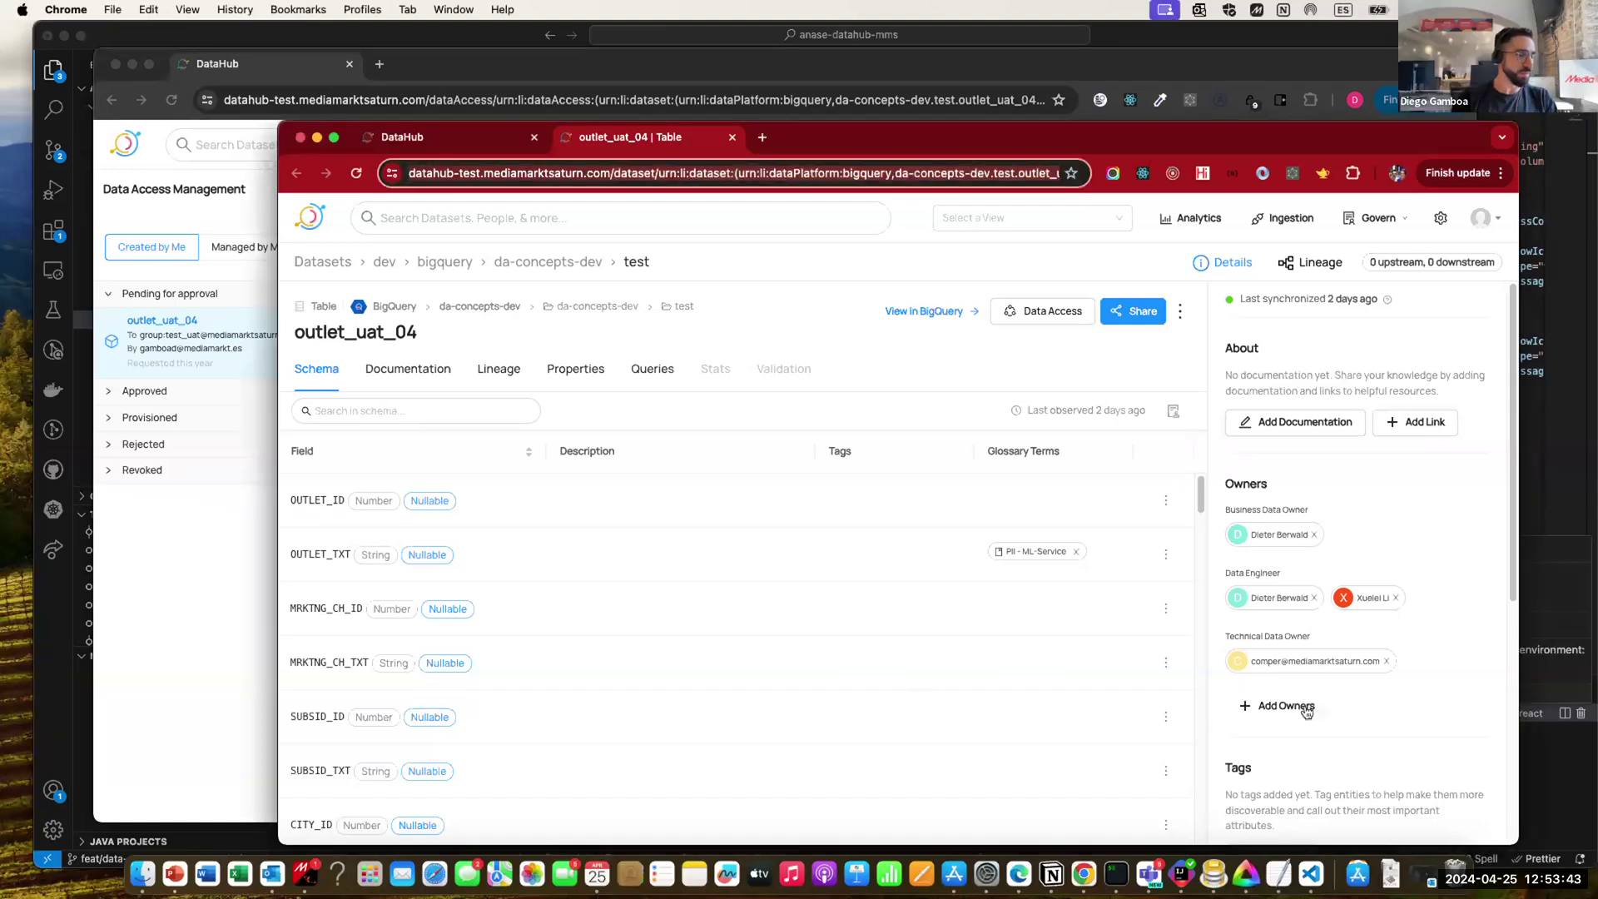
mouse_move(781, 534)
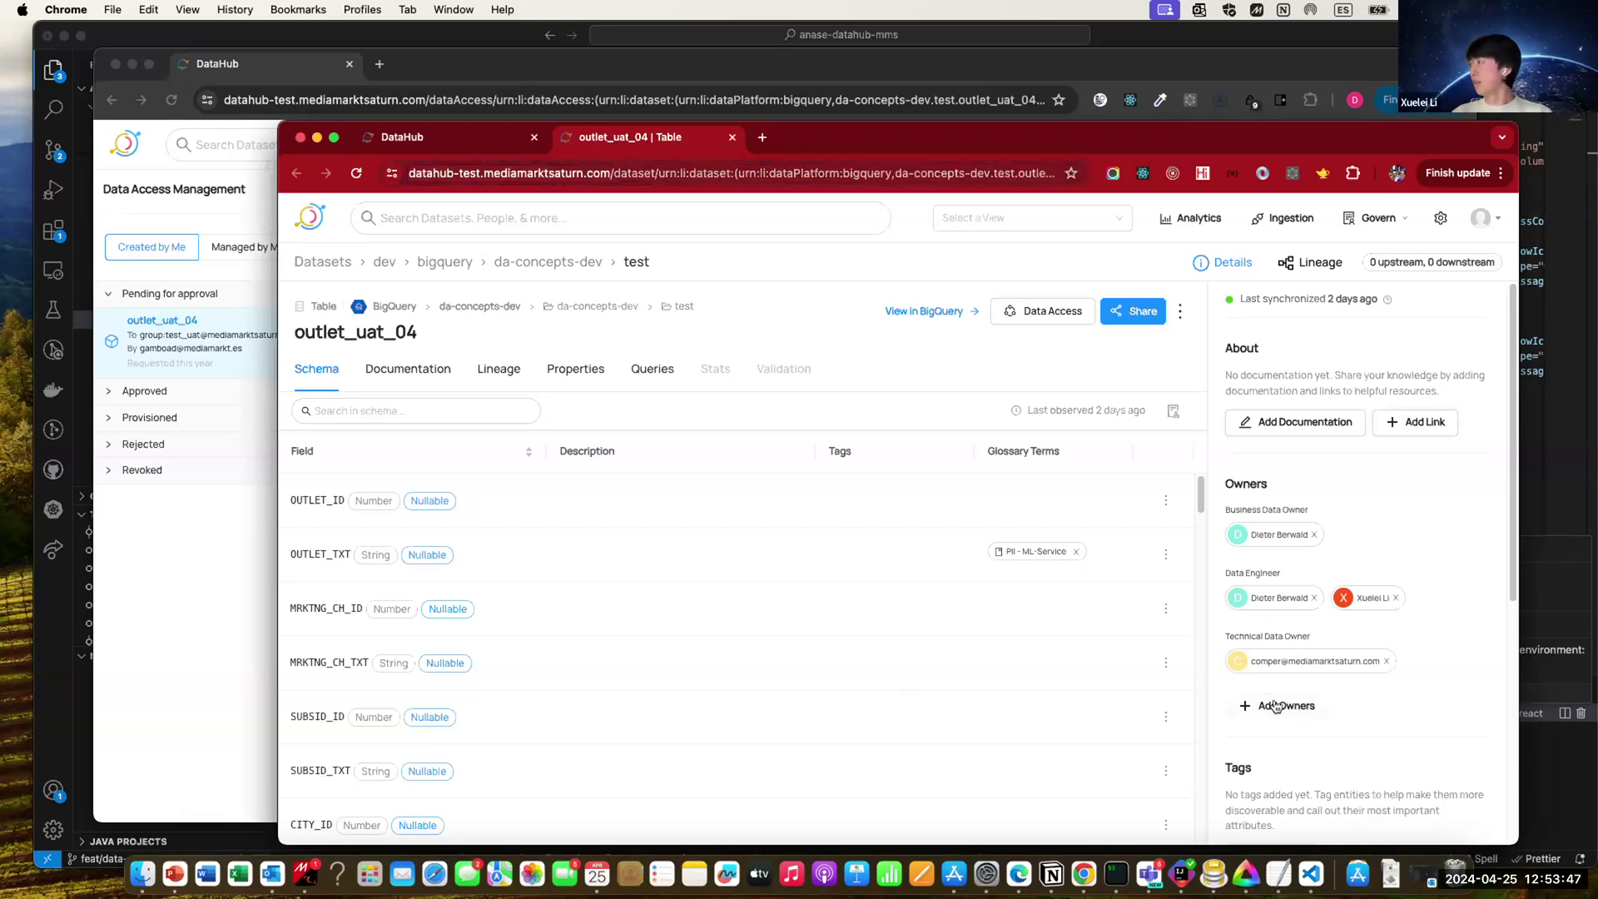
mouse_move(879, 378)
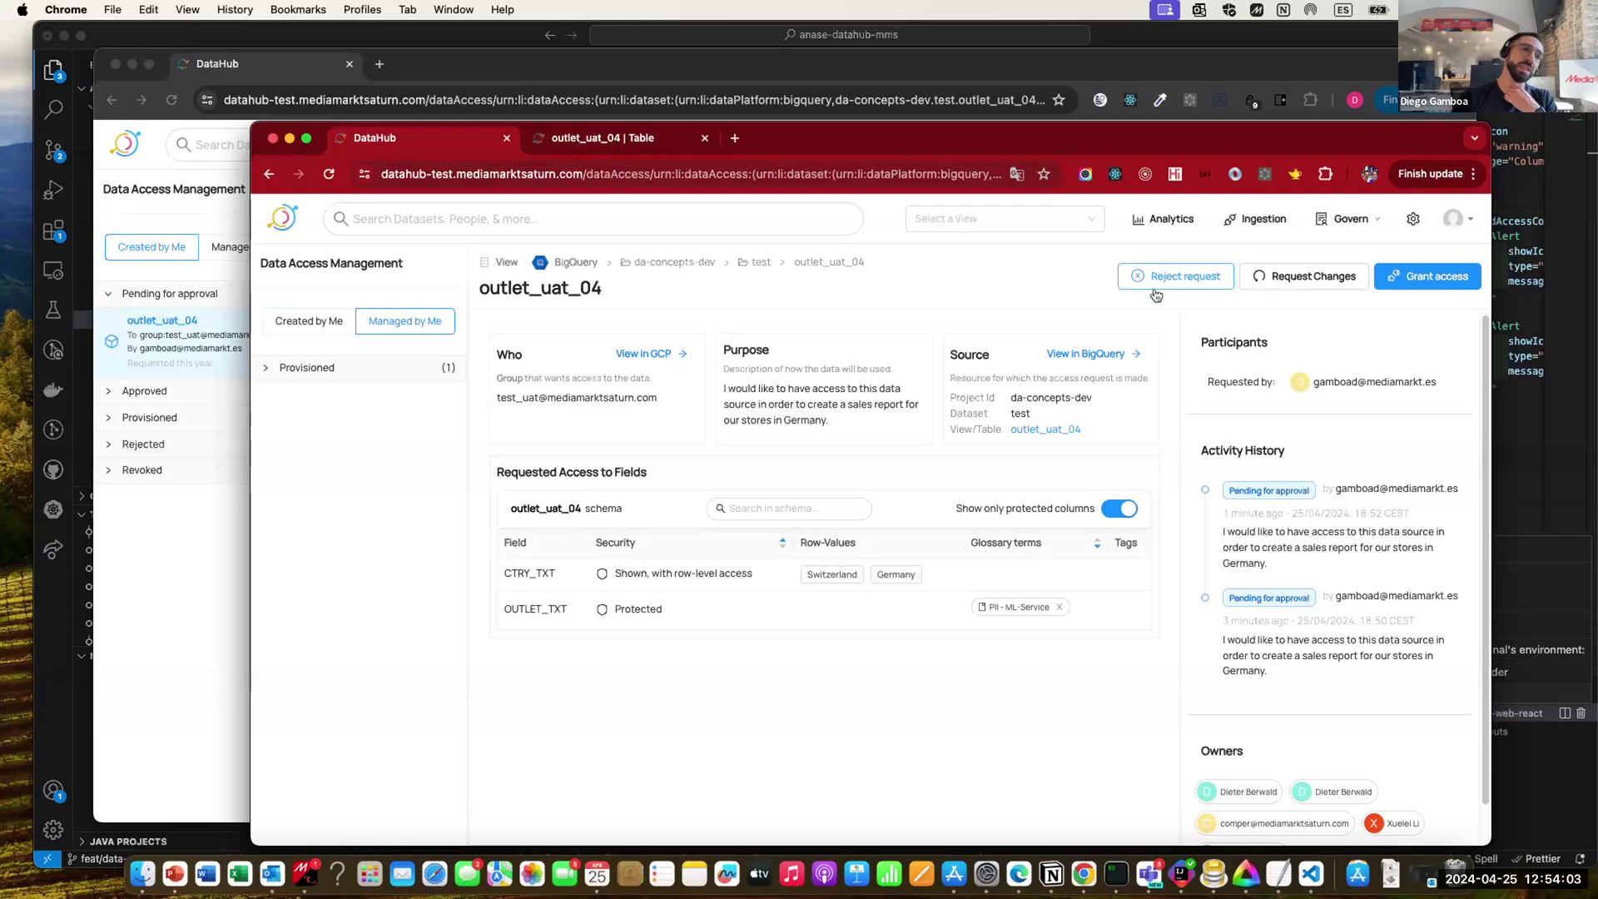
mouse_move(1177, 285)
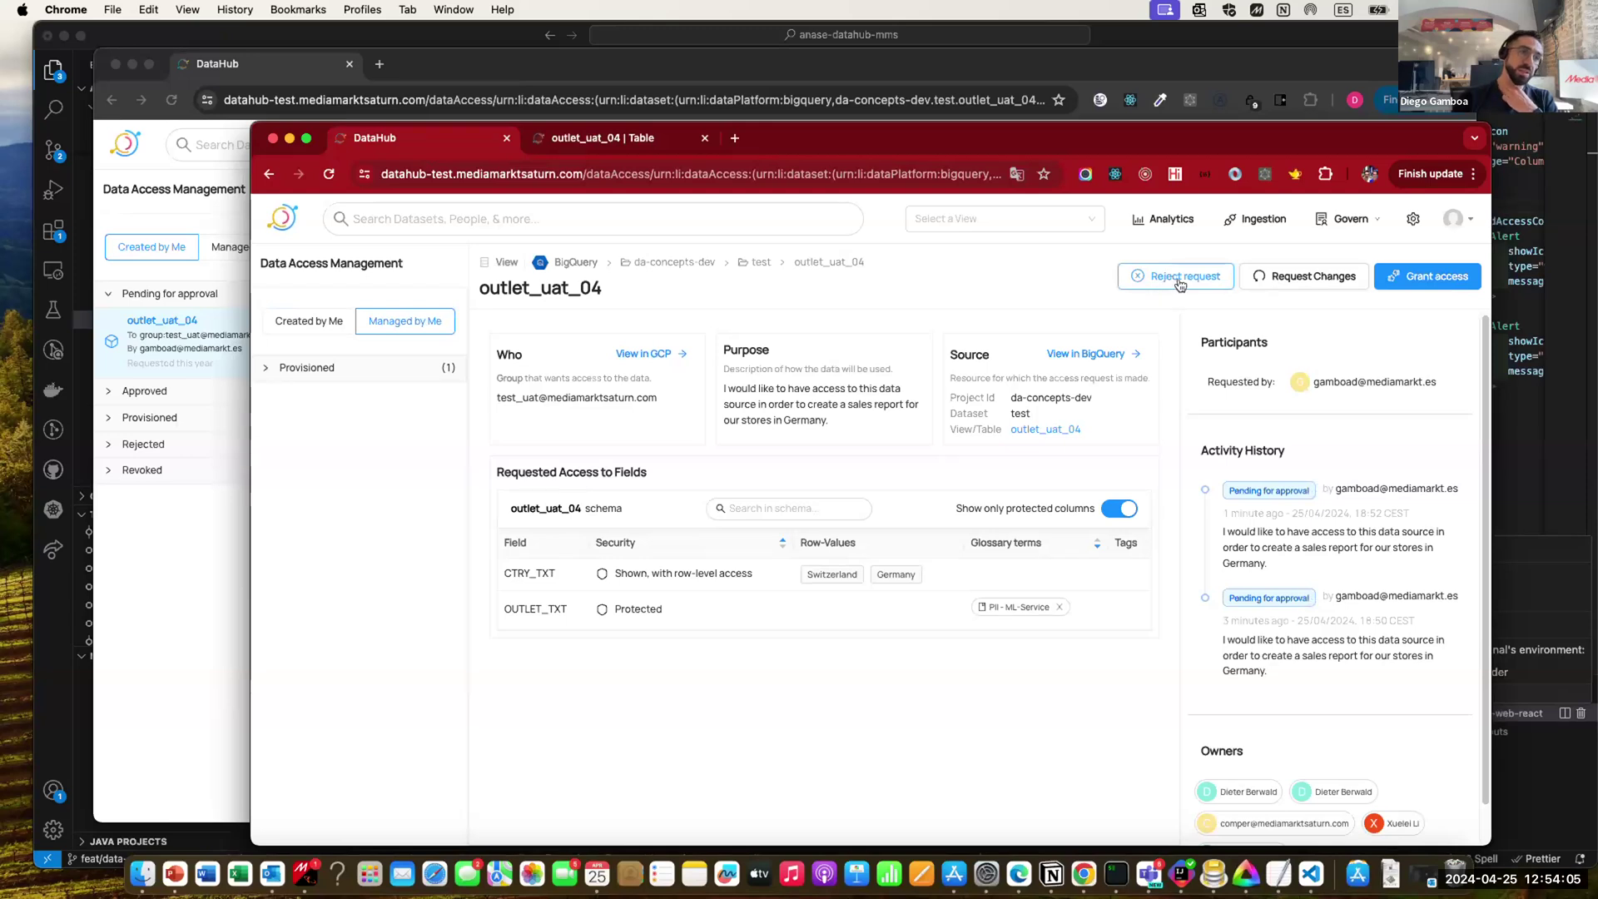
mouse_move(1303, 276)
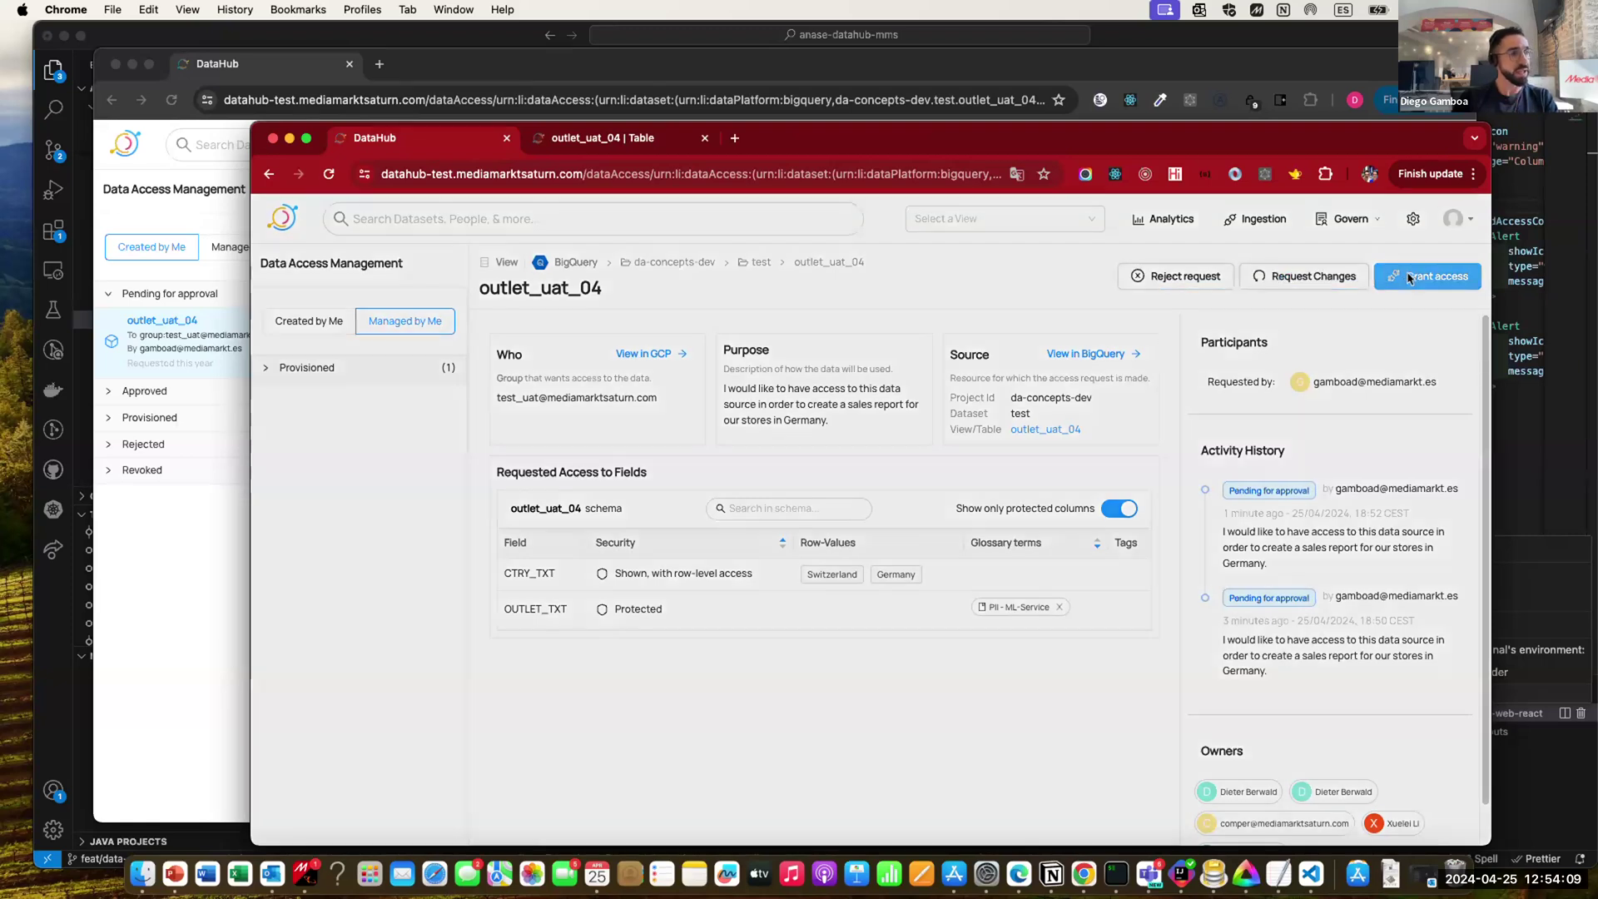
Grant read access to outlet_uat_04, confirm with Done, and check it shows as Provisioned.
left_click(1428, 274)
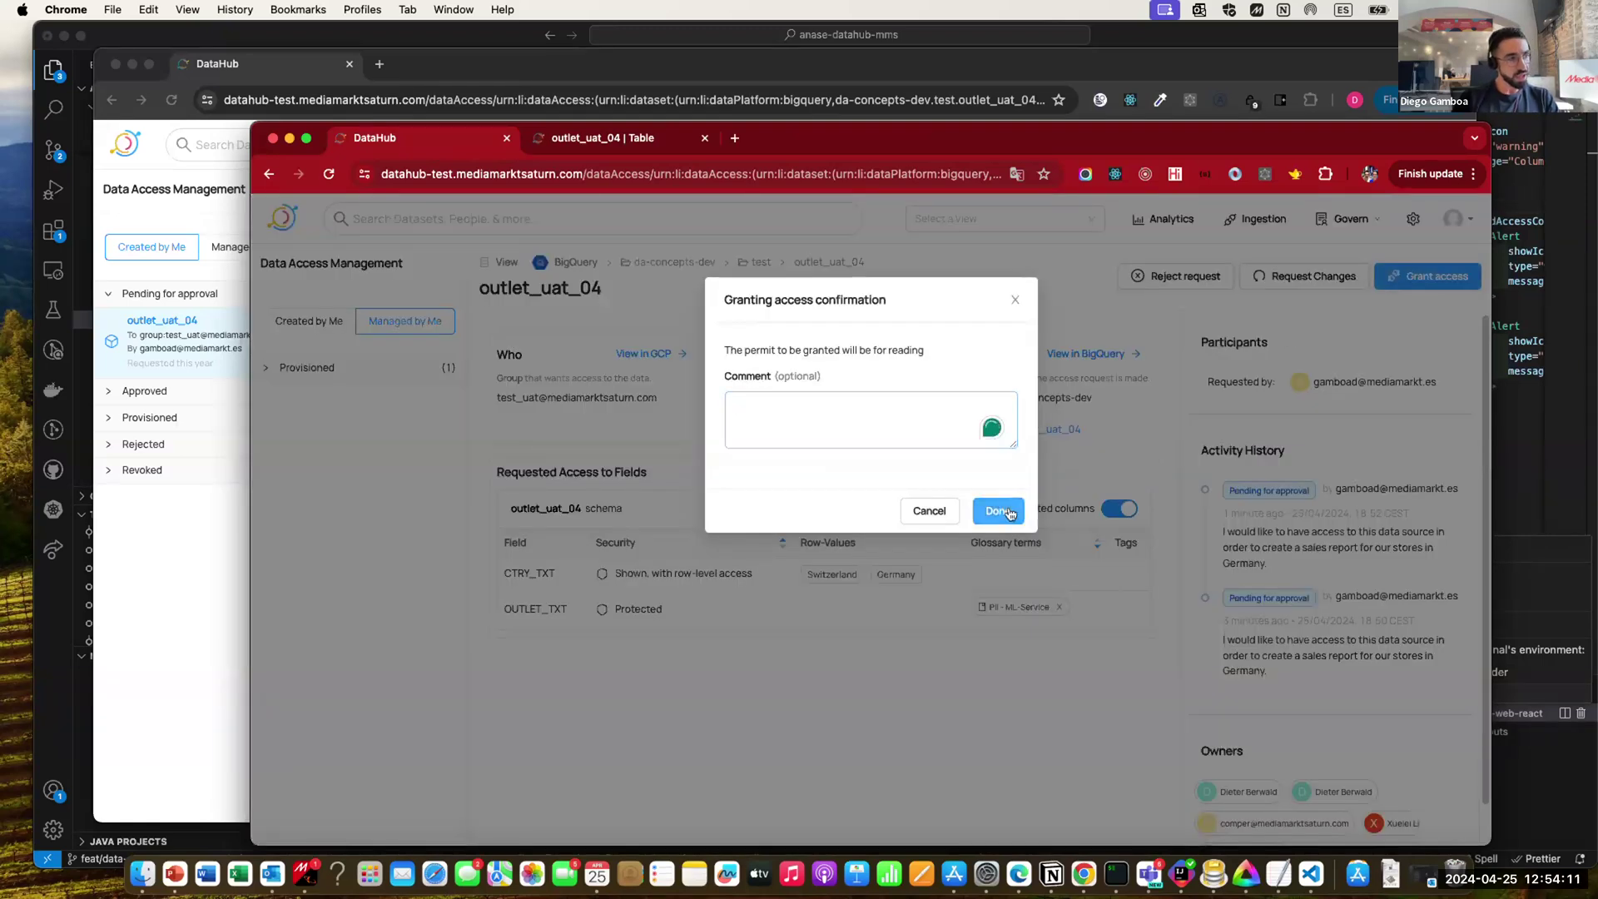
left_click(997, 510)
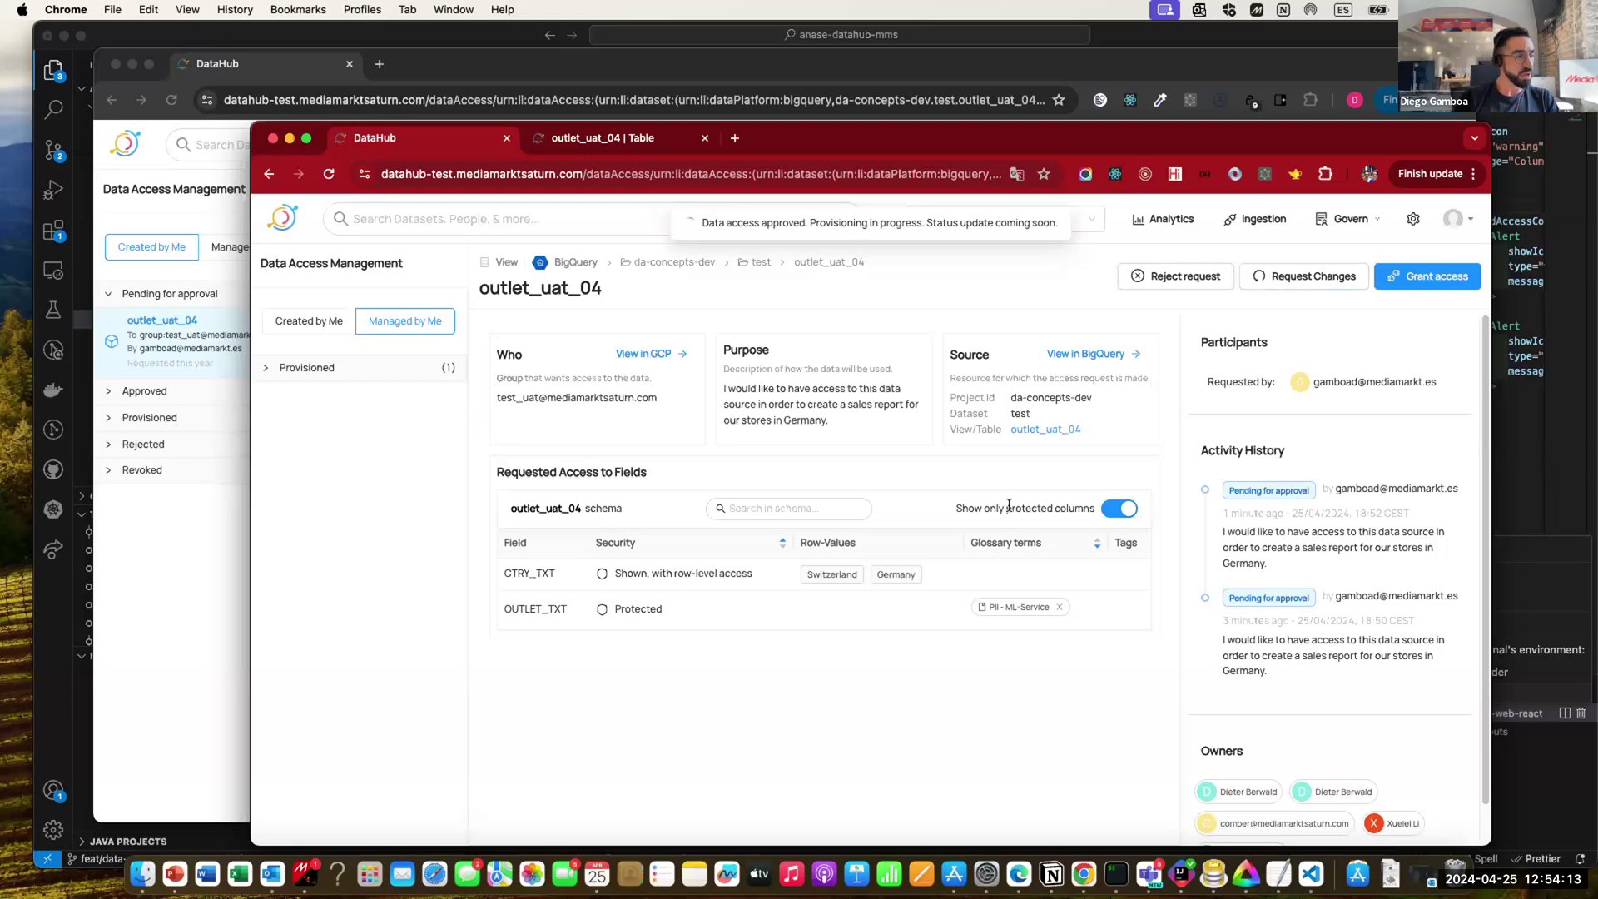
left_click(1426, 276)
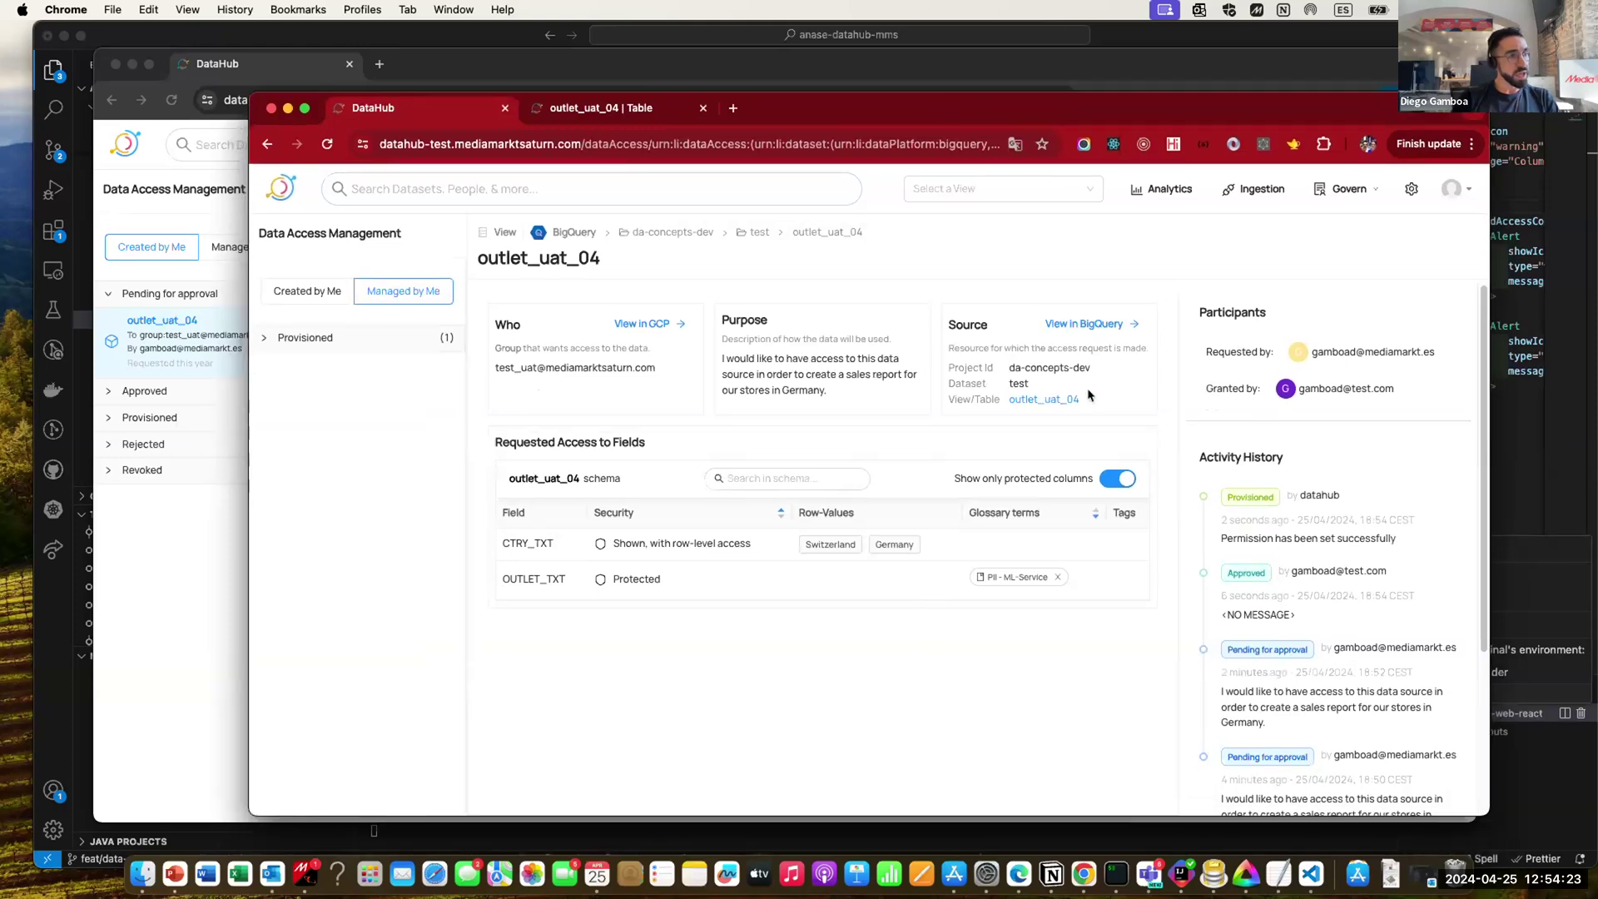
scroll("down", 3)
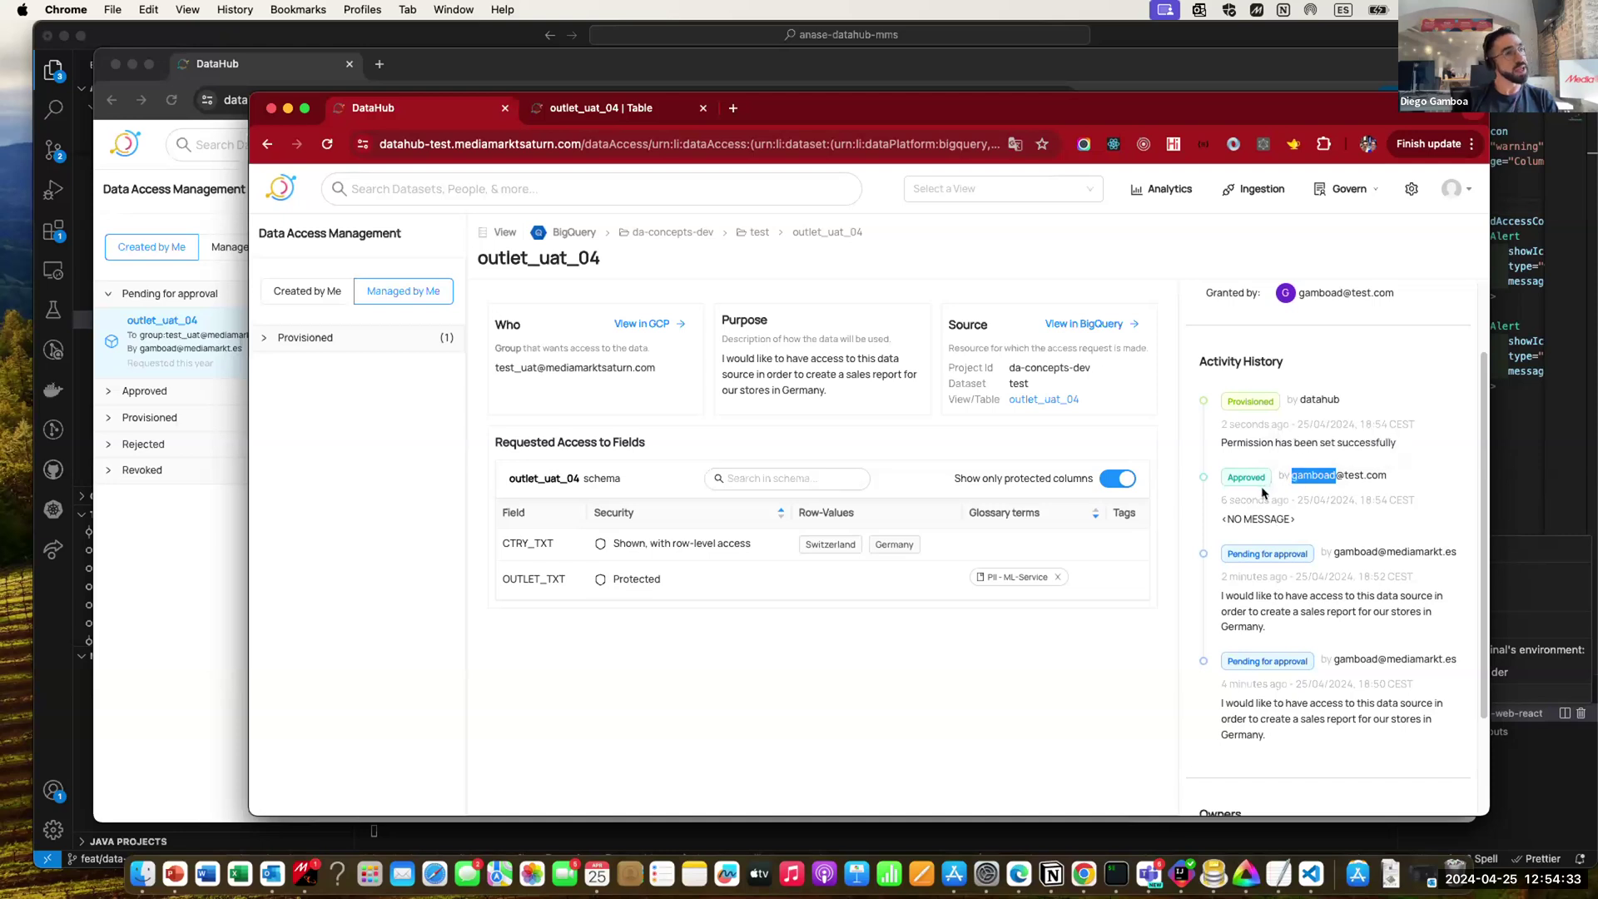
mouse_move(1258, 435)
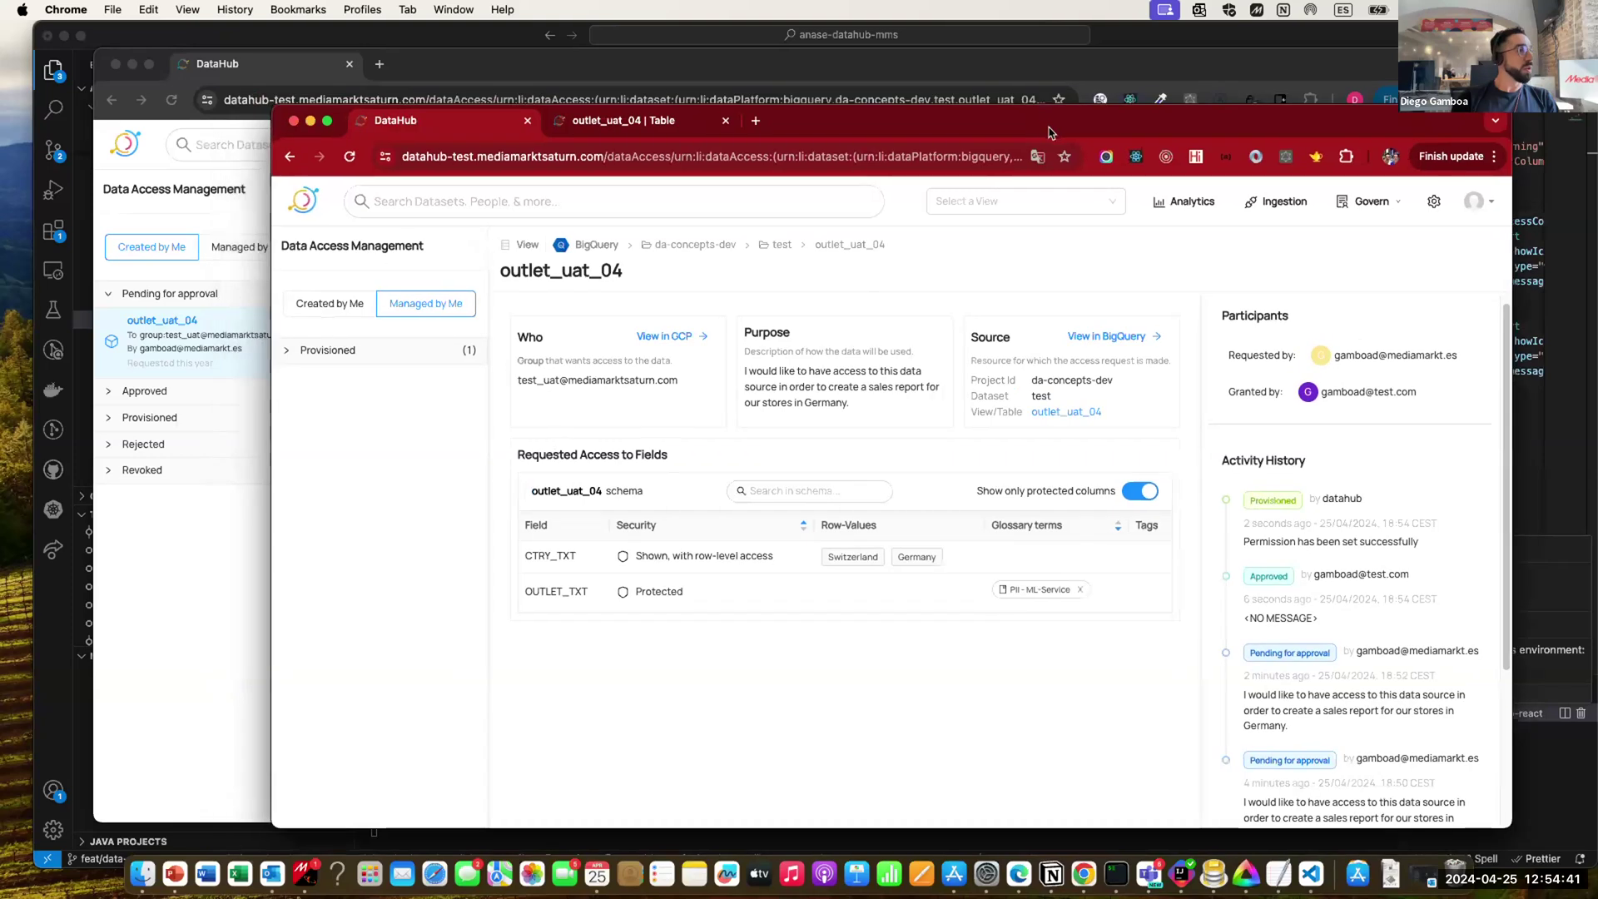
Return to the Created by Me view and open the provisioned outlet_uat_04 table in BigQuery.
left_click(724, 120)
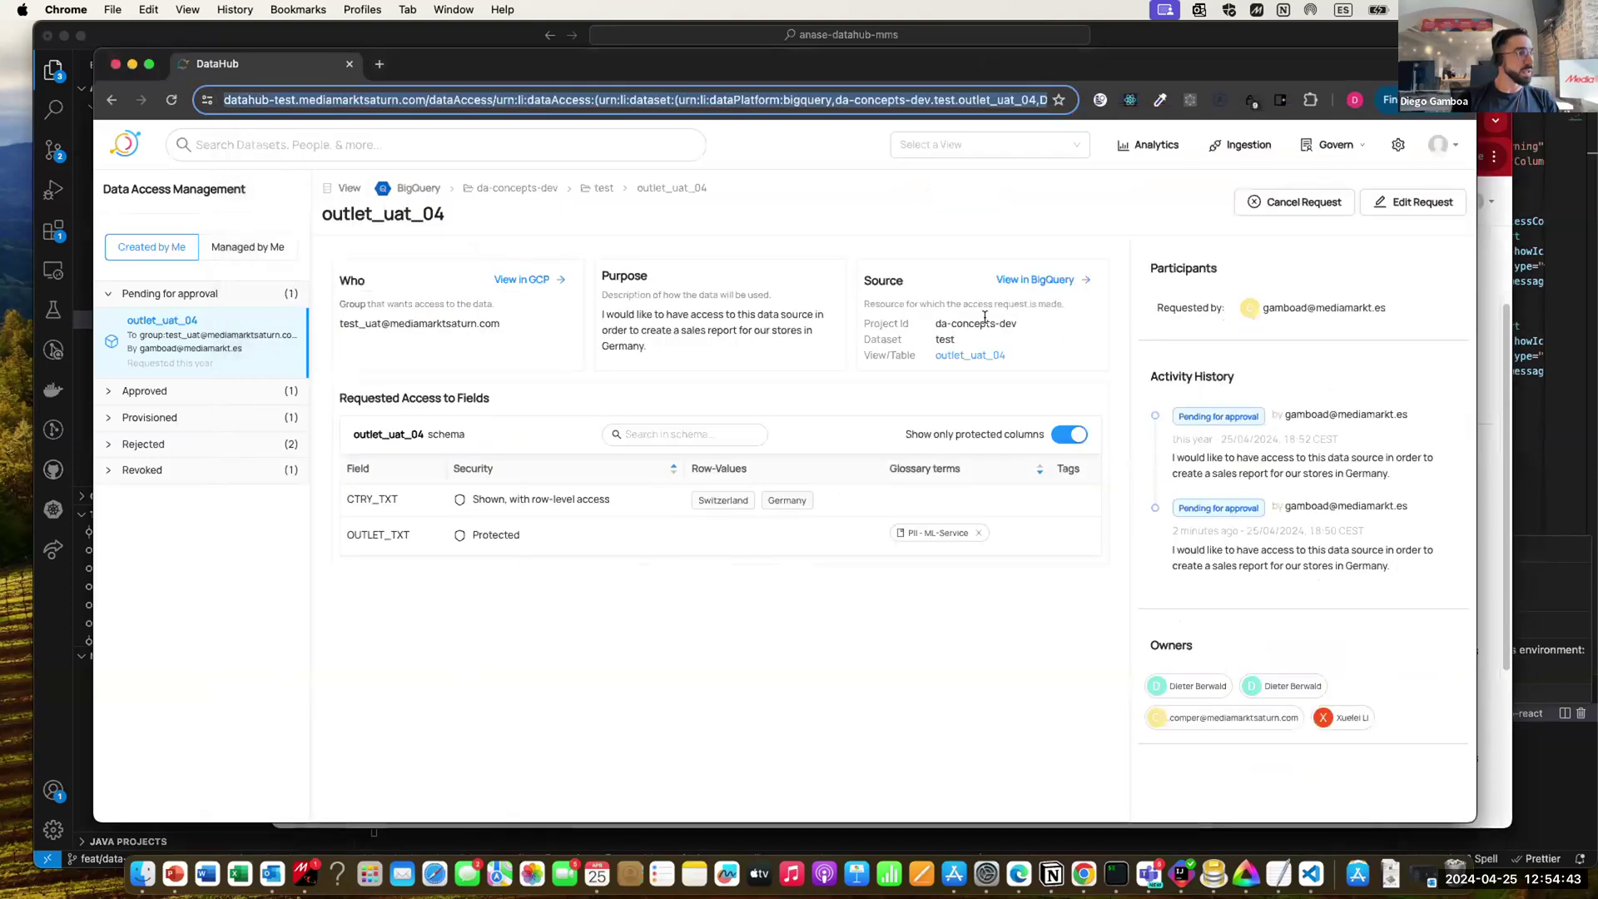
mouse_move(856, 160)
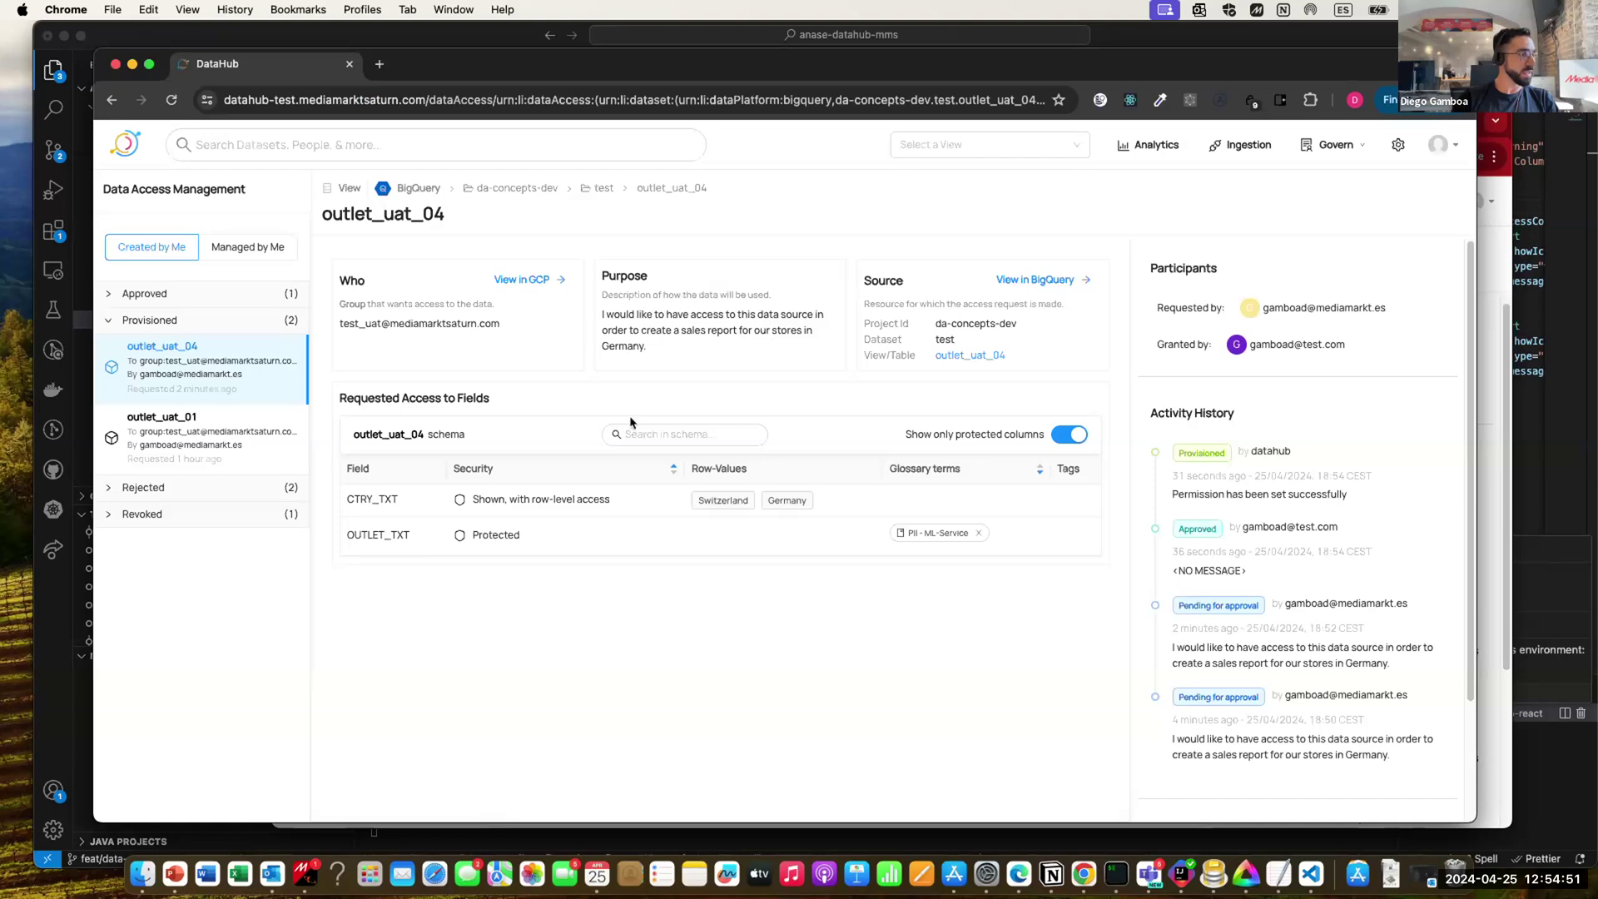
mouse_move(1220, 521)
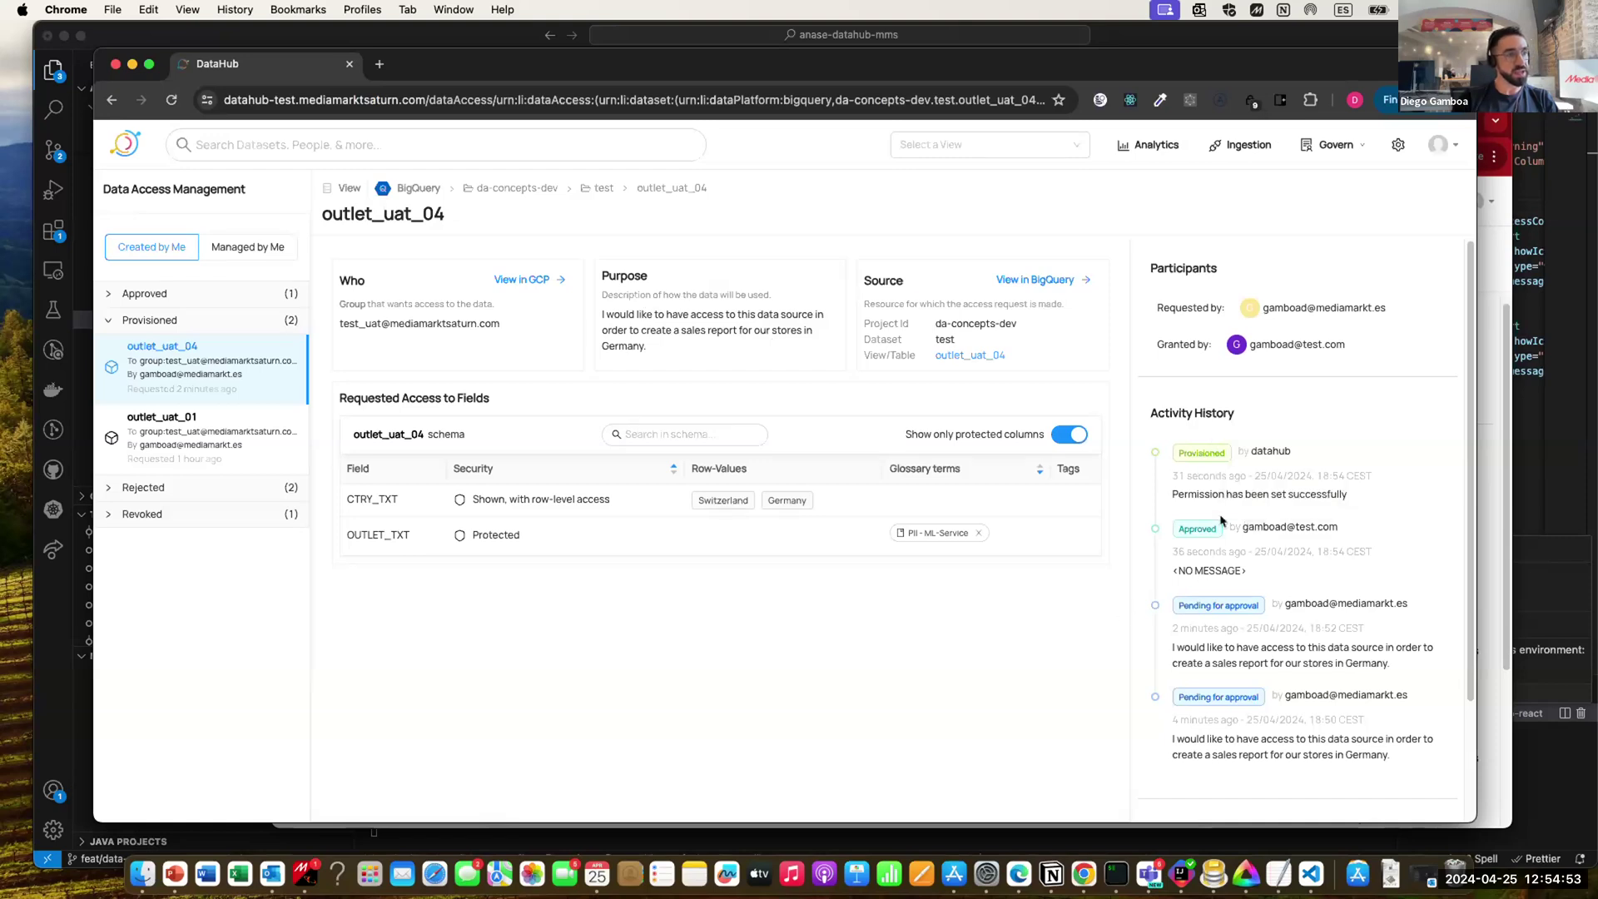
mouse_move(1033, 280)
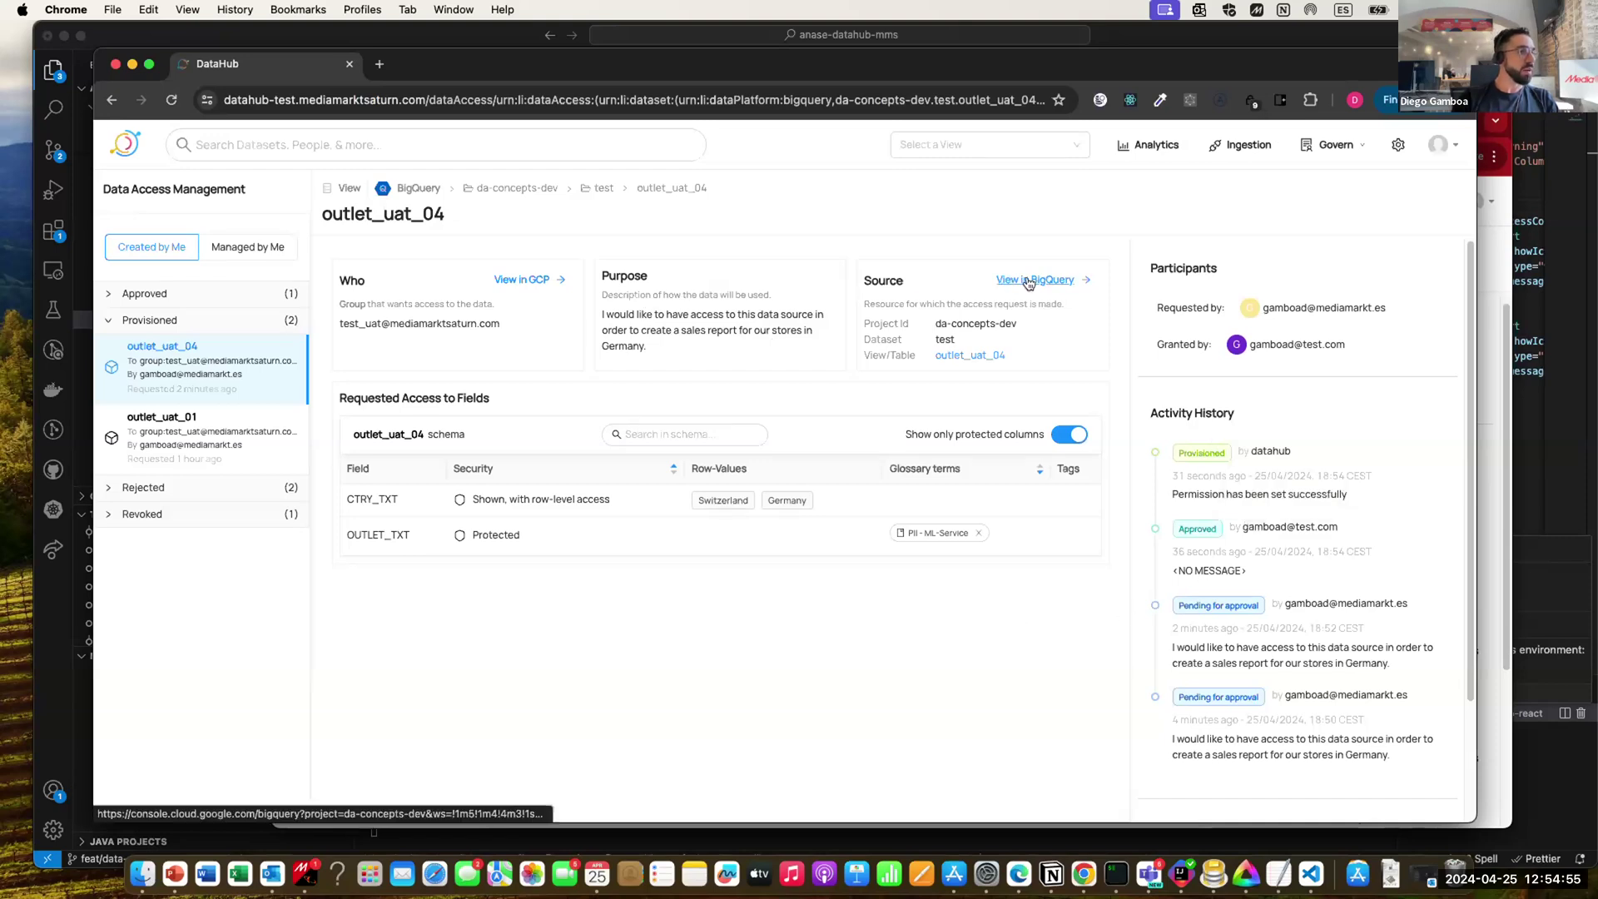
left_click(1034, 280)
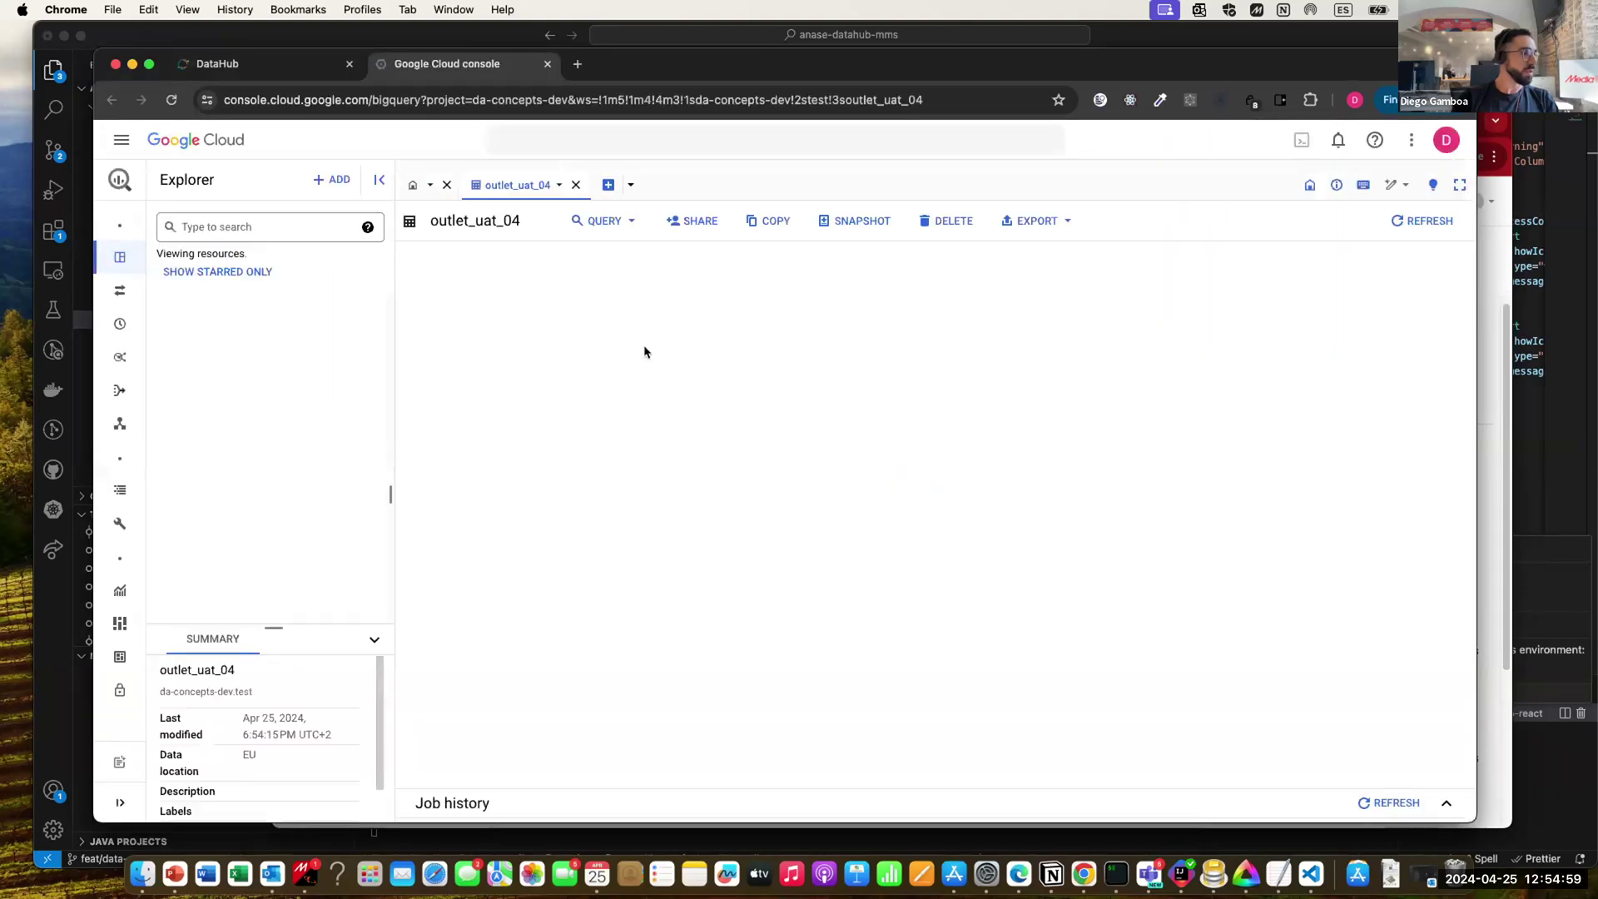
Run the generated SELECT * ... LIMIT 1000 query on outlet_uat_04 in a new tab.
left_click(603, 220)
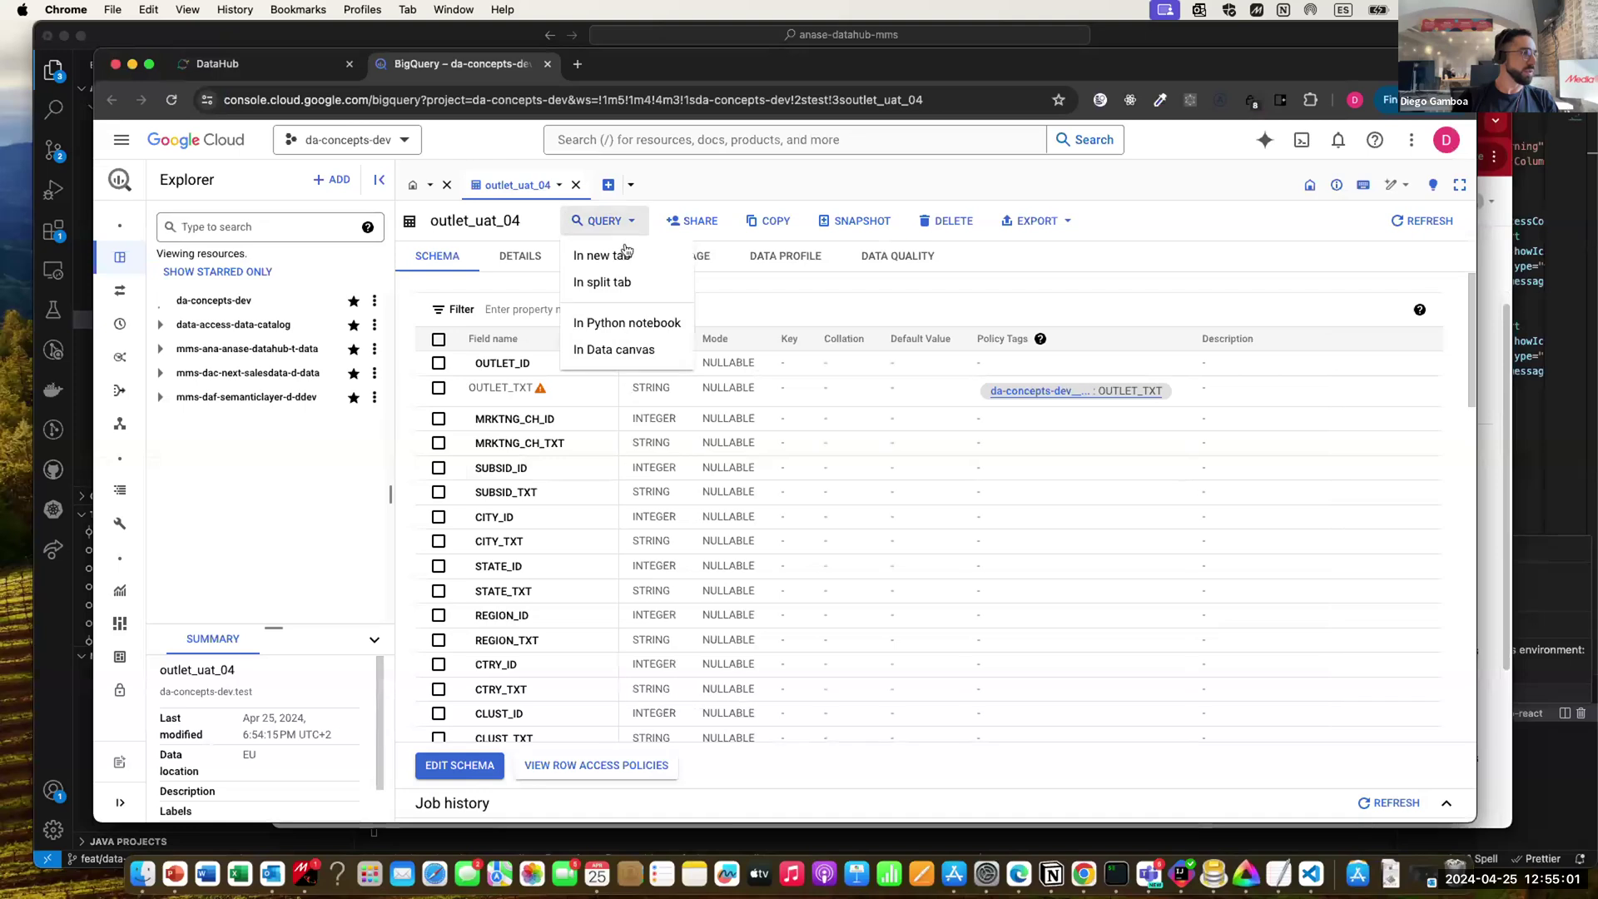
left_click(601, 255)
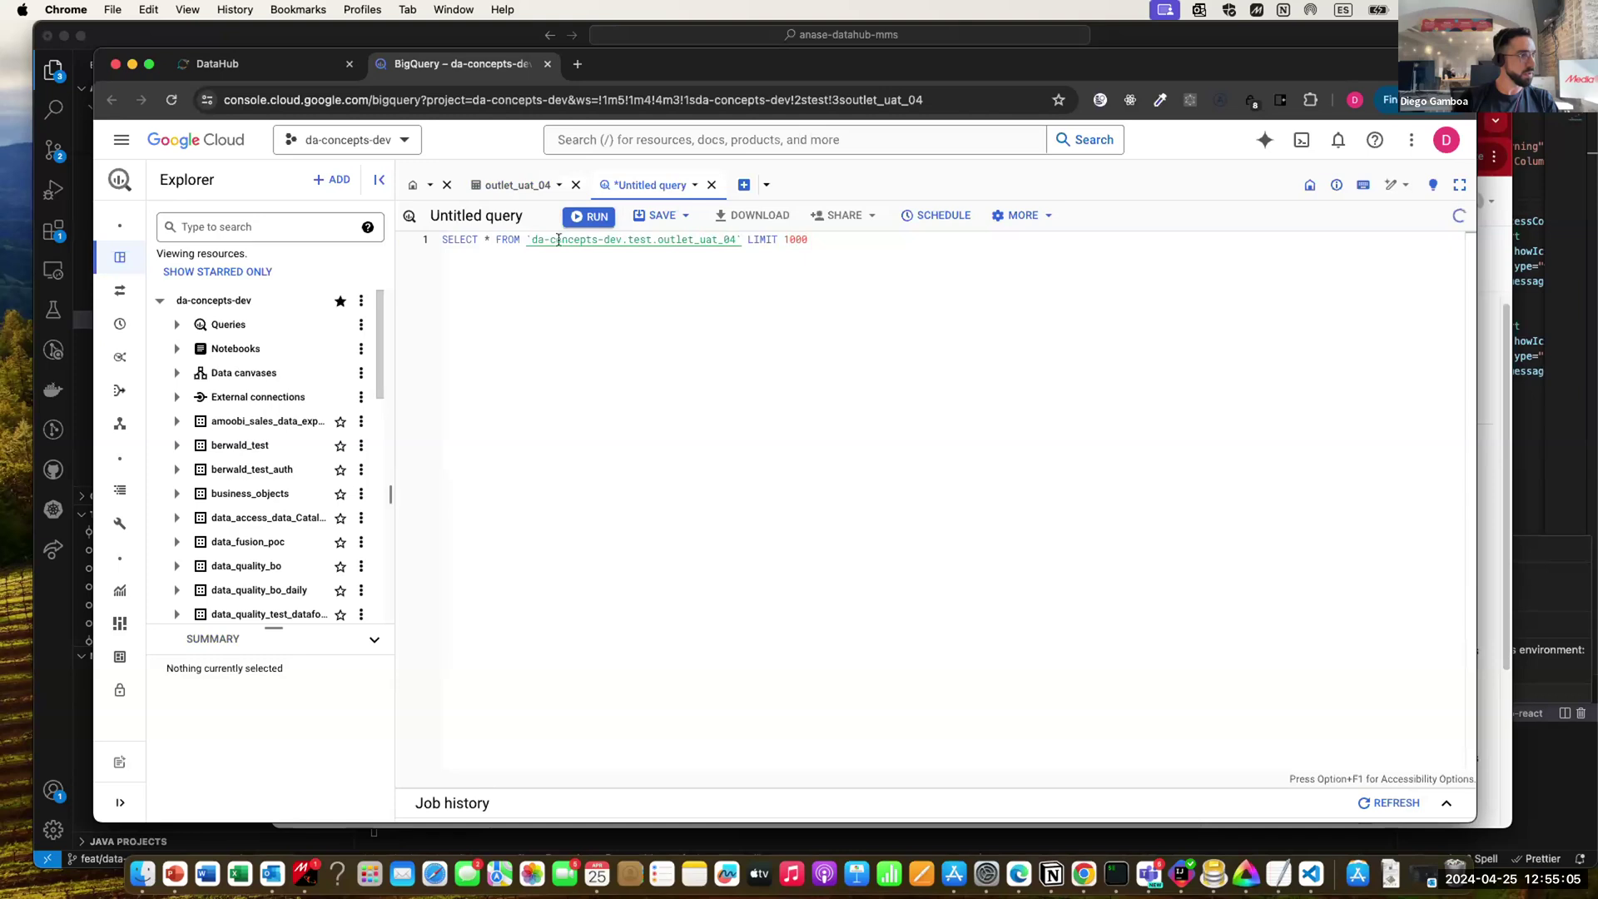
left_click(588, 215)
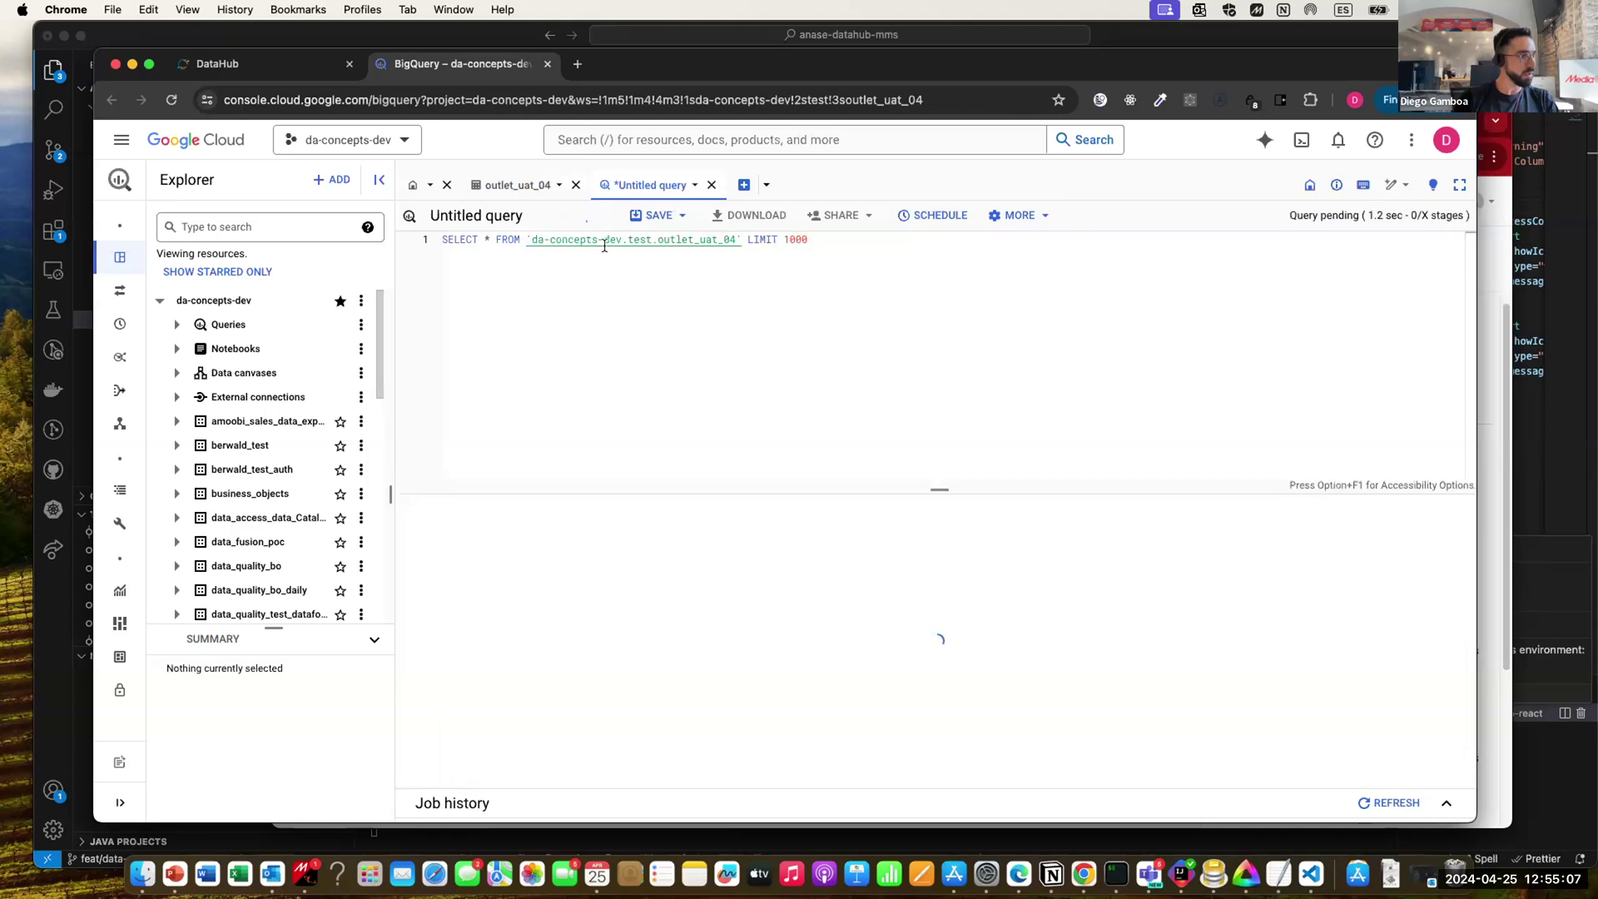
left_click(589, 215)
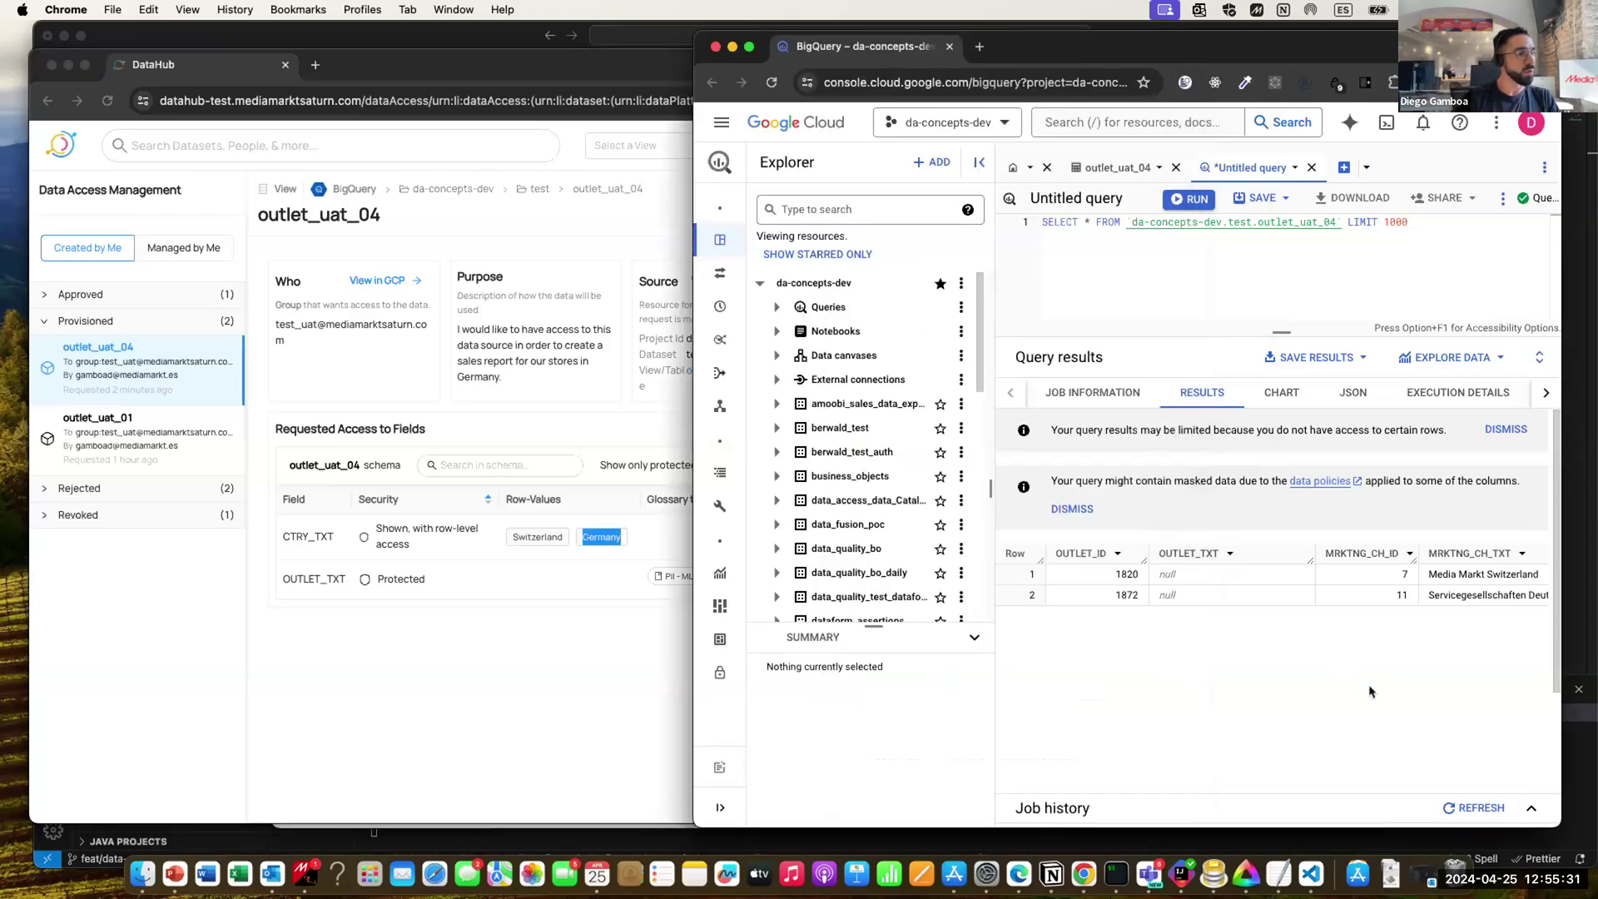
scroll("right", 3)
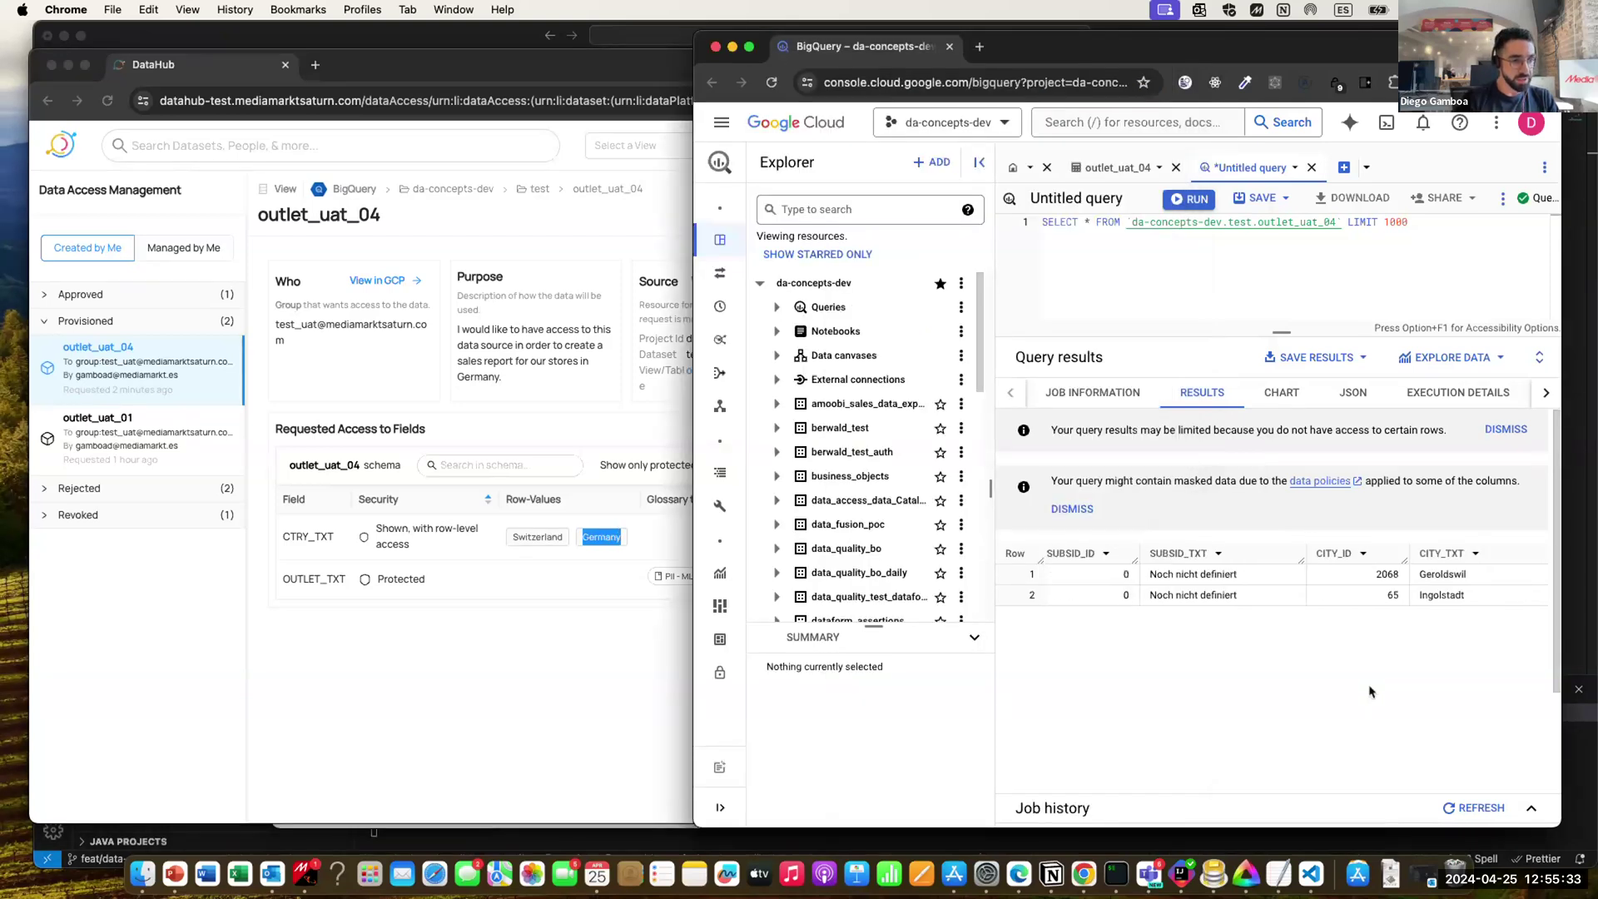
scroll("right", 3)
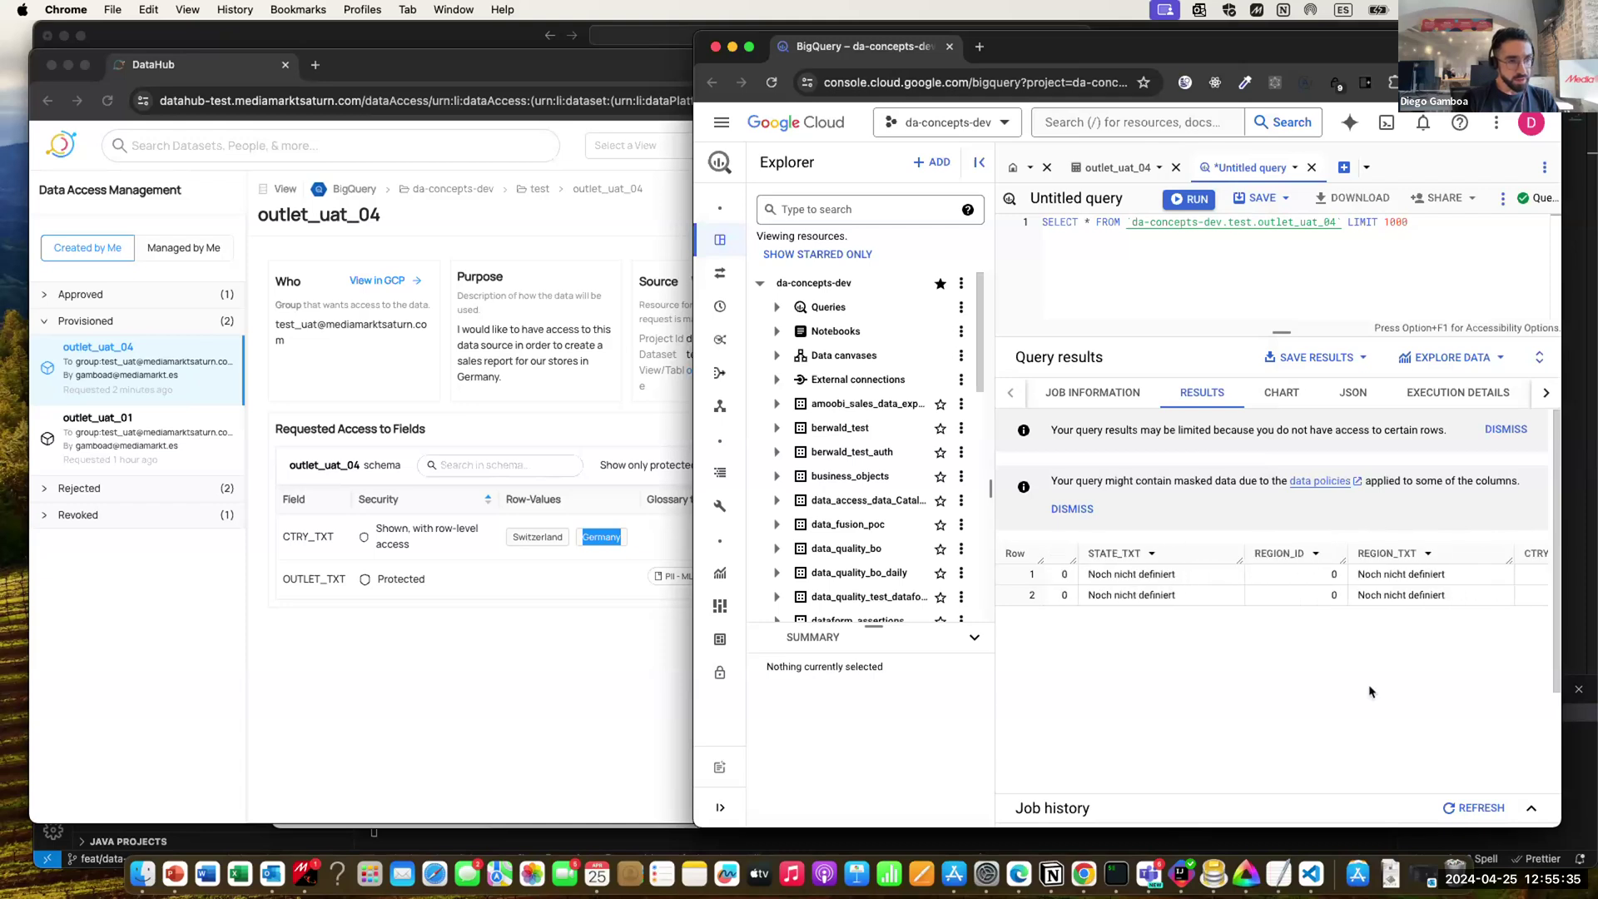
scroll("right", 3)
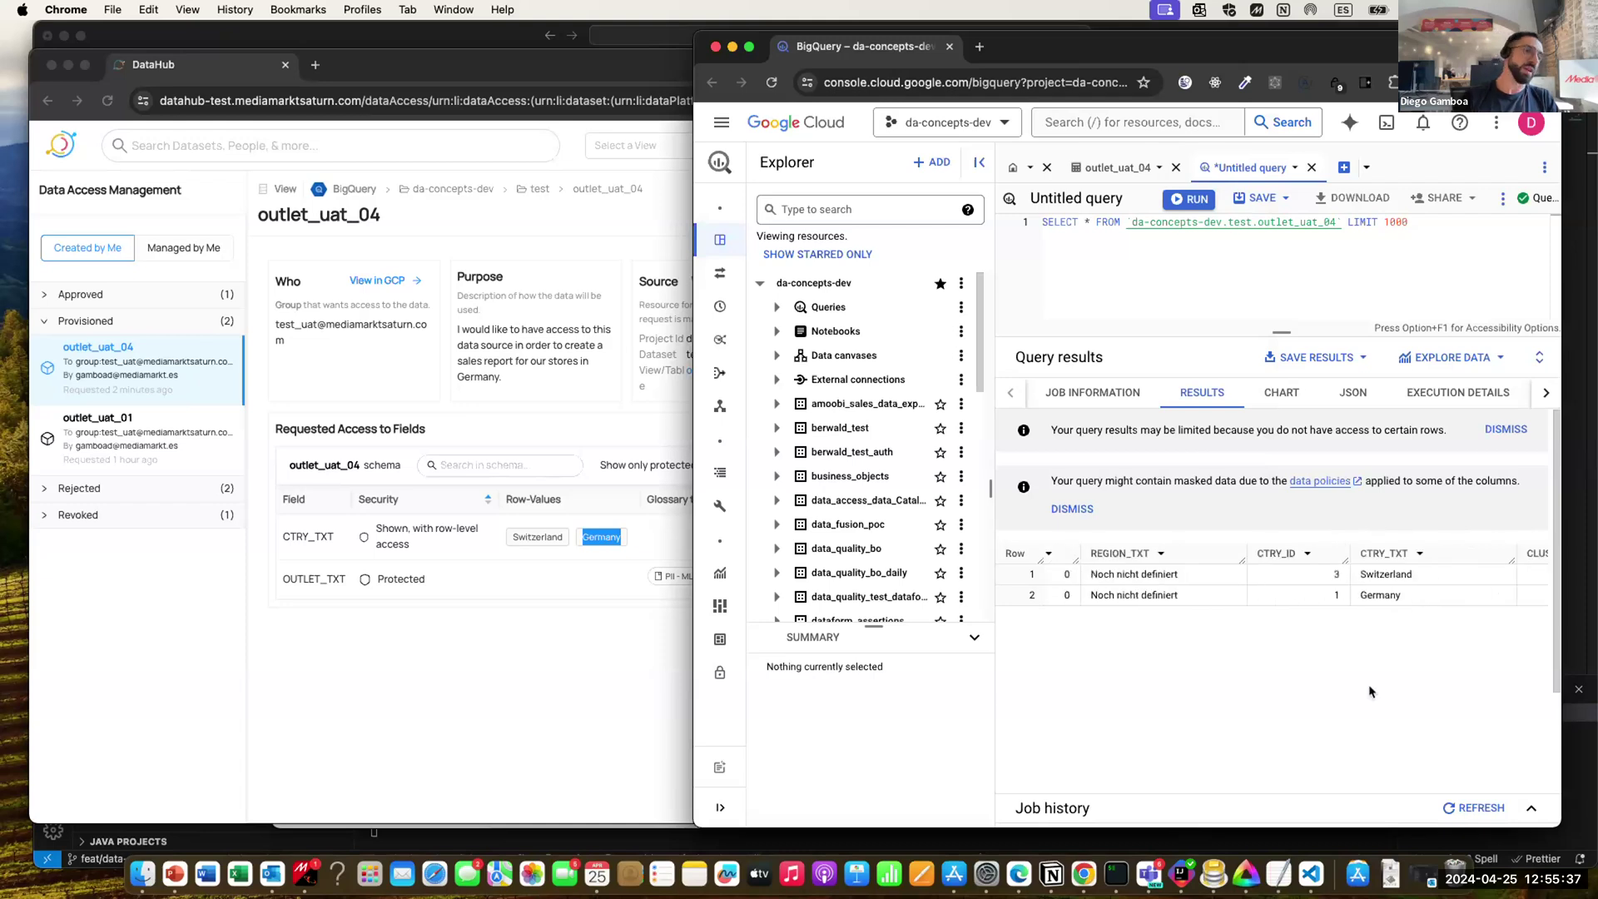
mouse_move(1388, 577)
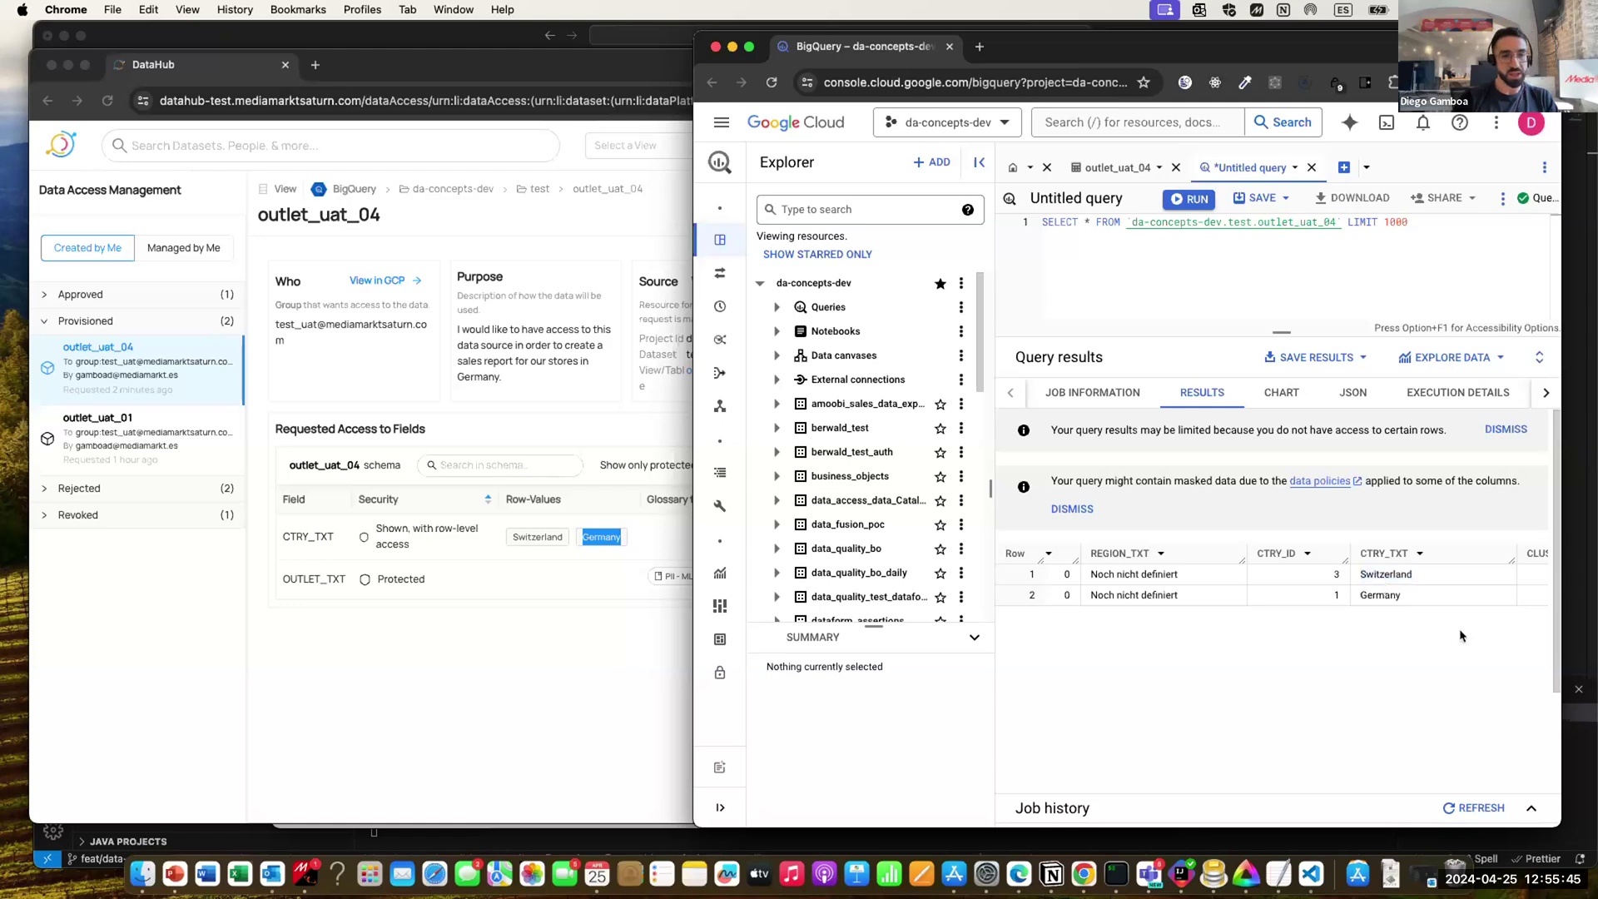
mouse_move(1391, 634)
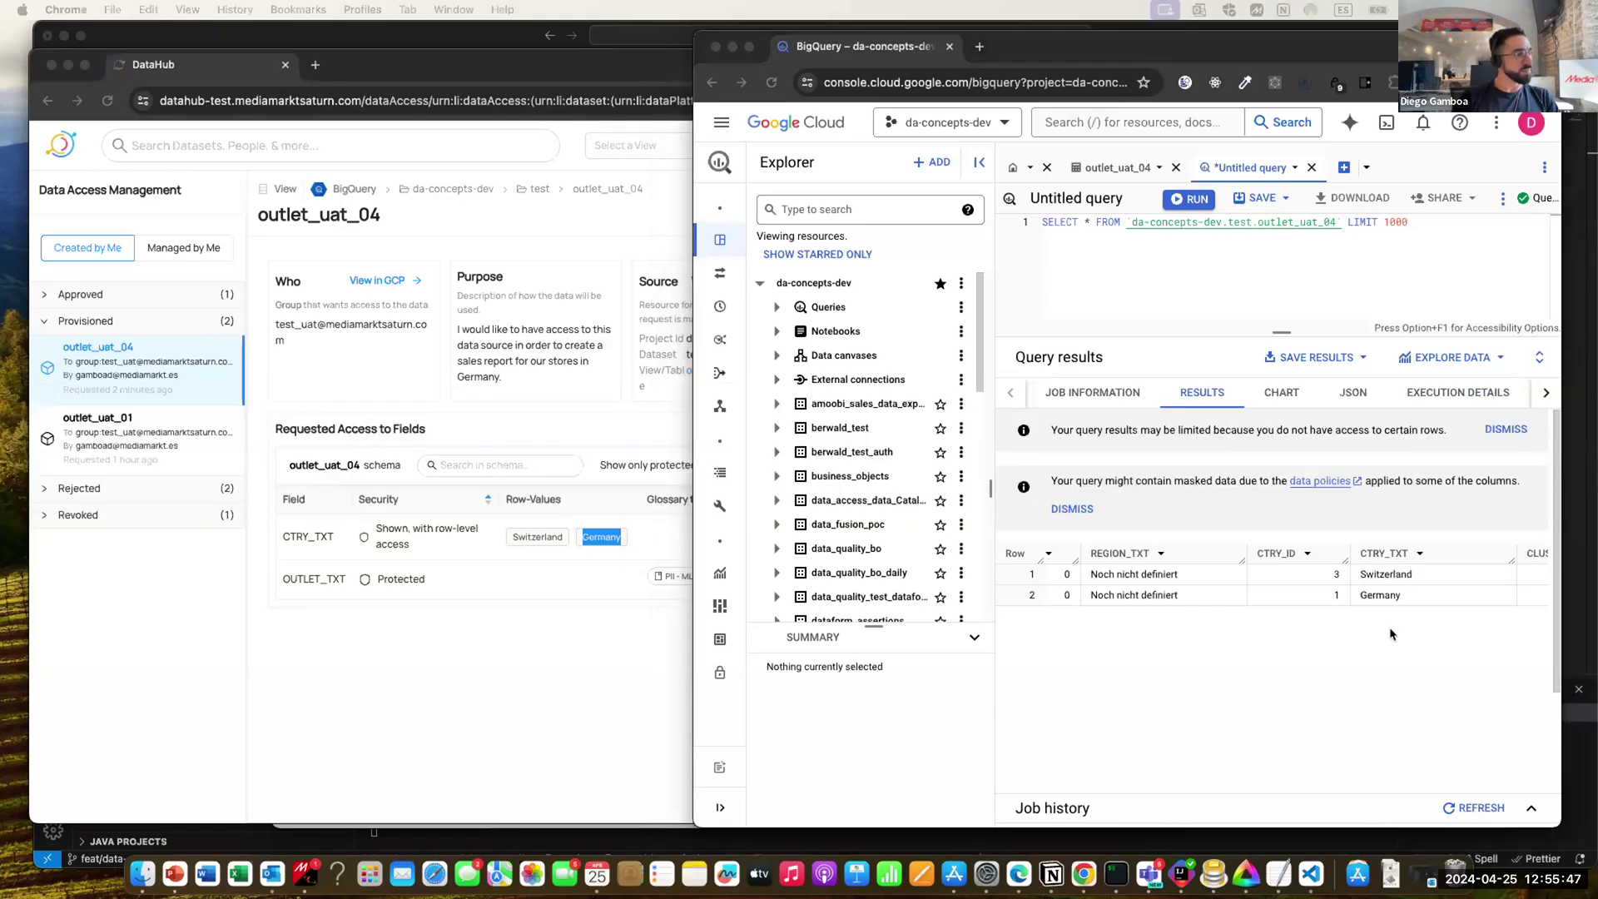